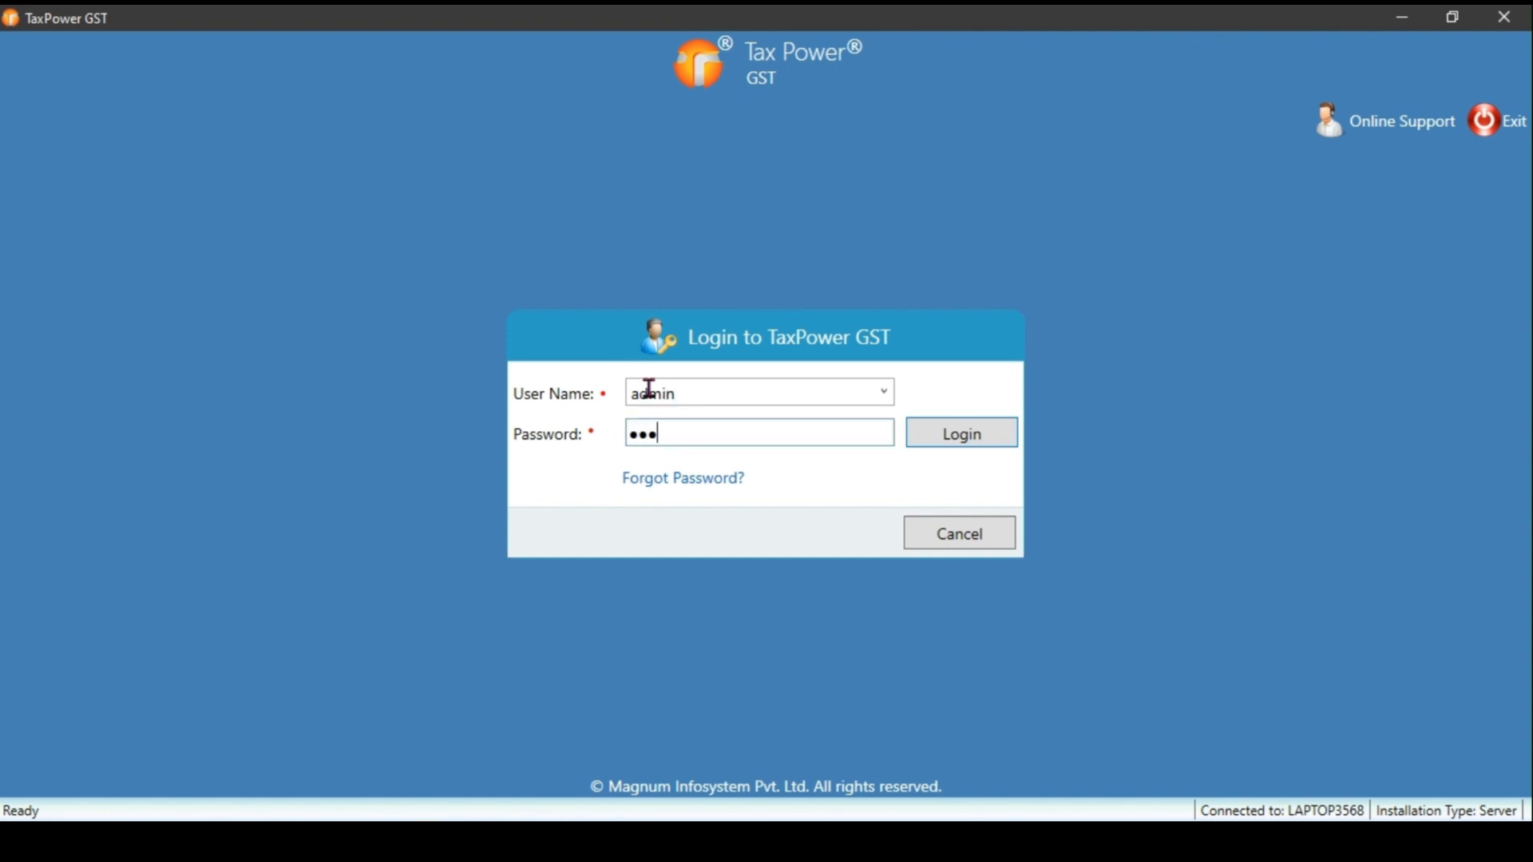
Sign in and open Demo Company's returns dashboard for February 2023-2024
left_click(959, 432)
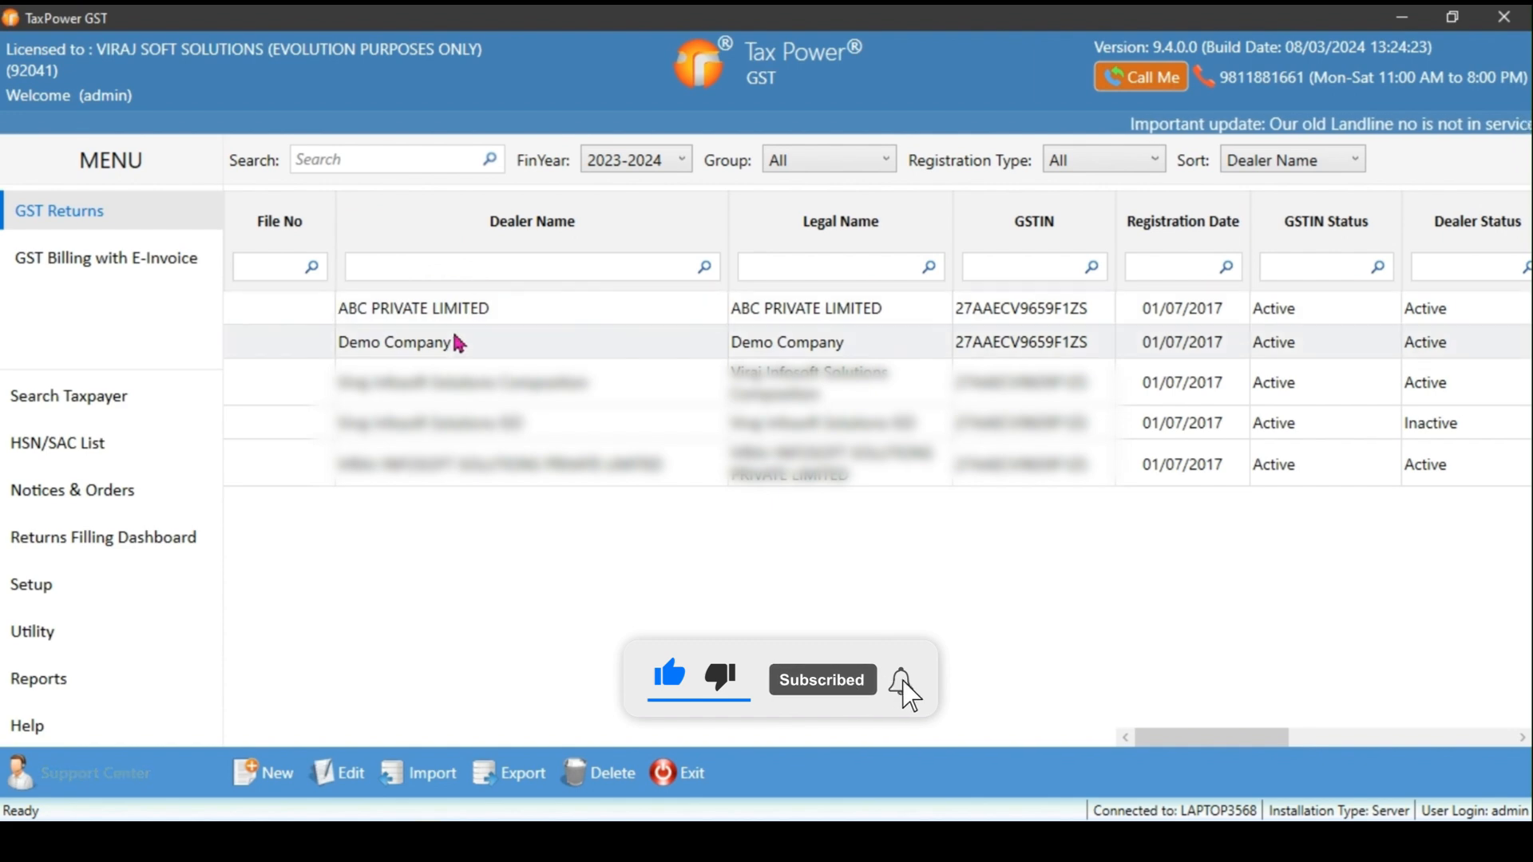
double_click(394, 340)
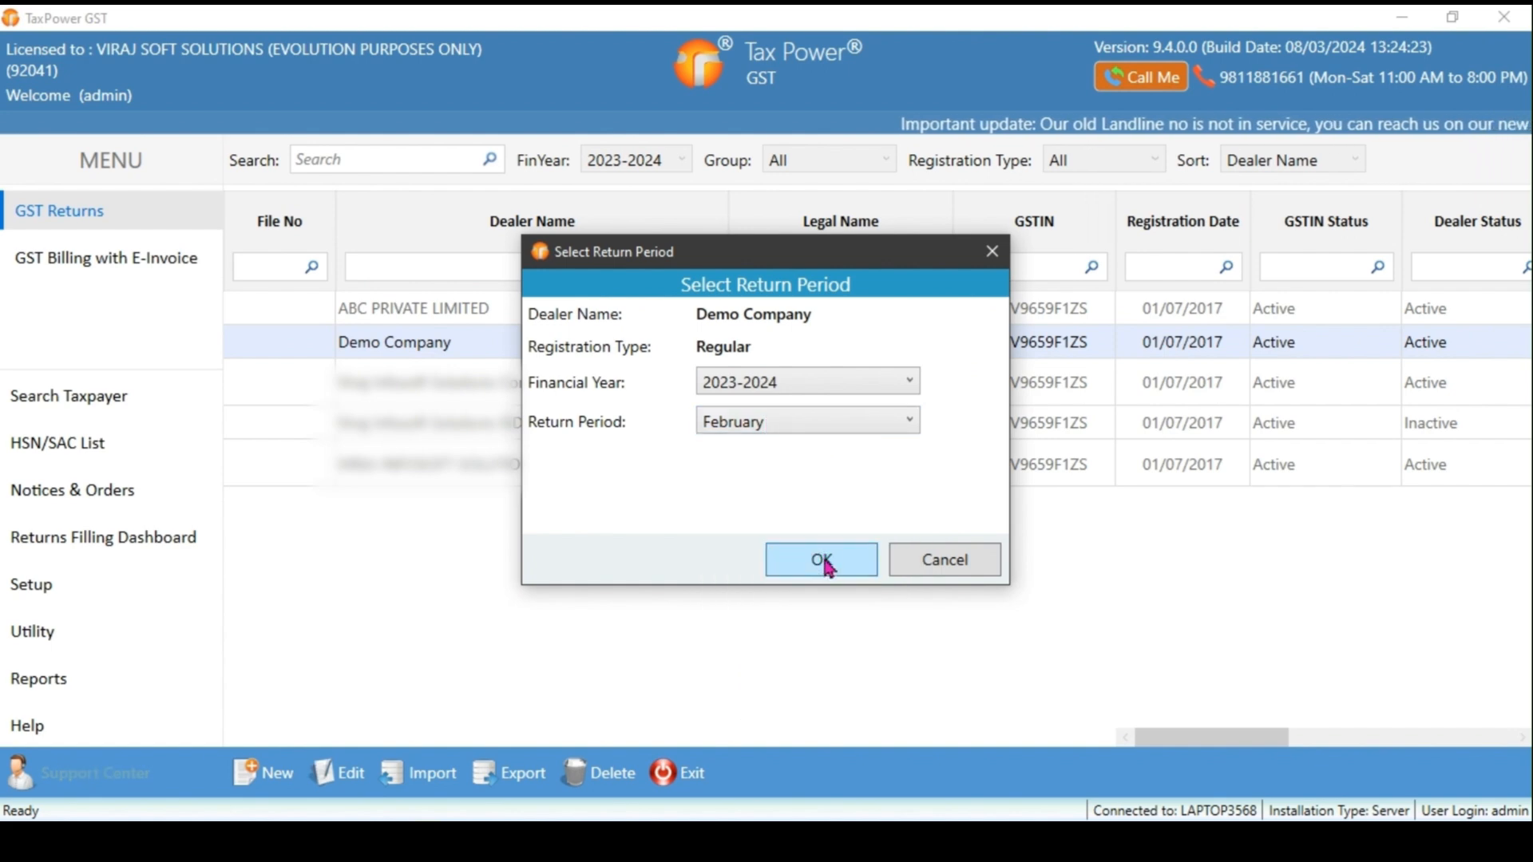
left_click(819, 559)
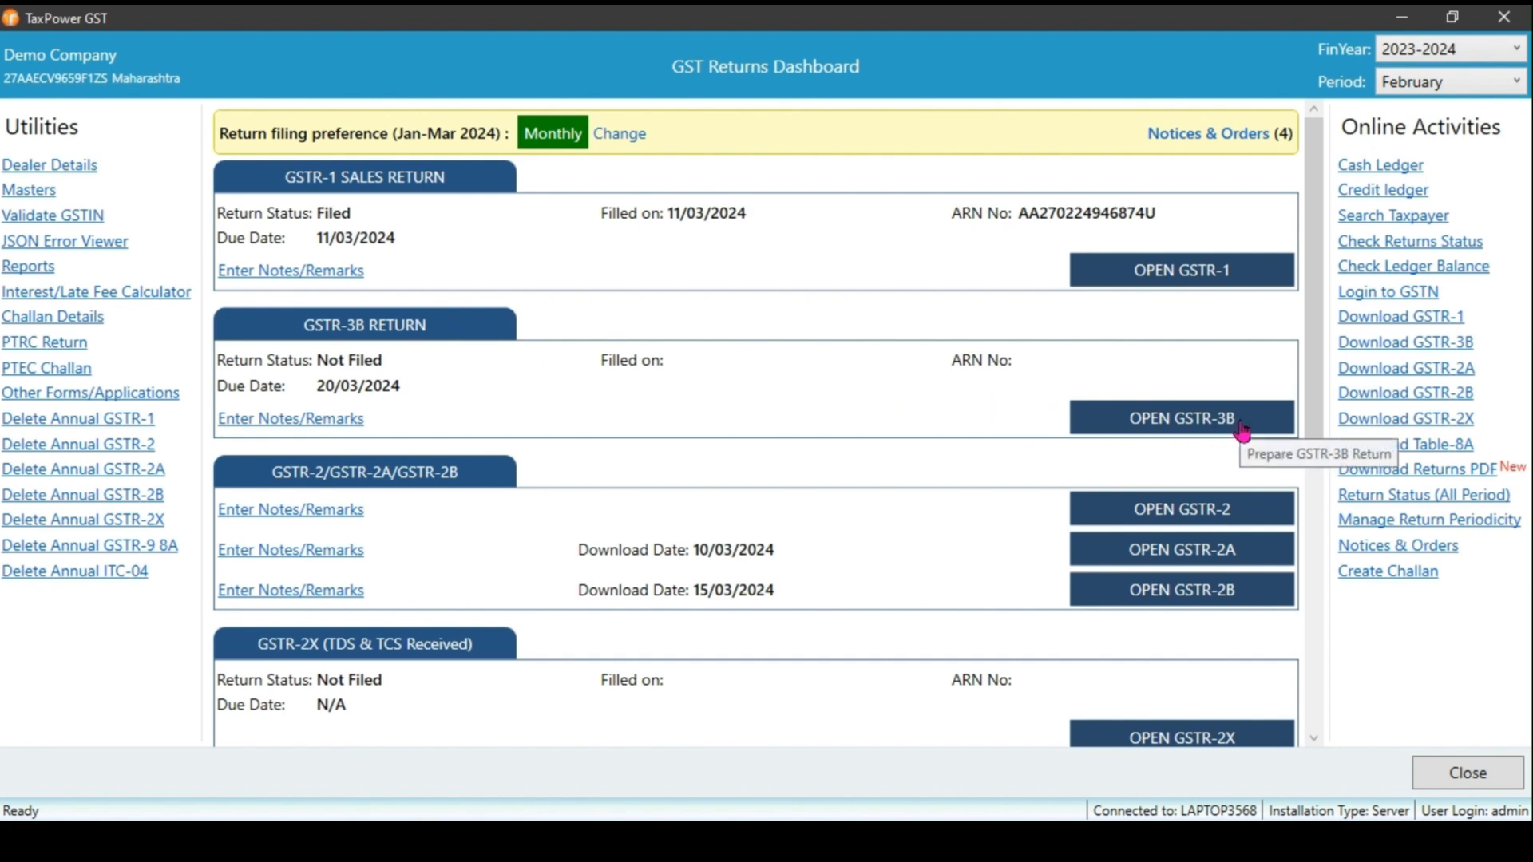
Open the February GSTR-3B return from the dashboard, all summary values at 0.00
left_click(1181, 418)
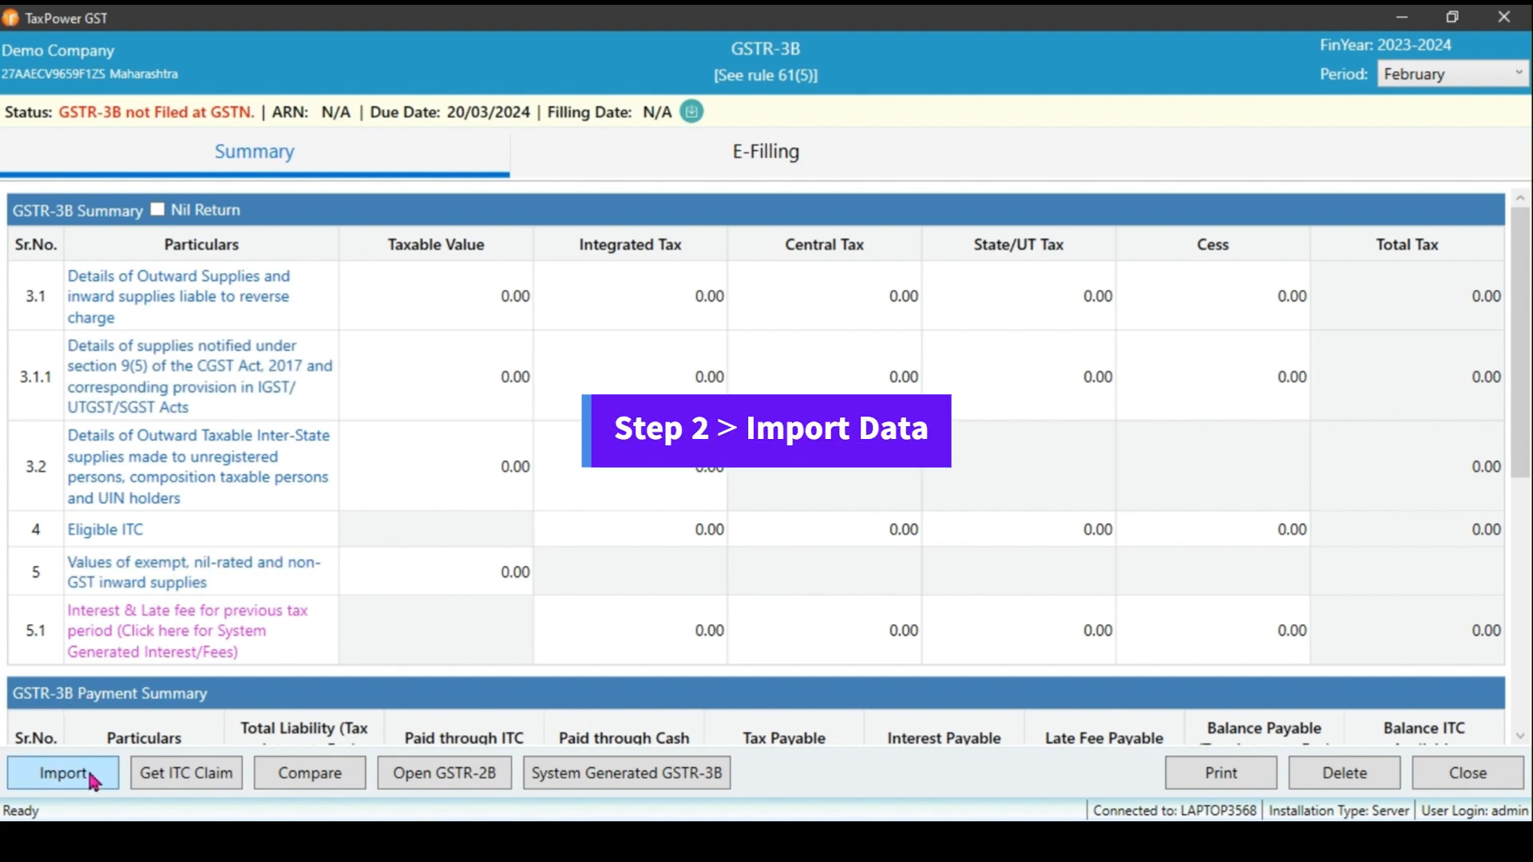
List the GSTR-3B import sources: Excel, GSTR-1, GSTR-2, GSTR-2B and GSTN
left_click(63, 774)
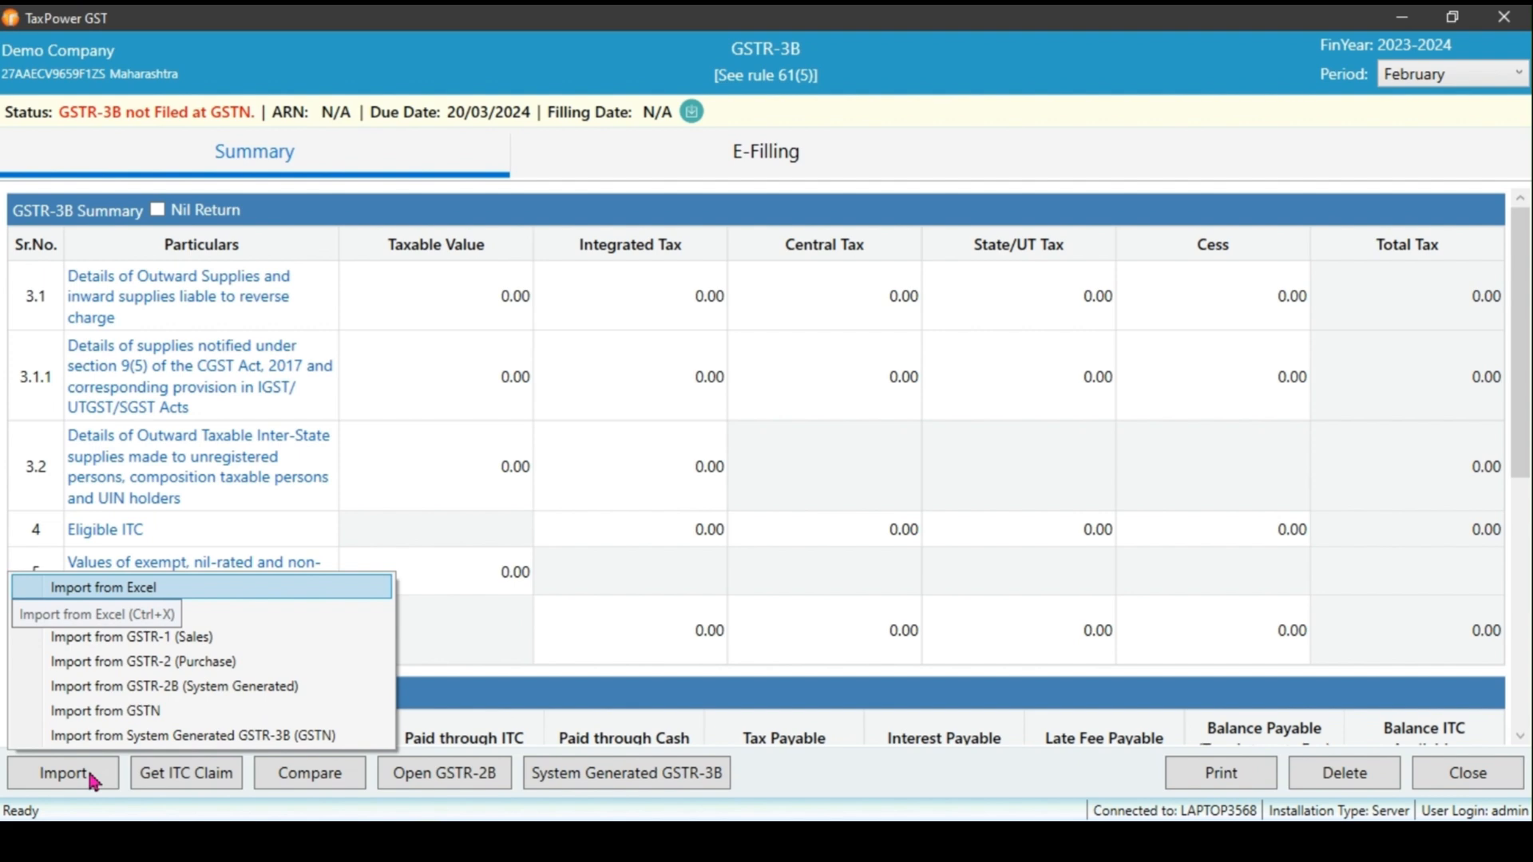
mouse_move(191, 661)
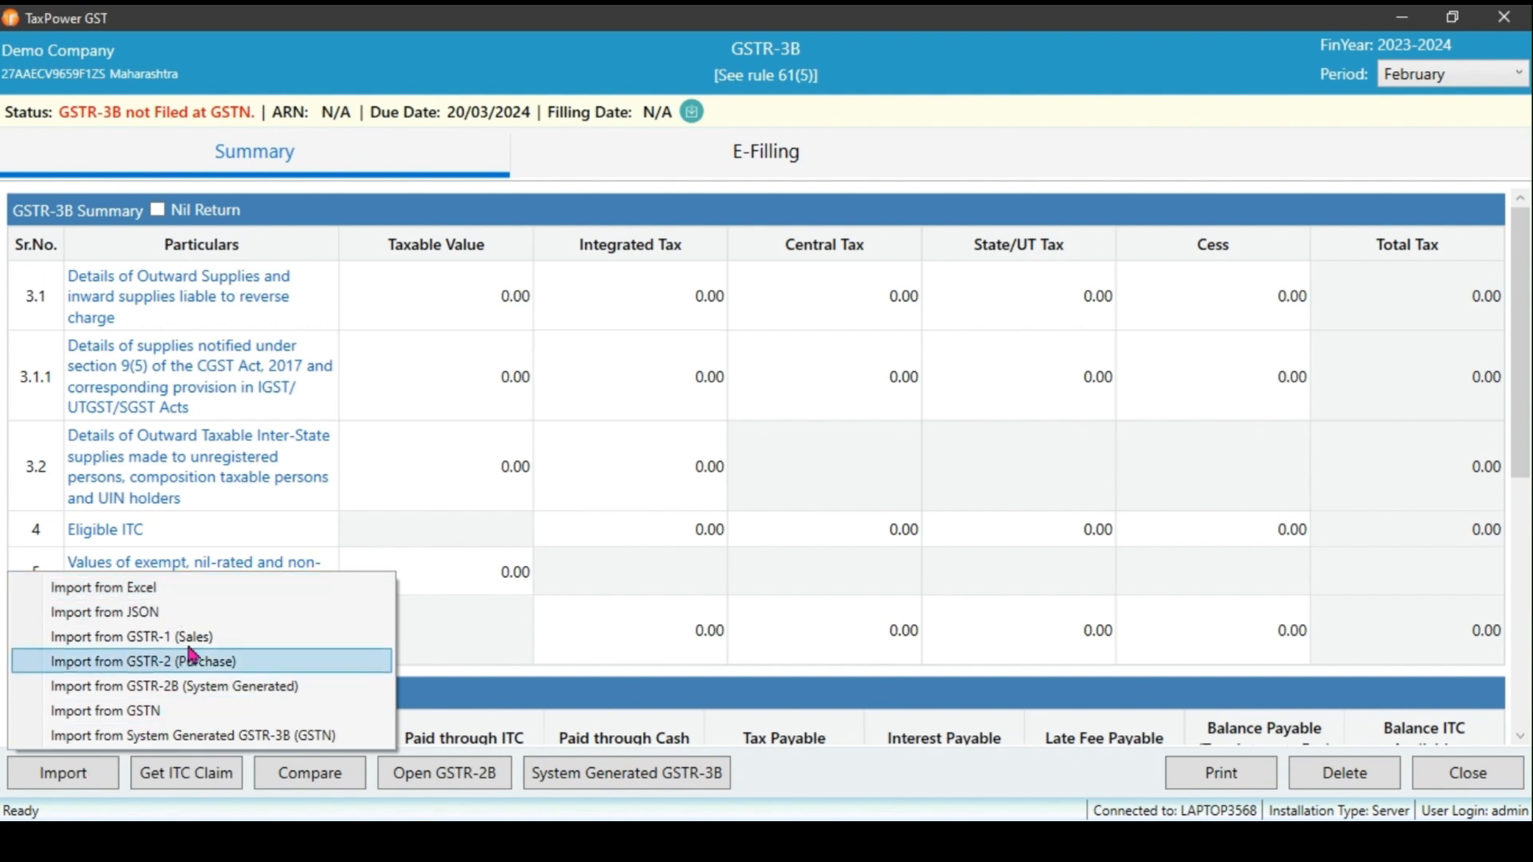
mouse_move(105, 610)
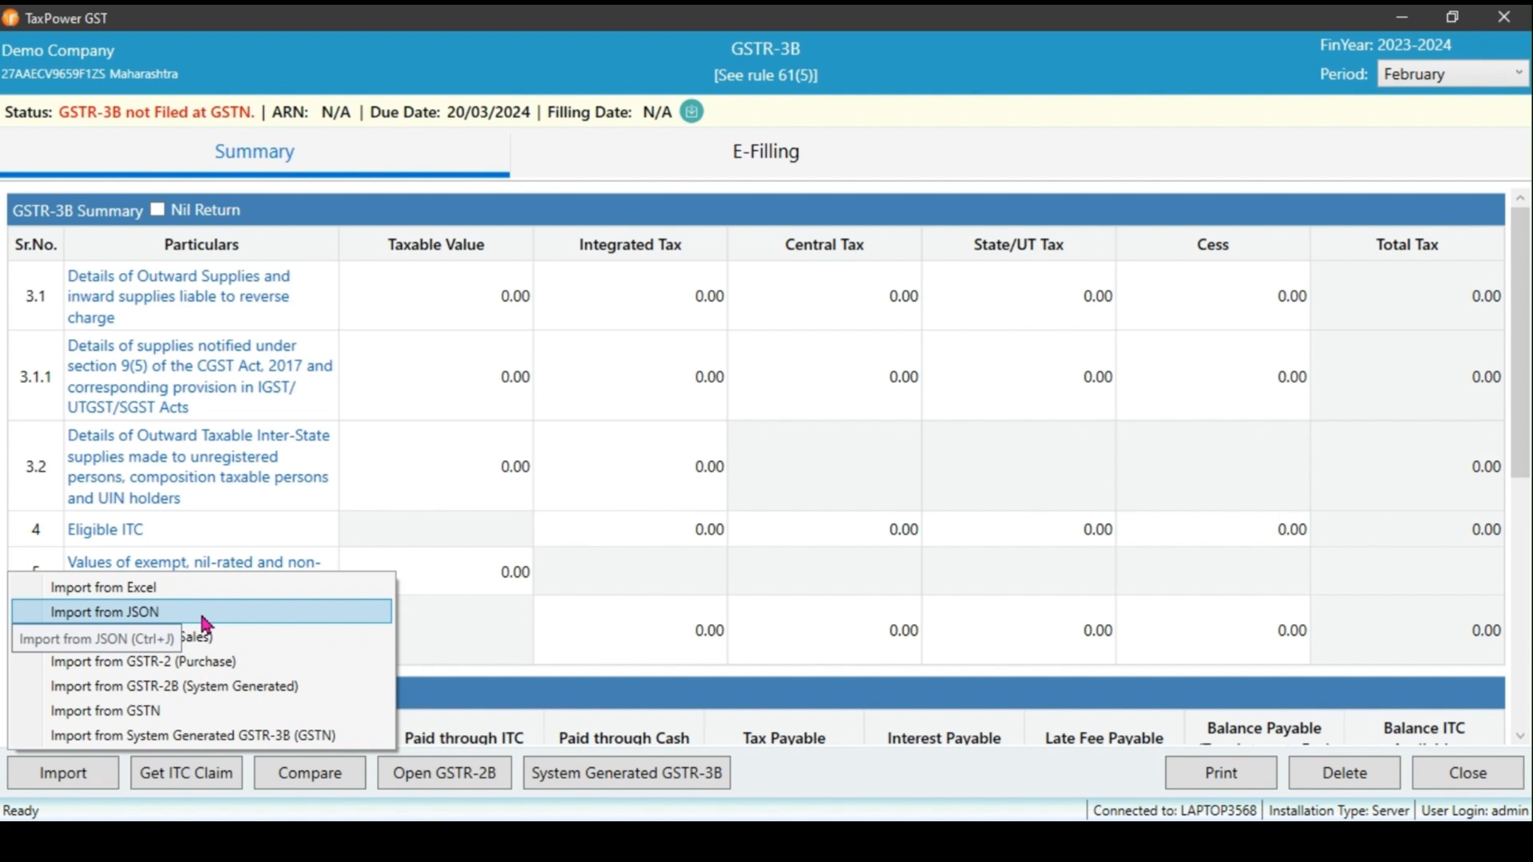
mouse_move(240, 614)
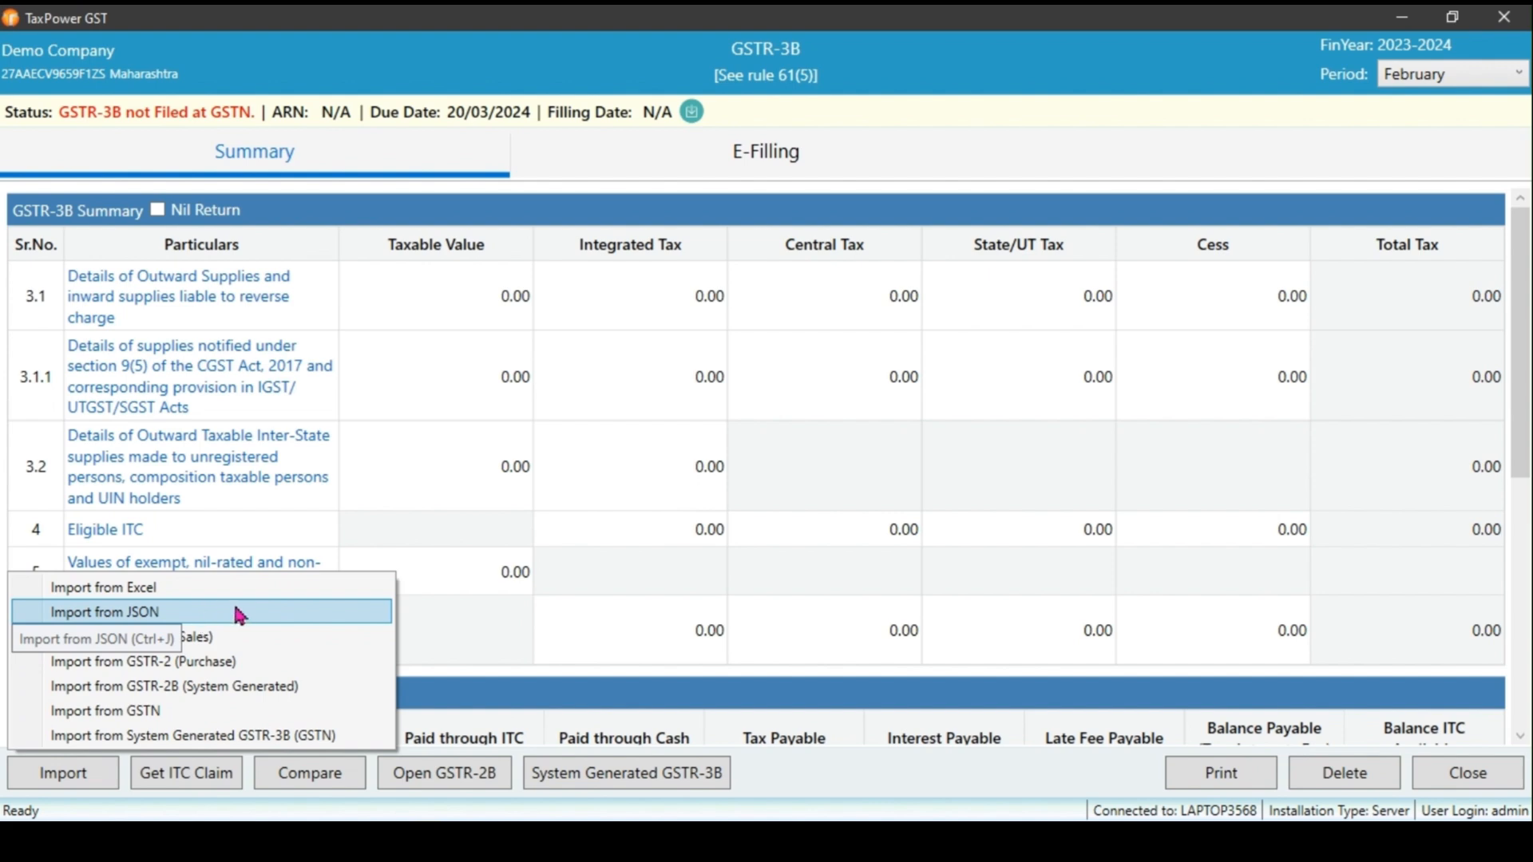
mouse_move(266, 621)
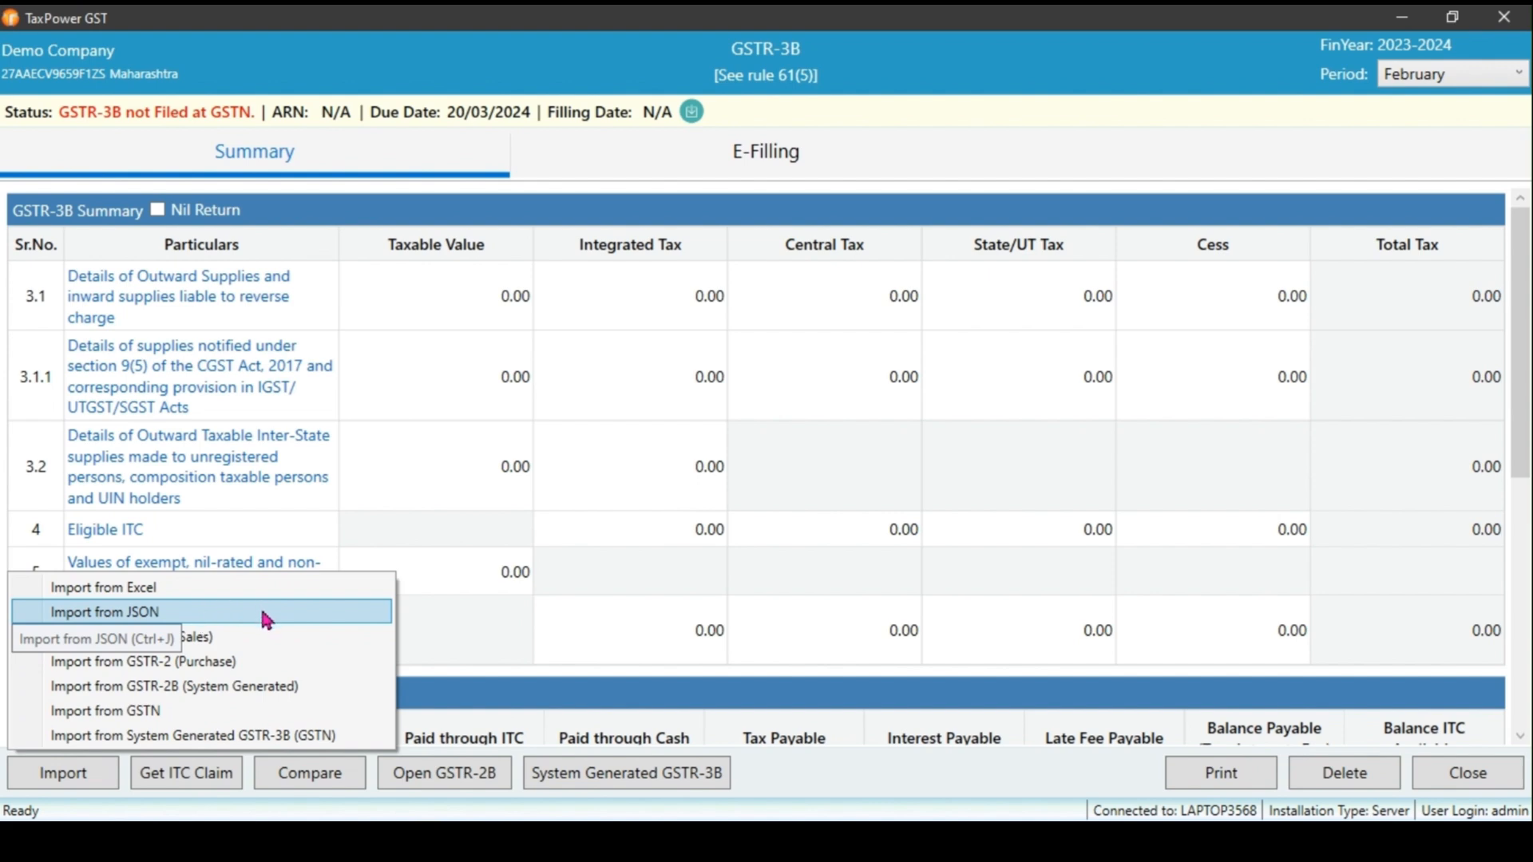
mouse_move(331, 636)
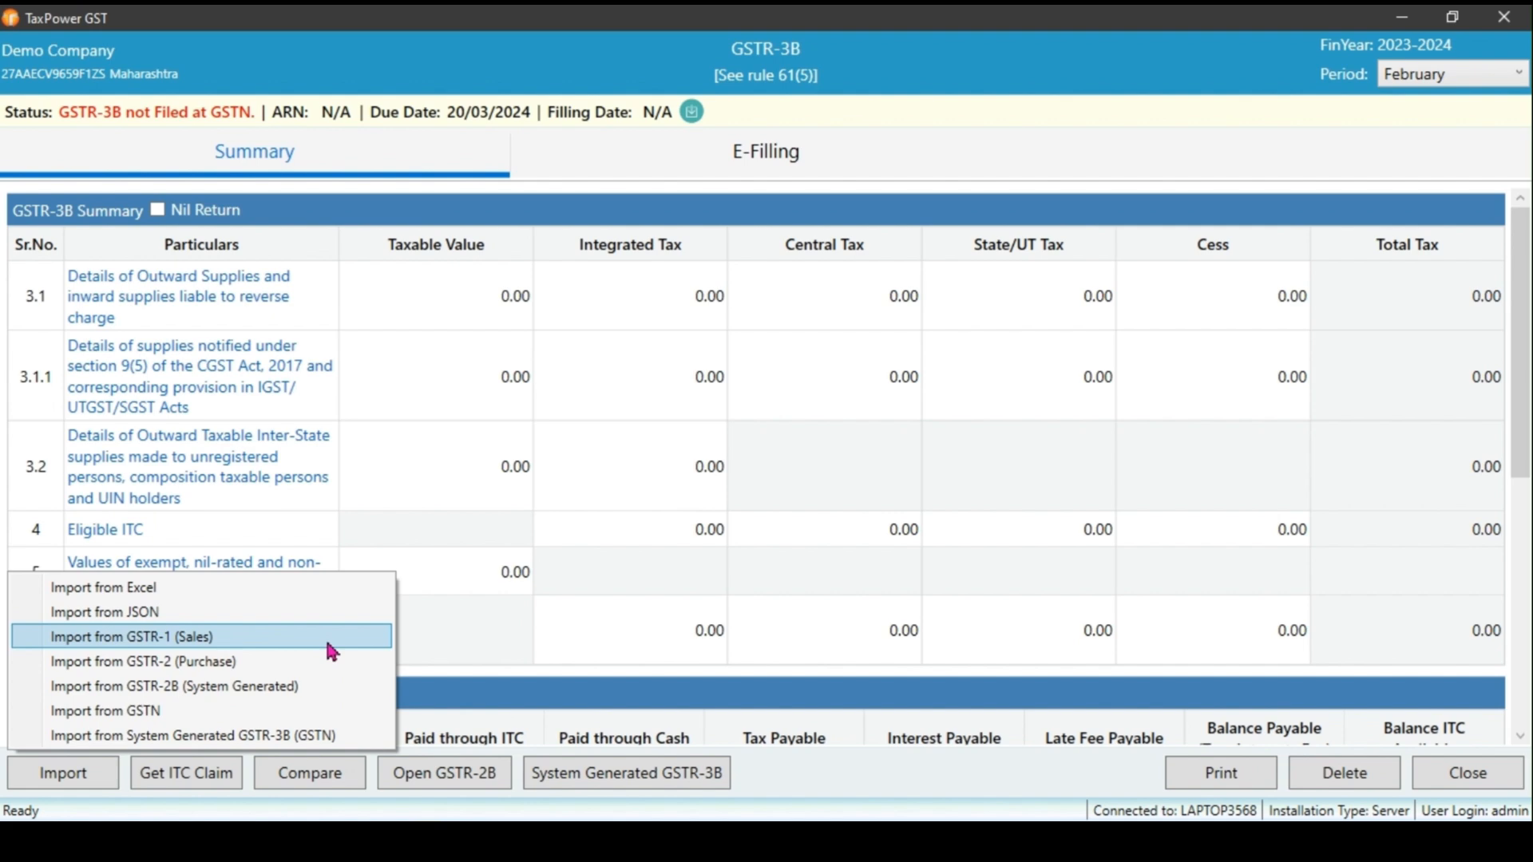
mouse_move(144, 661)
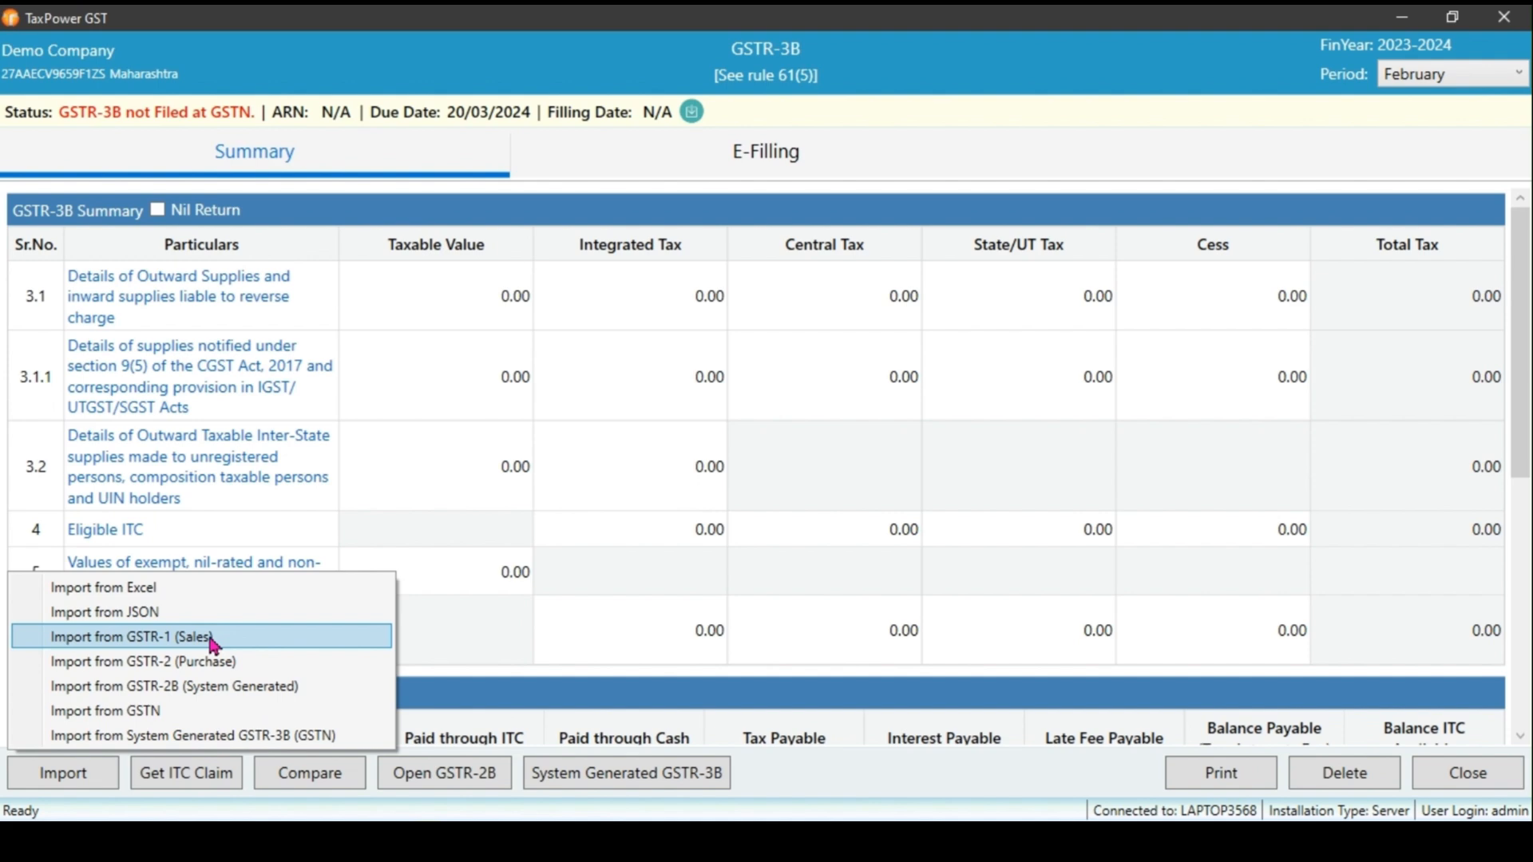
Import GSTR-1 sales from the software, filling row 3.1 with 9,60,309.97 taxable and 1,72,855.78 tax
left_click(131, 636)
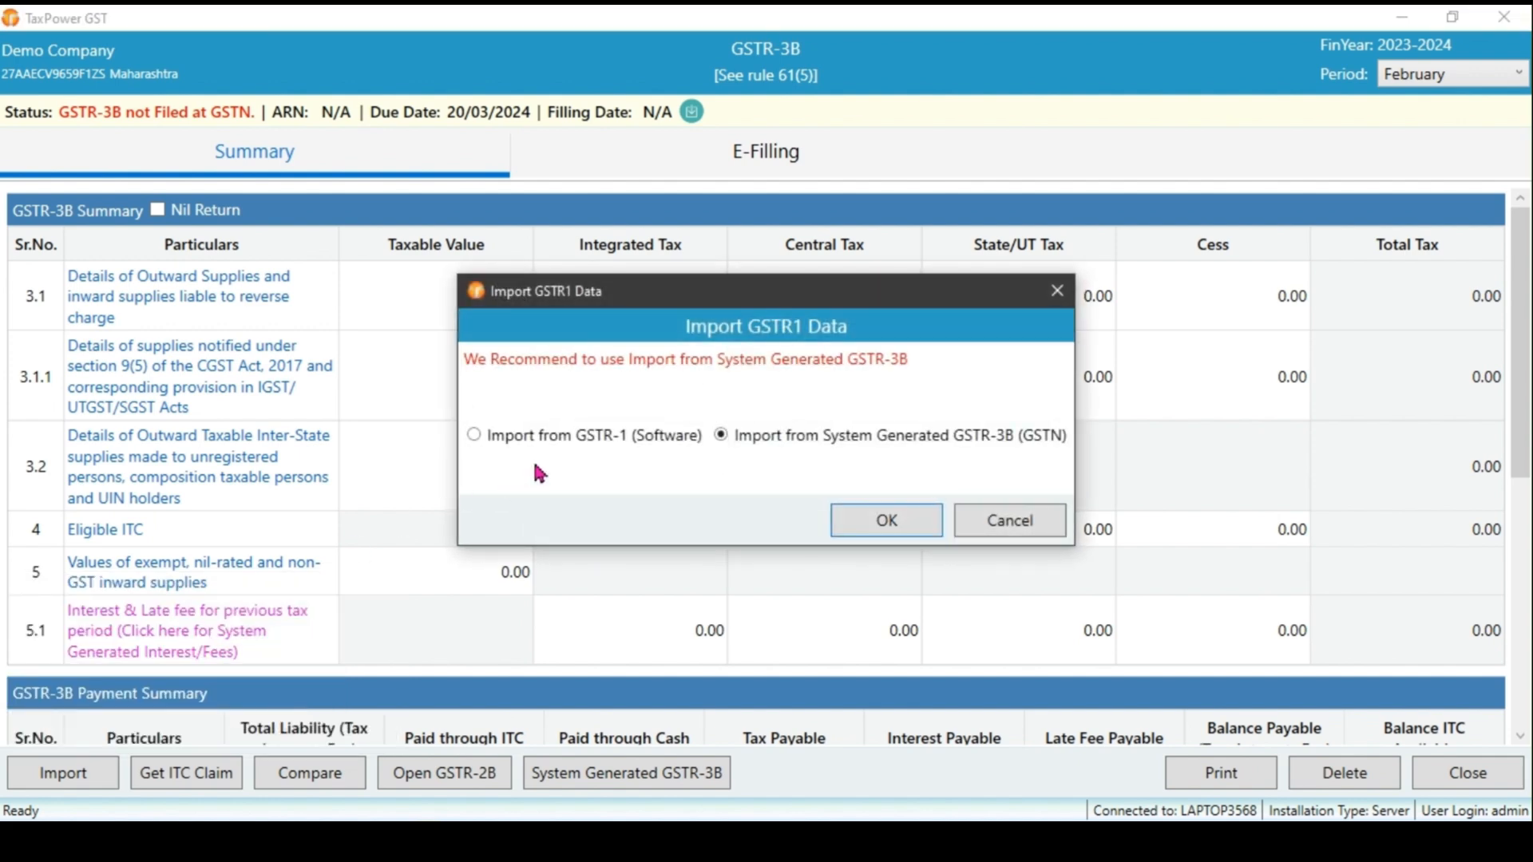
mouse_move(642, 444)
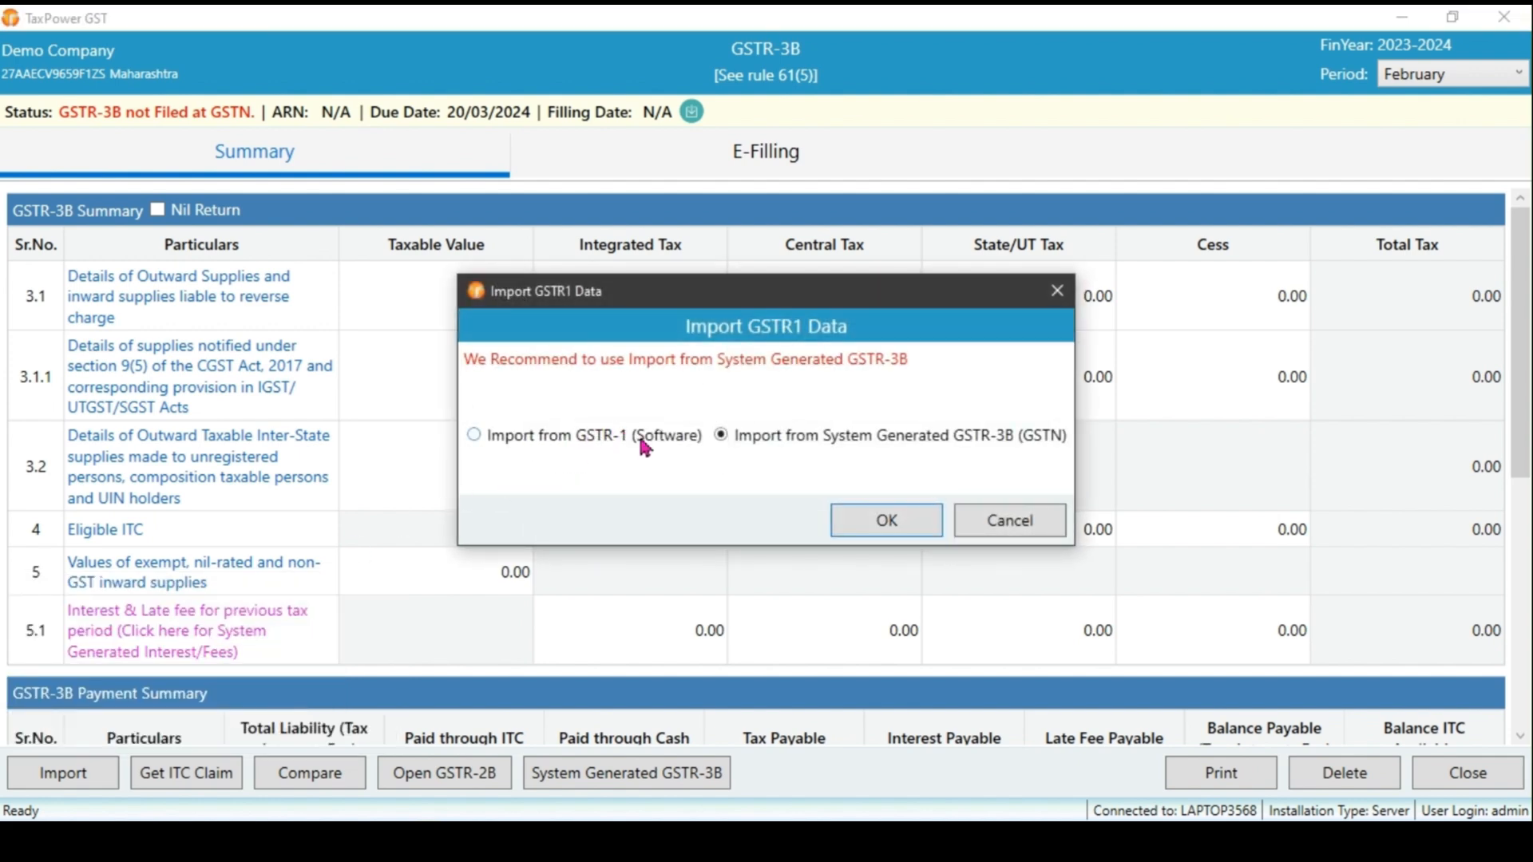
left_click(474, 436)
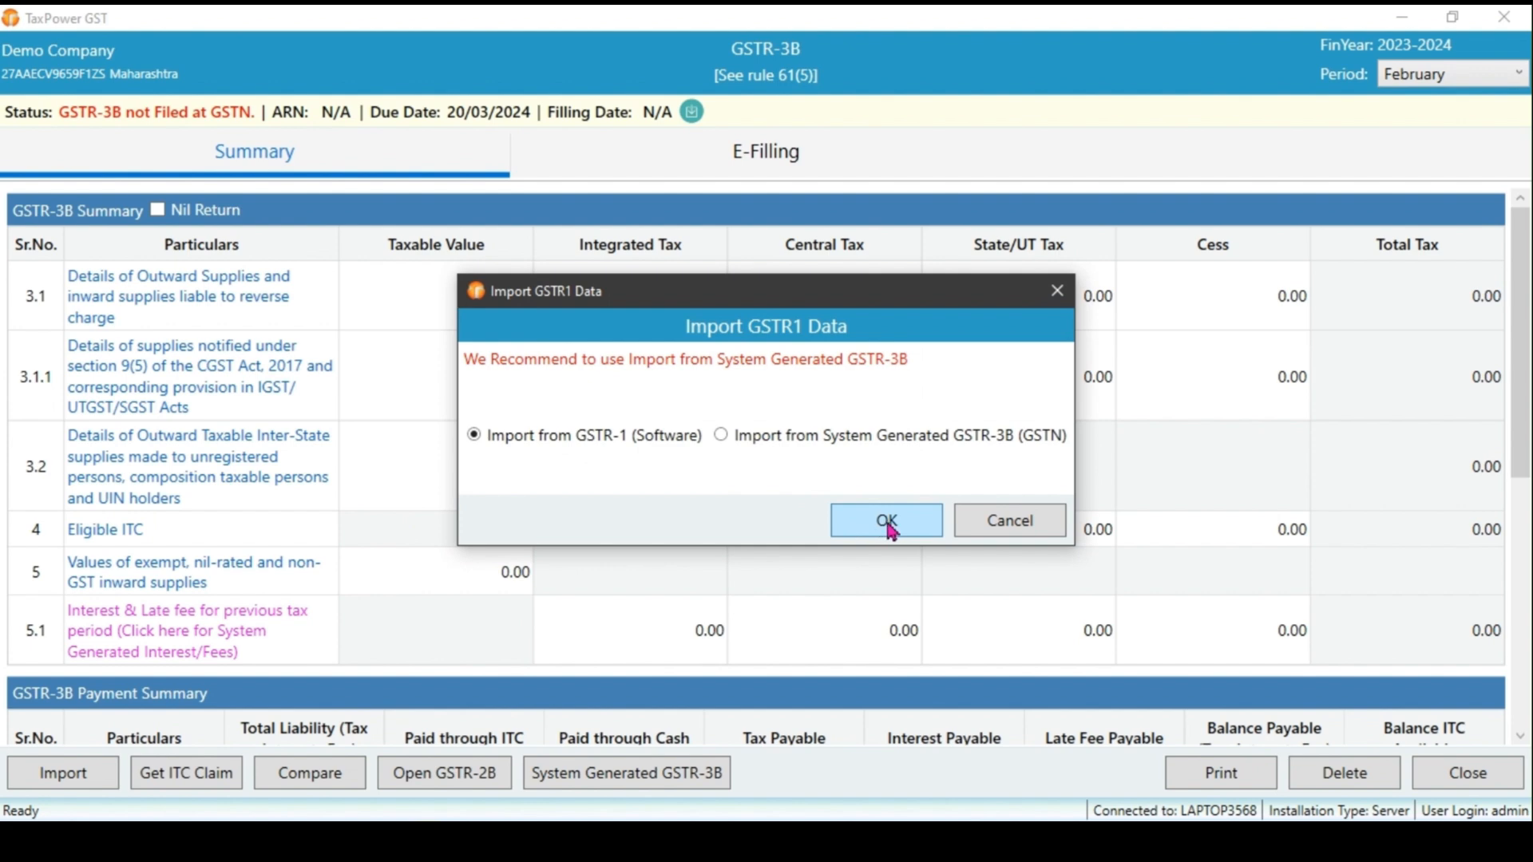
left_click(884, 519)
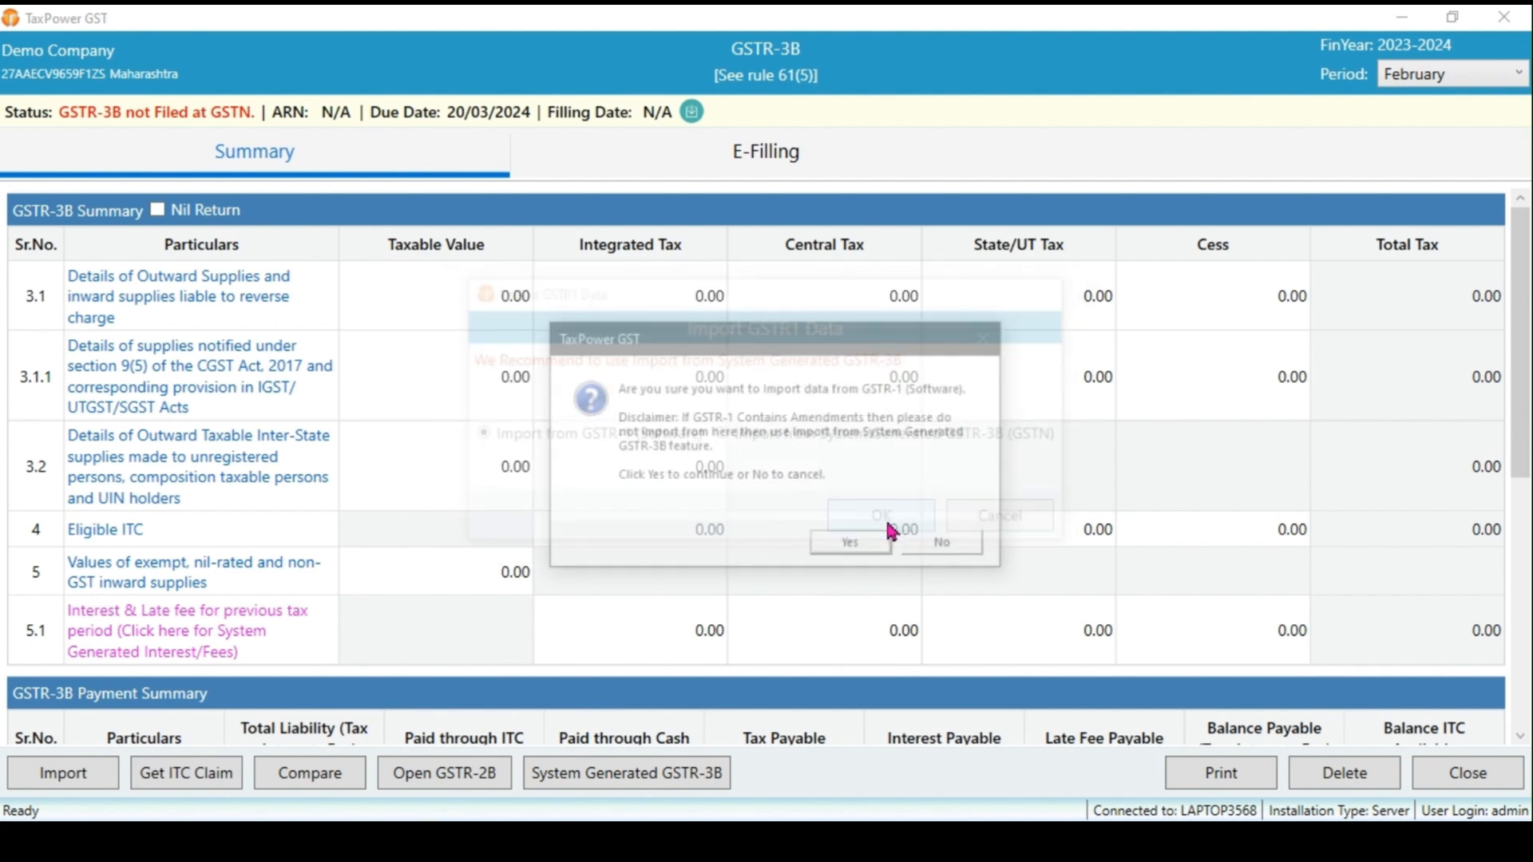
left_click(848, 541)
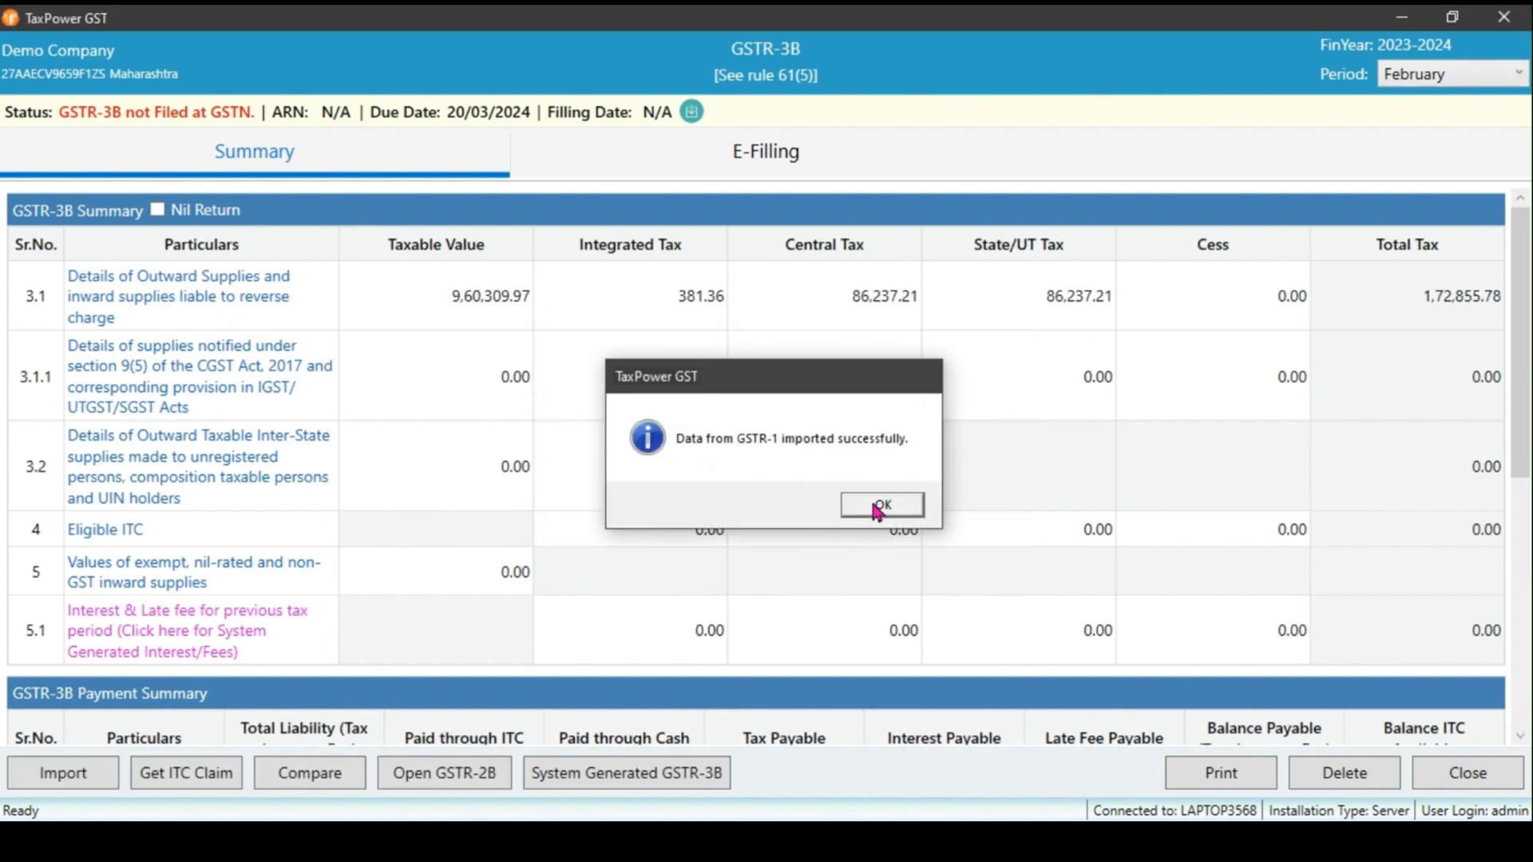
left_click(880, 505)
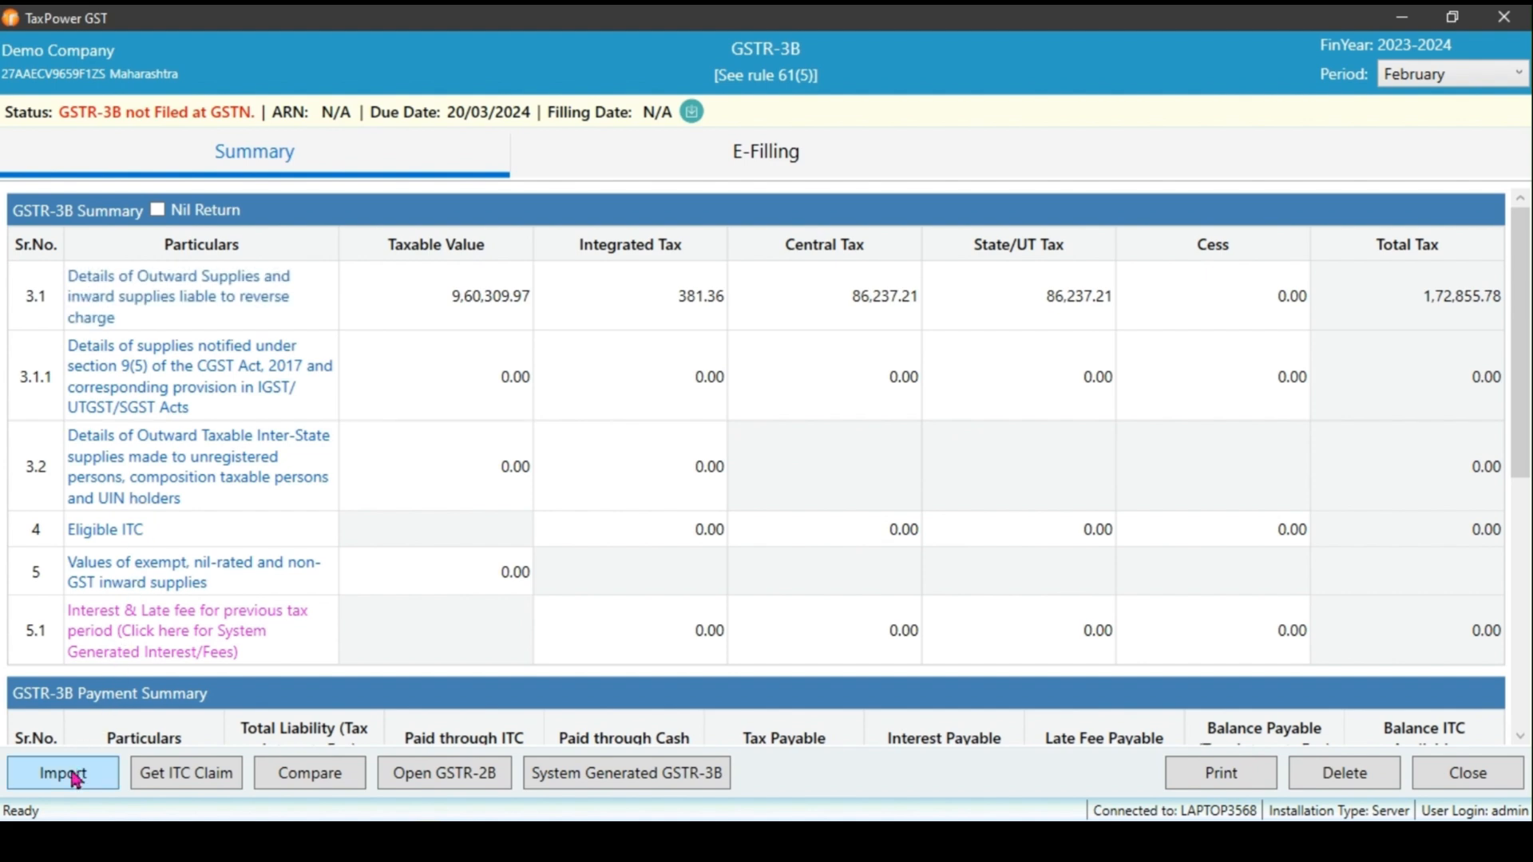
Bring up the GSTR-3B import sources menu again above the filled row 3.1
left_click(61, 772)
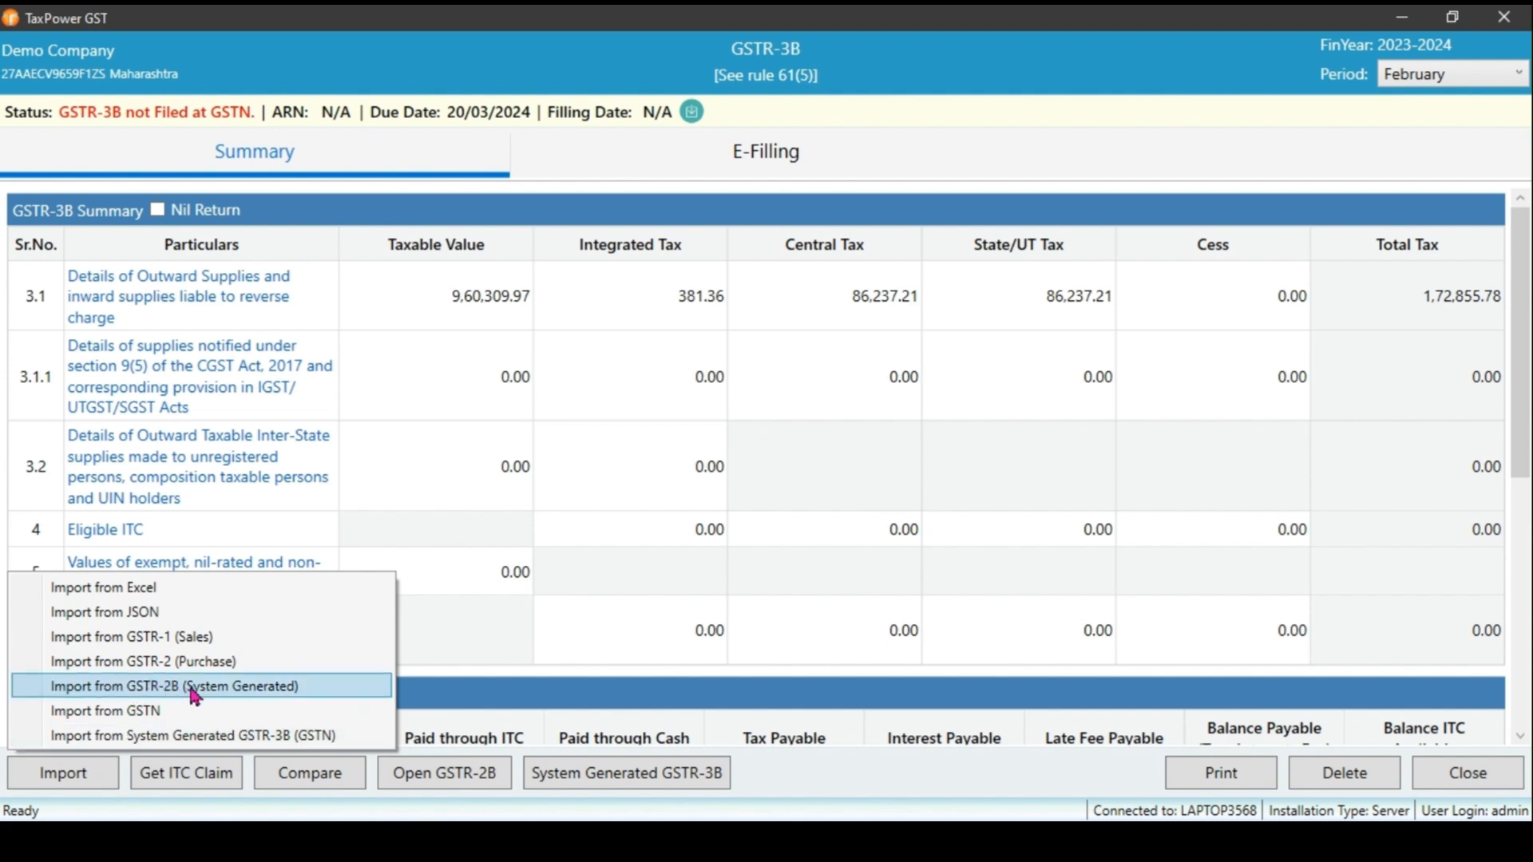
mouse_move(142, 676)
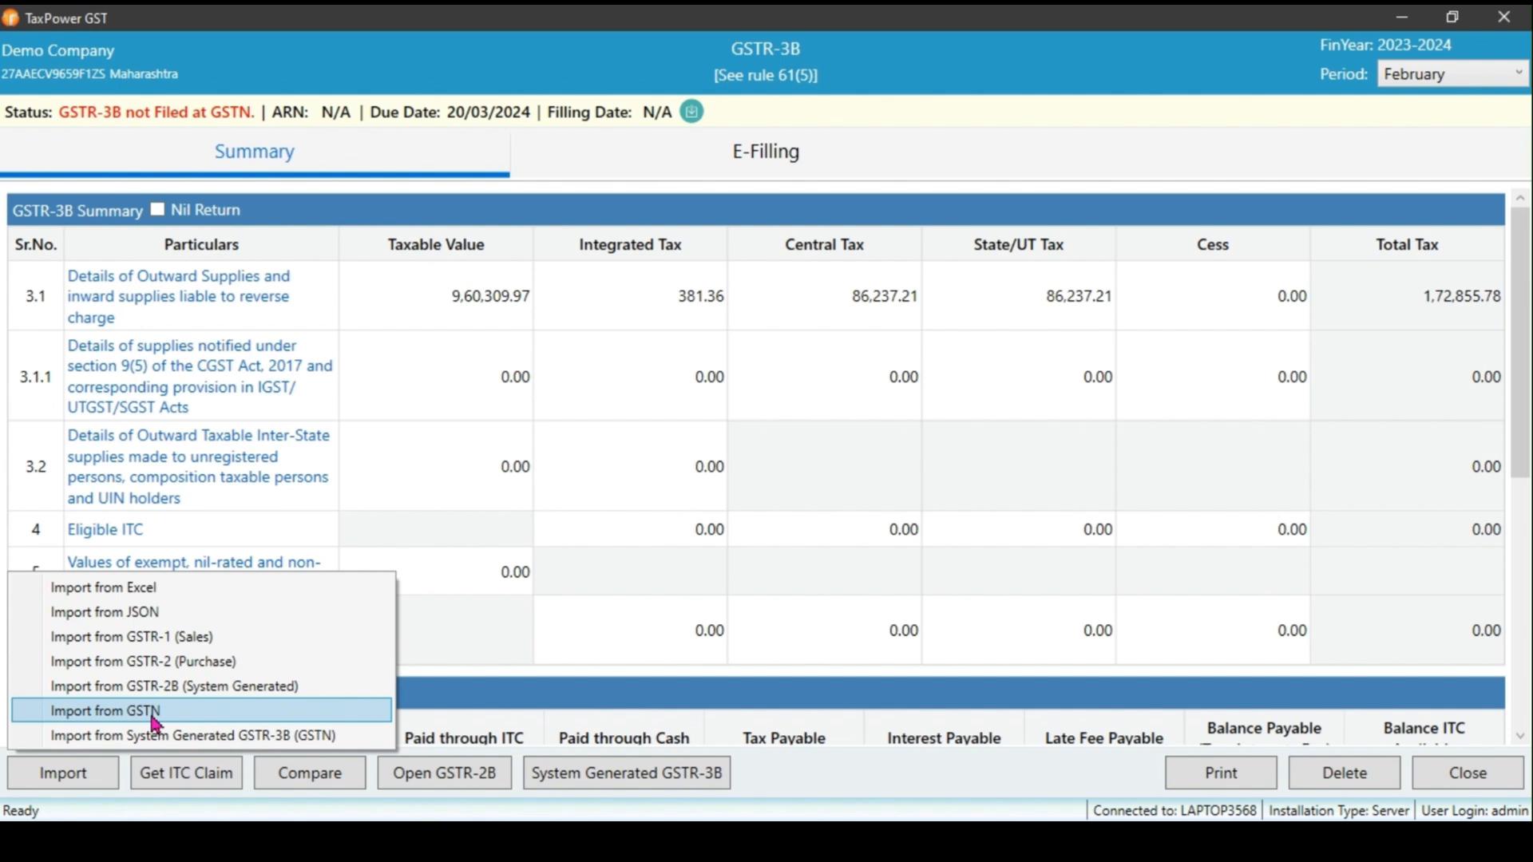
mouse_move(196, 735)
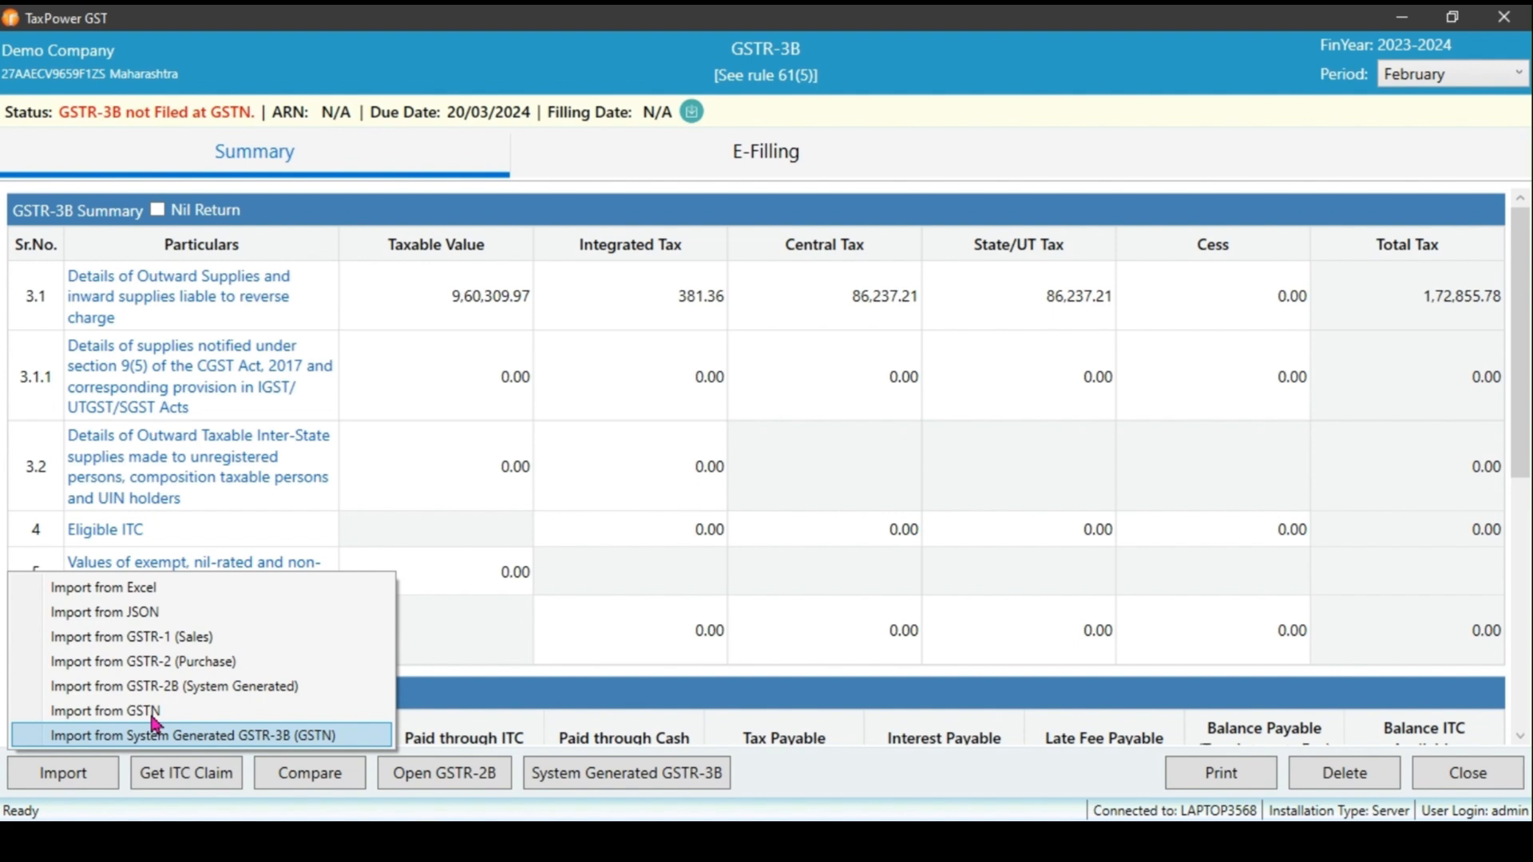
mouse_move(295, 744)
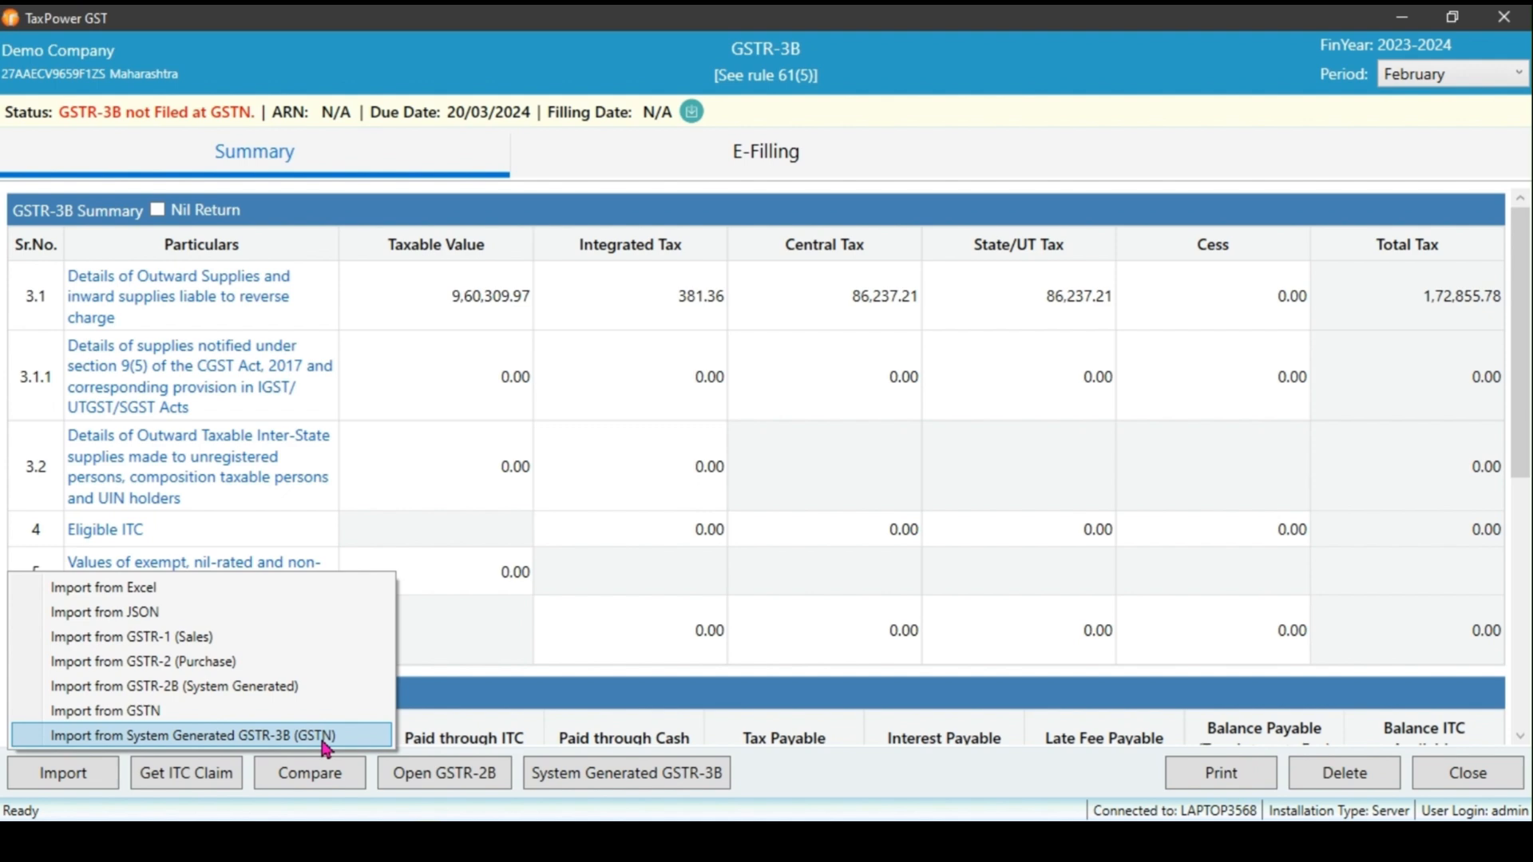
Copy the system-generated GSTR-3B through the GSTN portal, overwriting so Eligible ITC shows 8,550.37 each
left_click(193, 736)
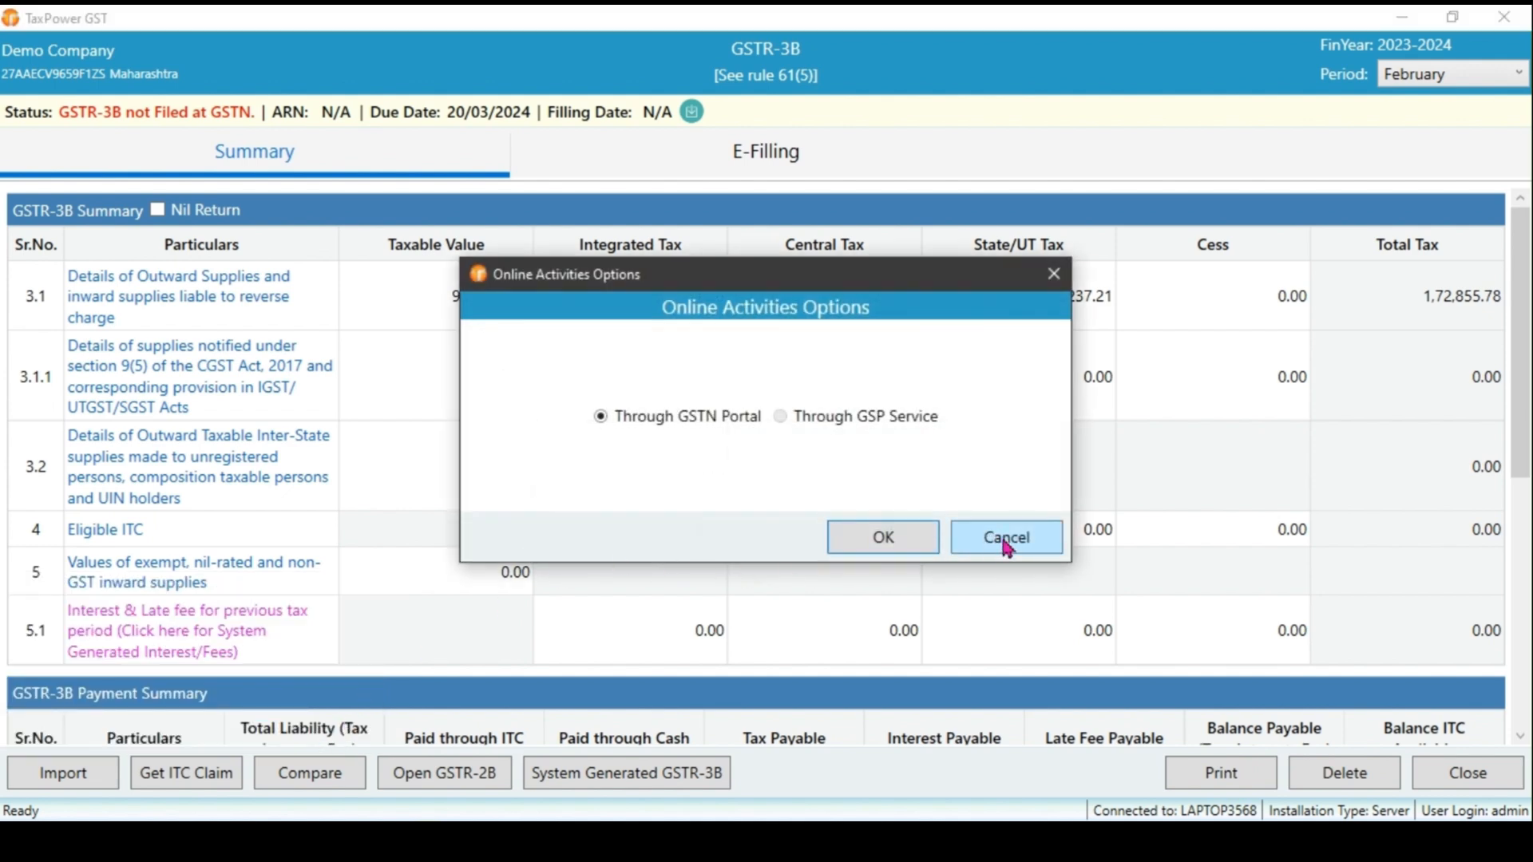
left_click(1006, 537)
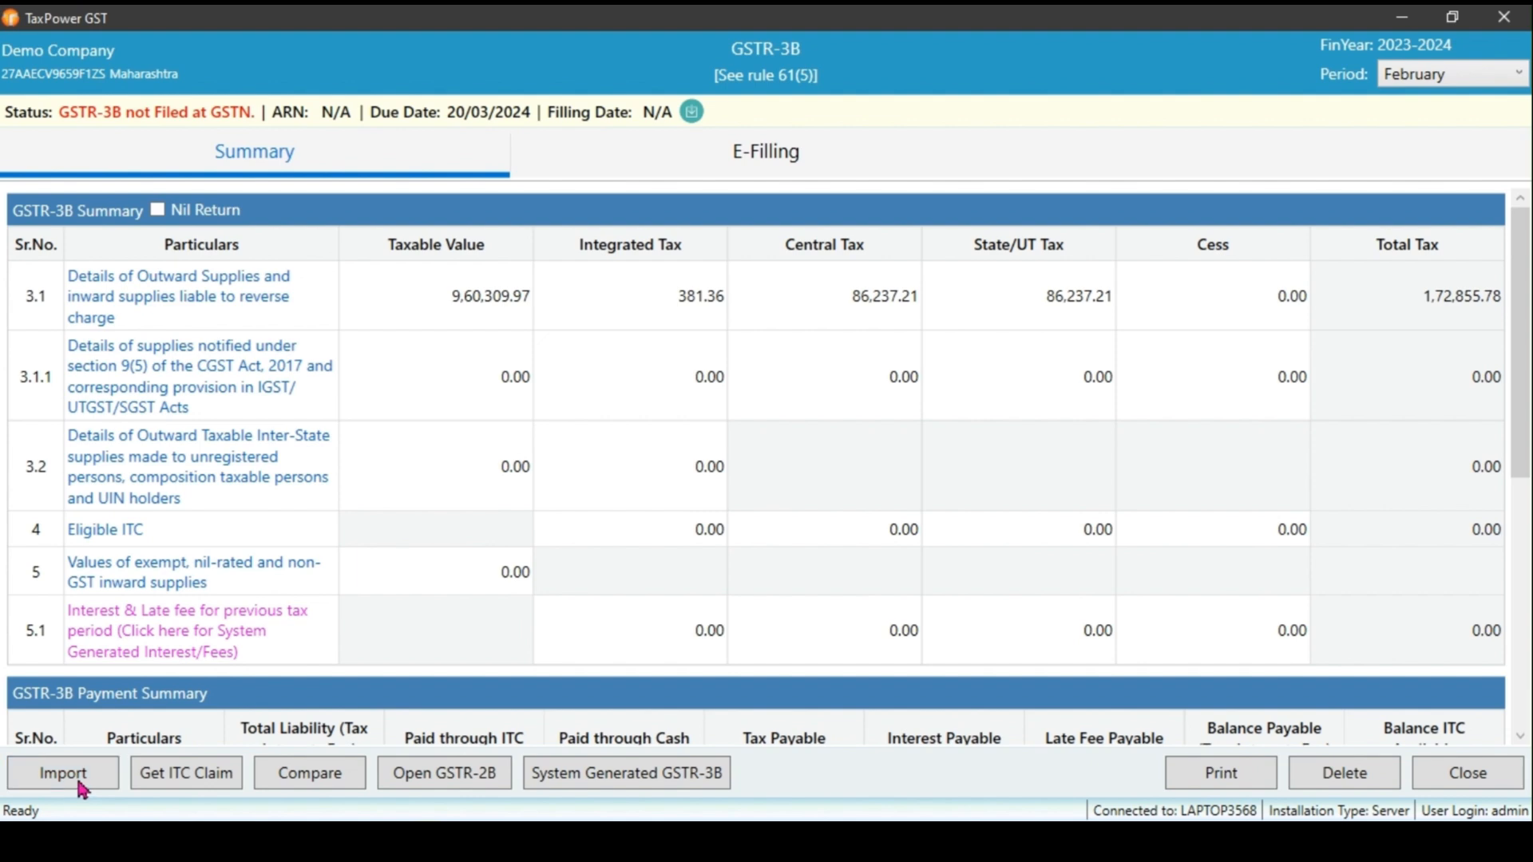
left_click(61, 772)
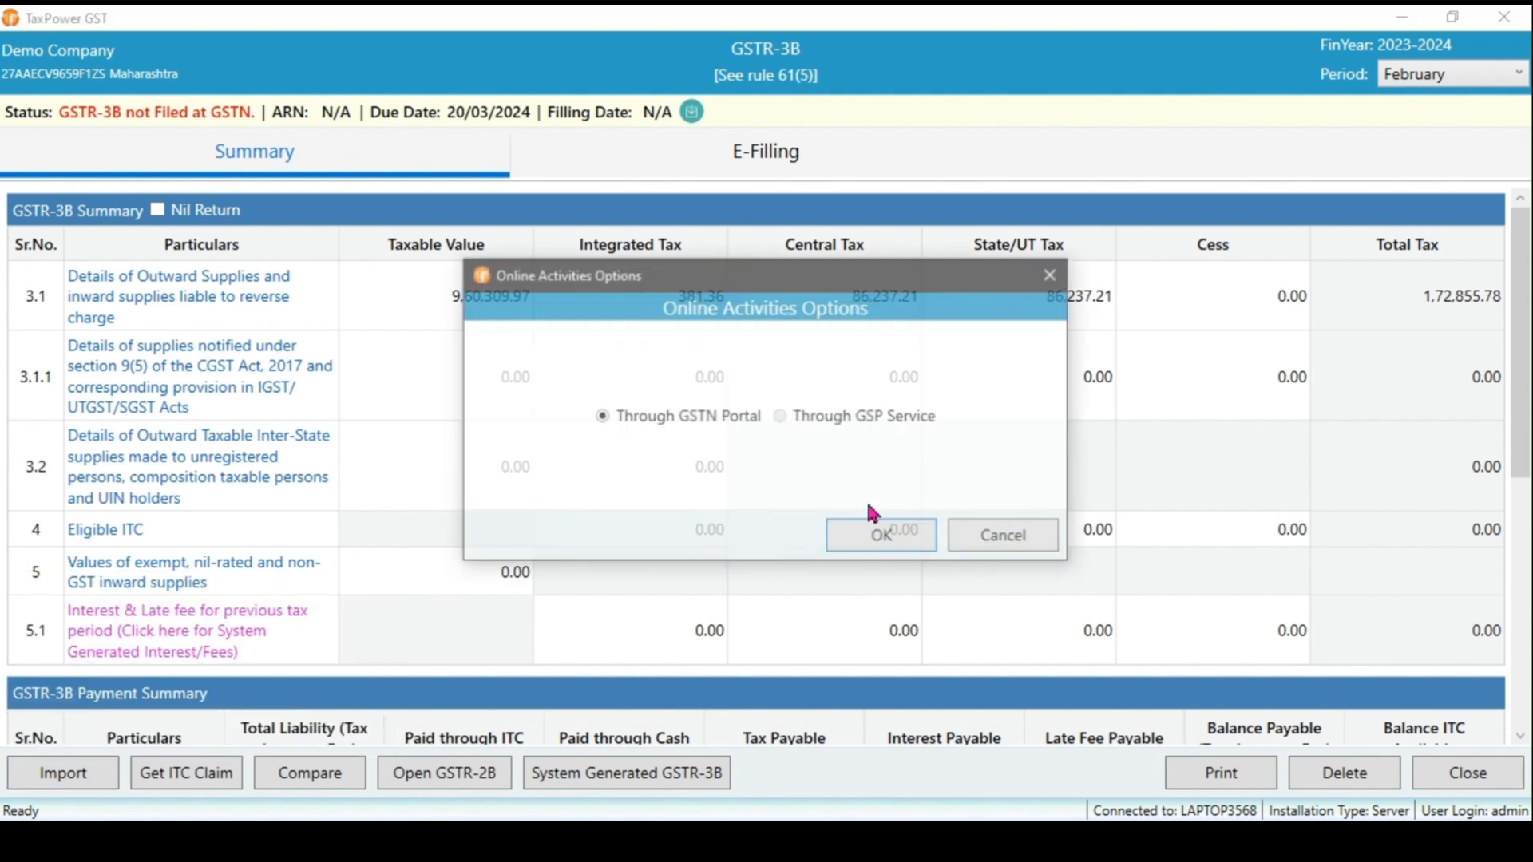
left_click(878, 535)
type("901")
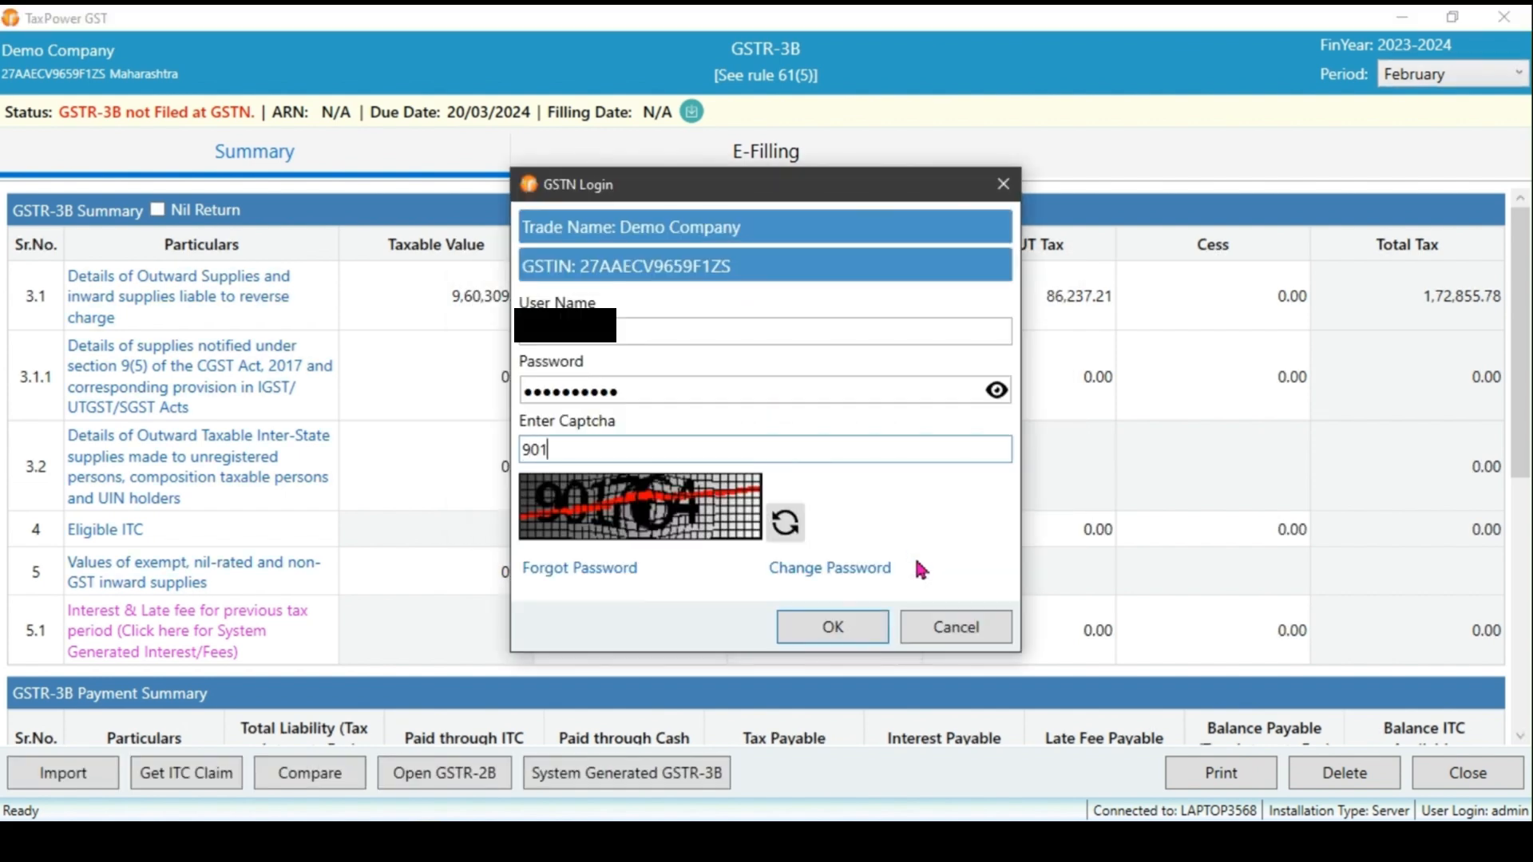
left_click(832, 626)
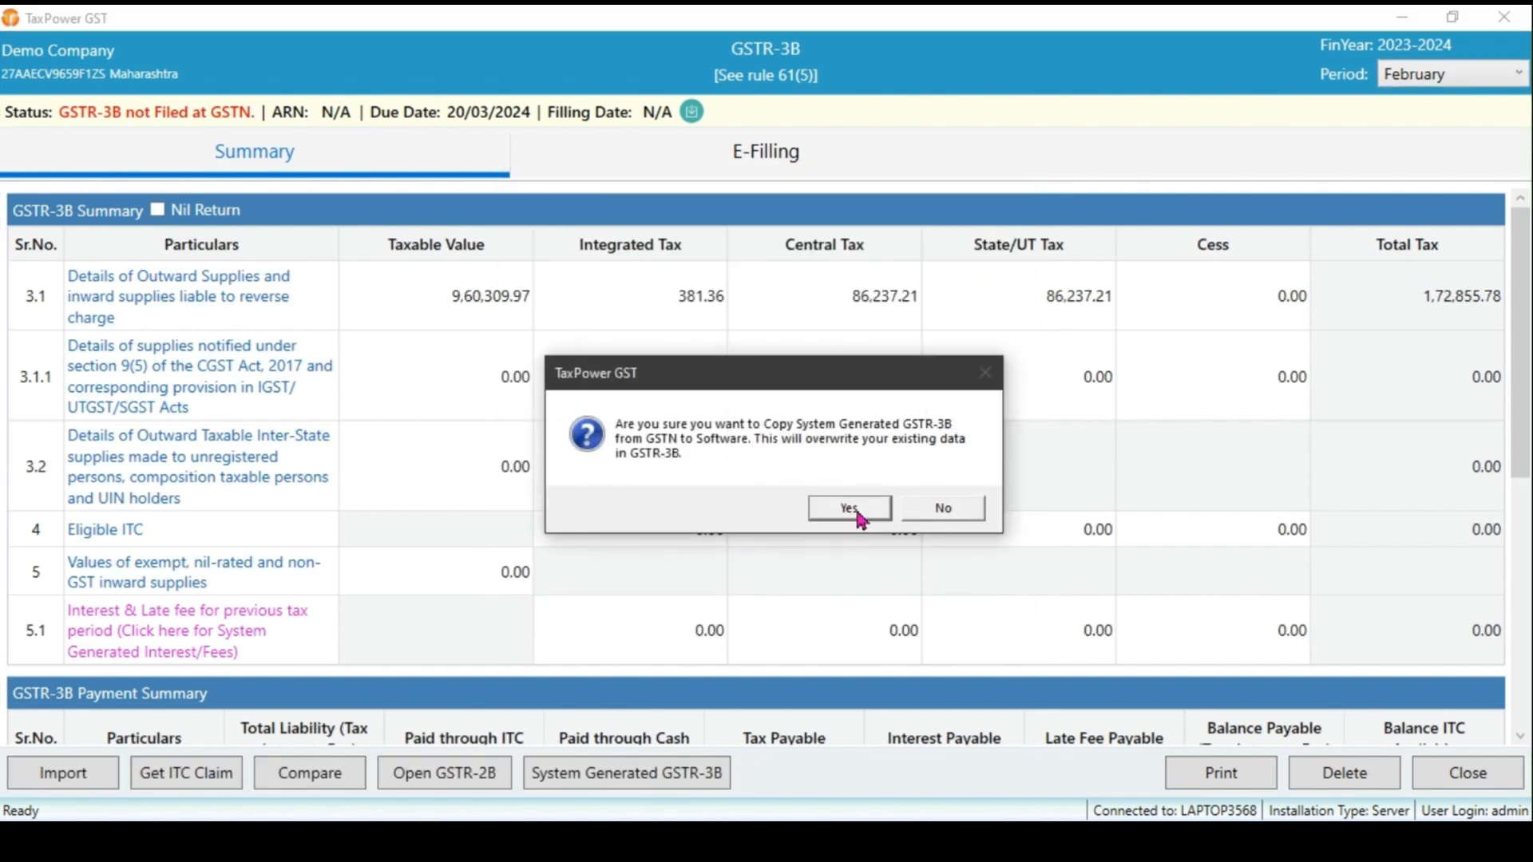
left_click(846, 508)
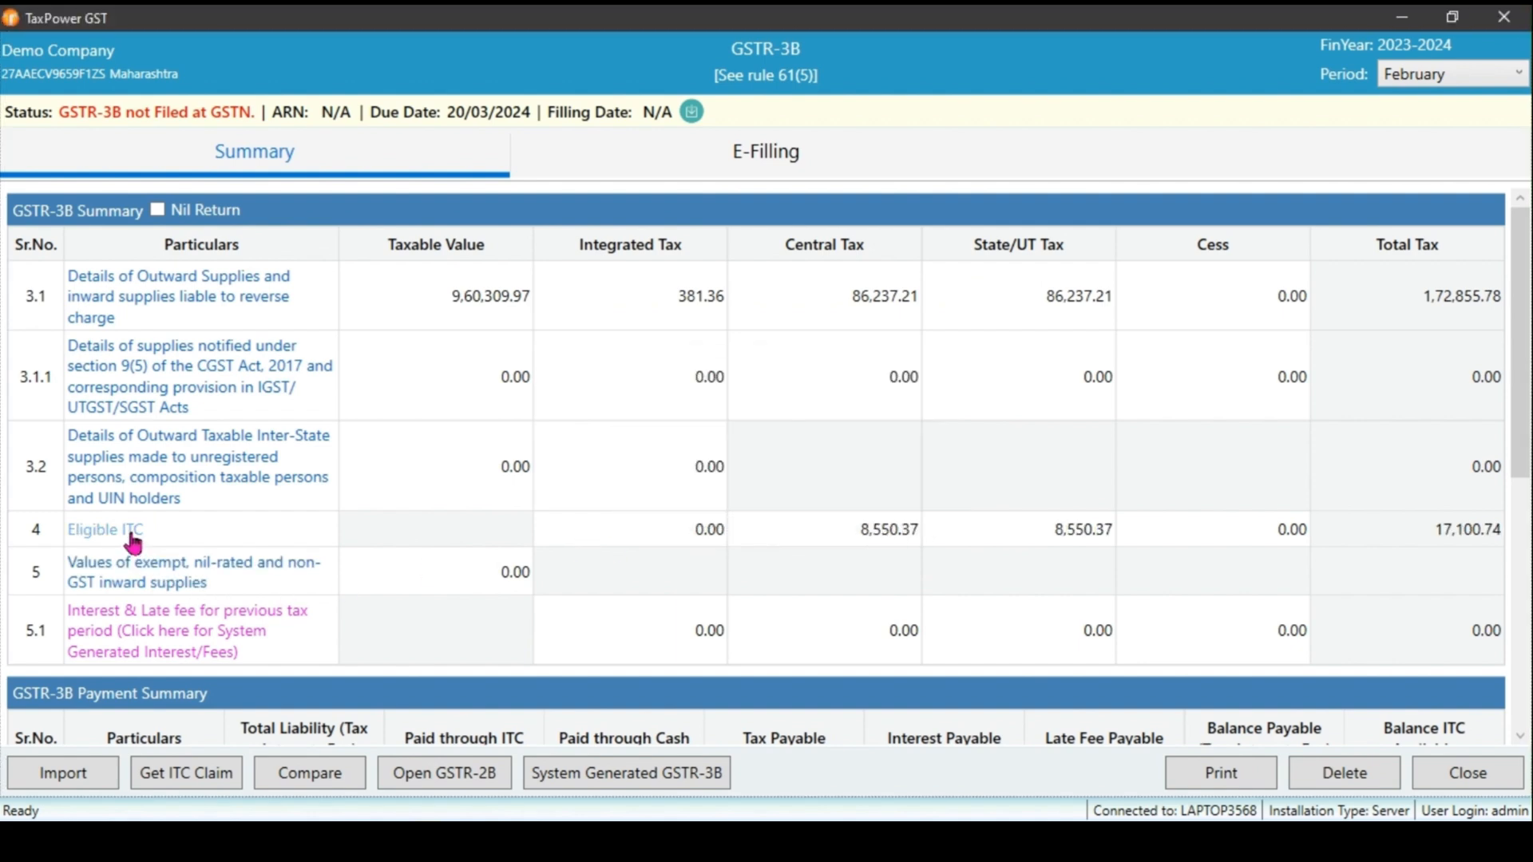
mouse_move(409, 531)
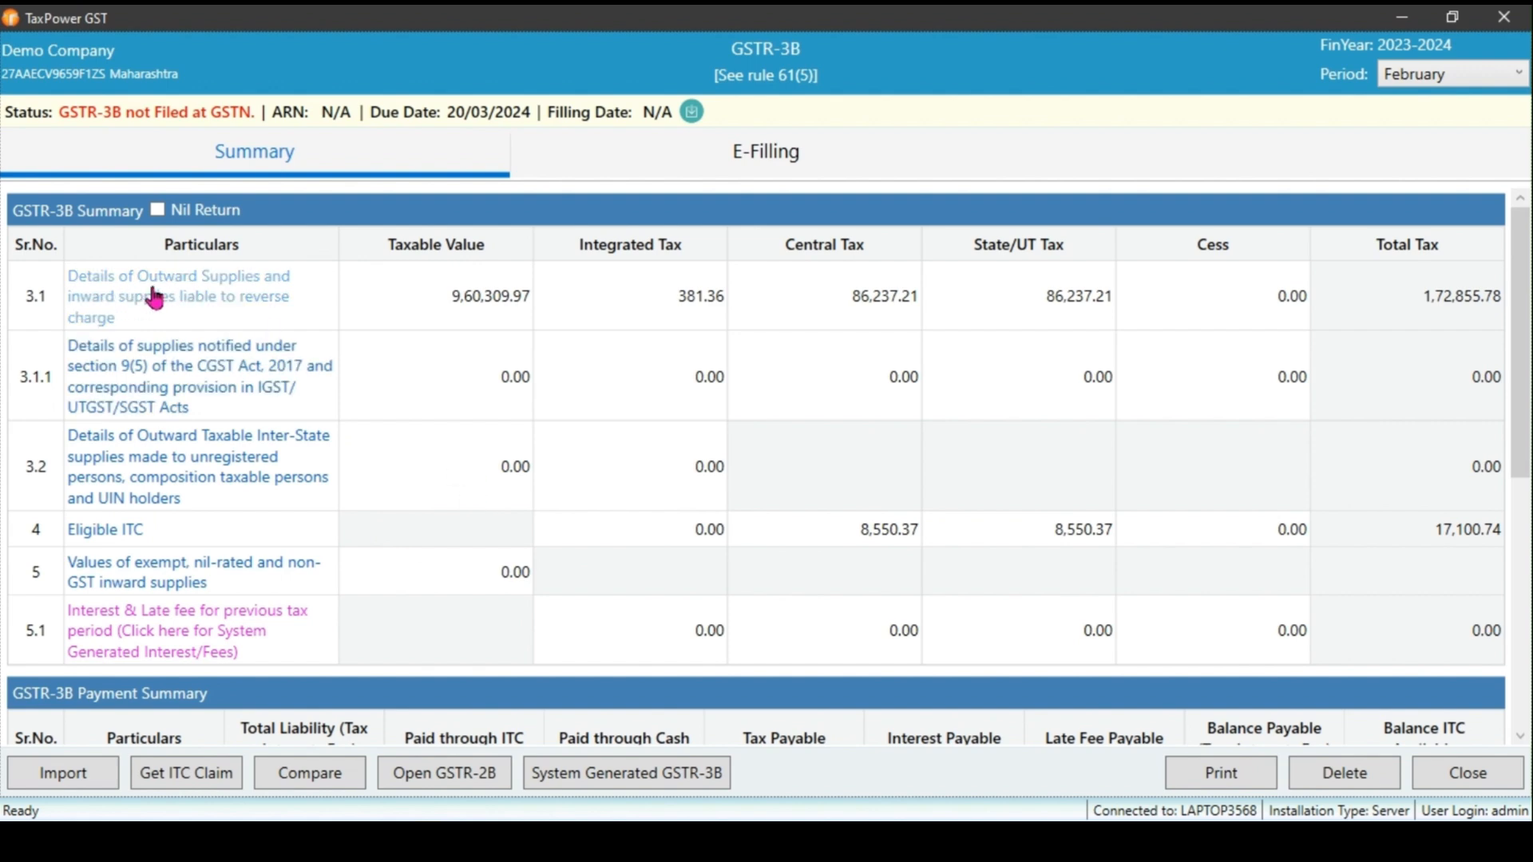
Open the Table 3.1 outward supplies details showing 9,60,309.97 taxable and 1,72,855.78 tax
left_click(178, 296)
type("0.00152")
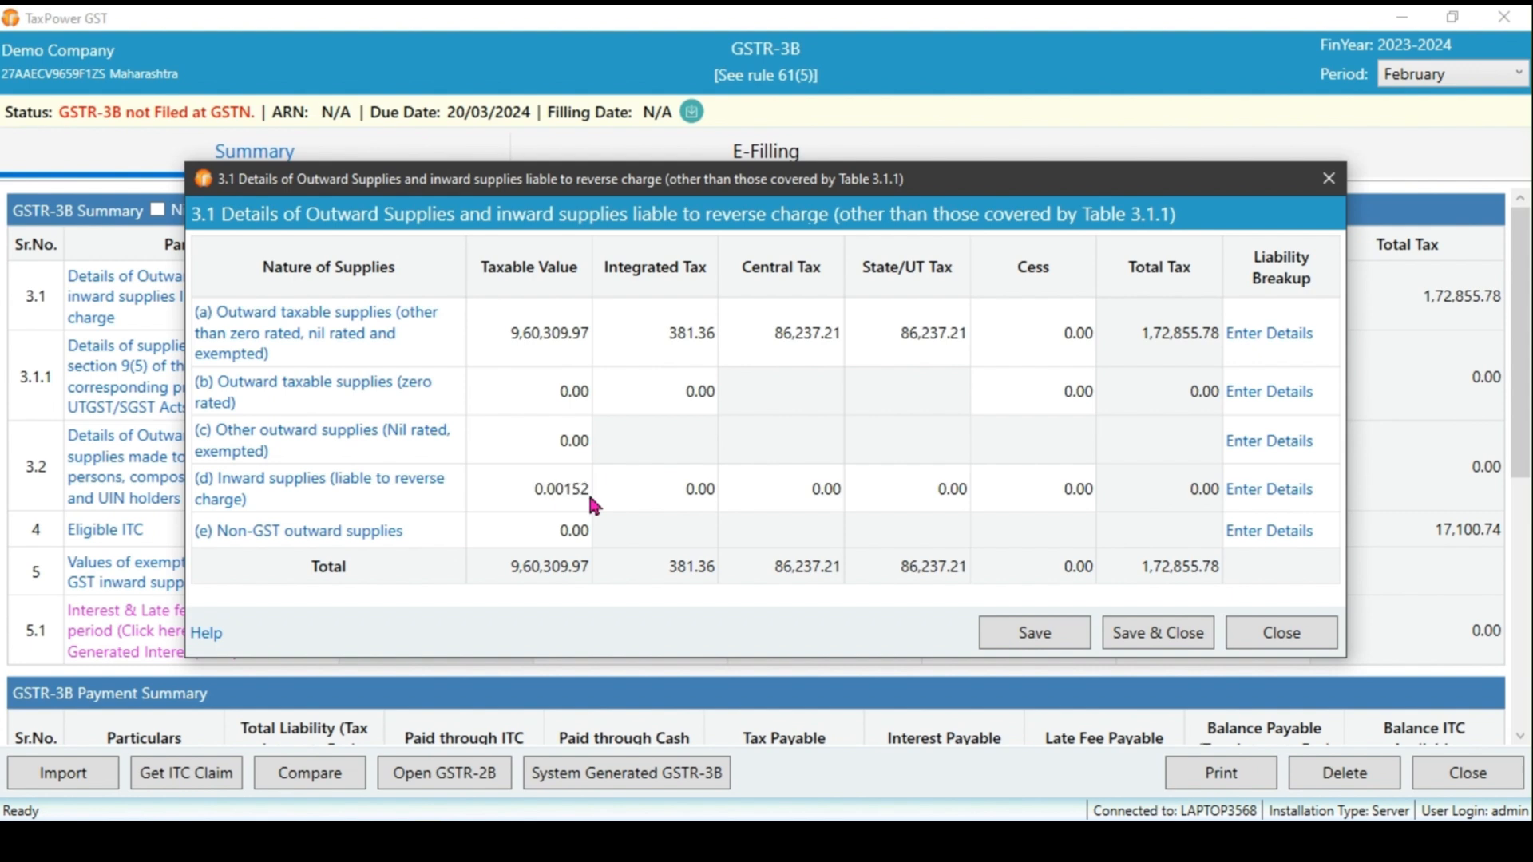
Enter reverse-charge inward supplies of 10000 taxable with 1000 central and state tax each
double_click(561, 489)
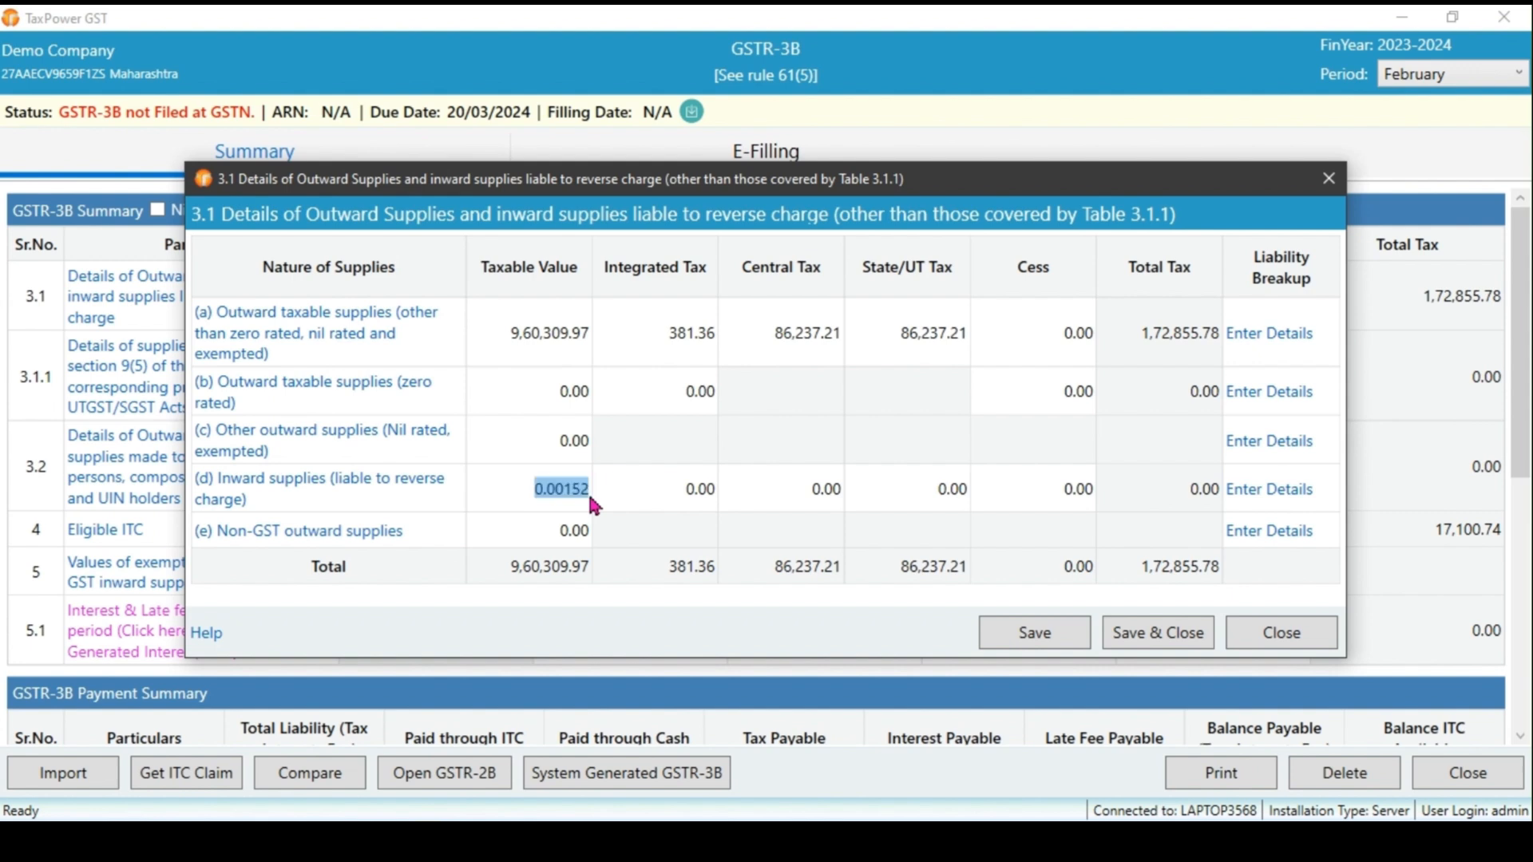
type("10000")
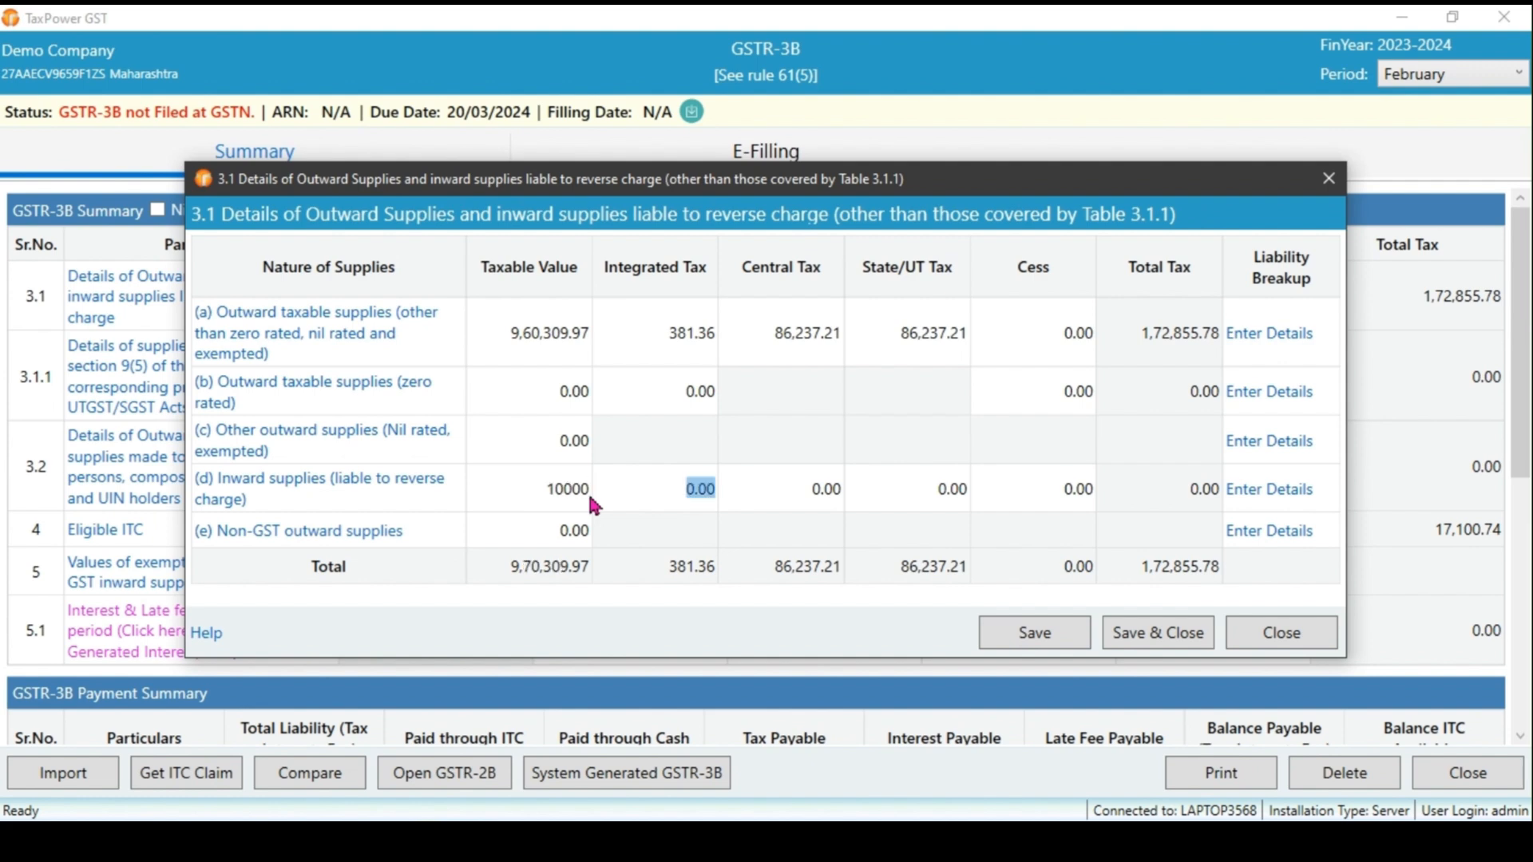
type("1")
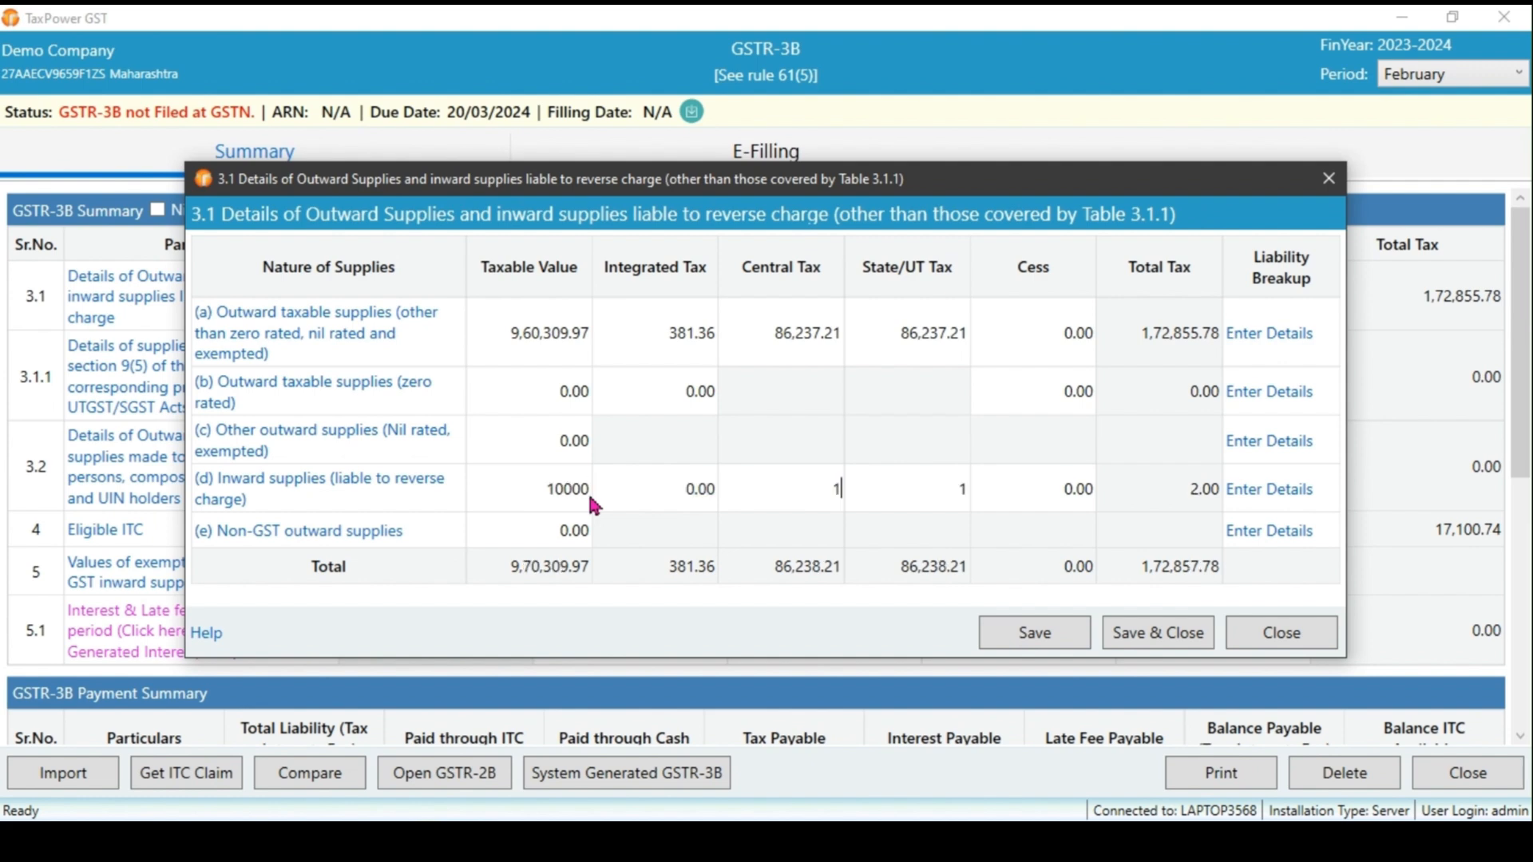
left_click(1033, 633)
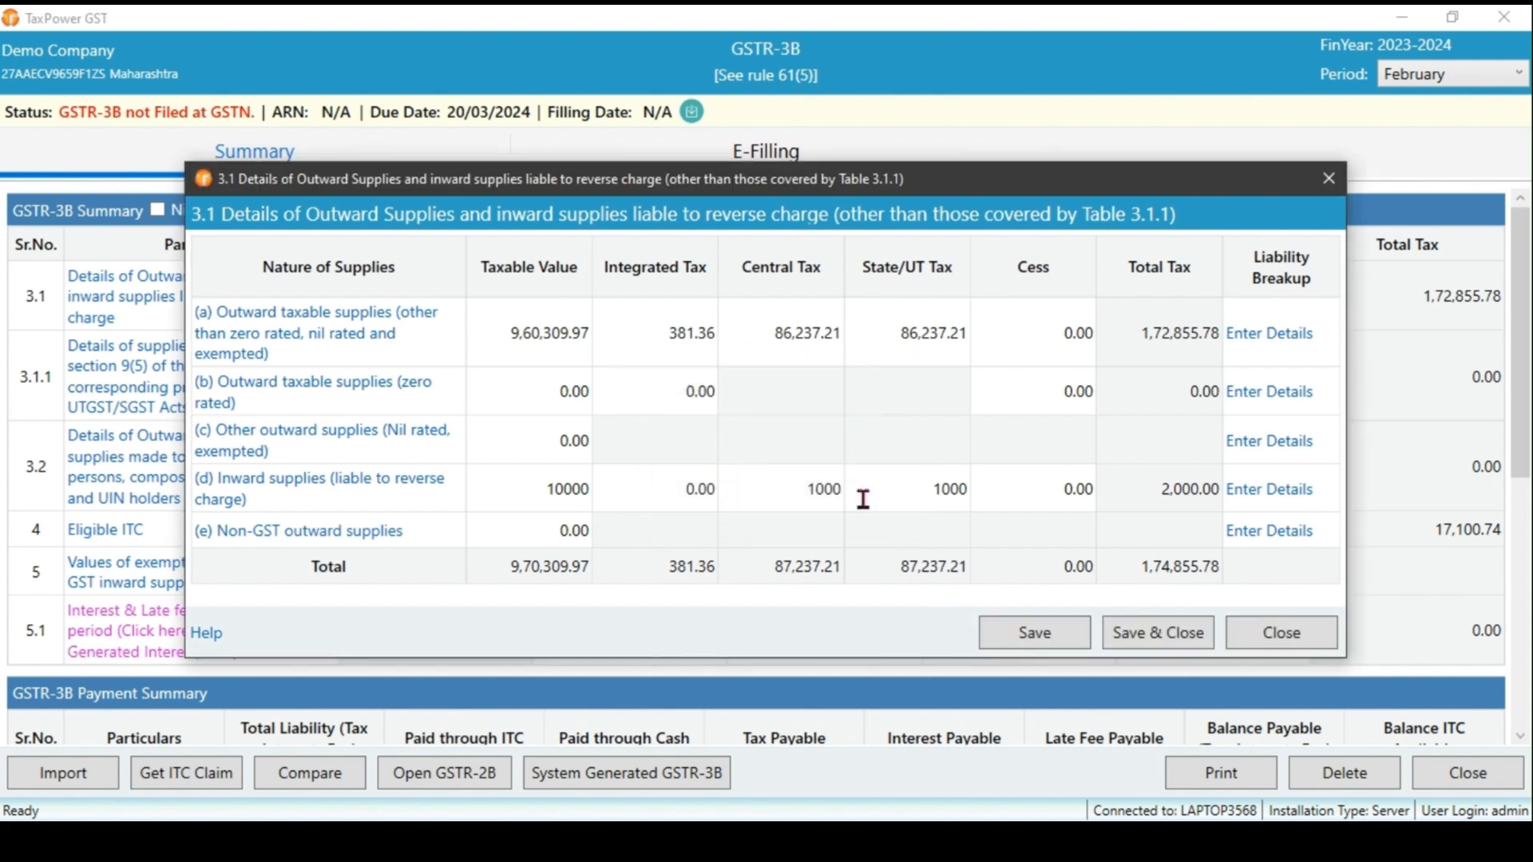
mouse_move(1215, 444)
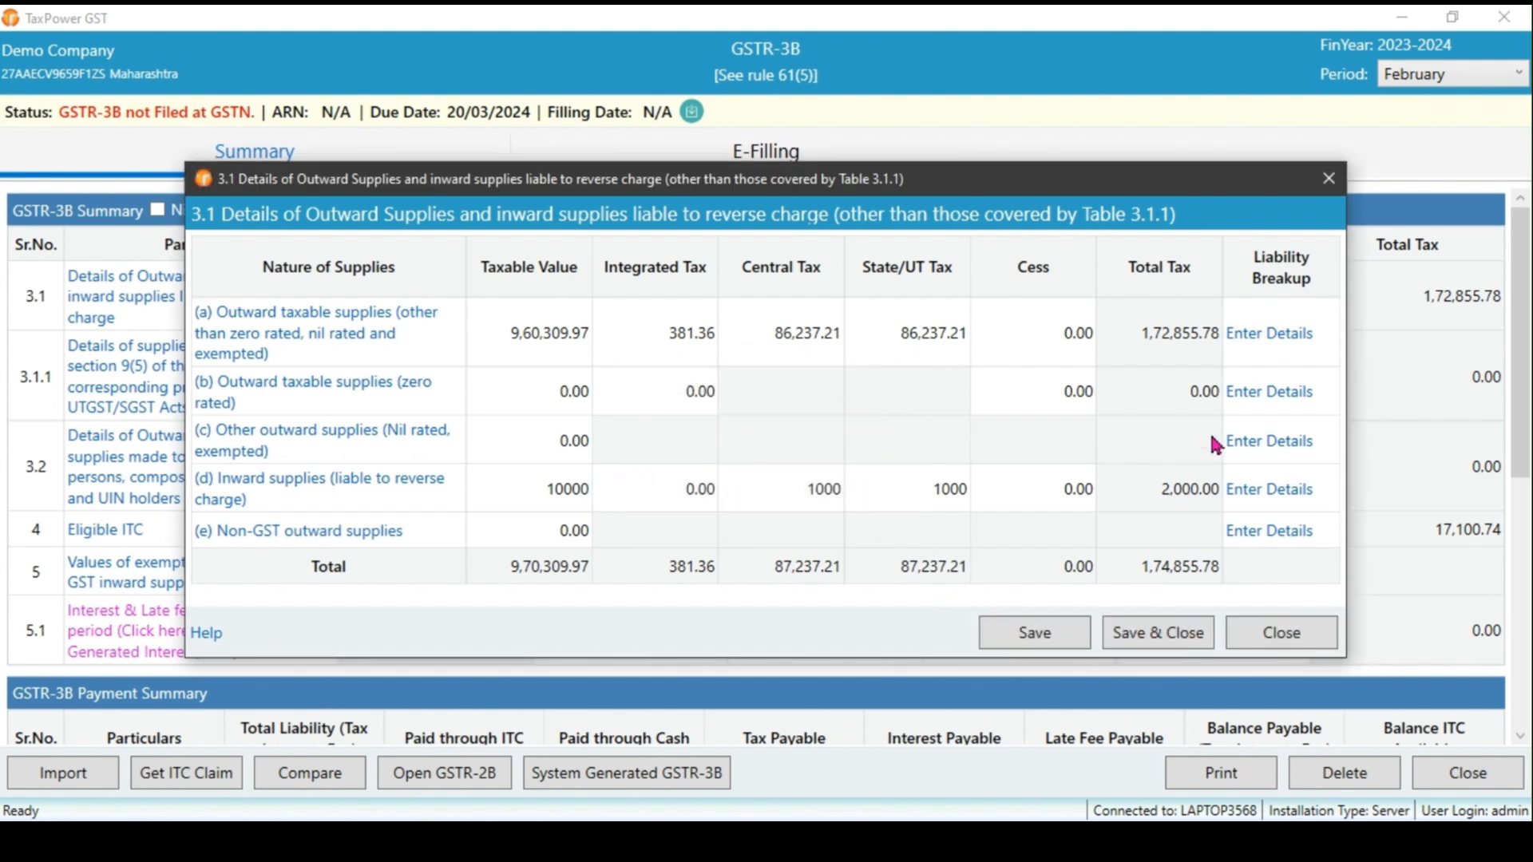
mouse_move(1268, 333)
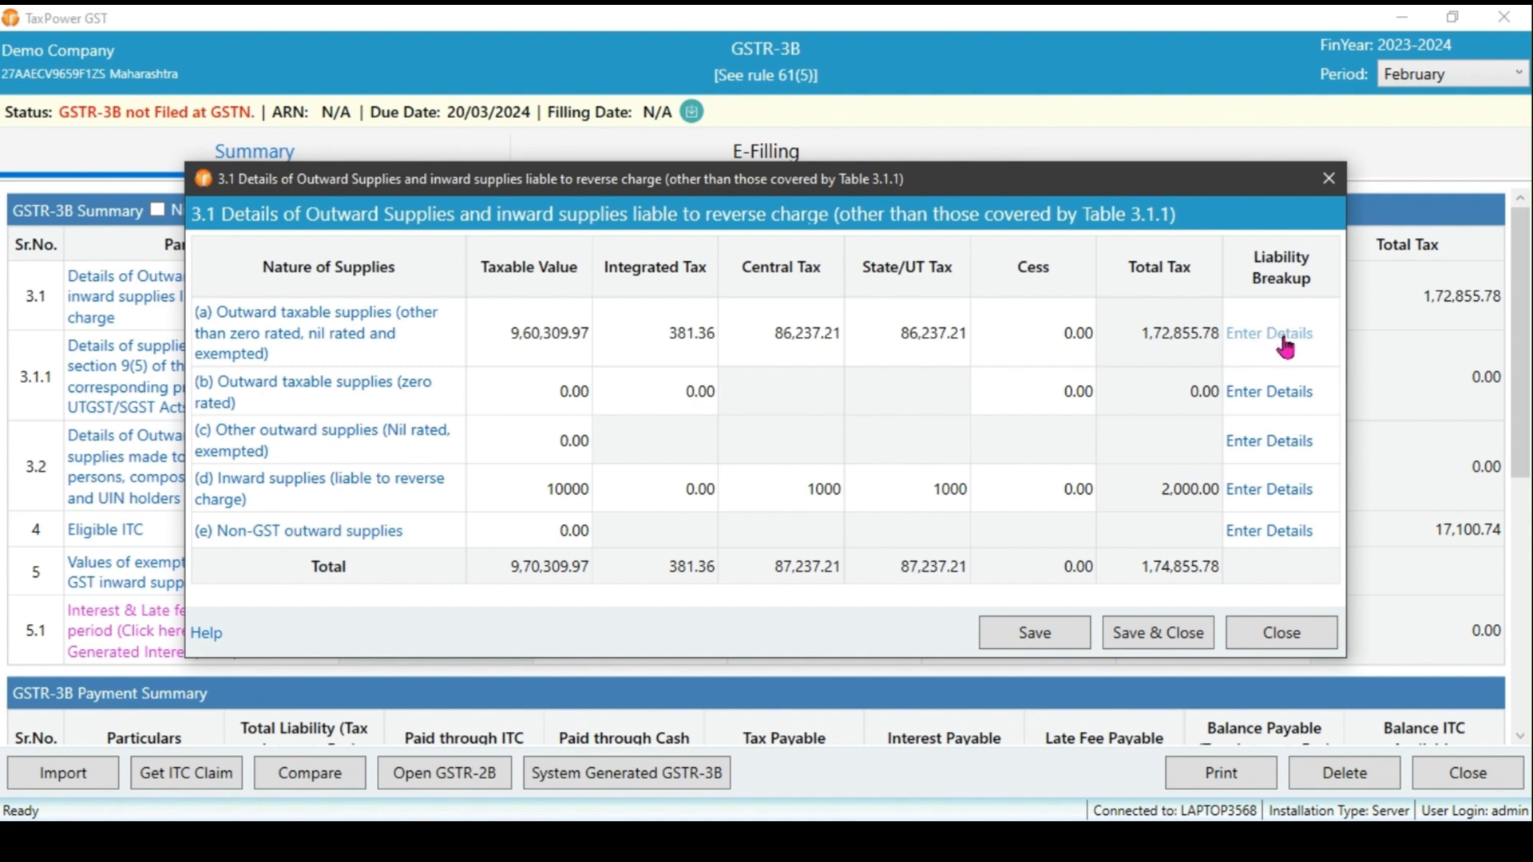
mouse_move(1283, 349)
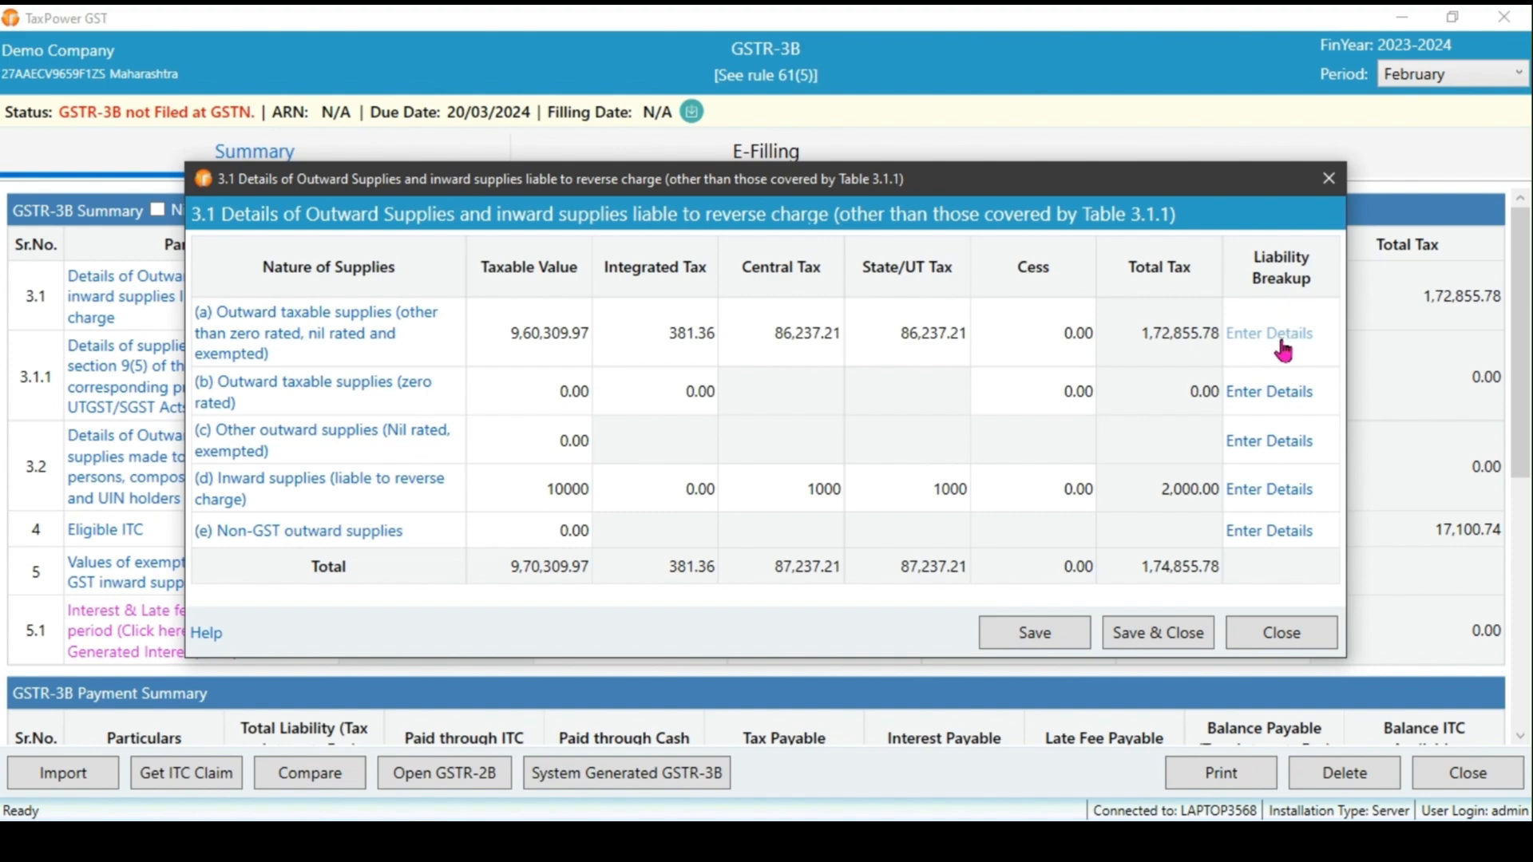
left_click(1268, 332)
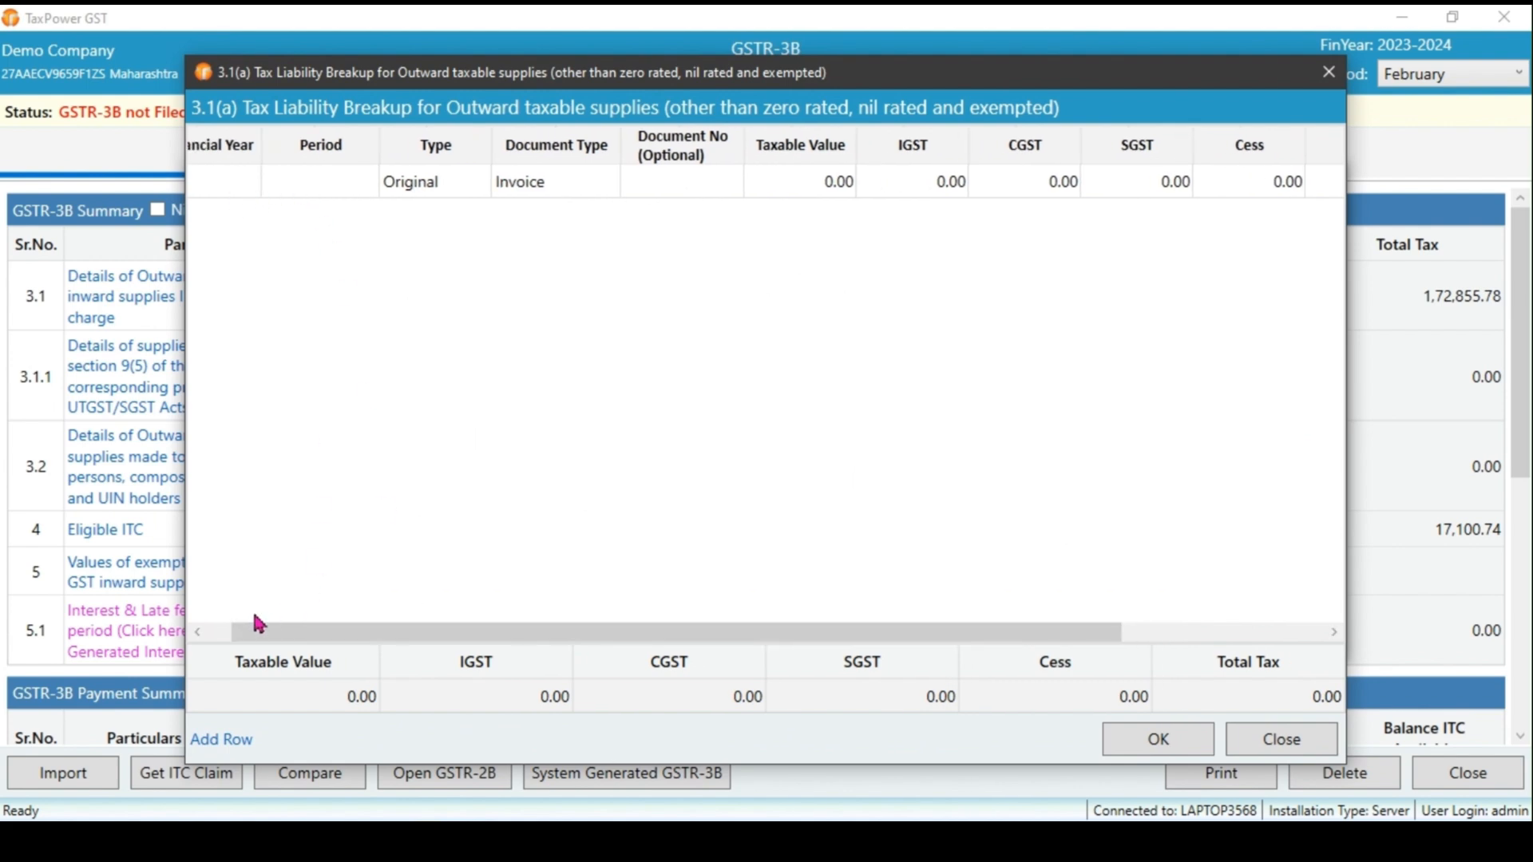
Set the 3.1(a) breakup row to 2023-2024, January, Amendment
left_click(282, 181)
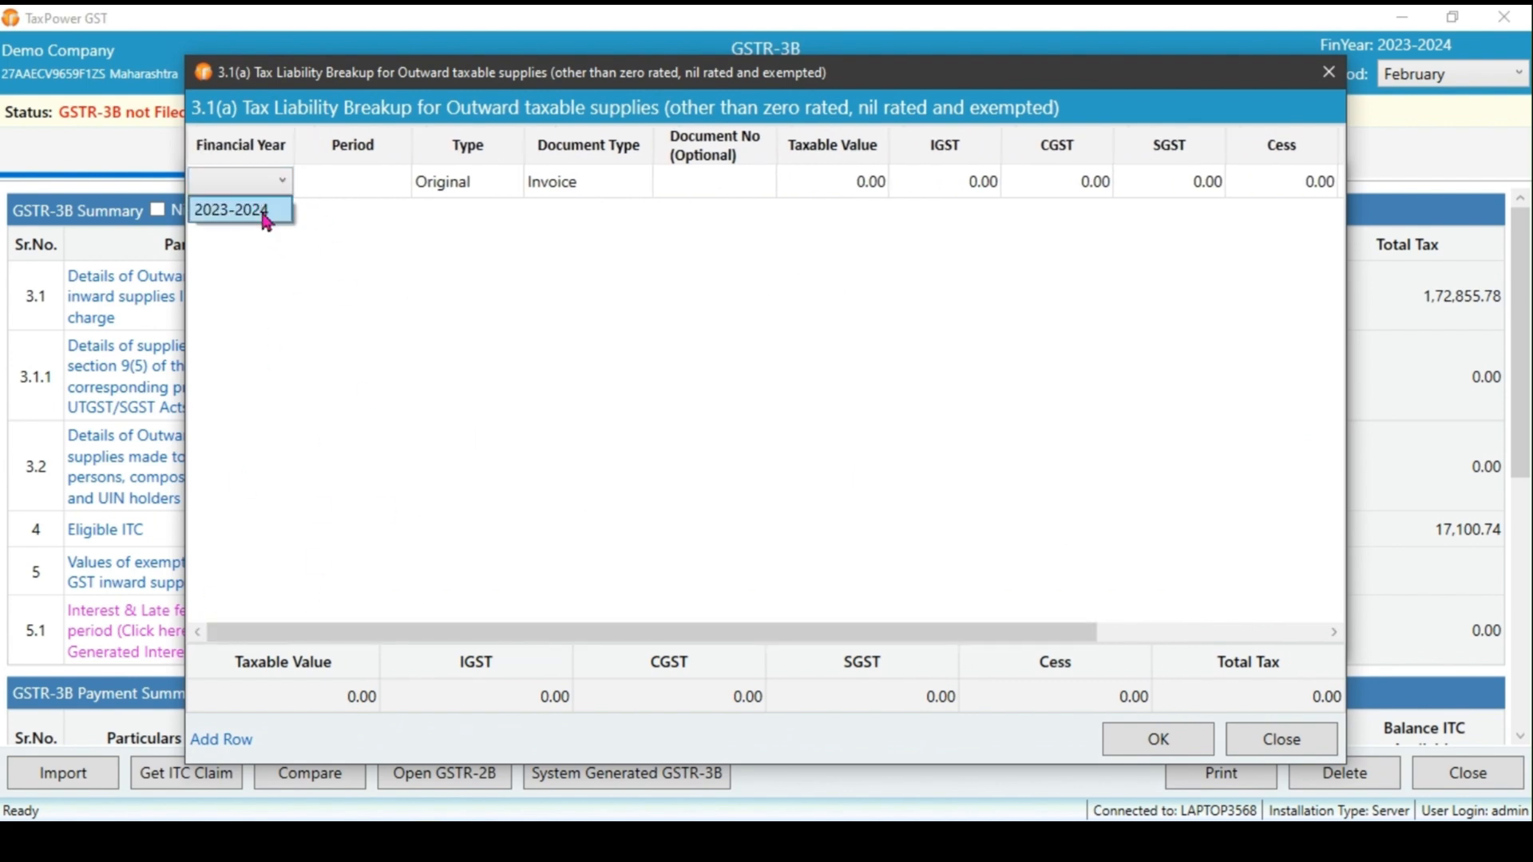
left_click(232, 209)
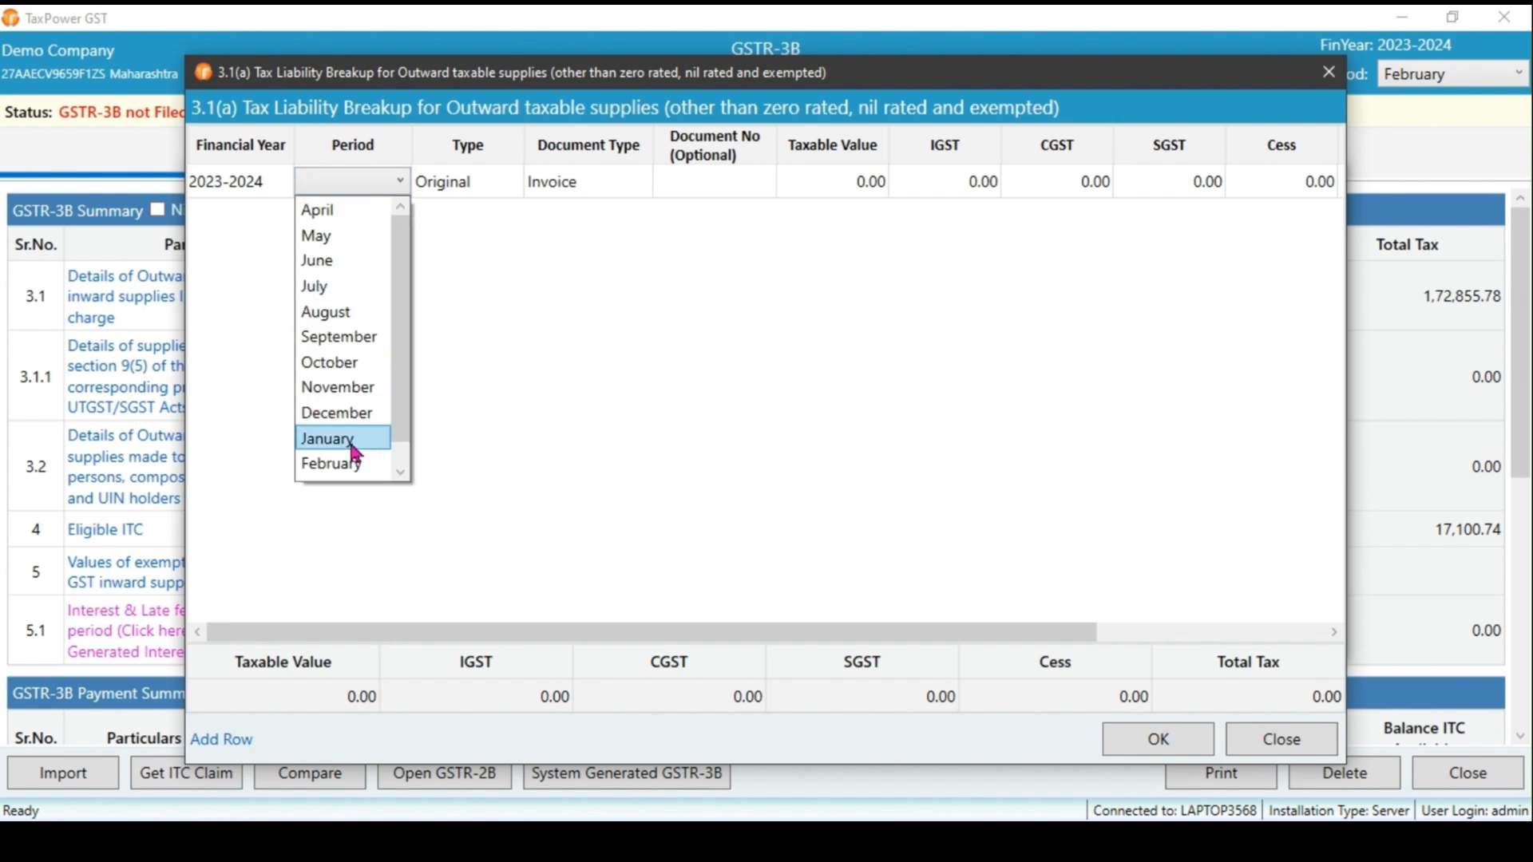
left_click(327, 439)
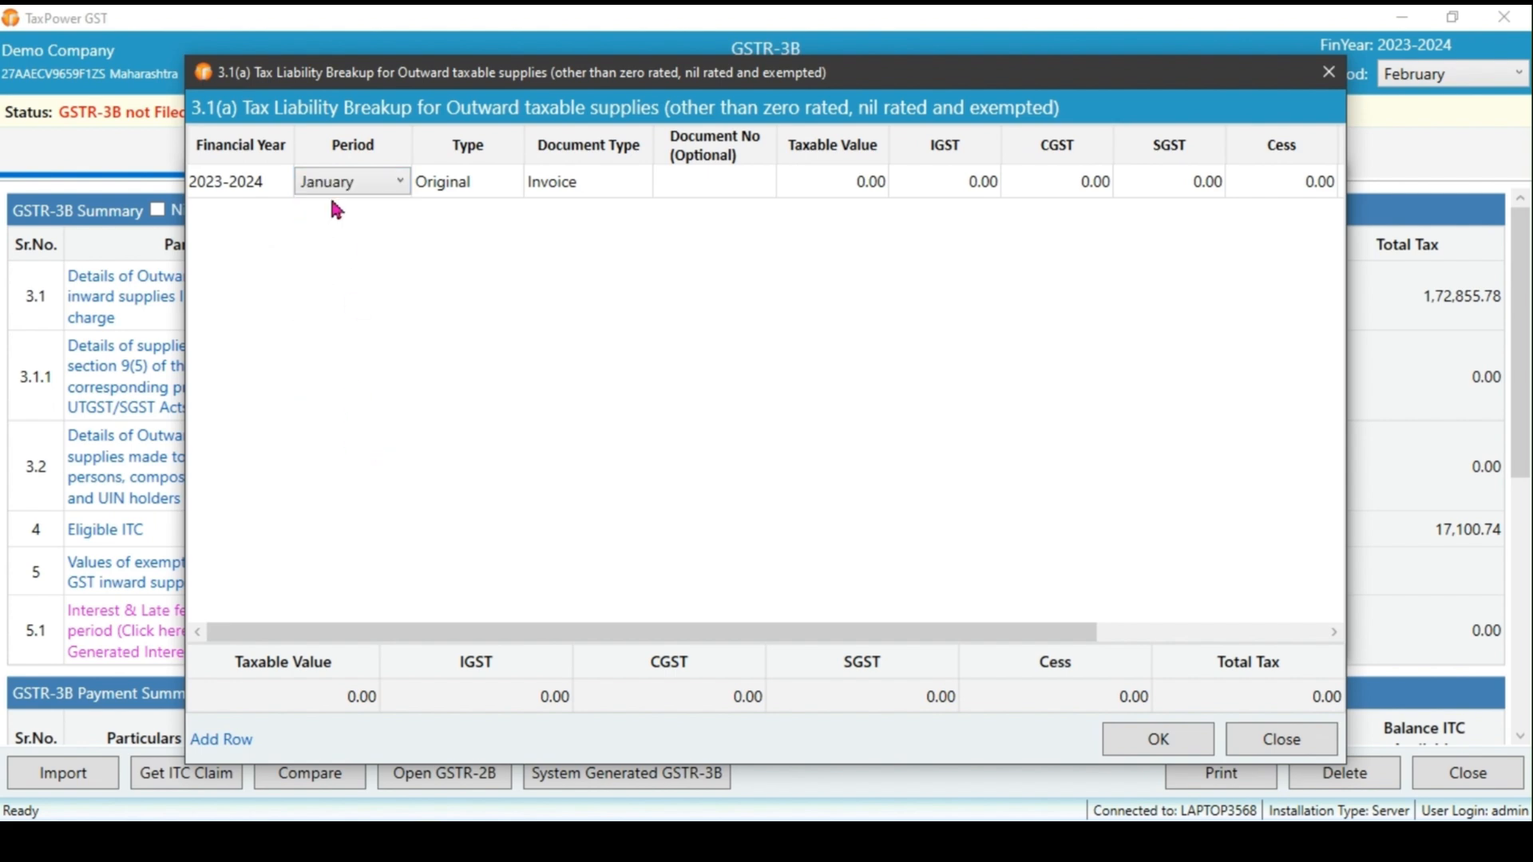
left_click(466, 181)
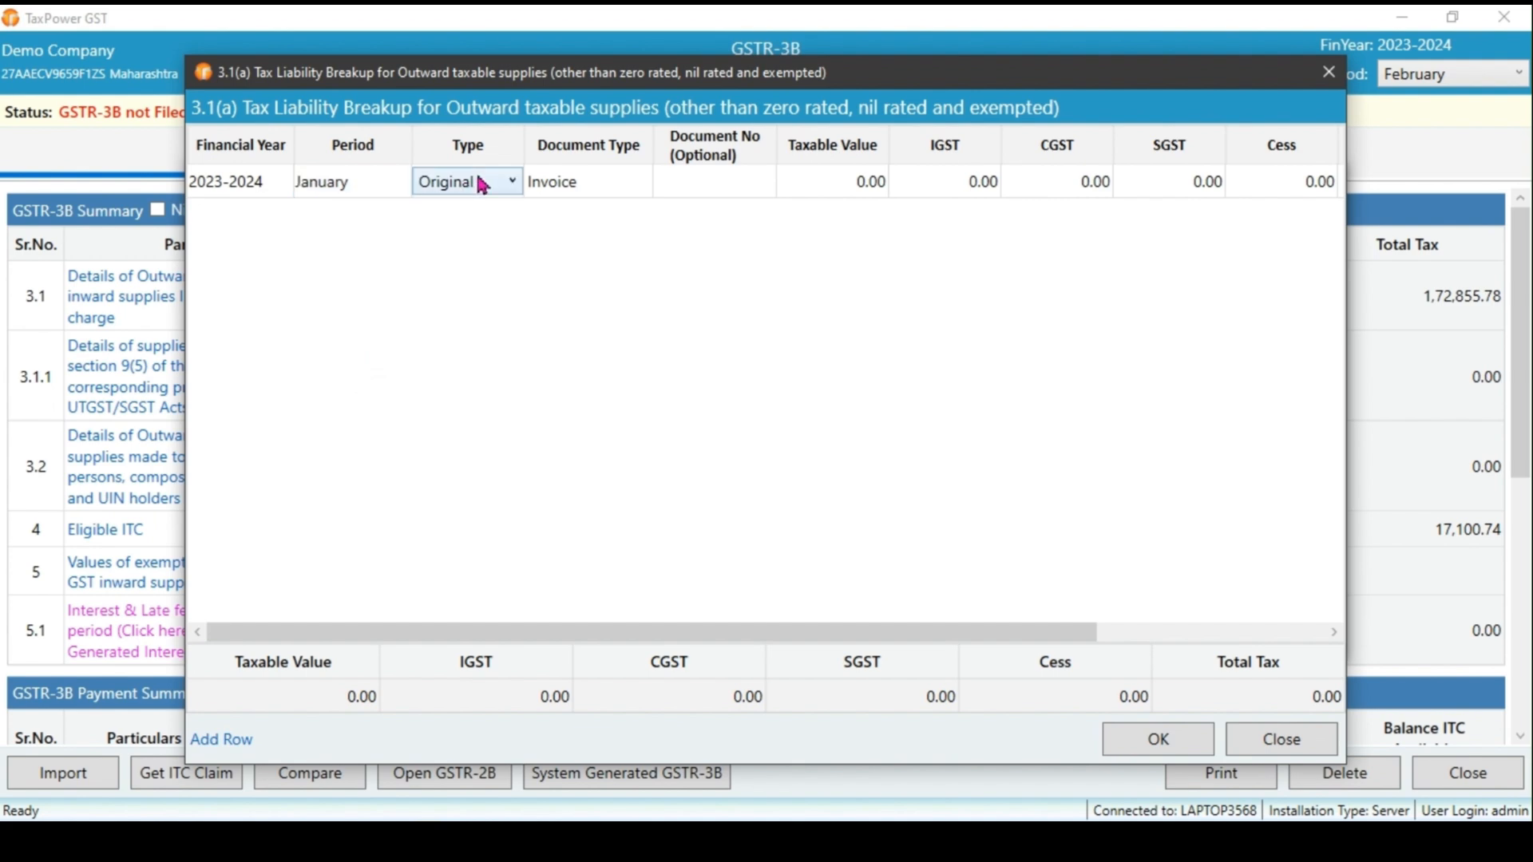
left_click(509, 181)
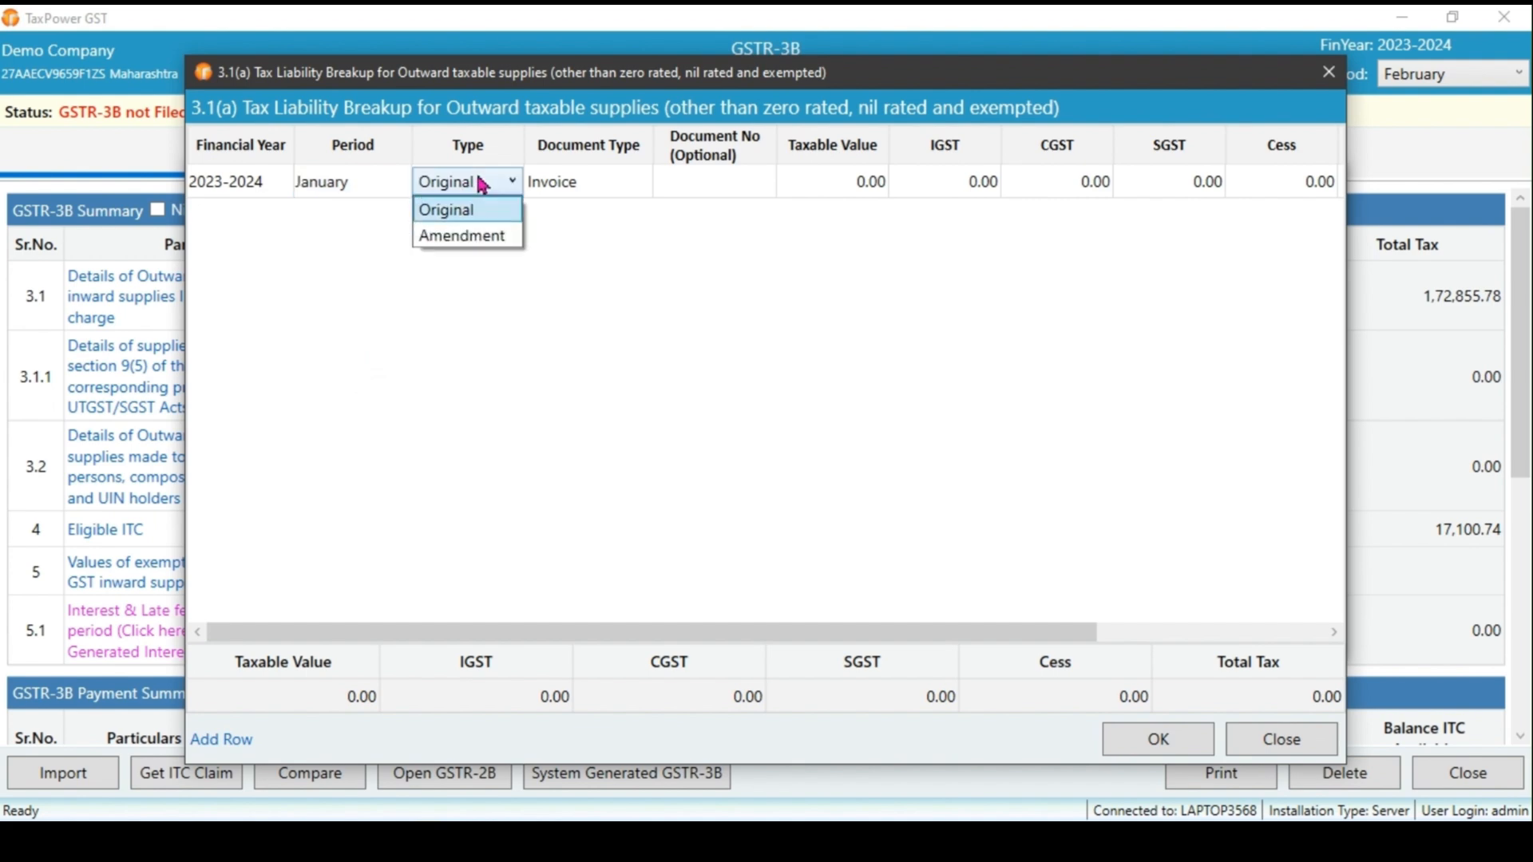
mouse_move(466, 235)
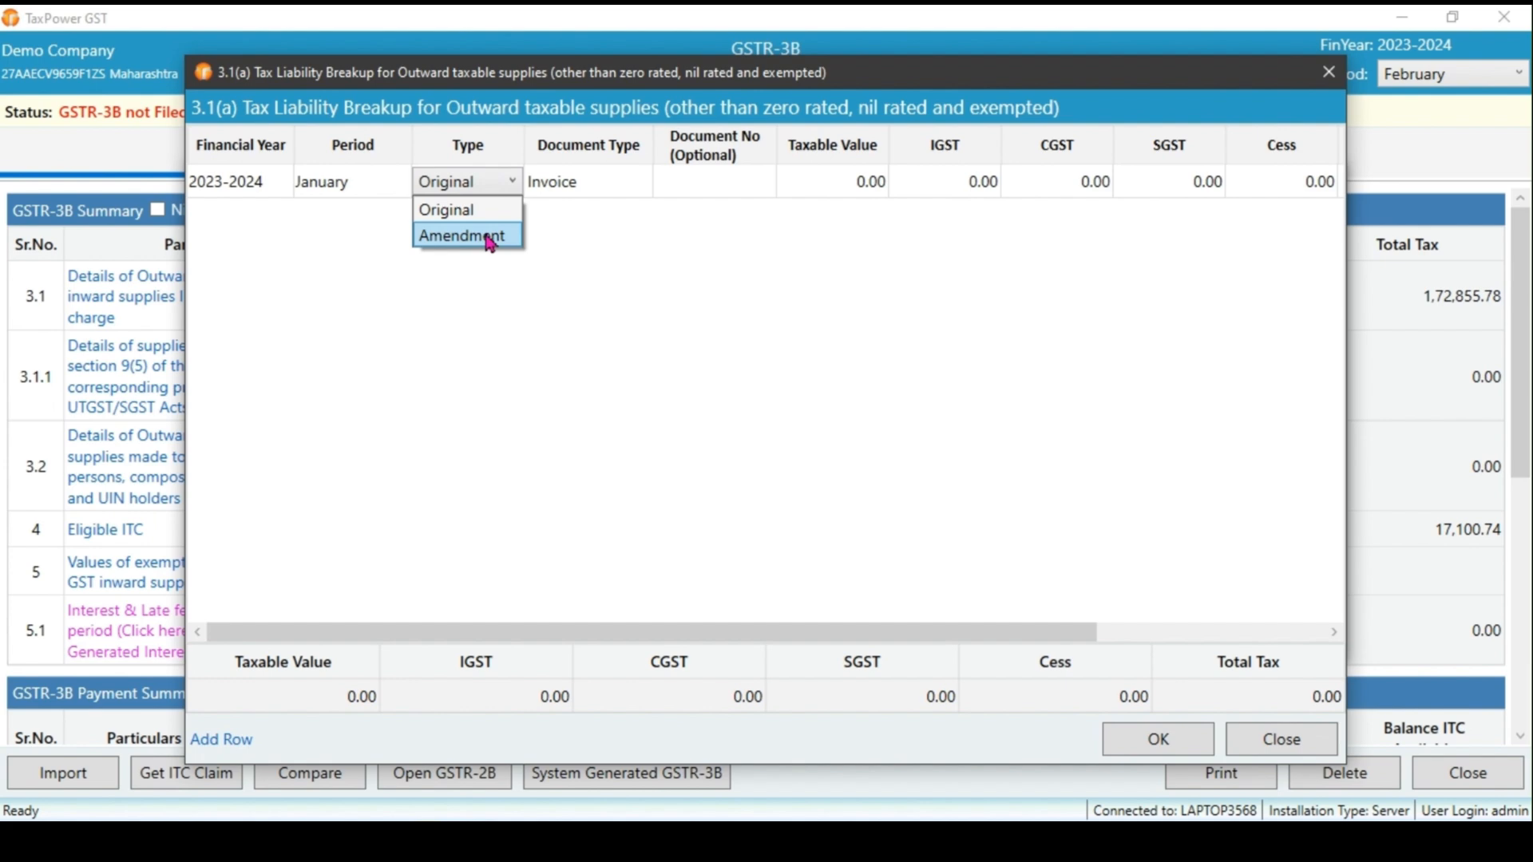
left_click(460, 235)
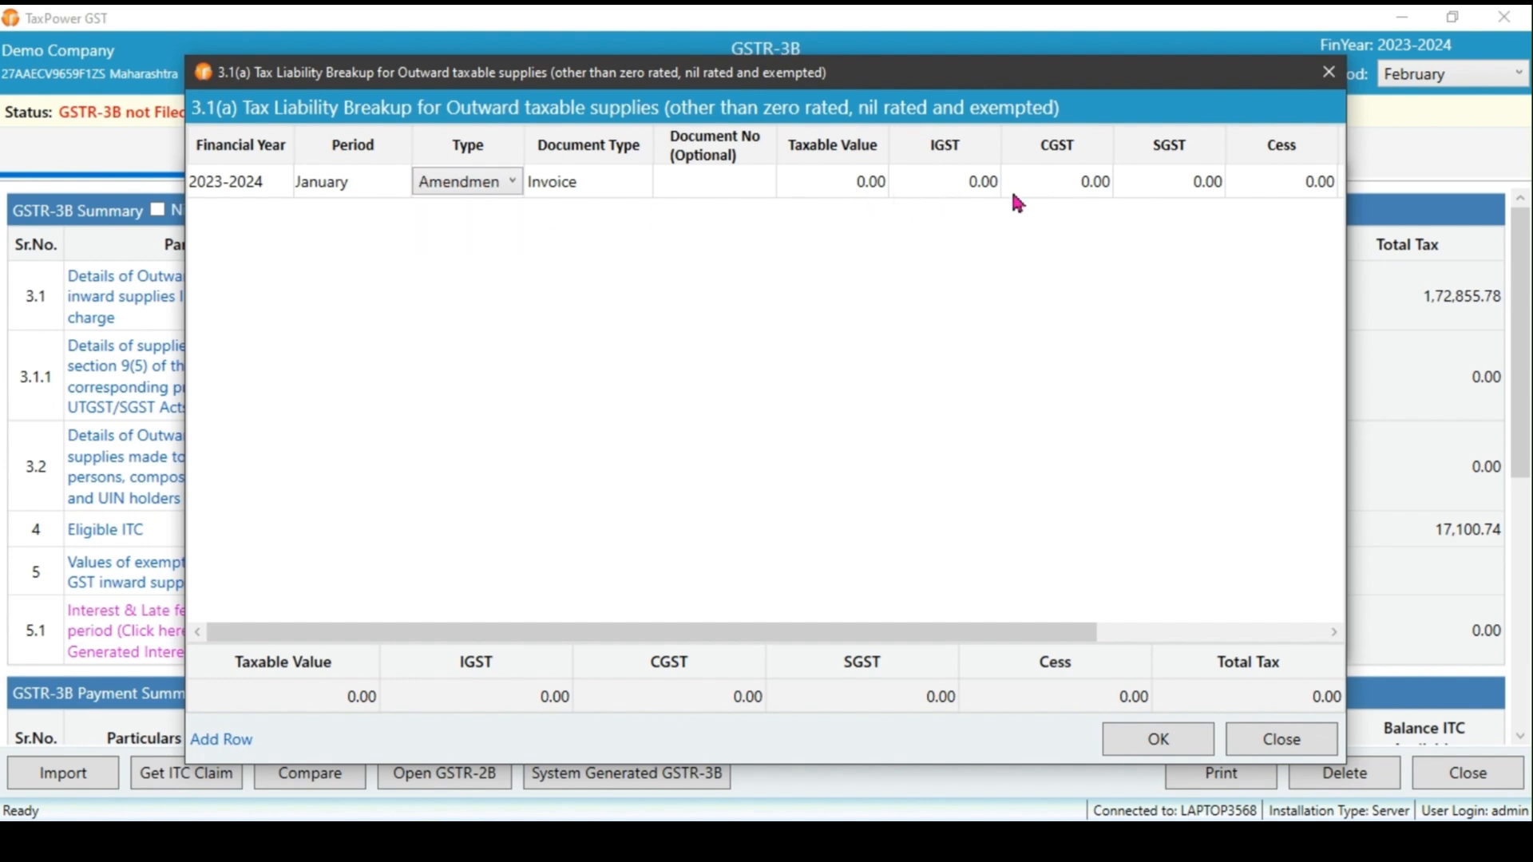
mouse_move(870, 670)
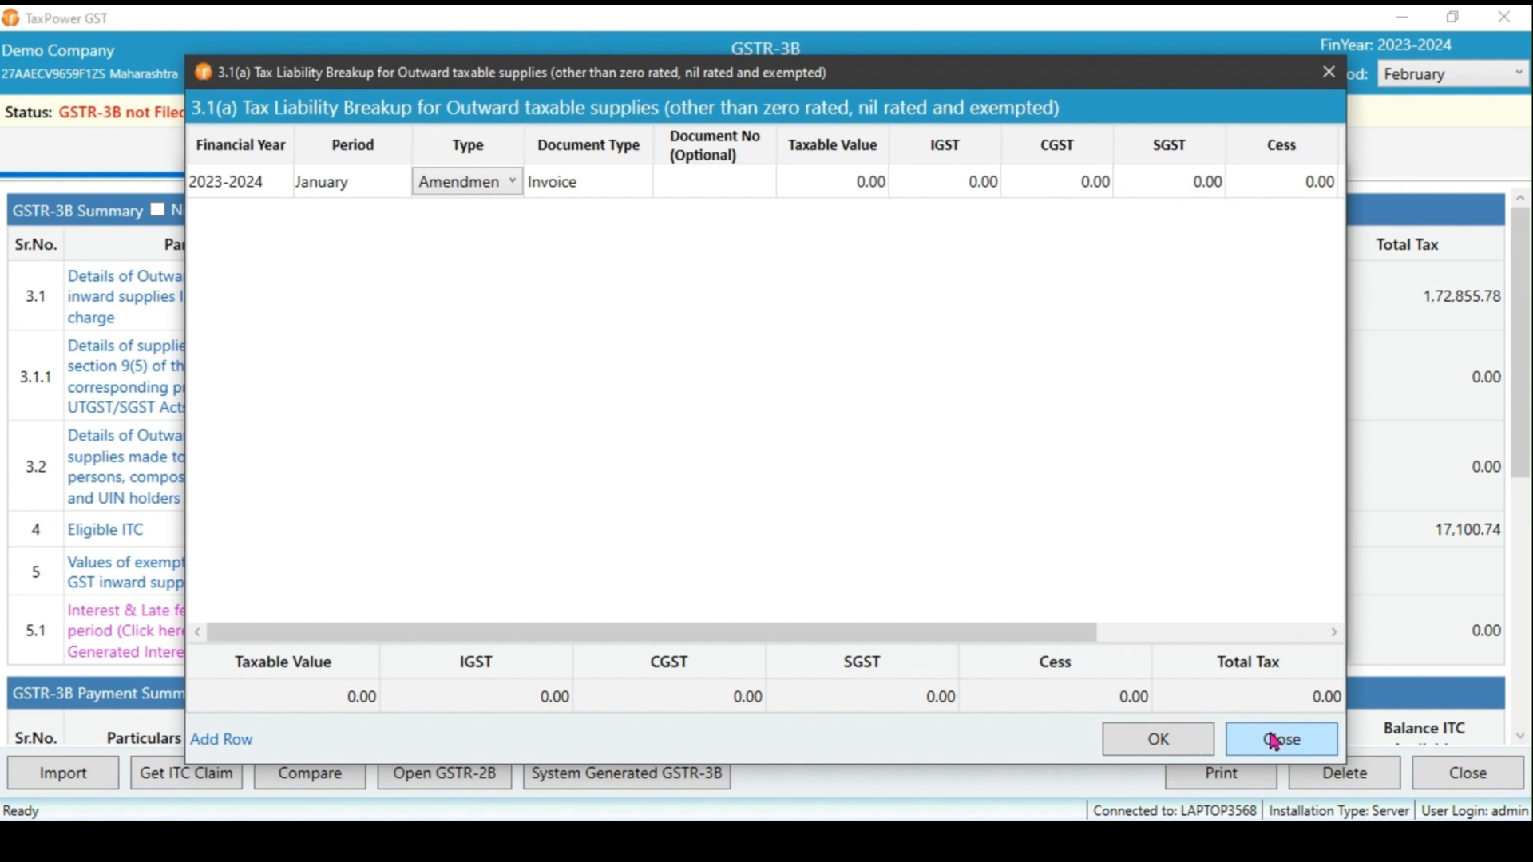
Save the 3.1 details so the row totals 1,74,855.78 and review the zero-difference comparisons
left_click(1280, 739)
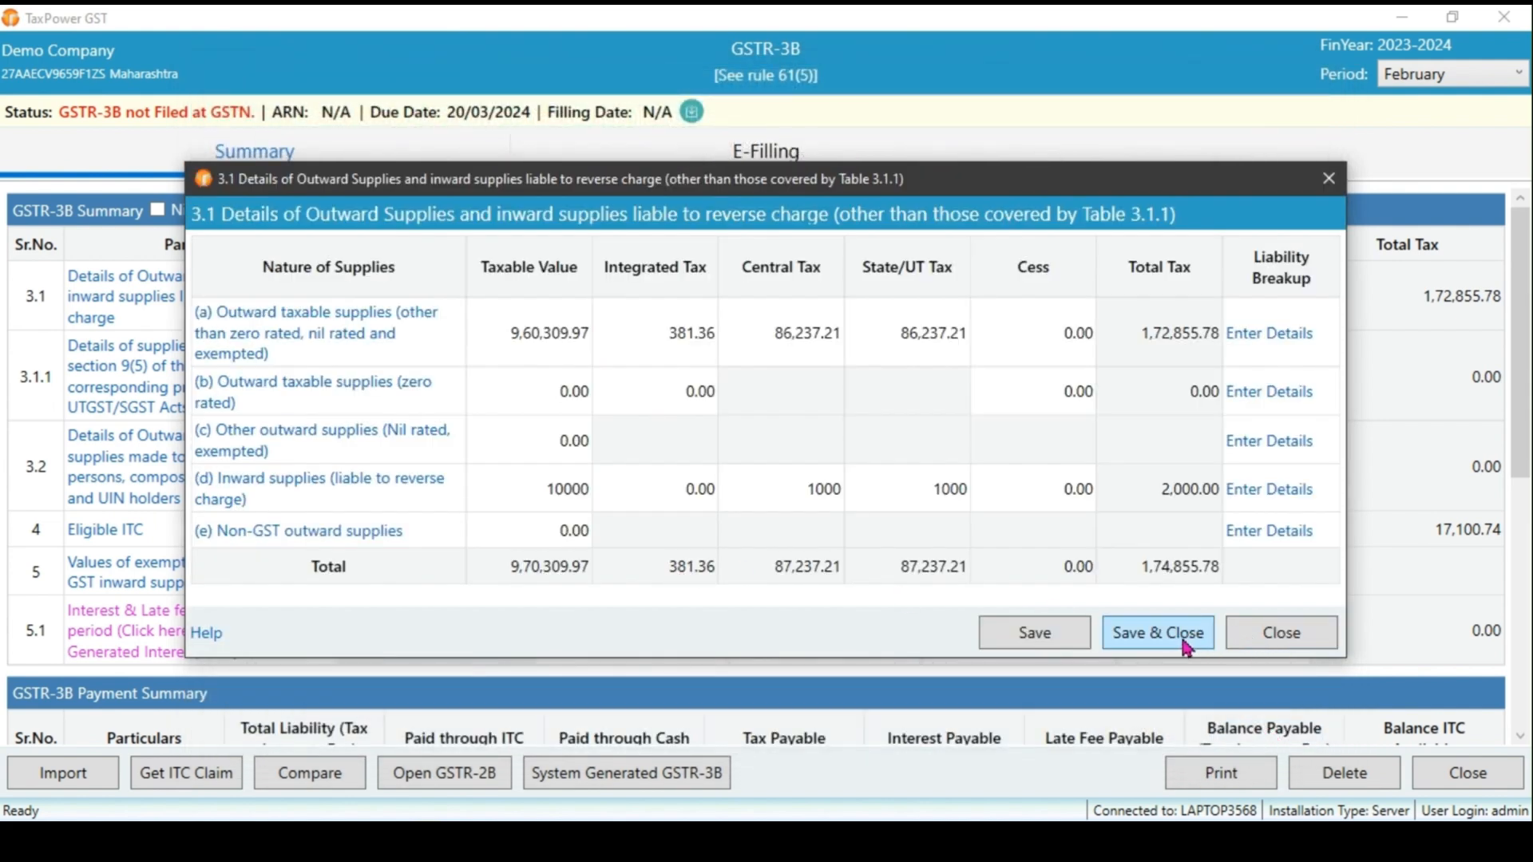
left_click(1158, 632)
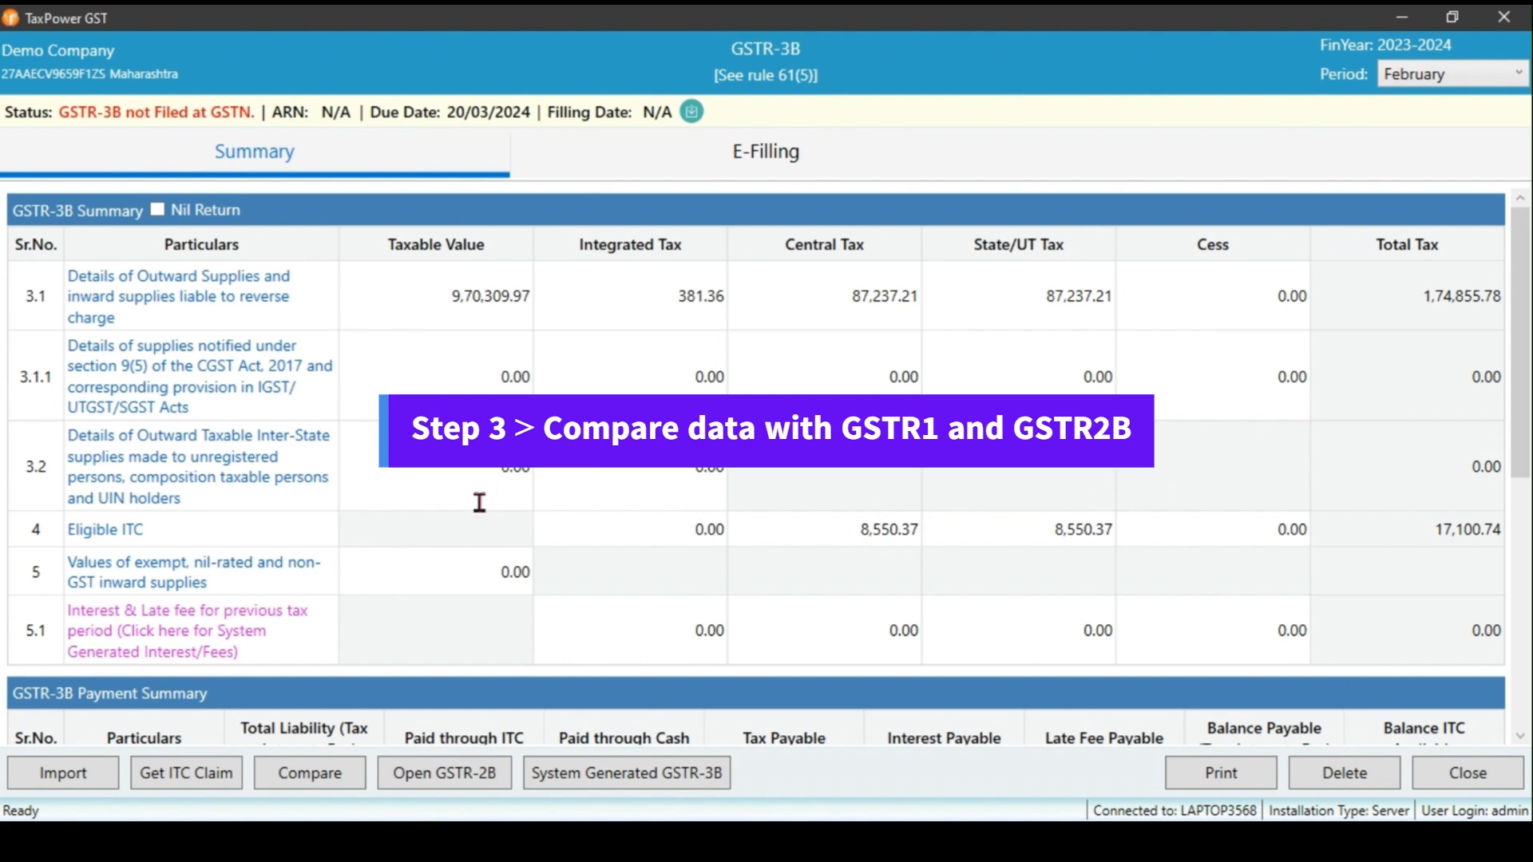
mouse_move(105, 529)
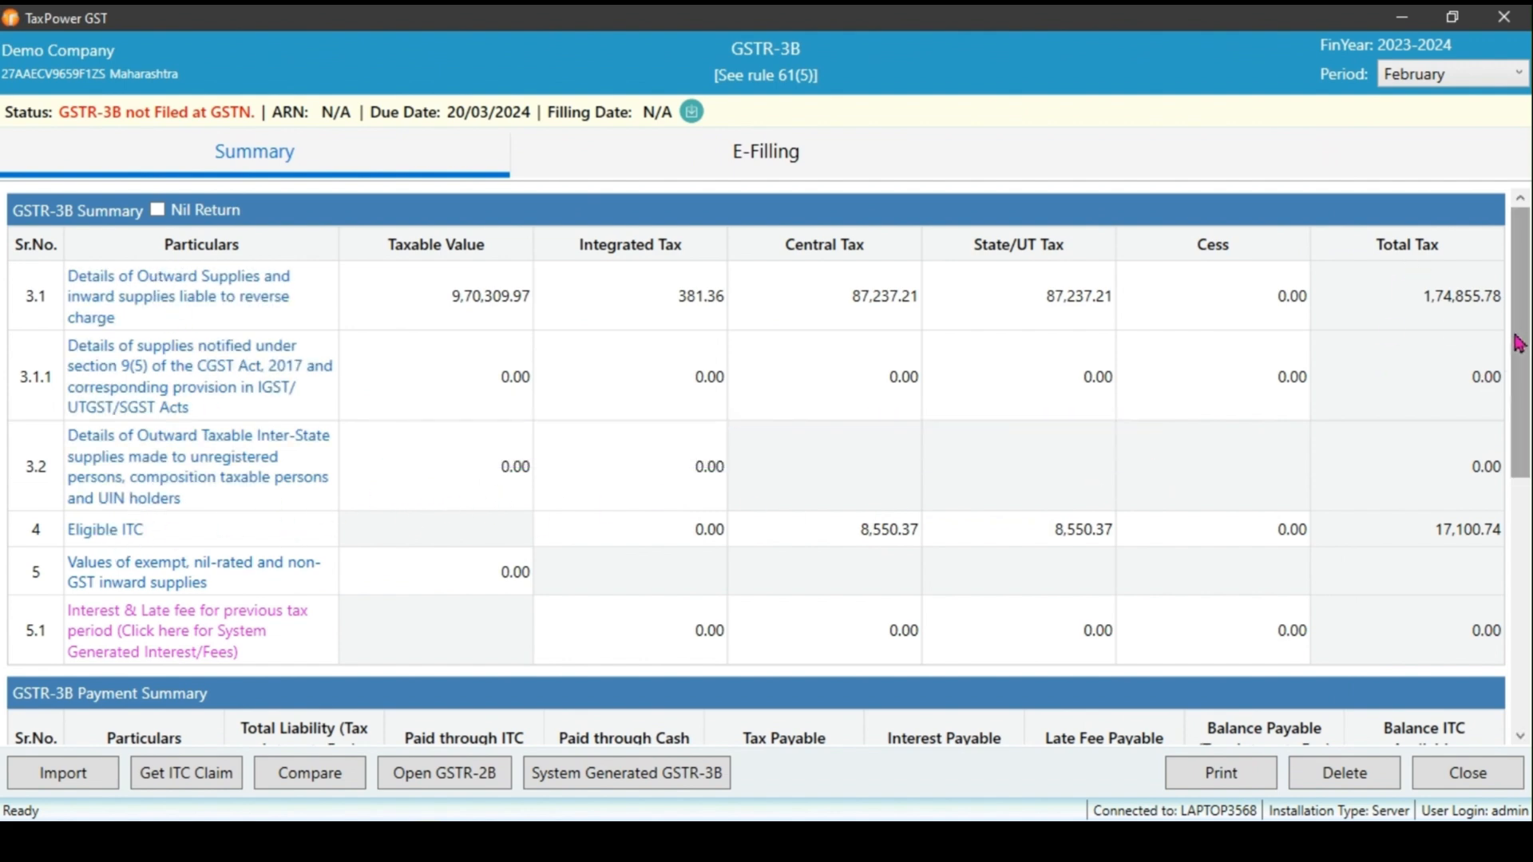
scroll("down", 3)
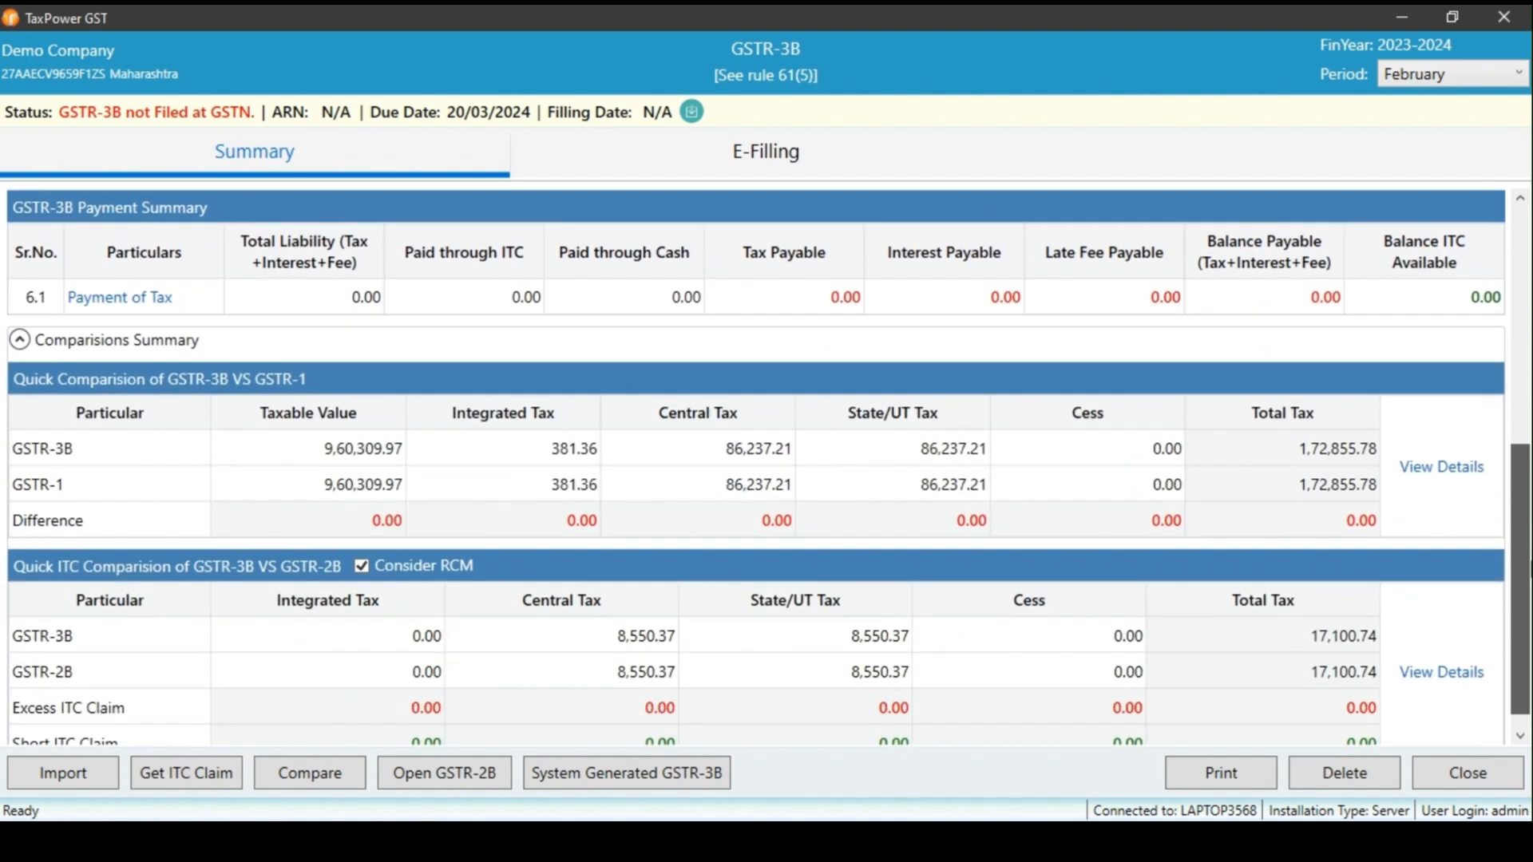
mouse_move(303, 389)
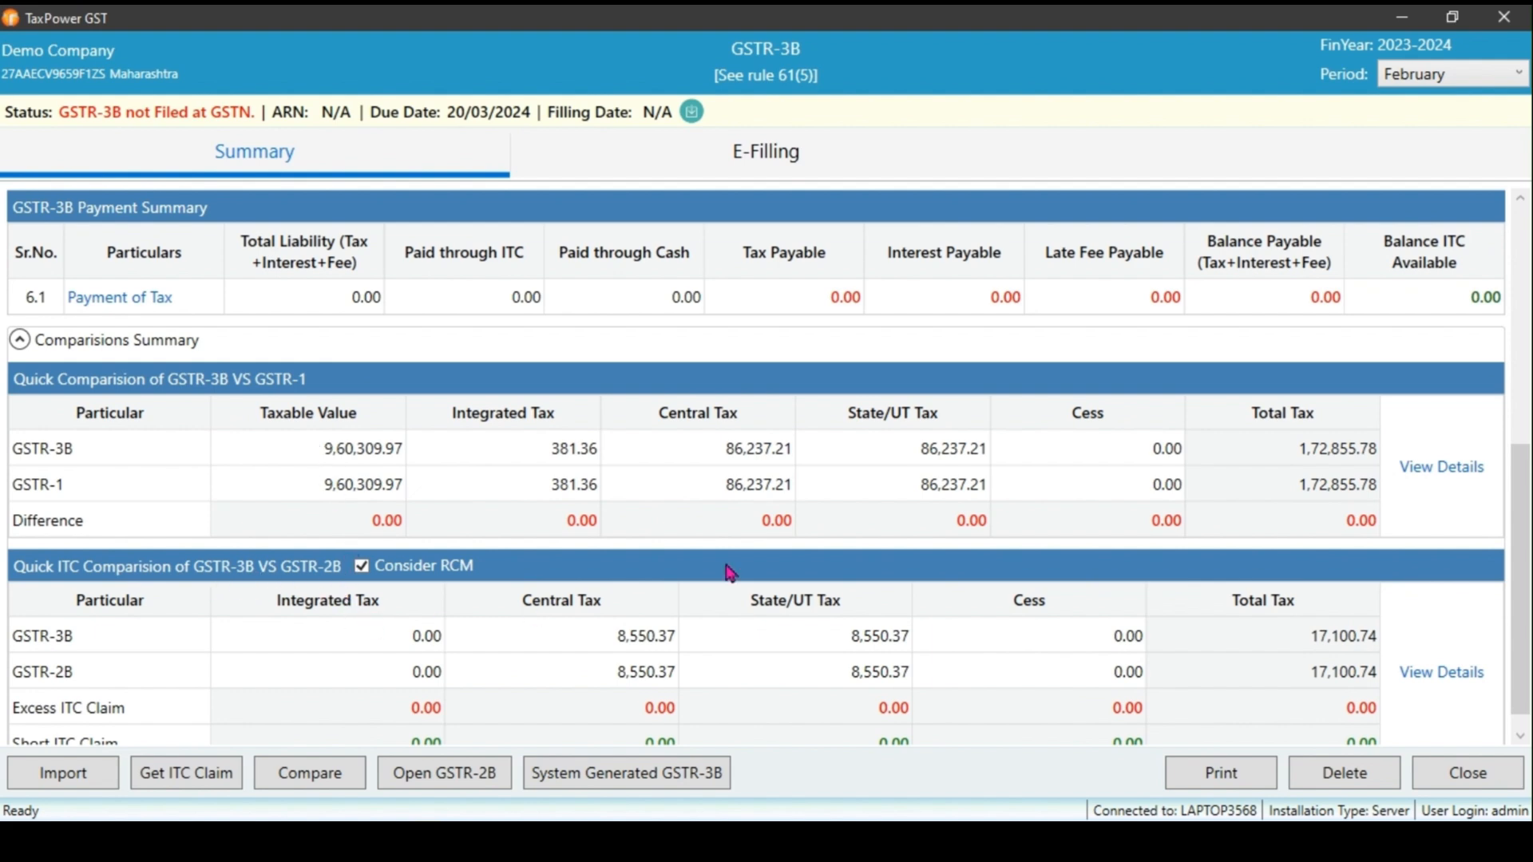
scroll("down", 3)
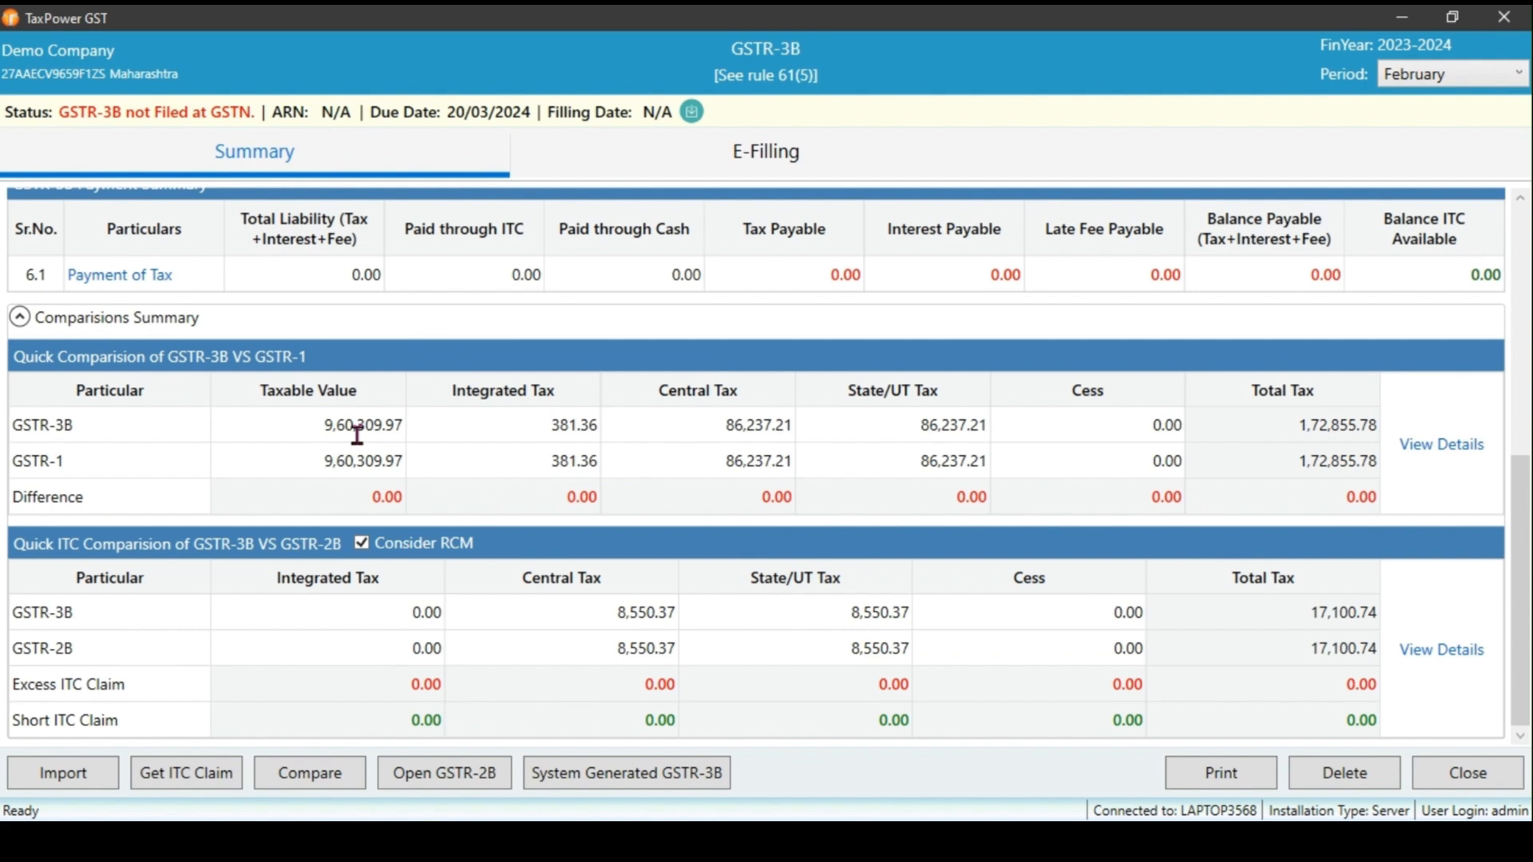
mouse_move(1441, 445)
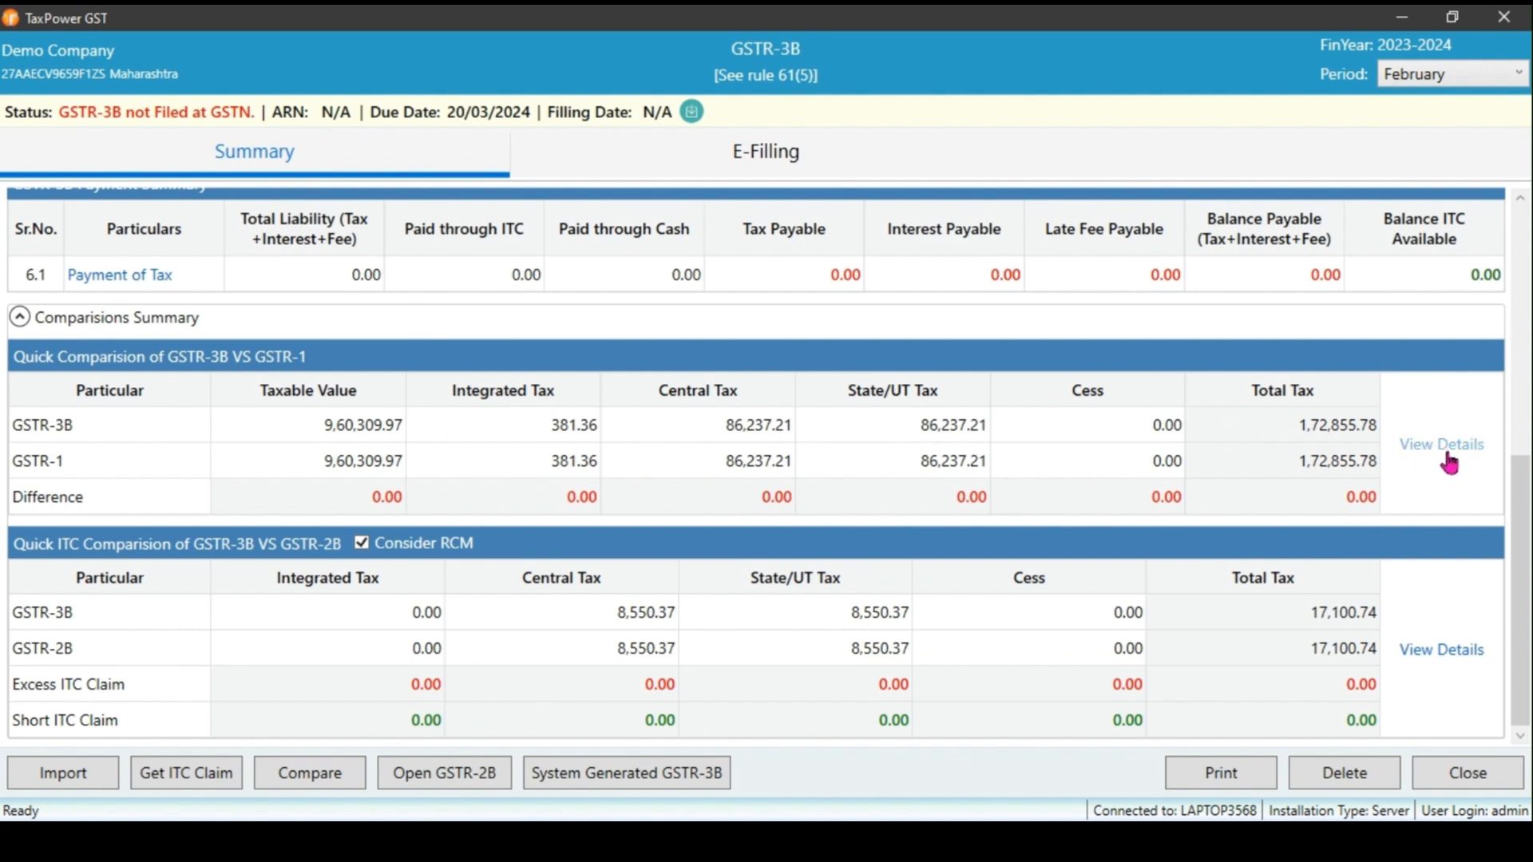
left_click(1441, 444)
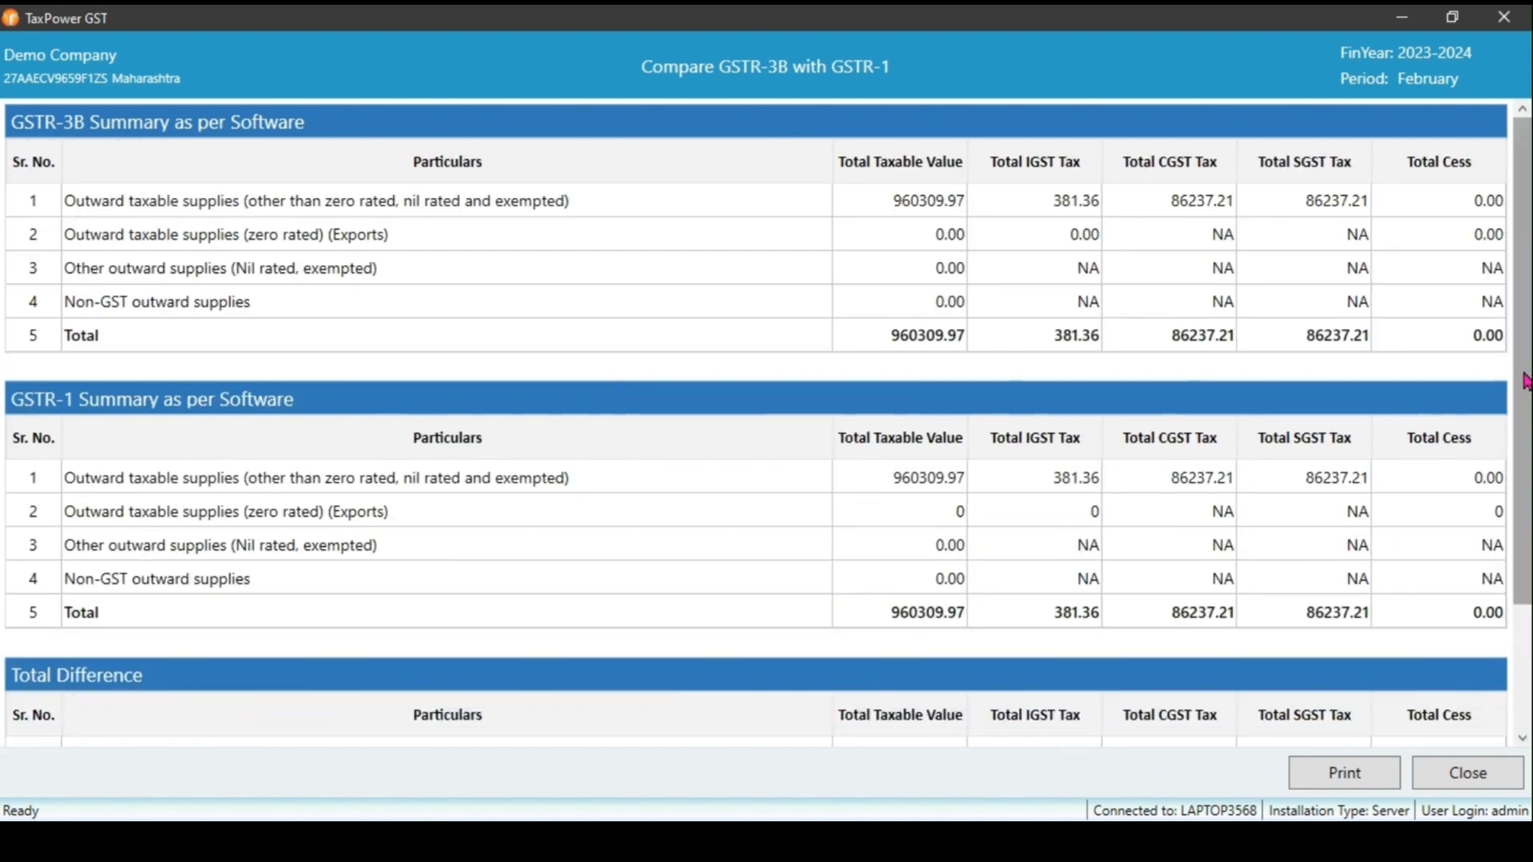
scroll("down", 3)
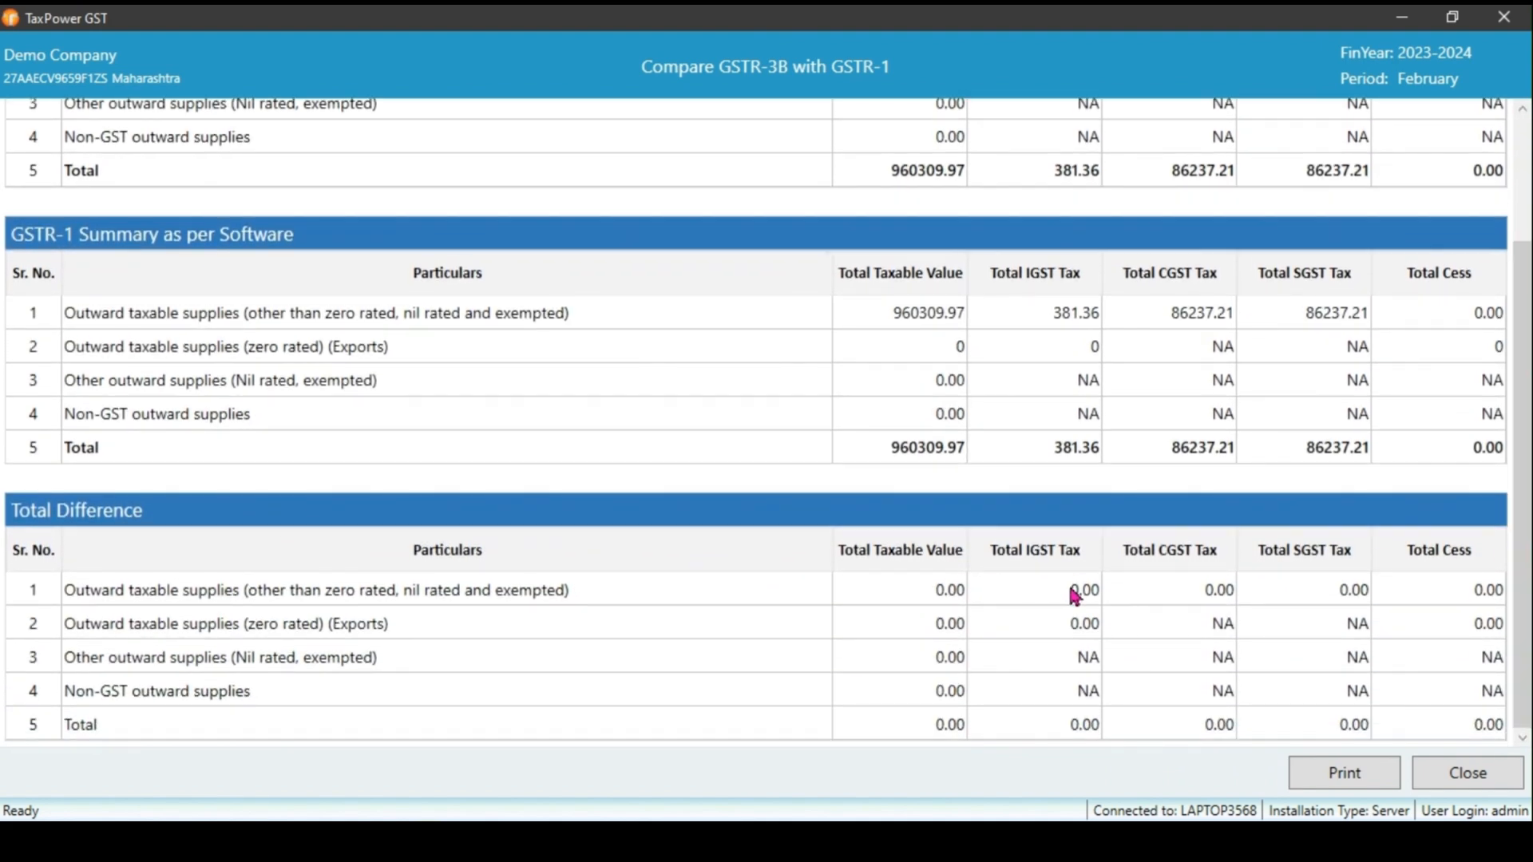
left_click(1467, 773)
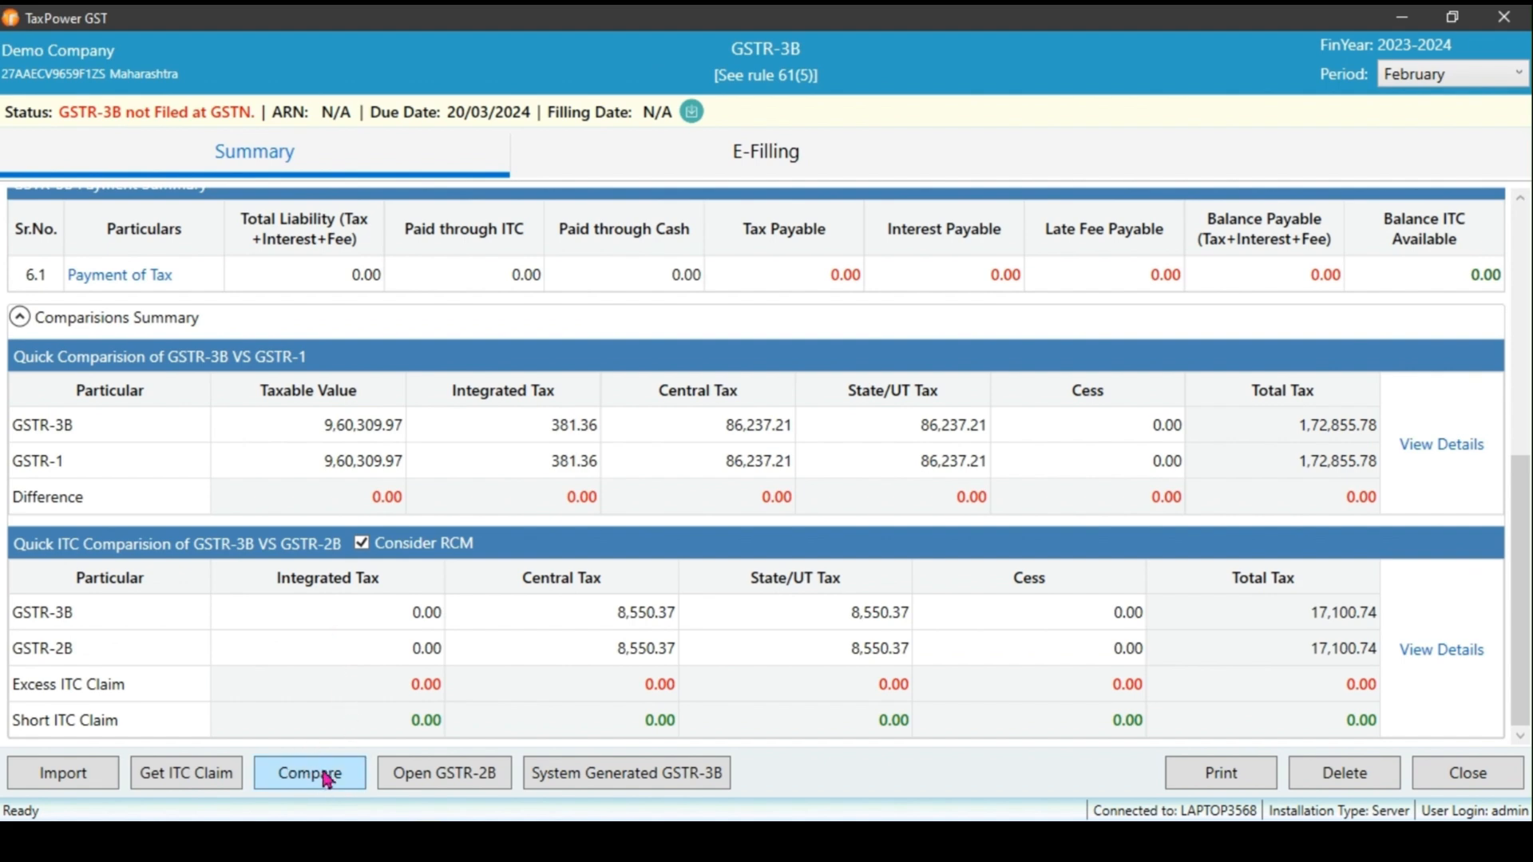
left_click(309, 773)
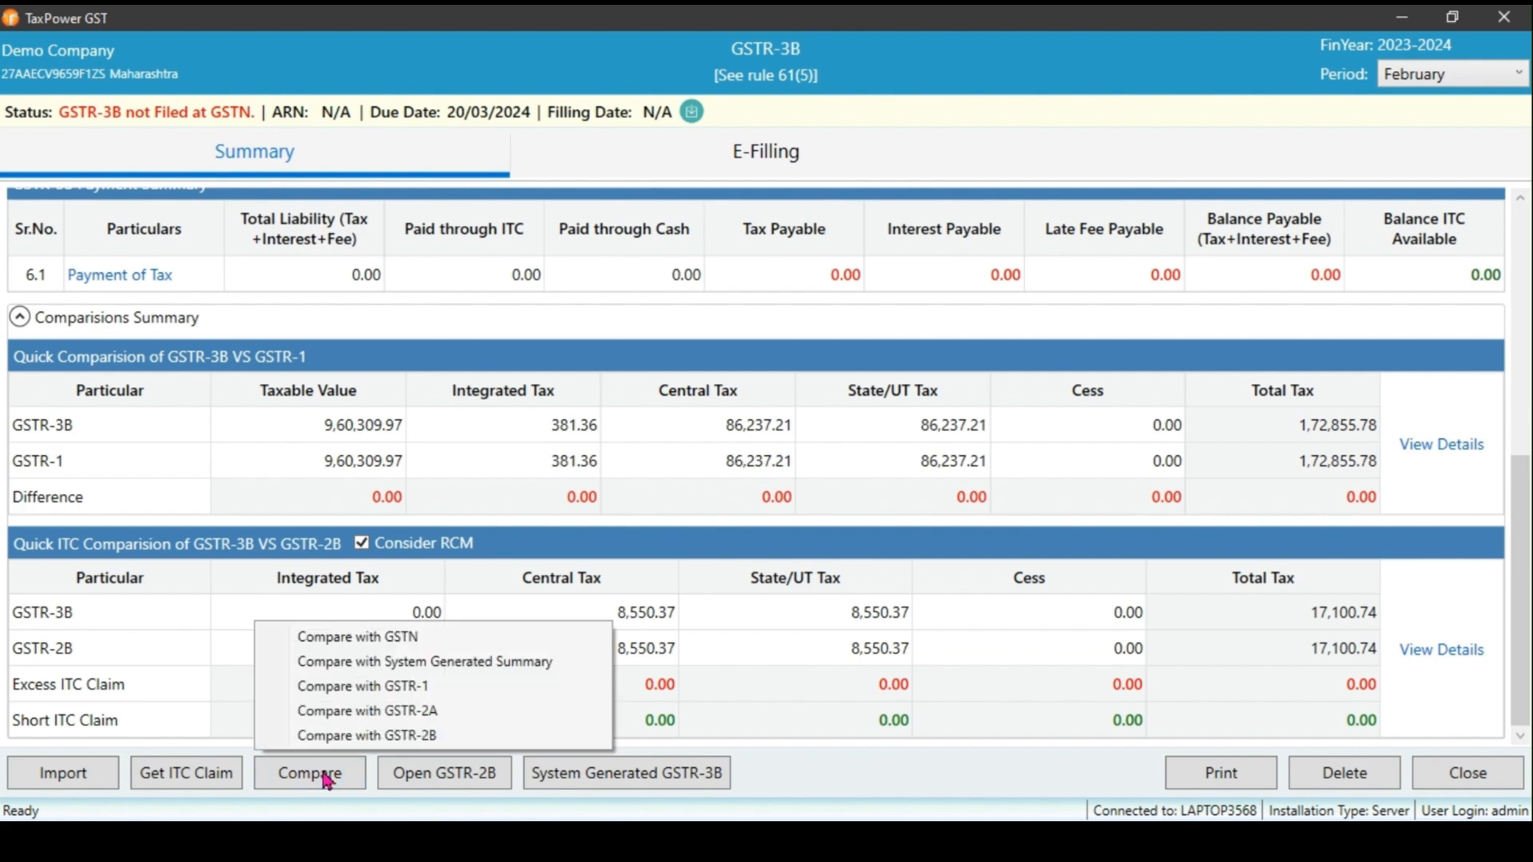
mouse_move(370, 711)
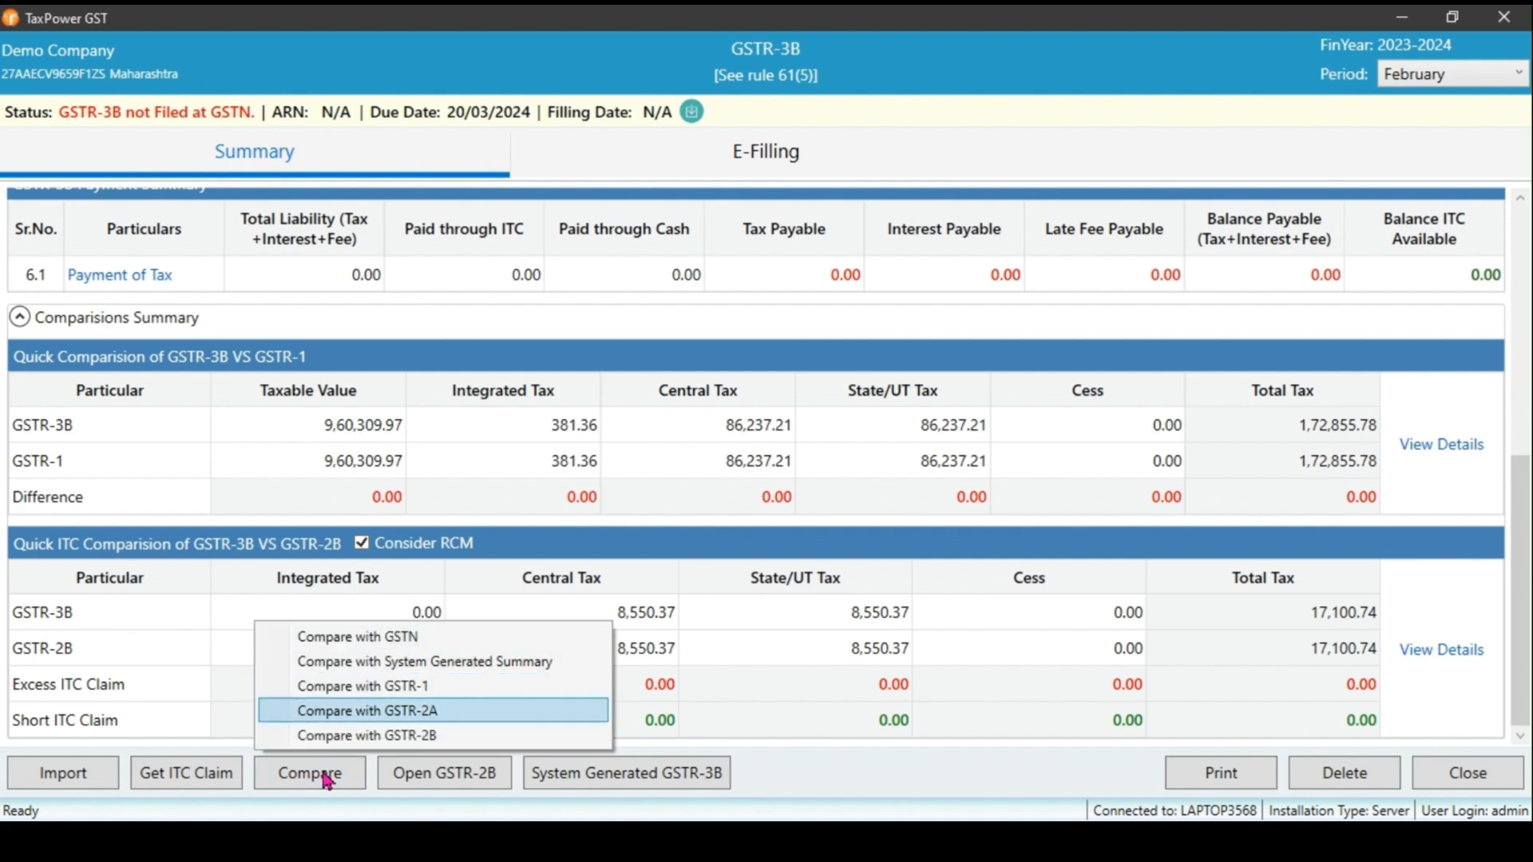
mouse_move(391, 735)
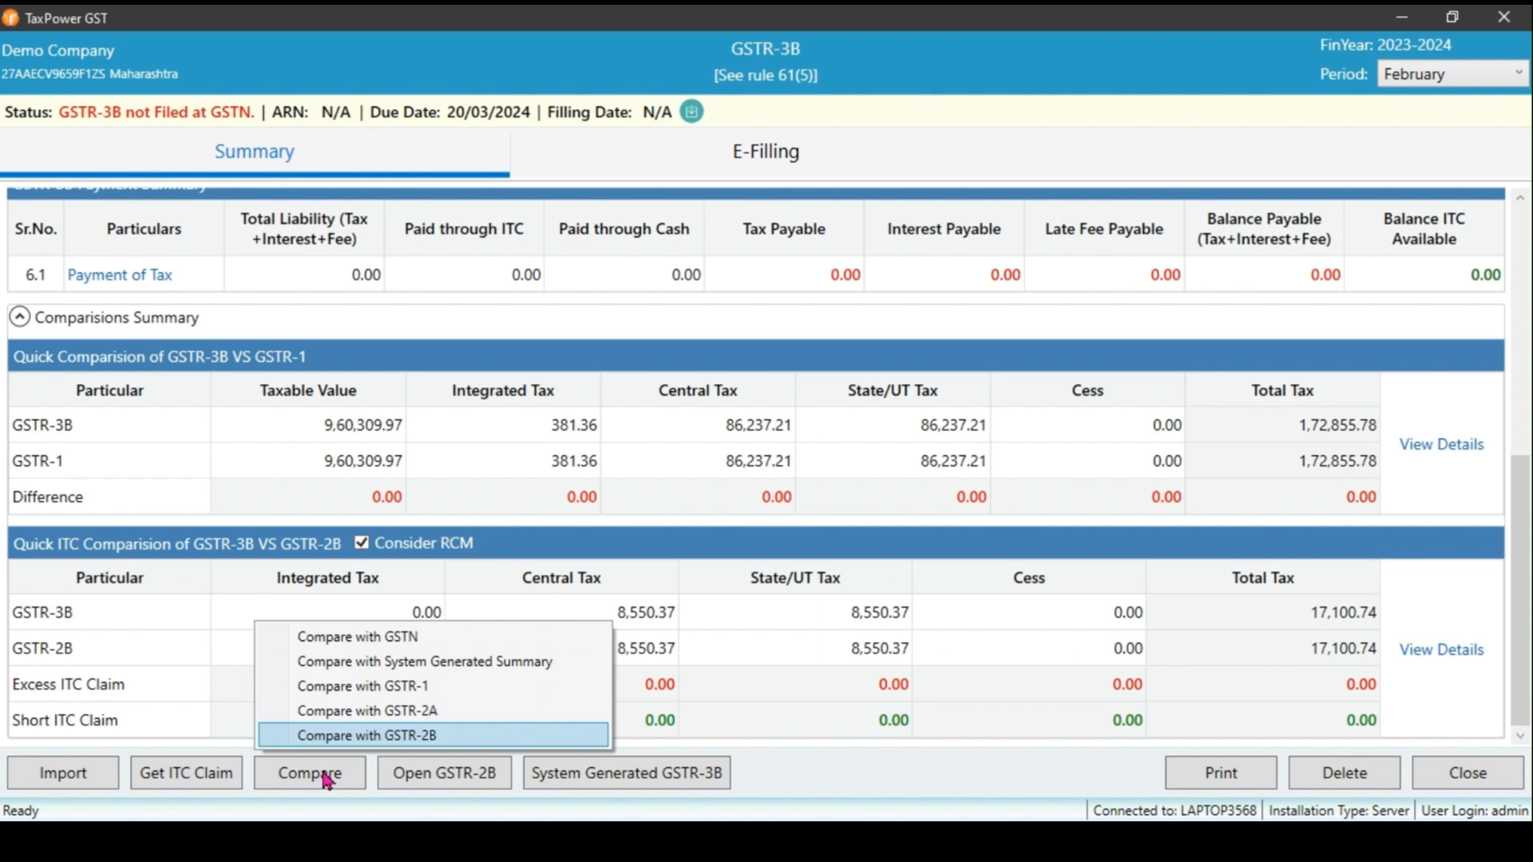
mouse_move(337, 773)
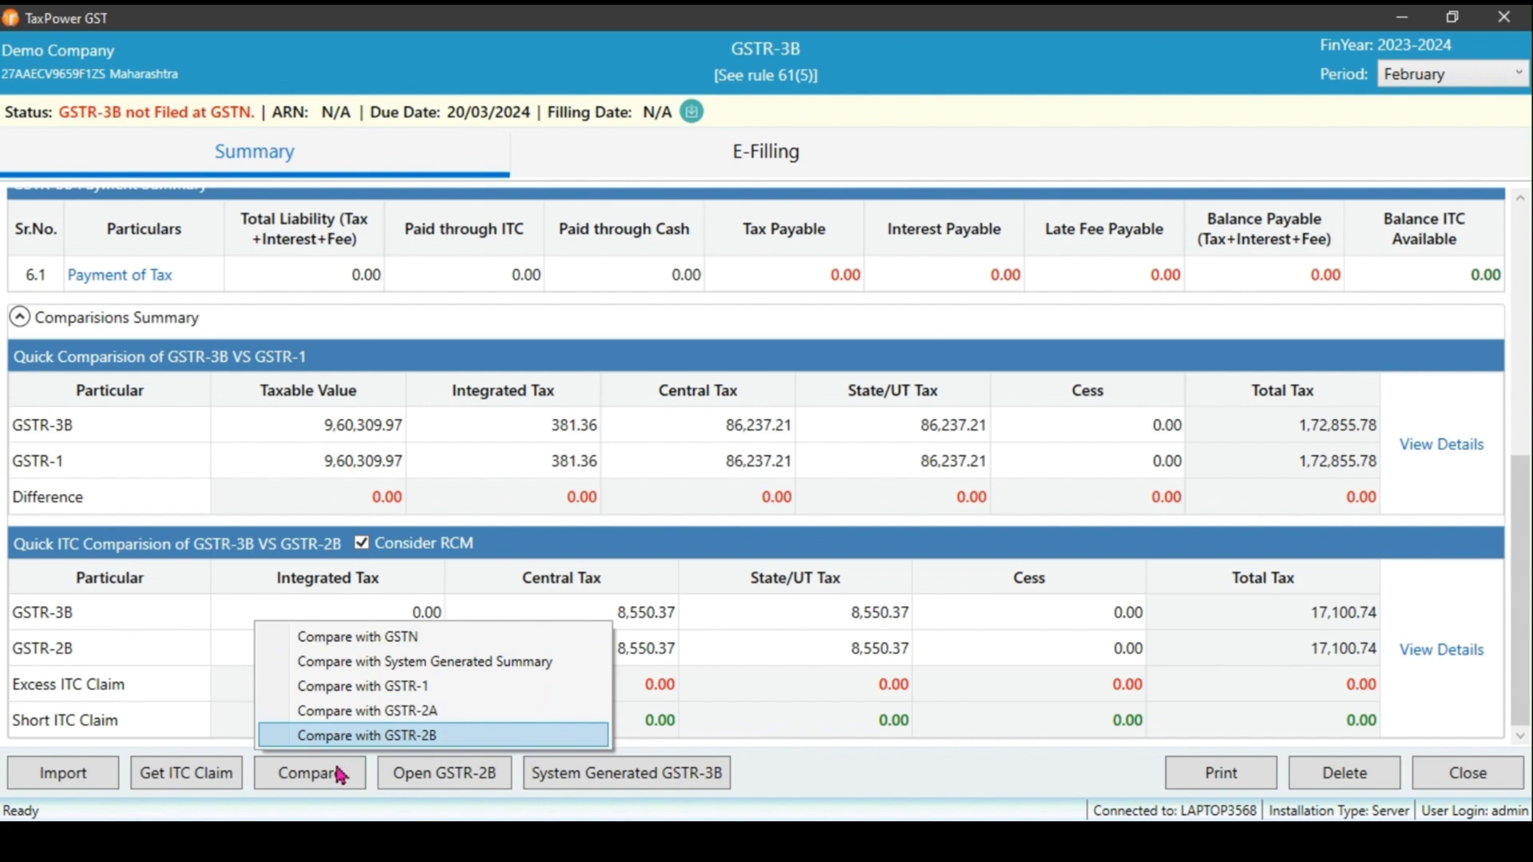
left_click(384, 735)
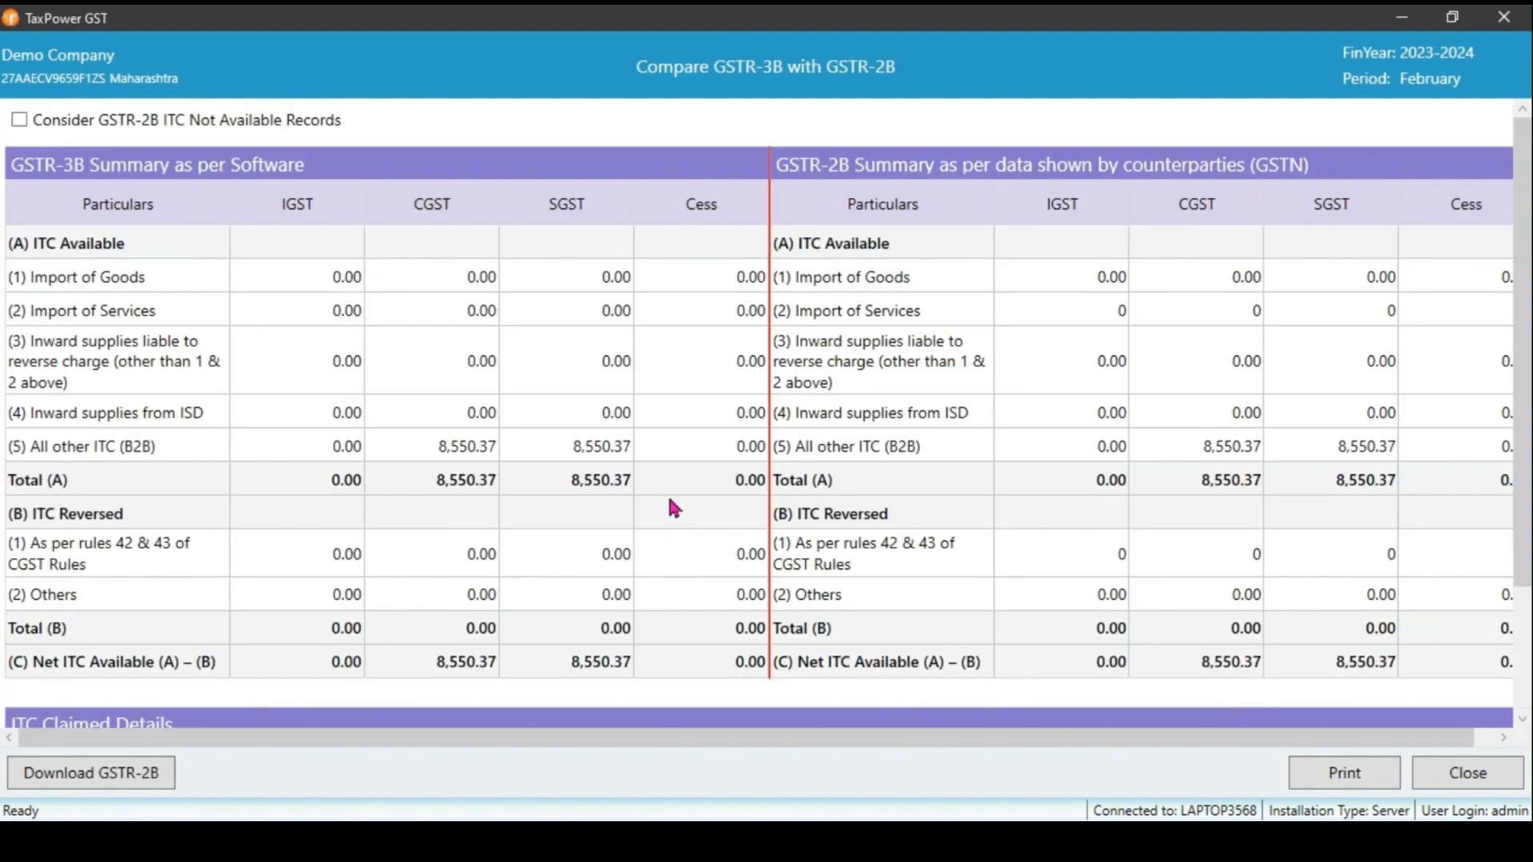
mouse_move(962, 458)
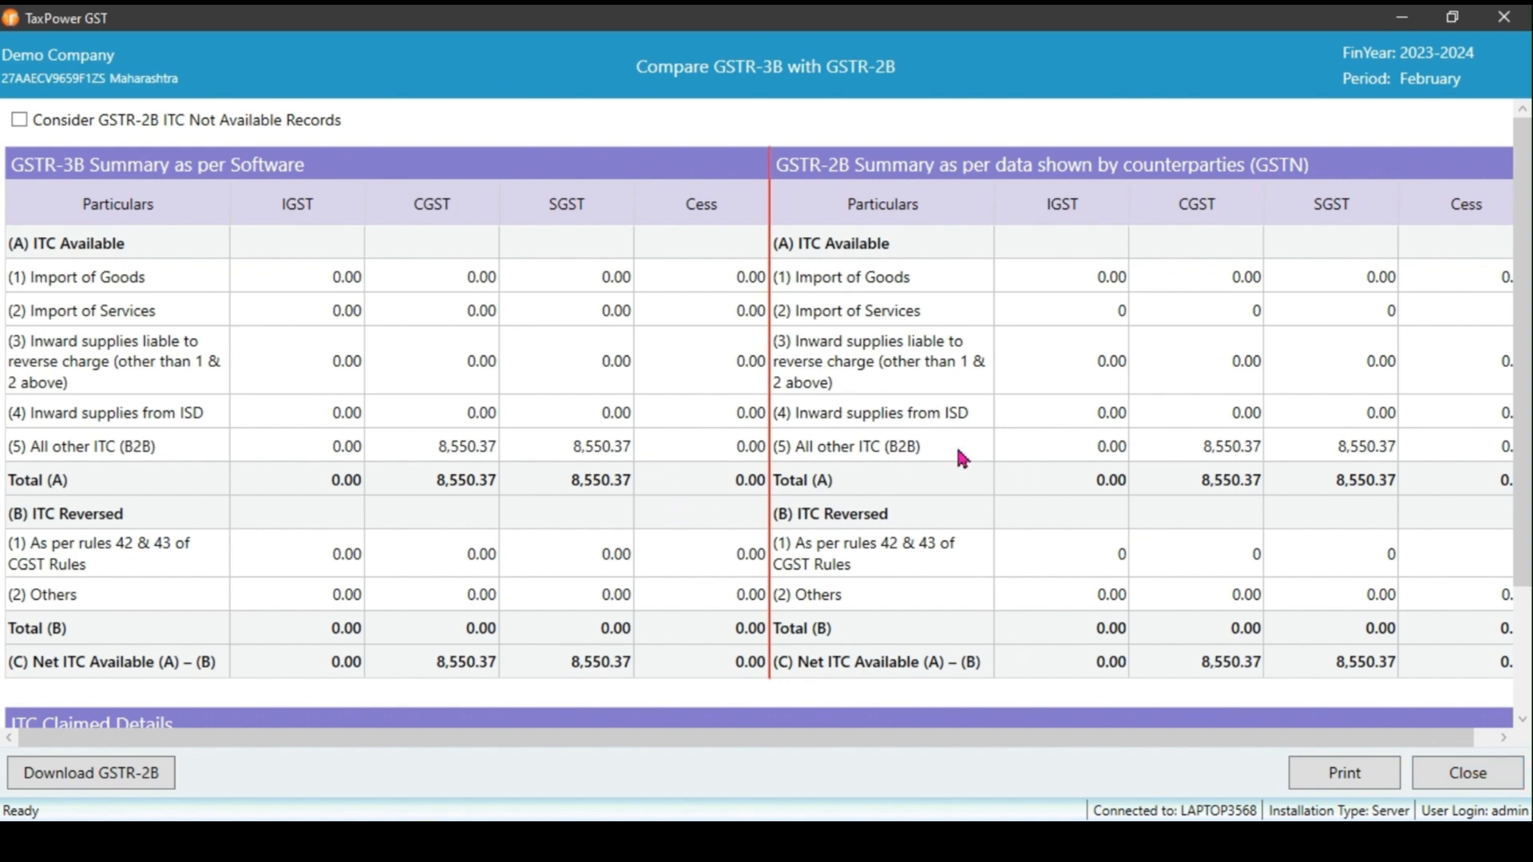
mouse_move(552, 511)
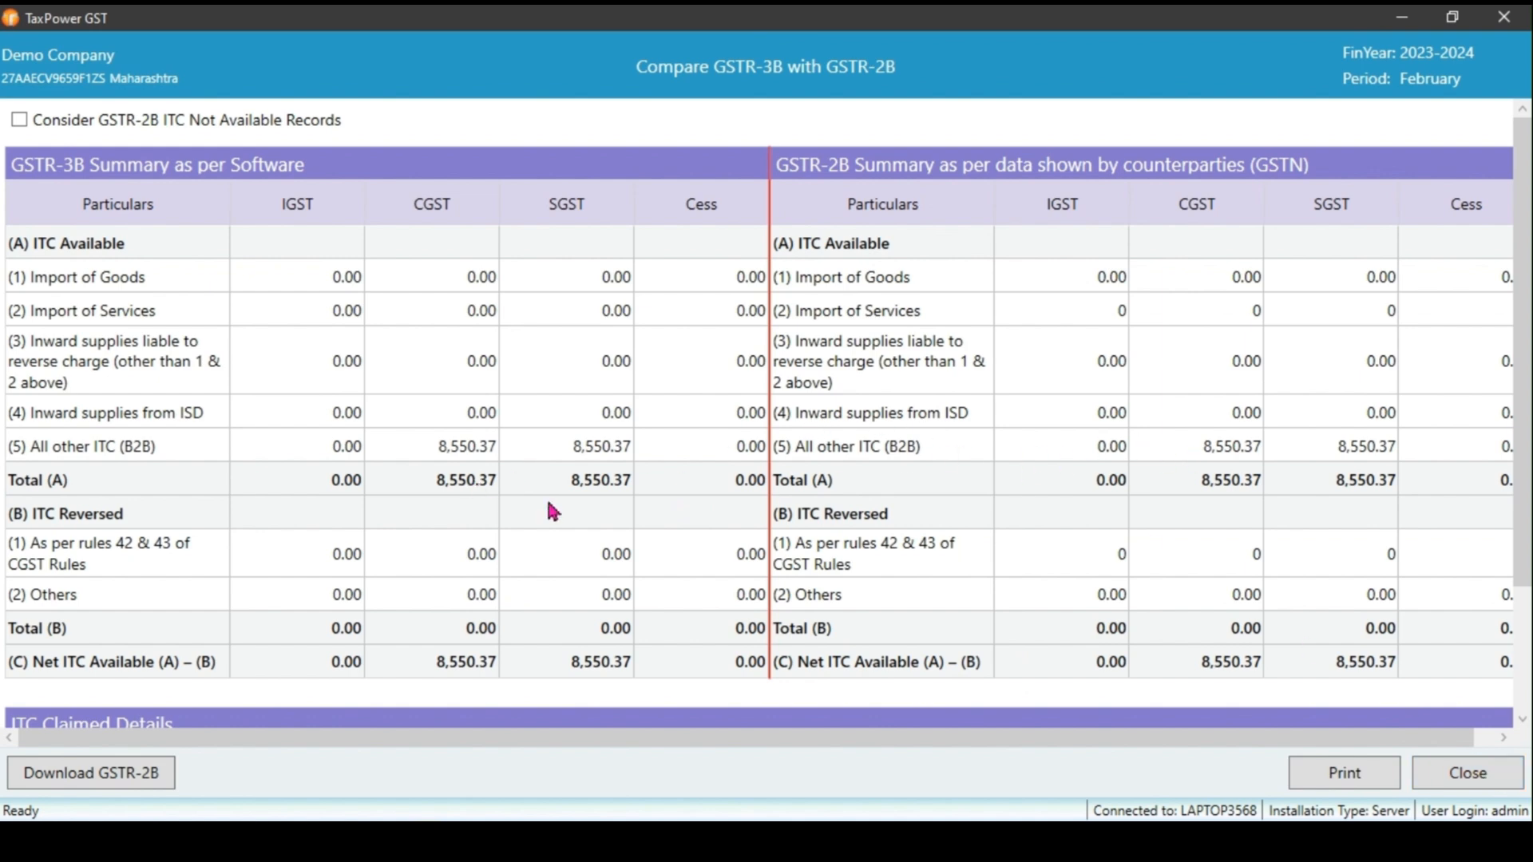
scroll("down", 3)
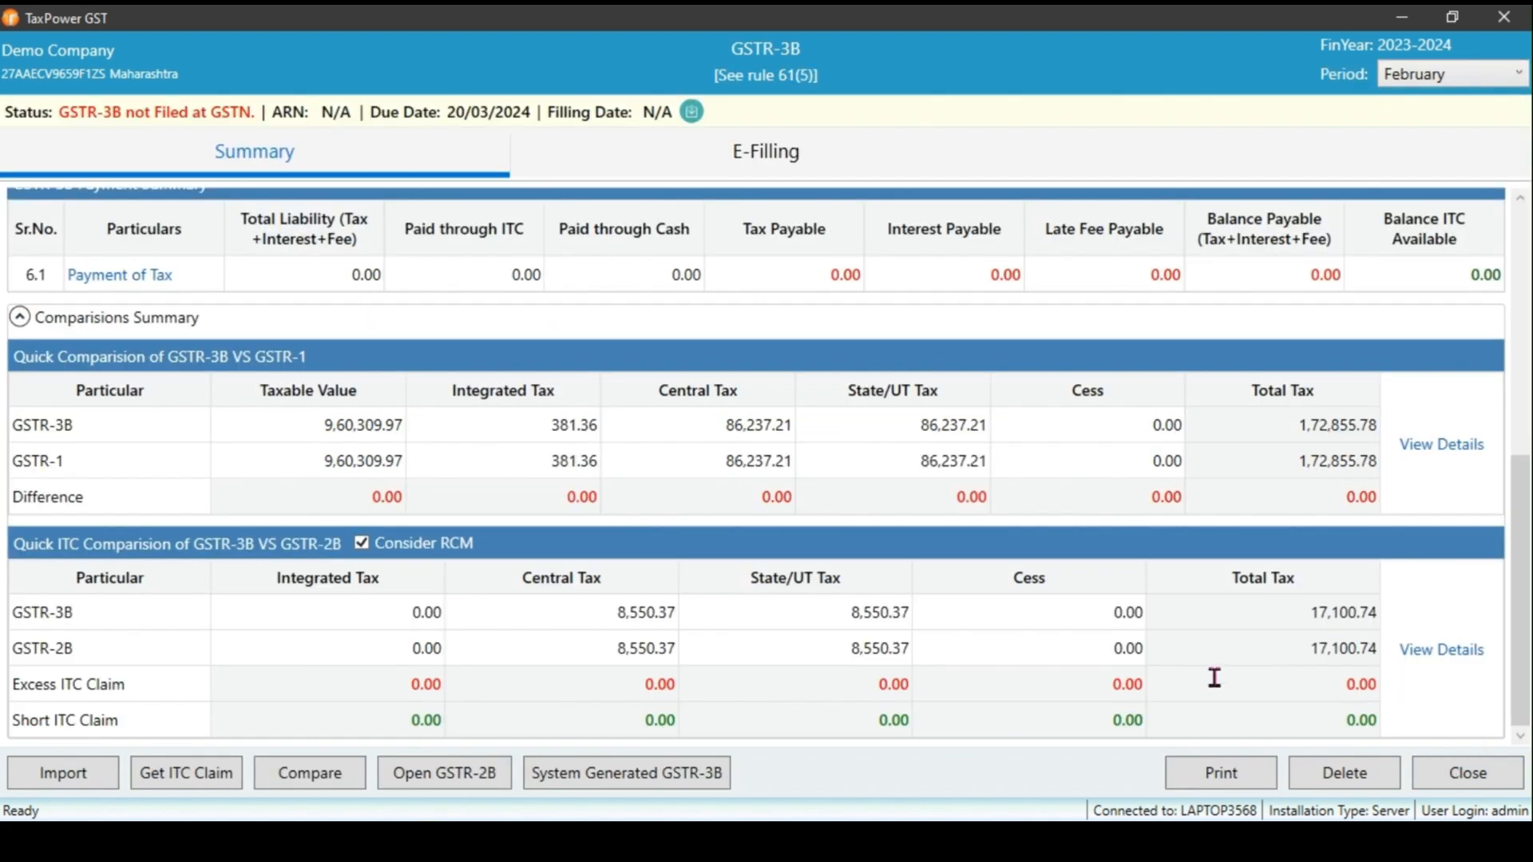
Review the GSTR-3B summary figures and move to the E-Filling steps screen
scroll("up", 3)
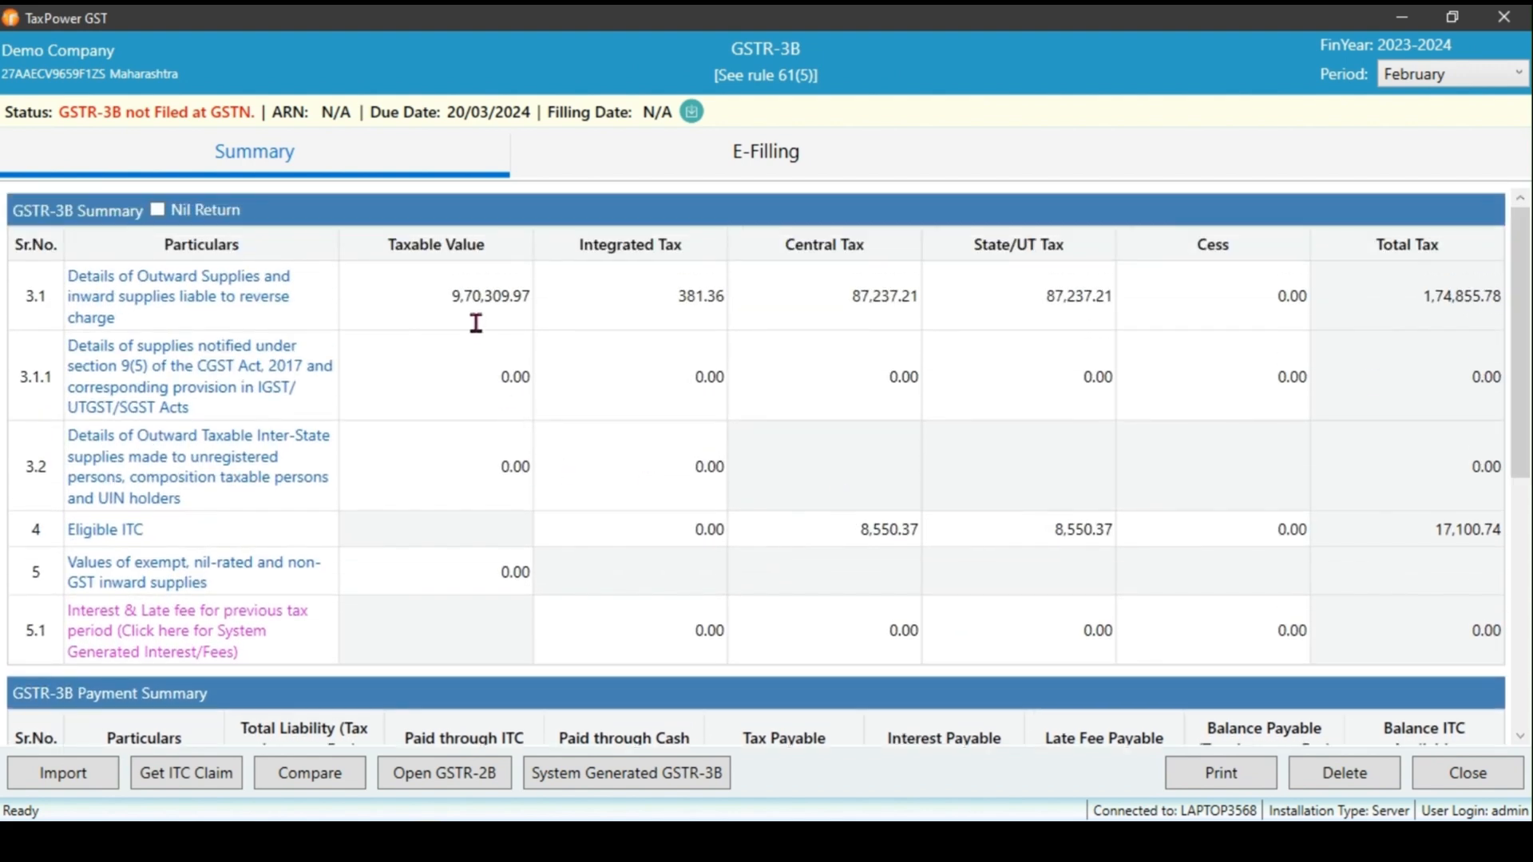
mouse_move(435, 534)
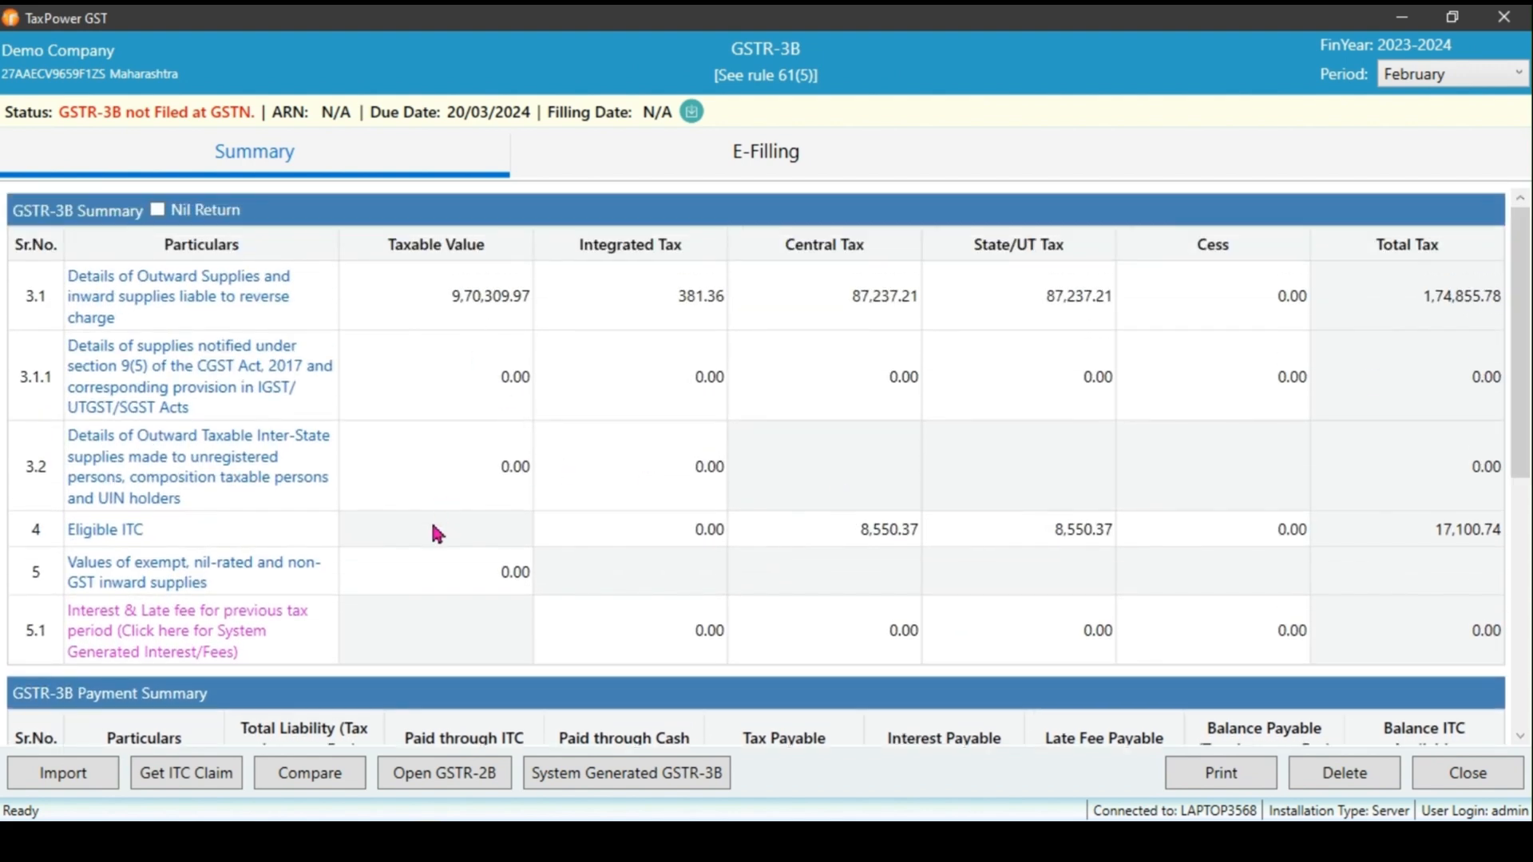
mouse_move(705, 337)
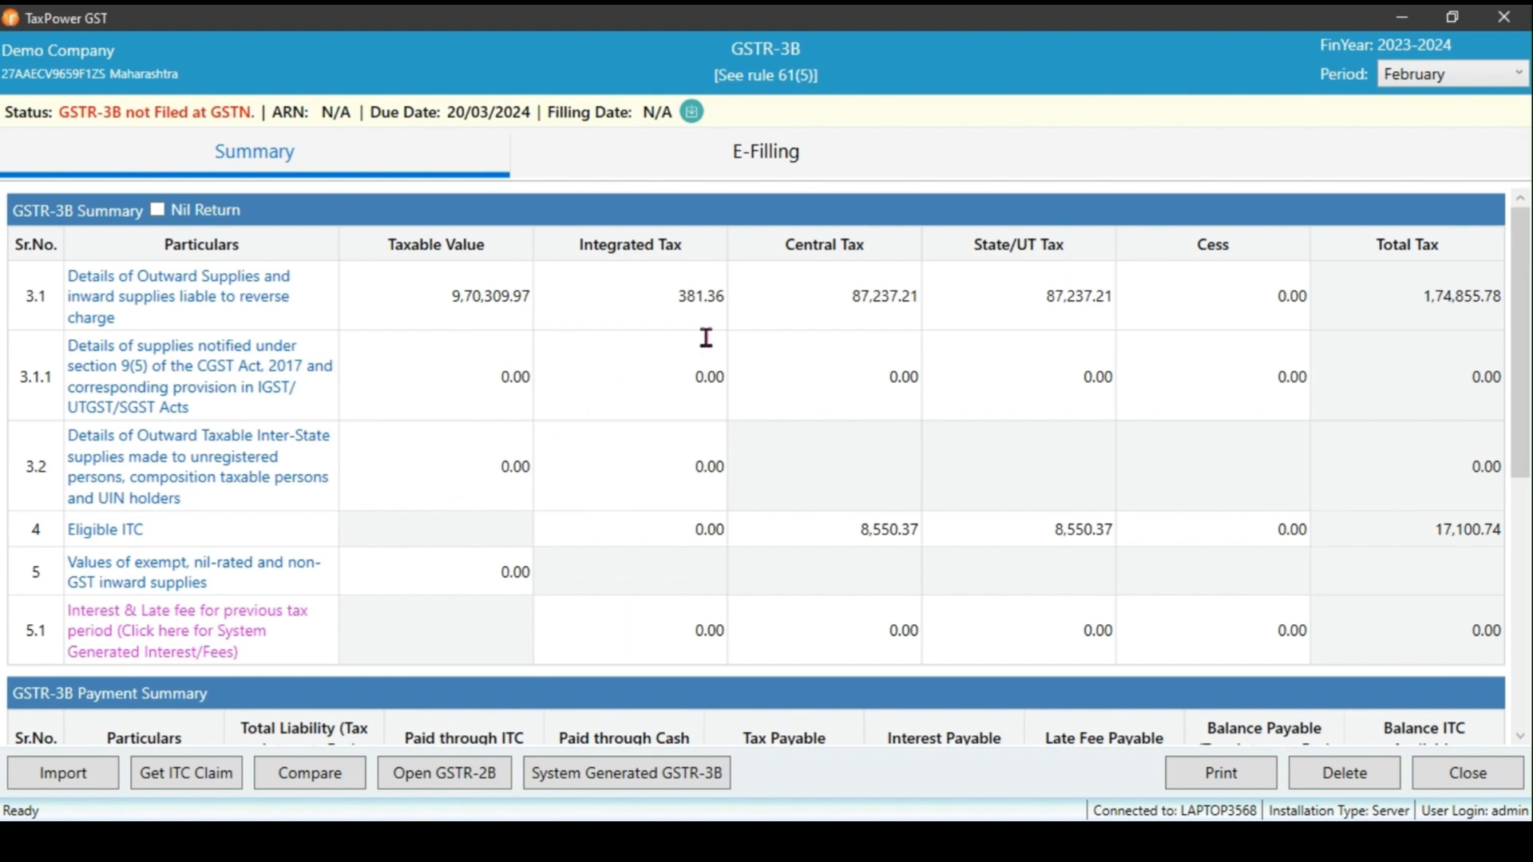
left_click(766, 151)
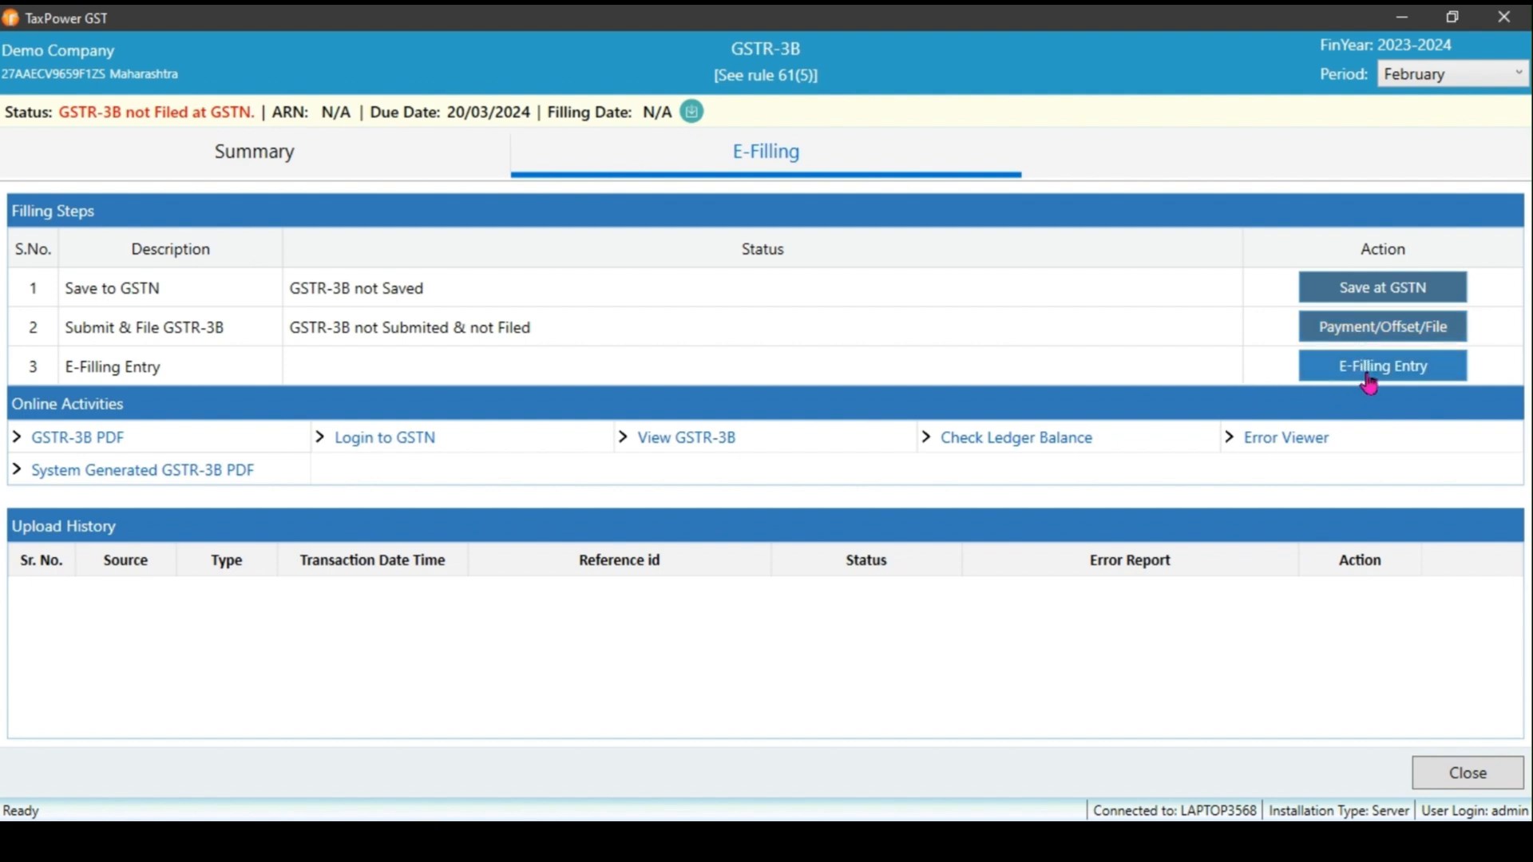
mouse_move(1382, 287)
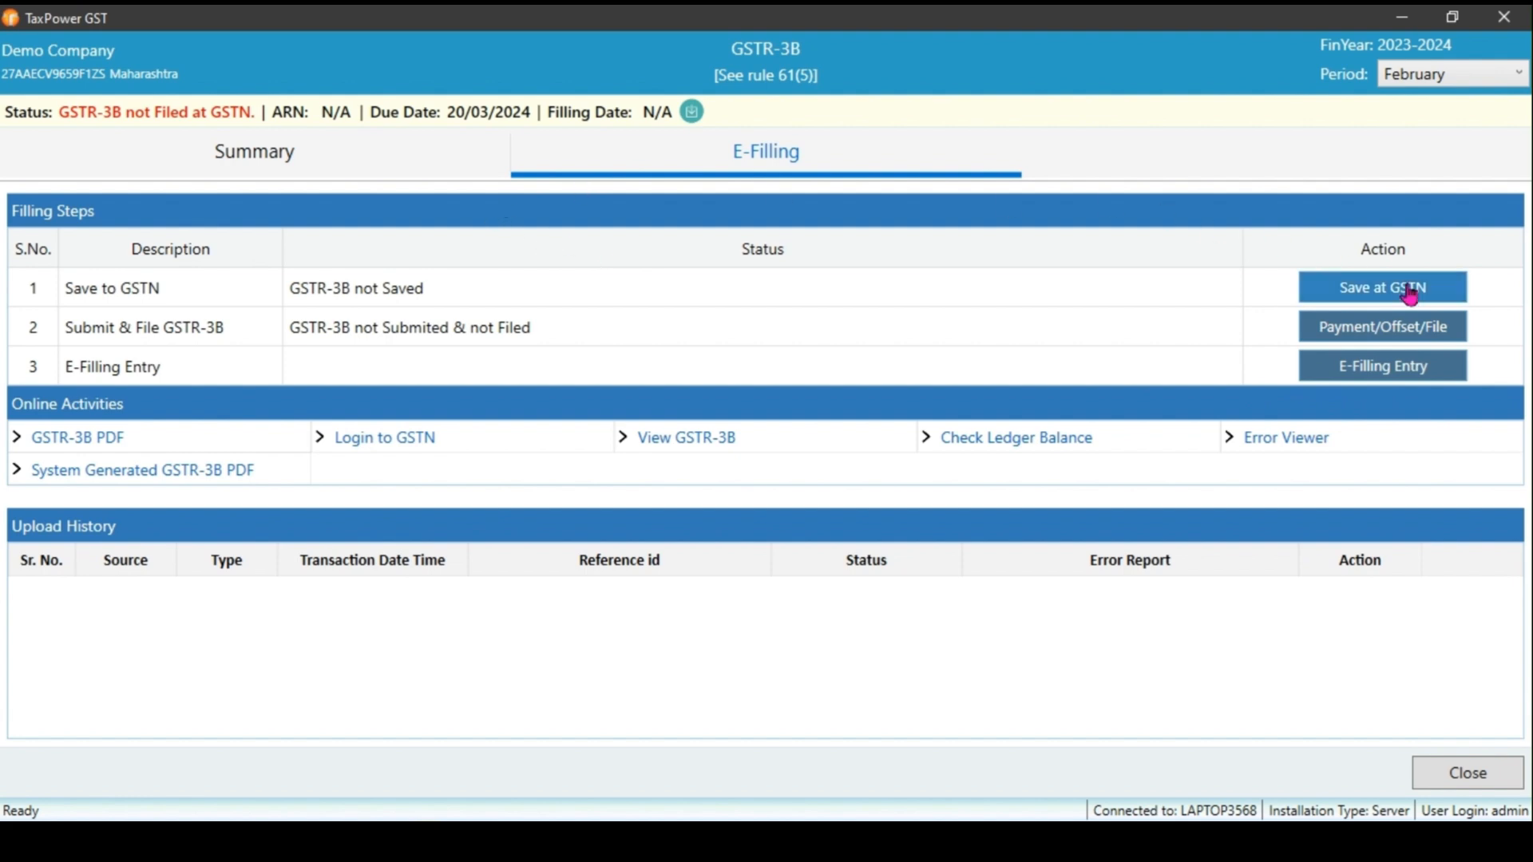
Start Save at GSTN twice, cancelling the Online Activities Options dialog each time
left_click(1382, 287)
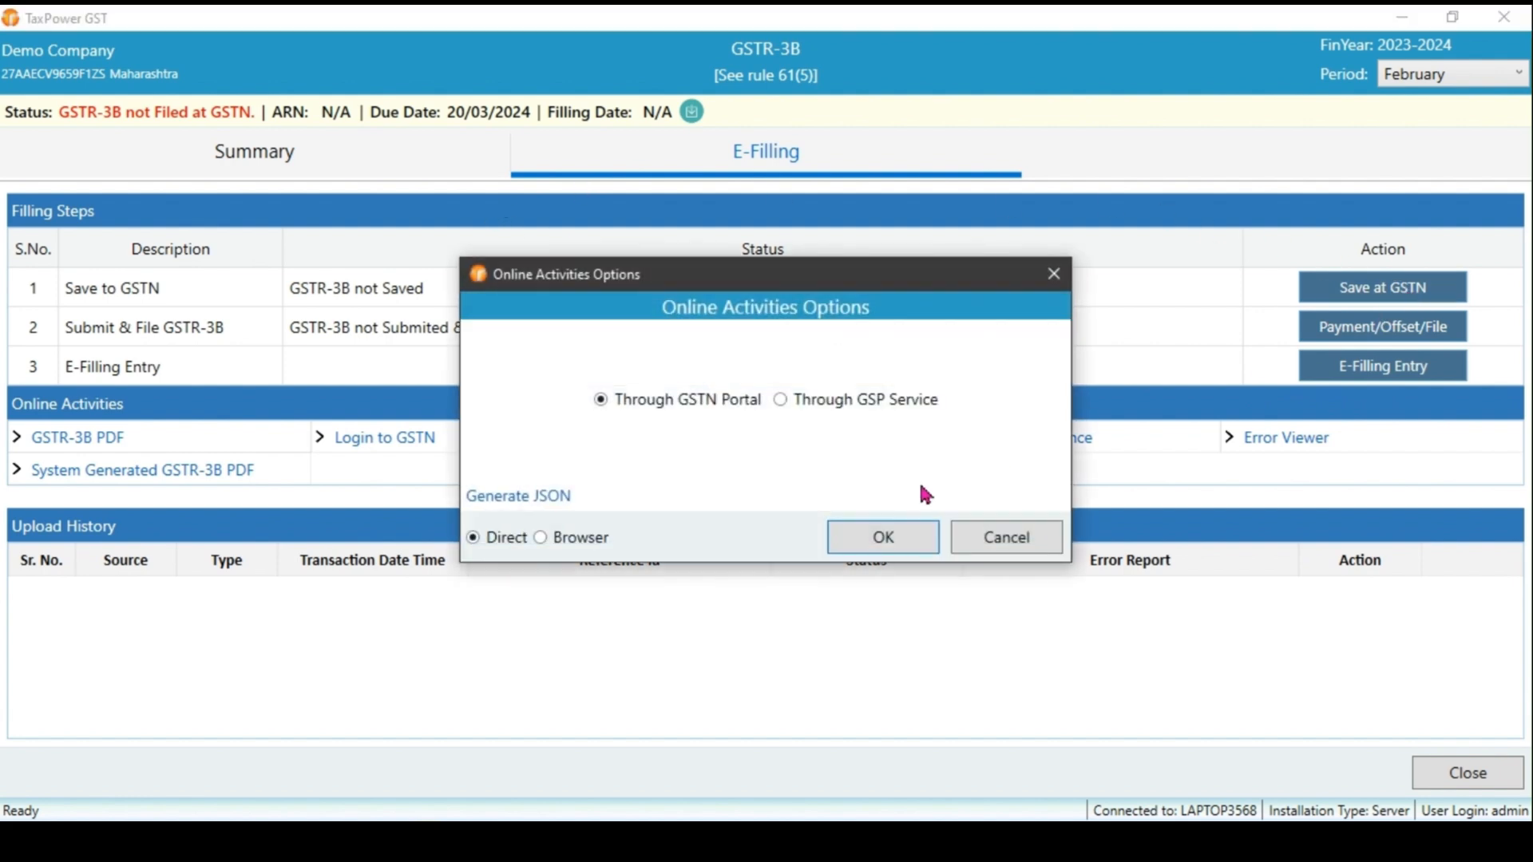
mouse_move(881, 537)
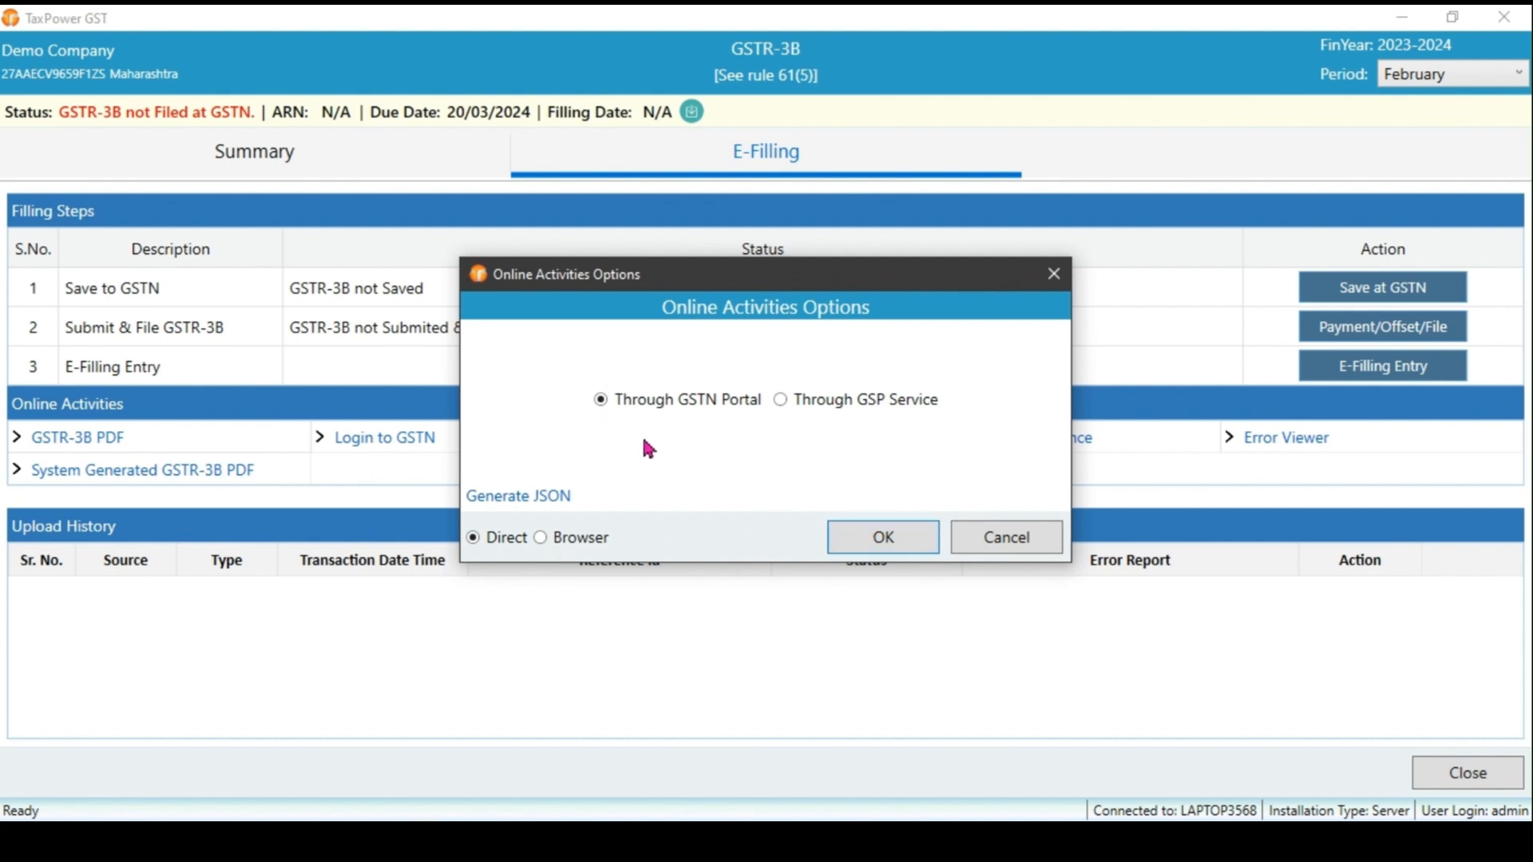
mouse_move(1005, 536)
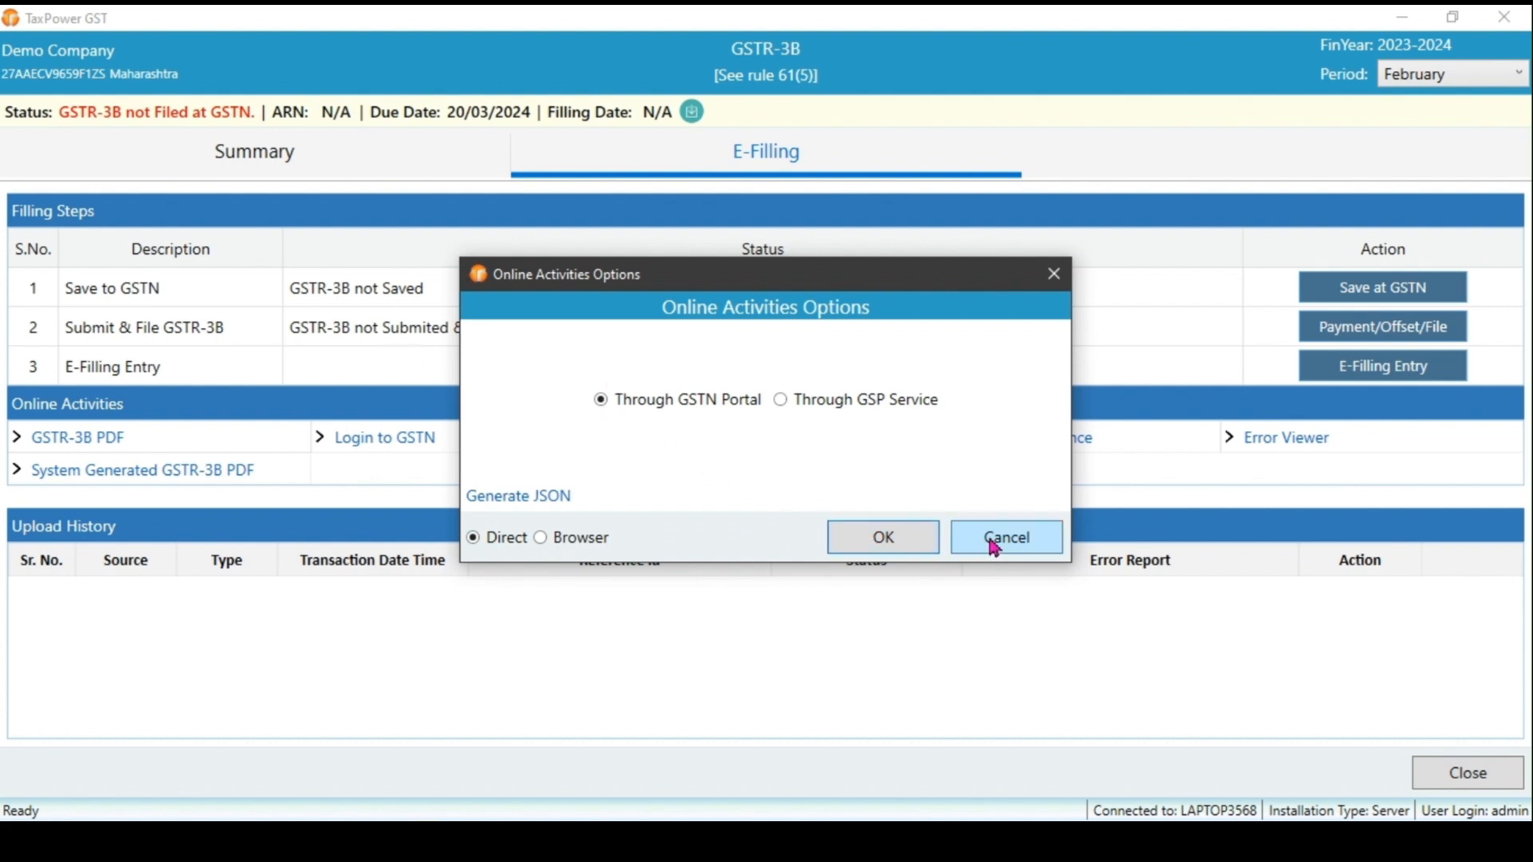
left_click(1005, 537)
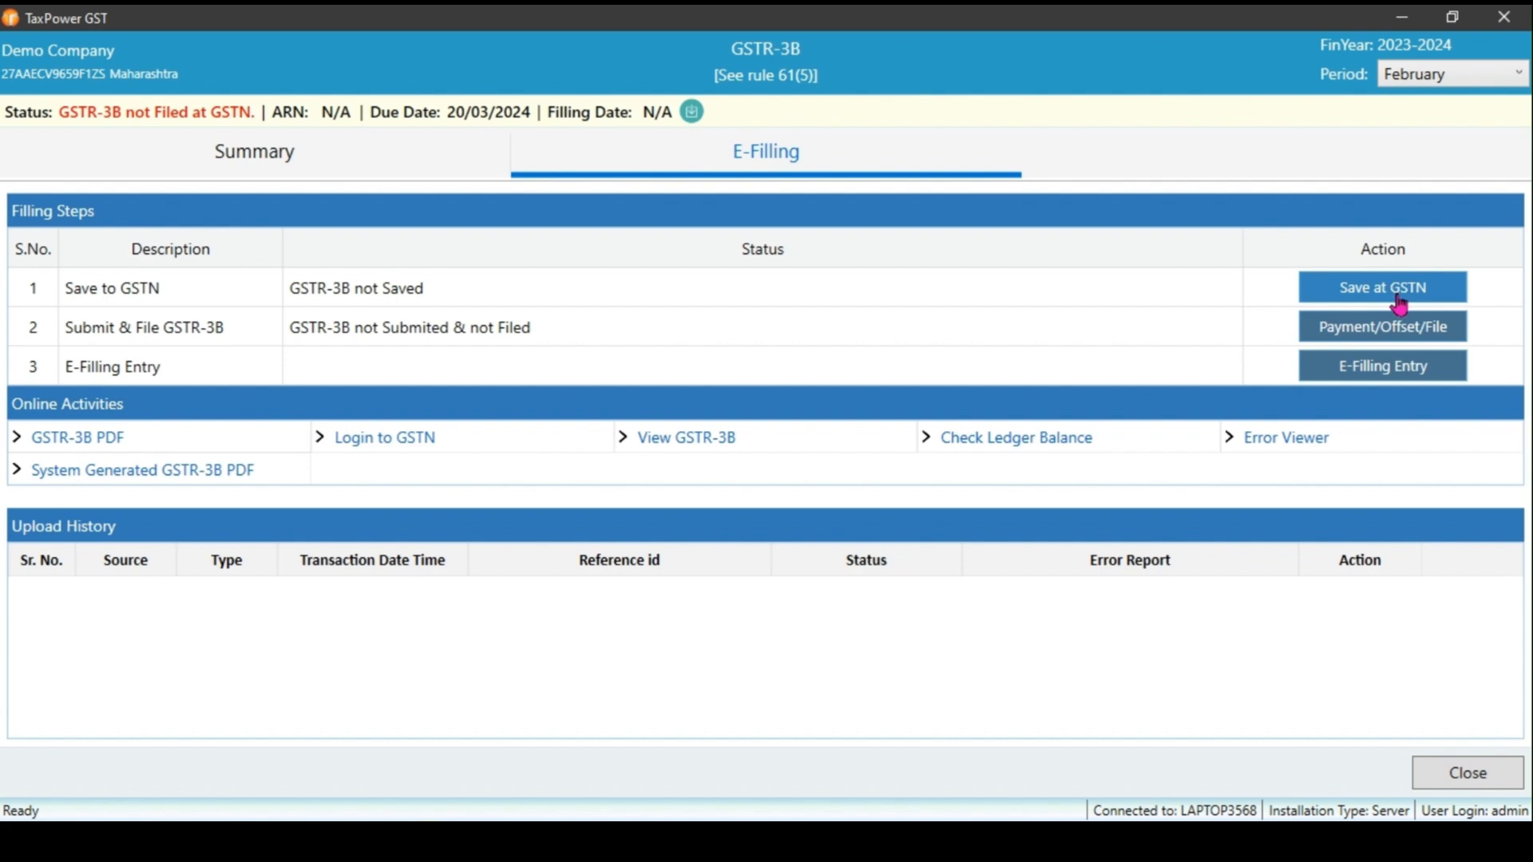
left_click(1381, 287)
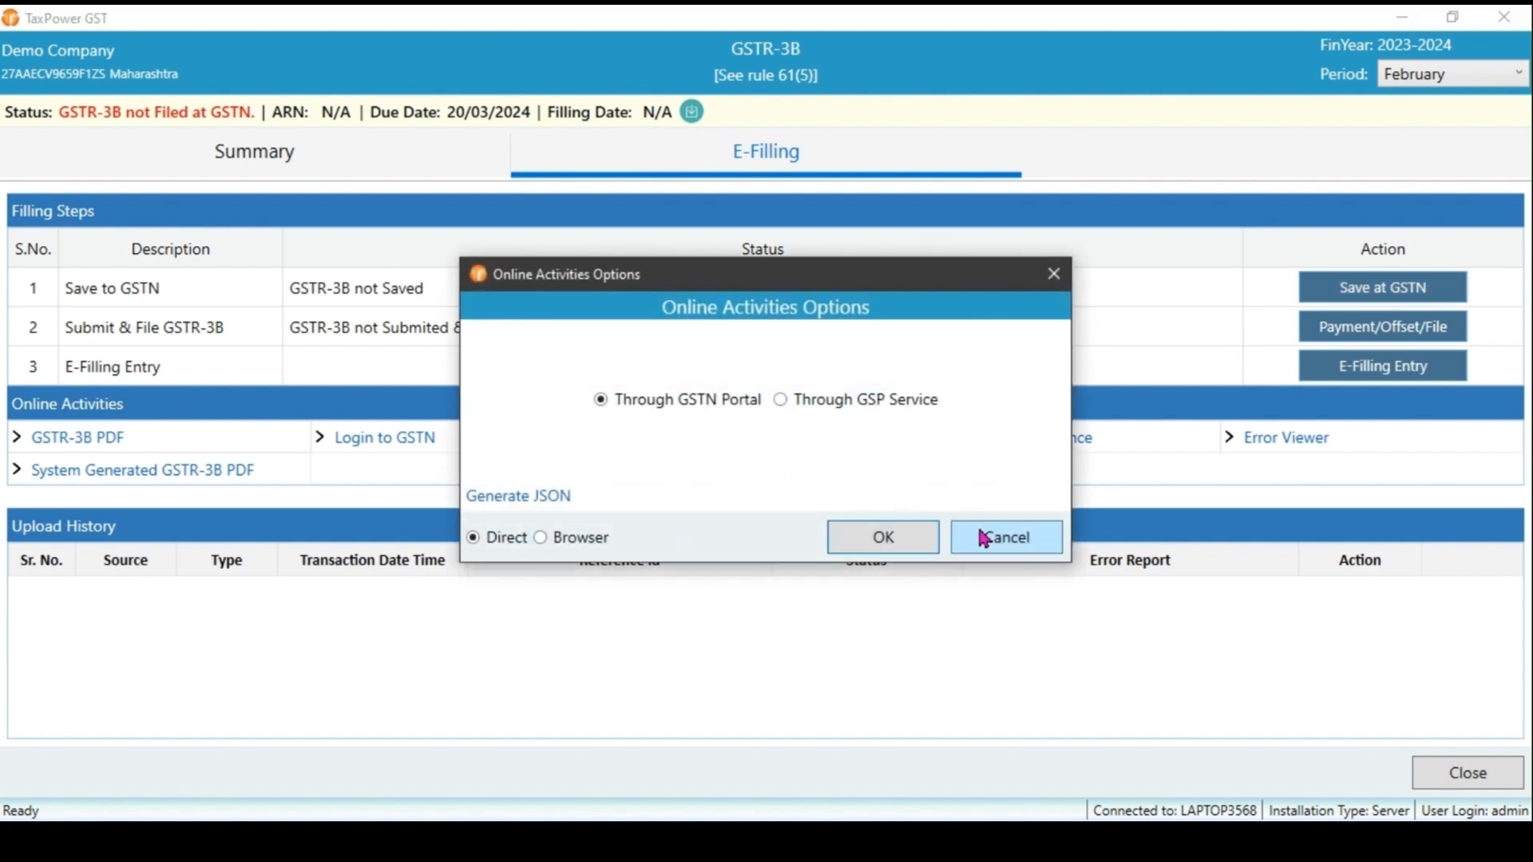
left_click(1004, 536)
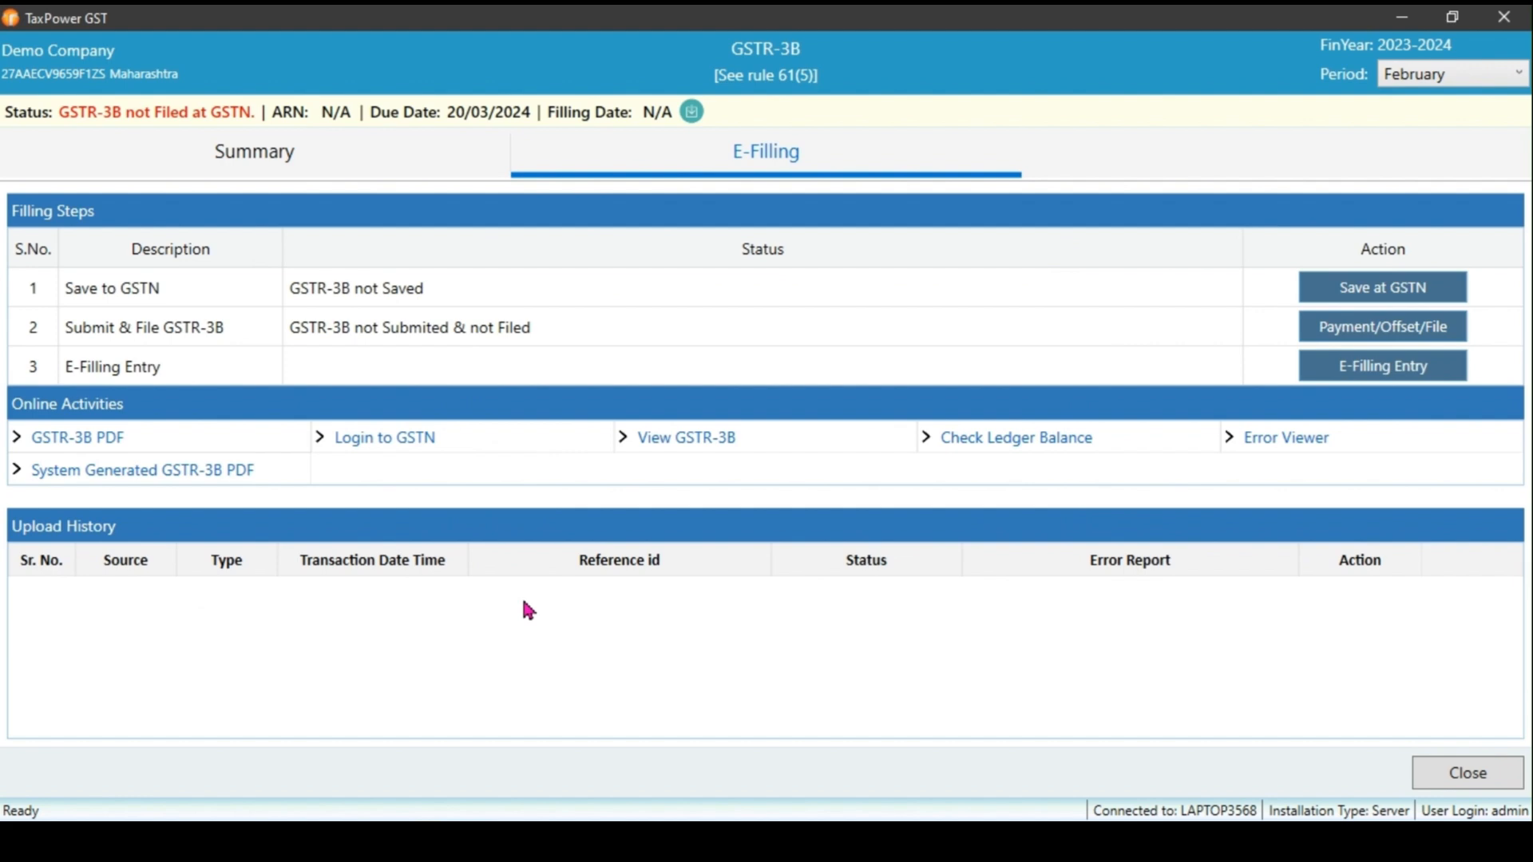
mouse_move(694, 630)
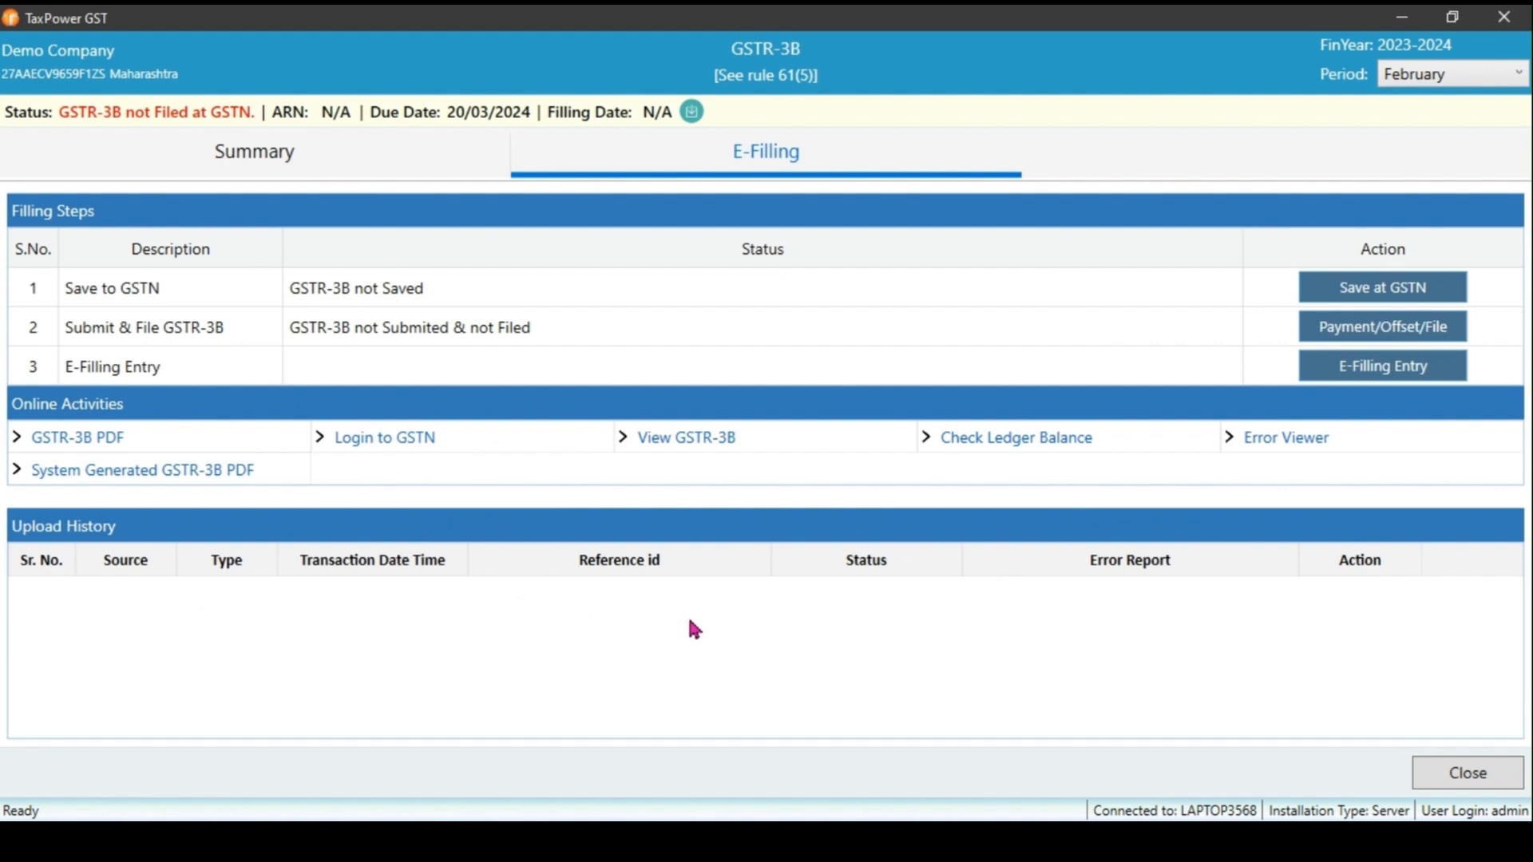
mouse_move(1368, 593)
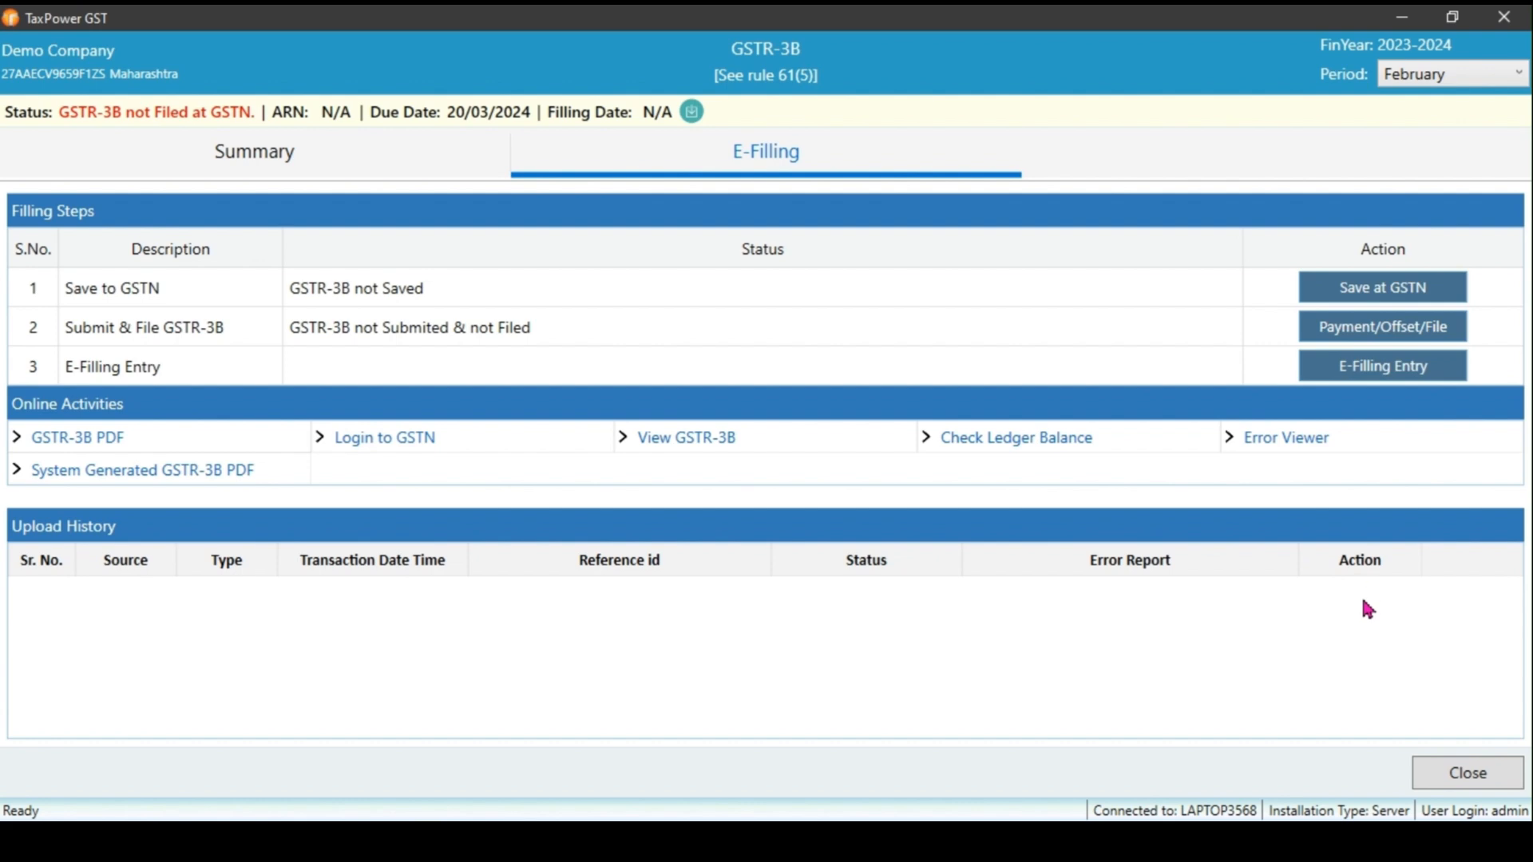
mouse_move(809, 604)
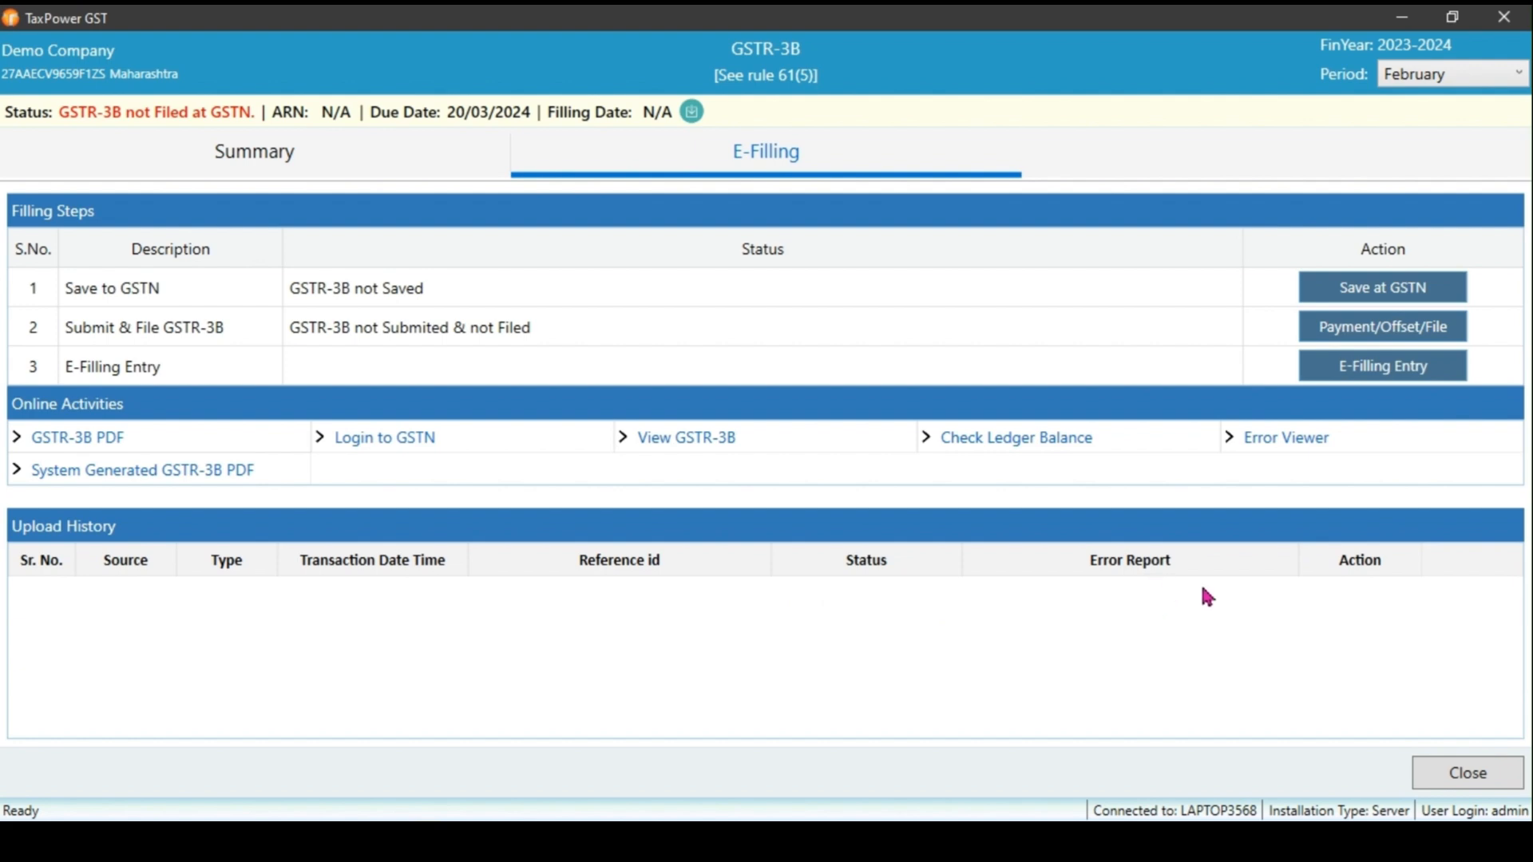
mouse_move(1223, 608)
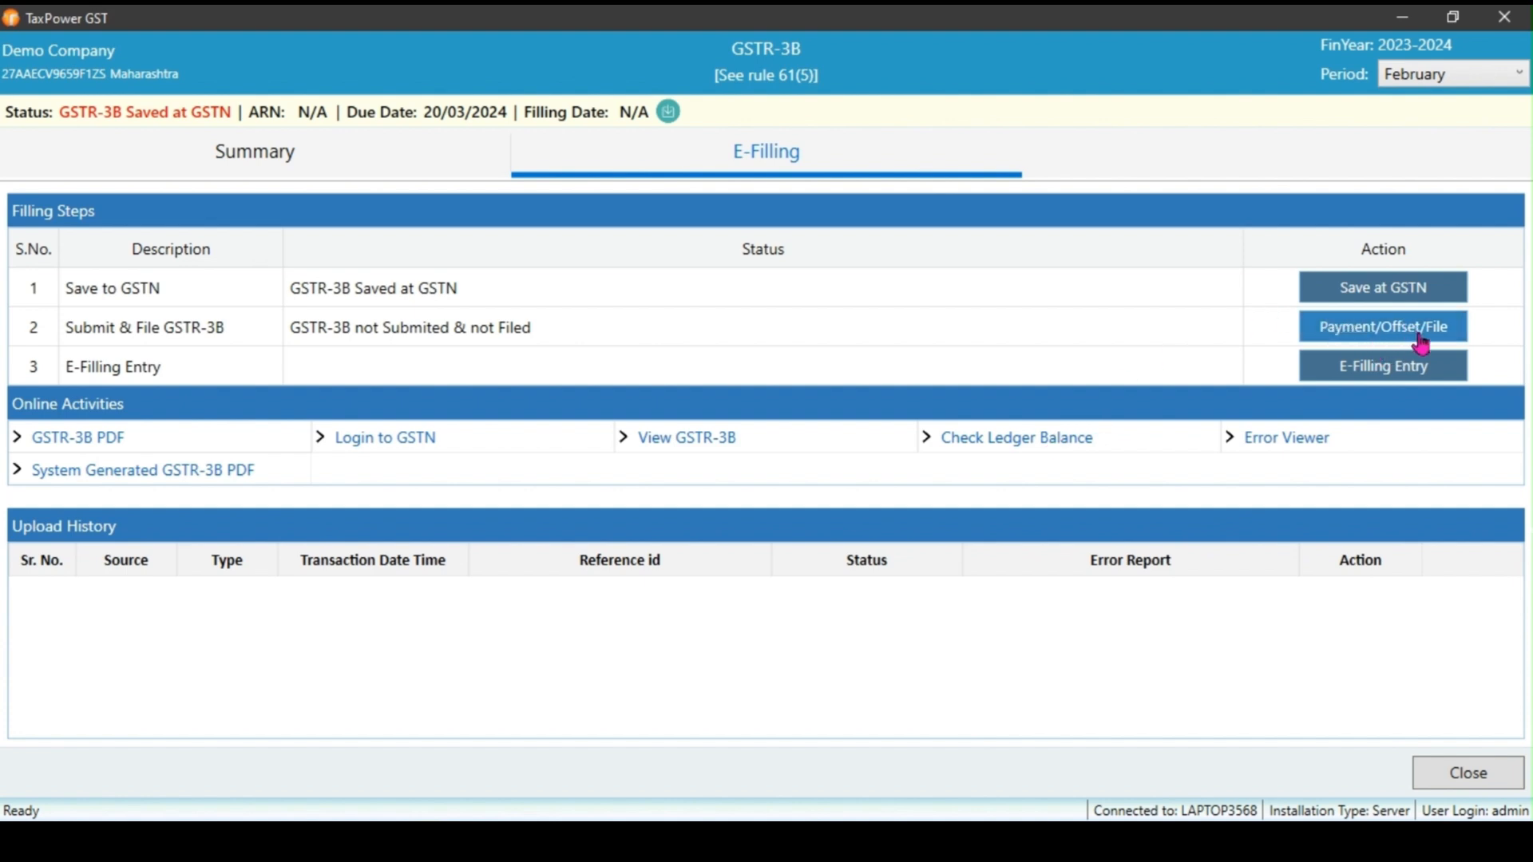
mouse_move(830, 470)
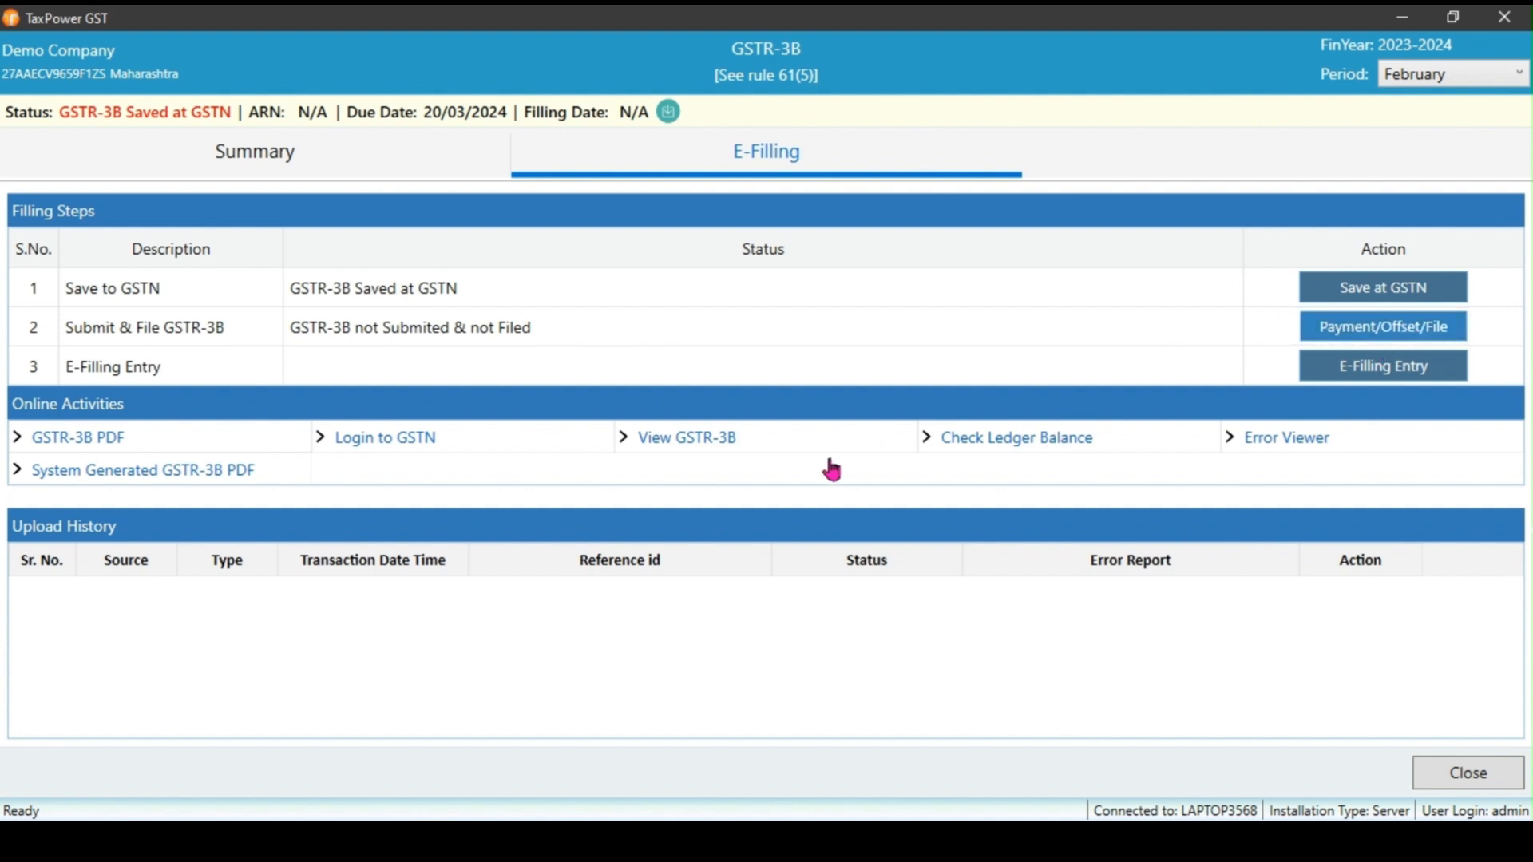
left_click(1382, 326)
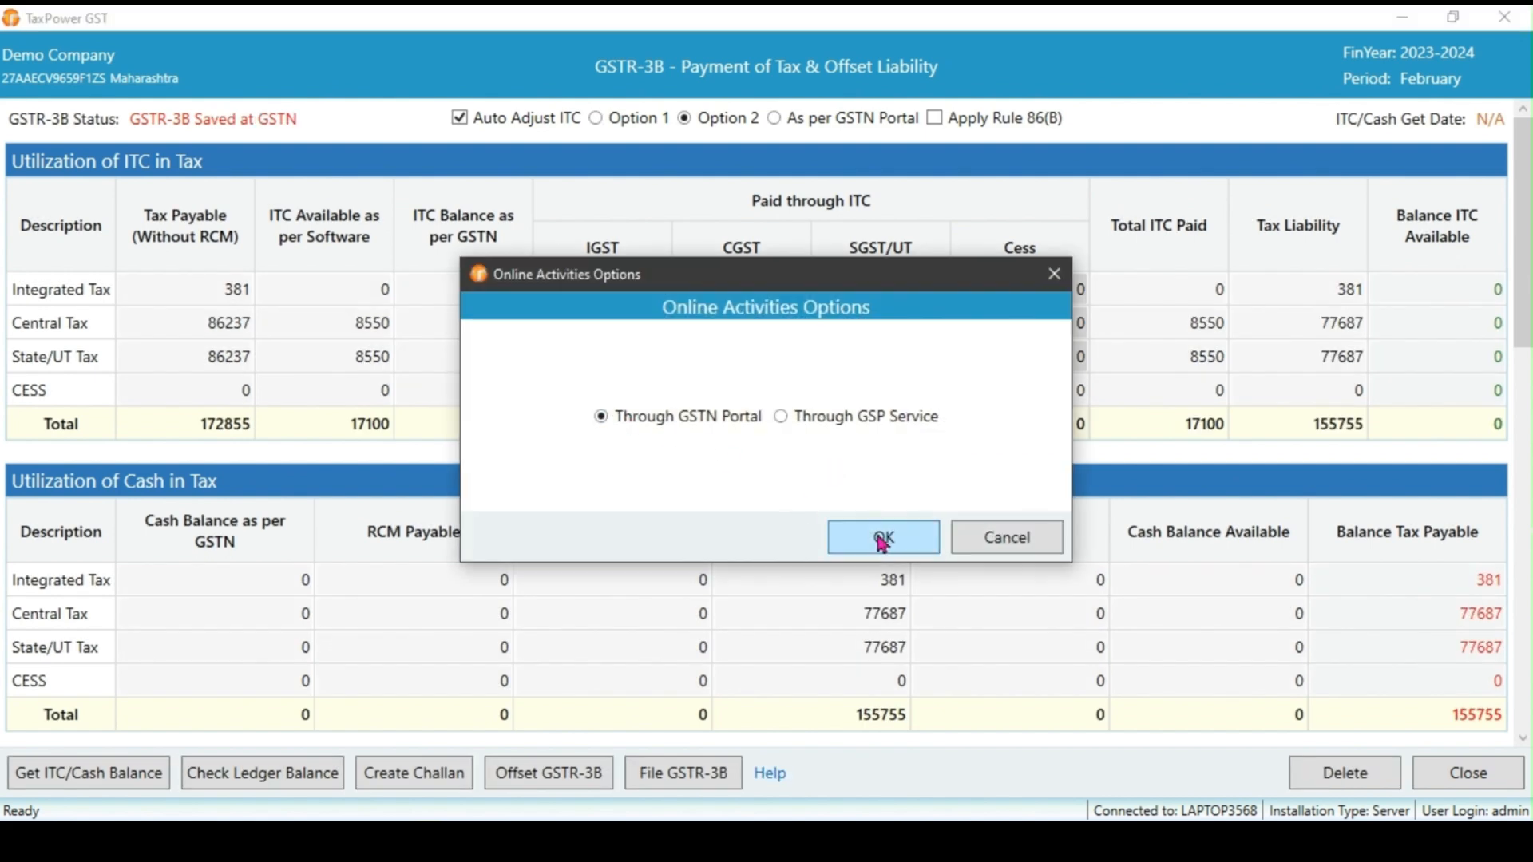
left_click(880, 536)
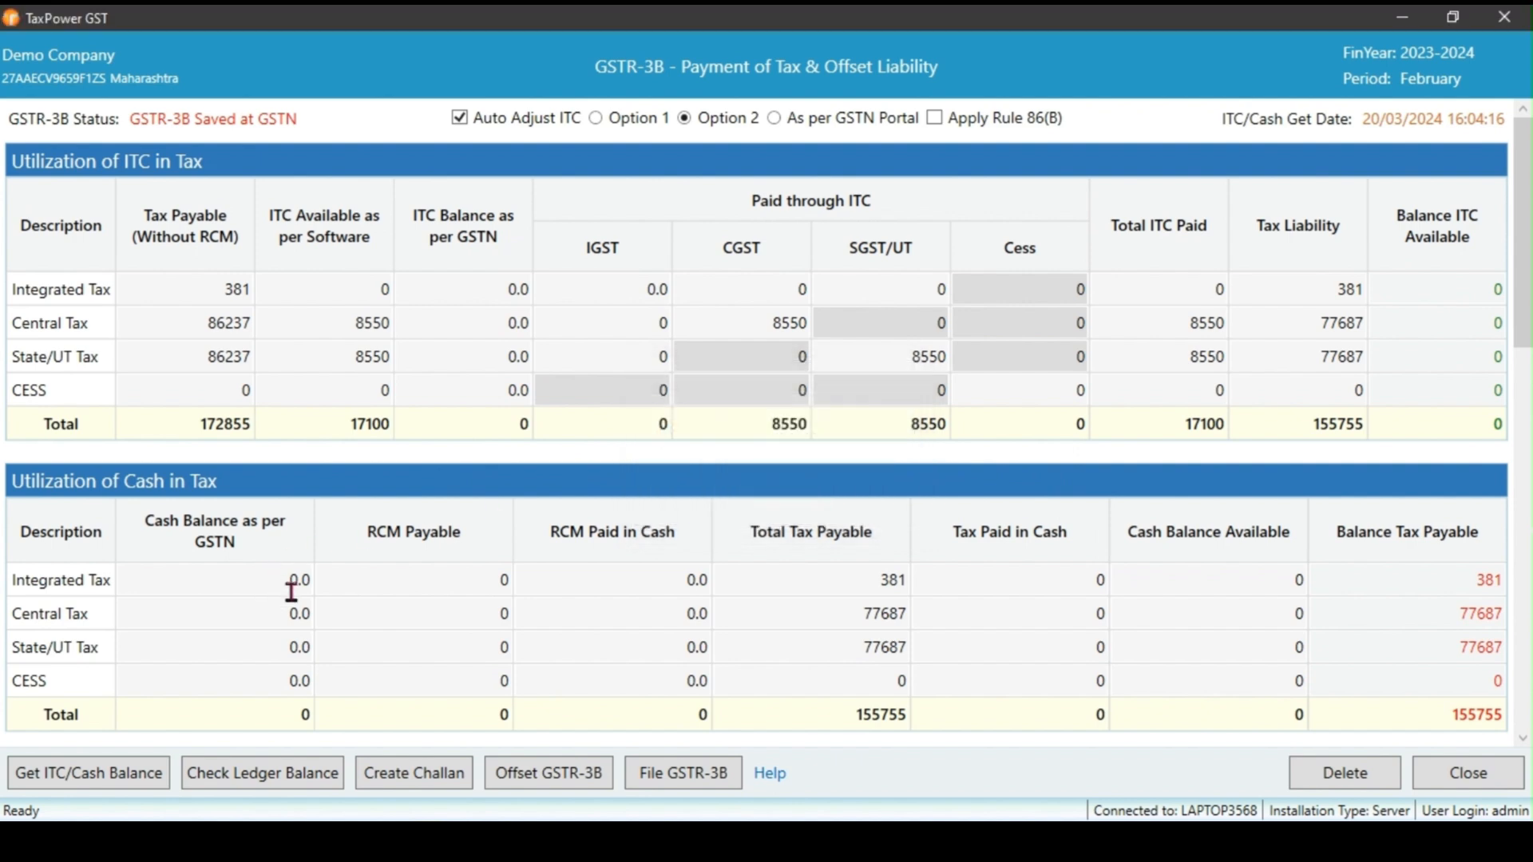
mouse_move(463, 333)
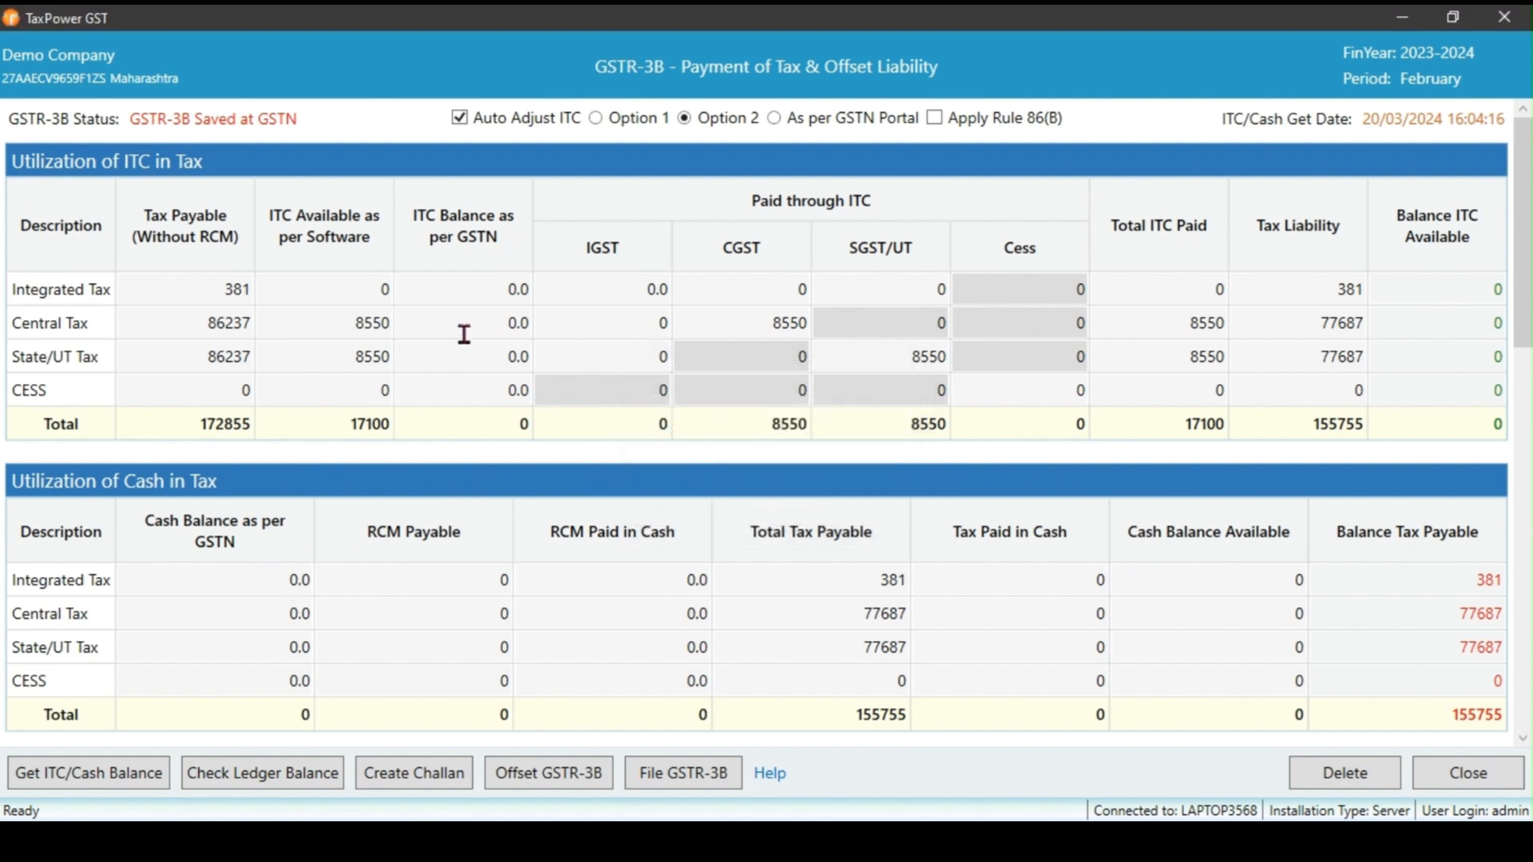
mouse_move(505, 311)
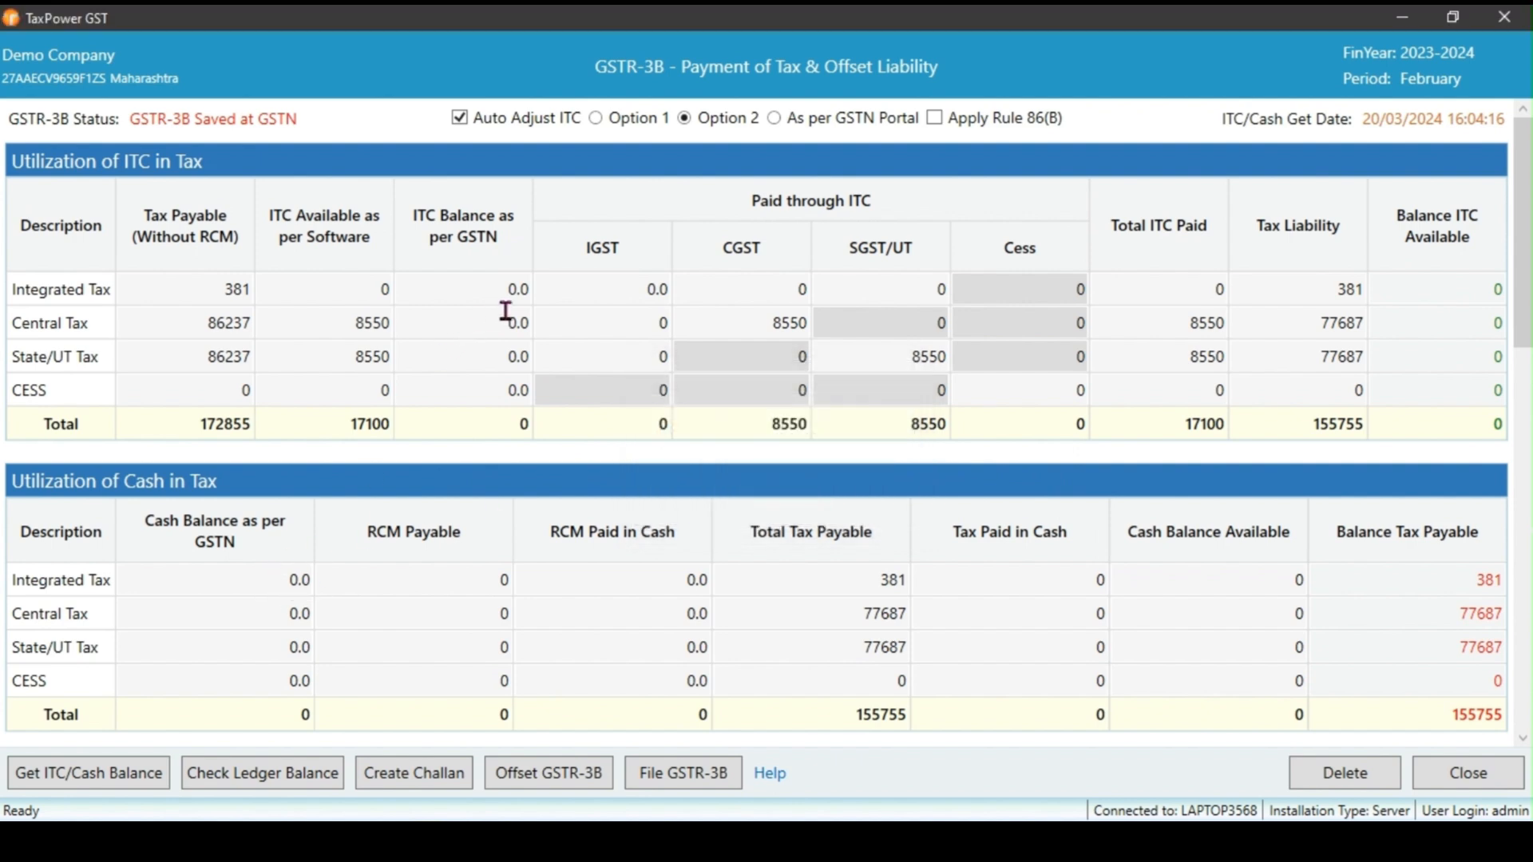
mouse_move(723, 404)
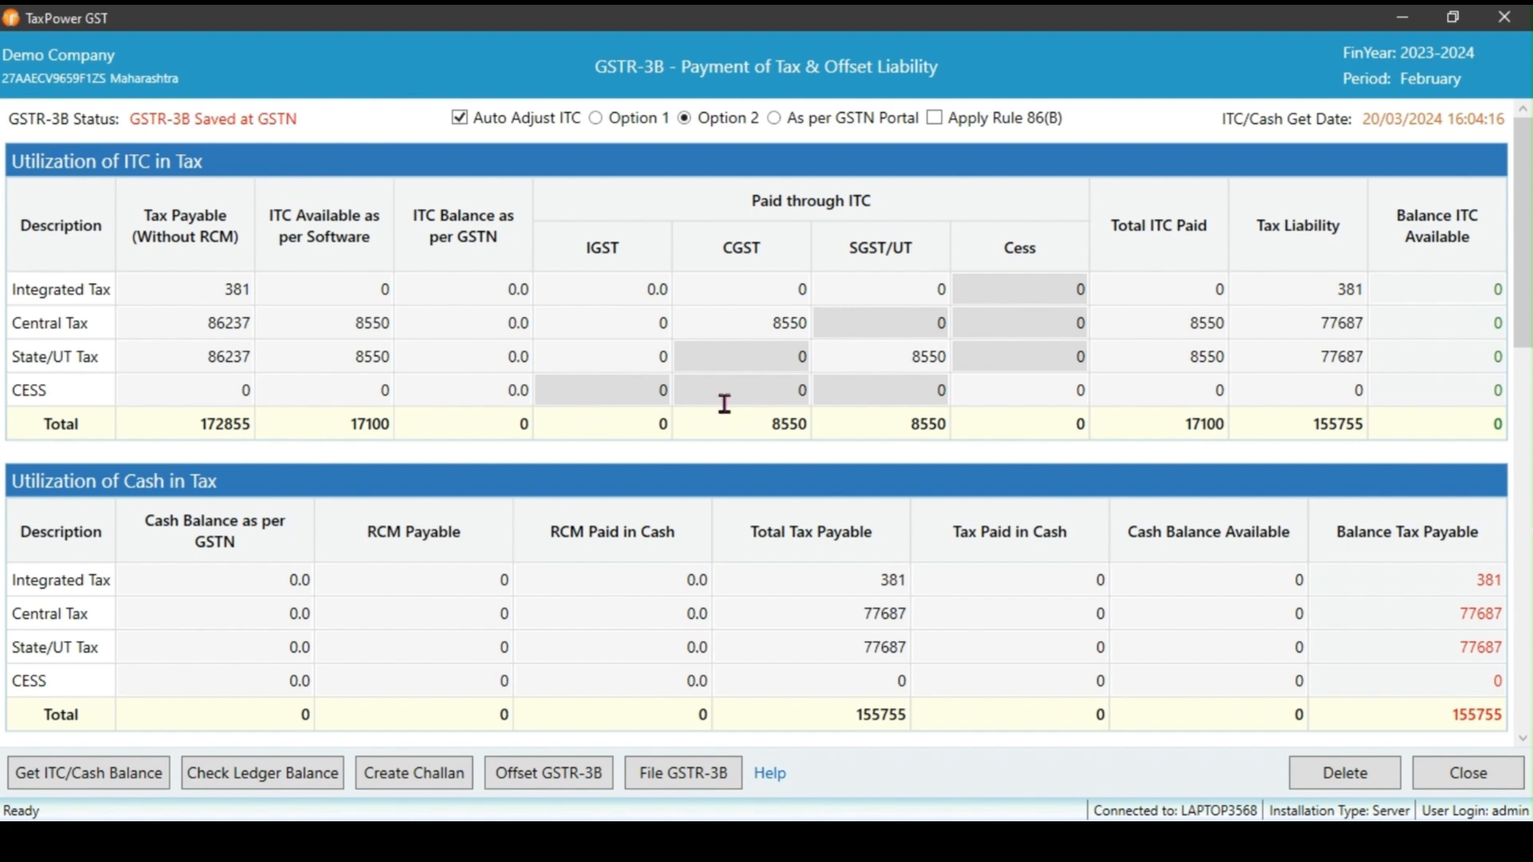
mouse_move(227, 323)
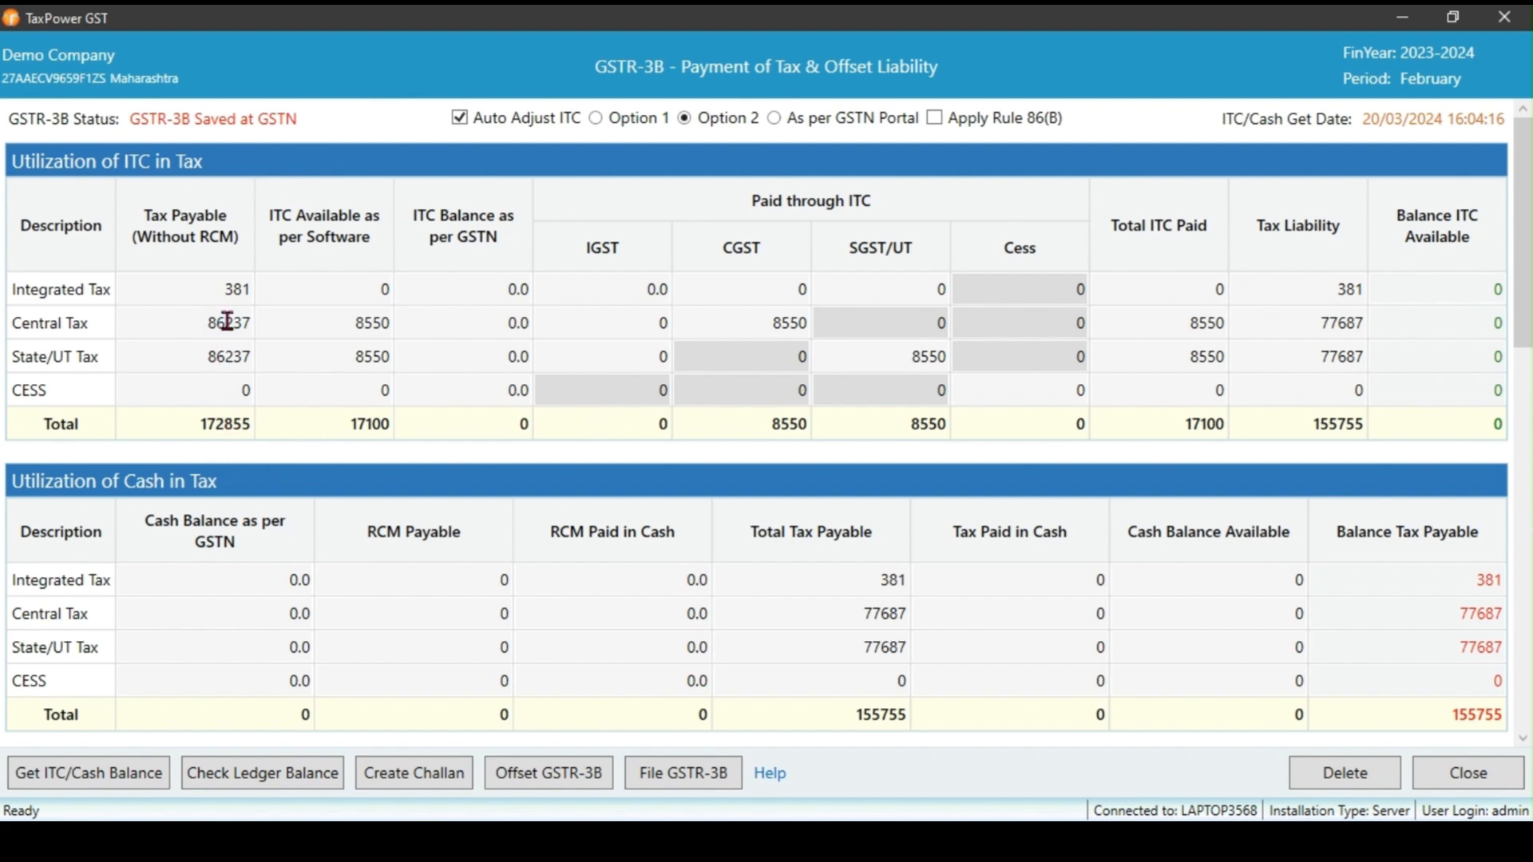
mouse_move(364, 354)
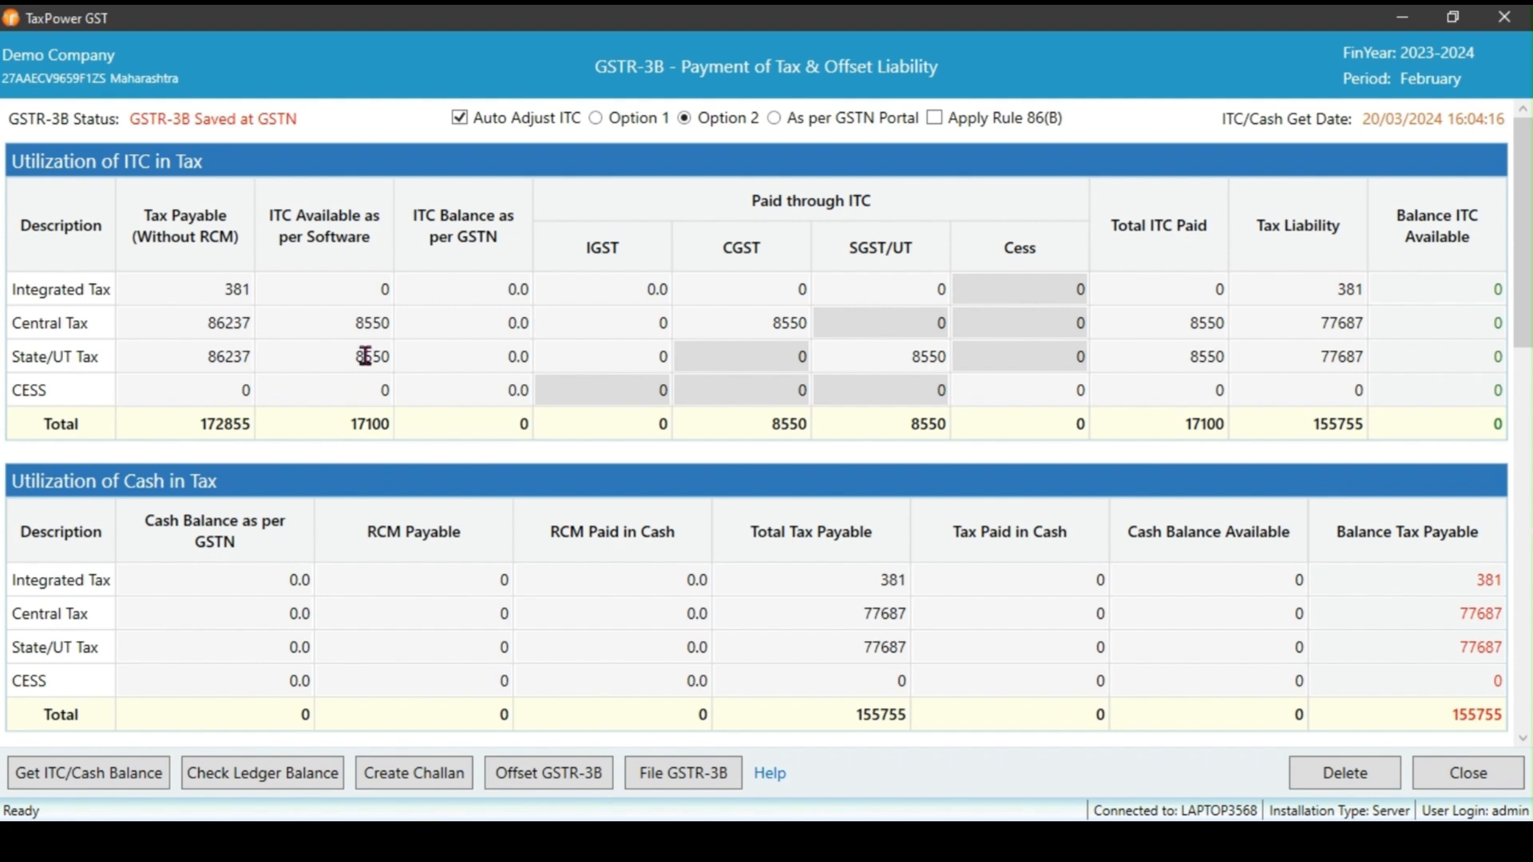
mouse_move(484, 325)
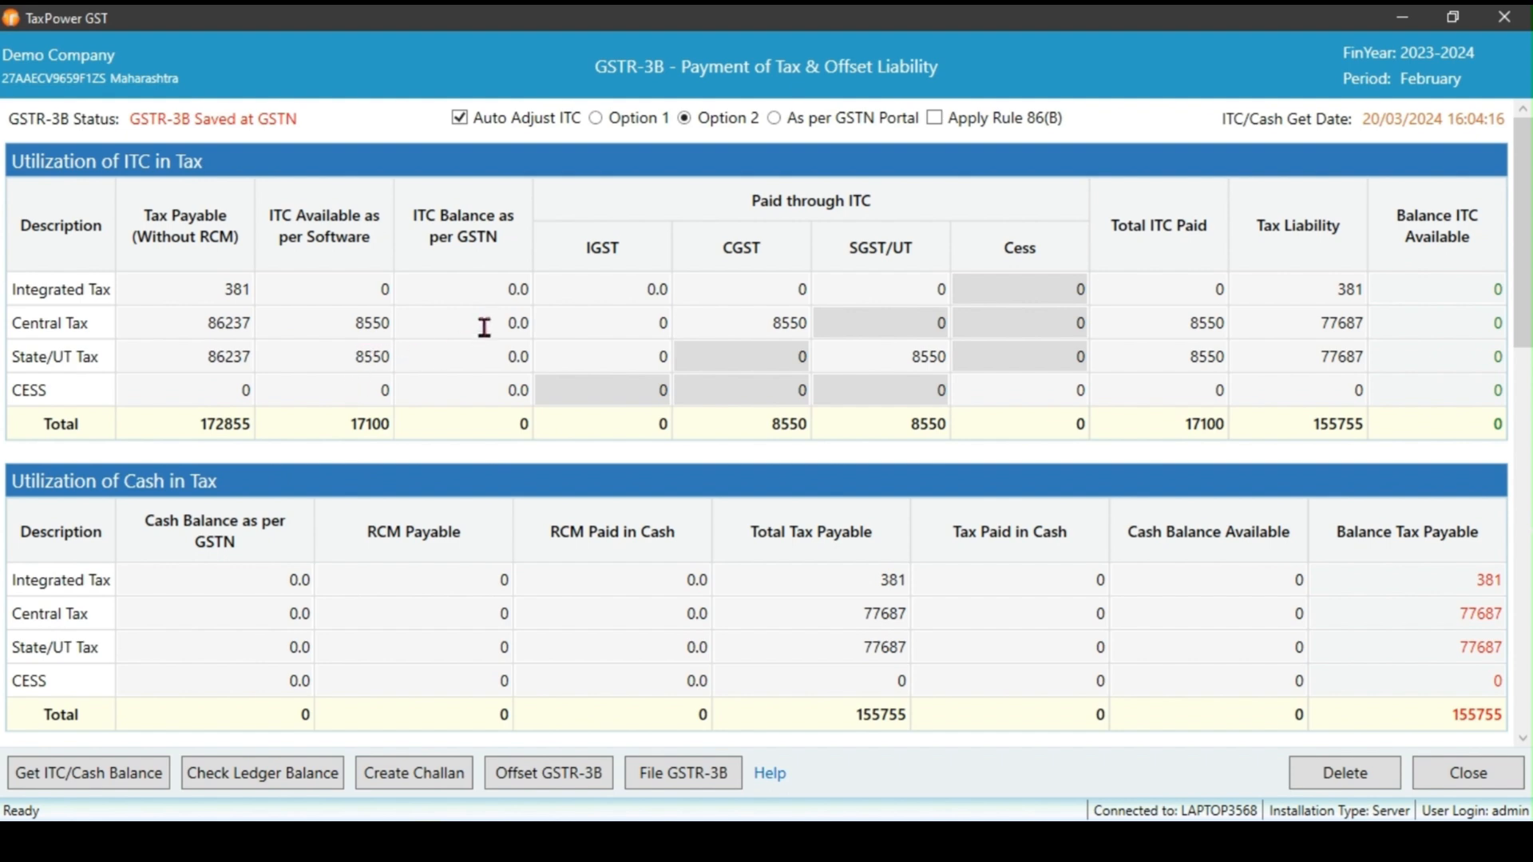
left_click(518, 323)
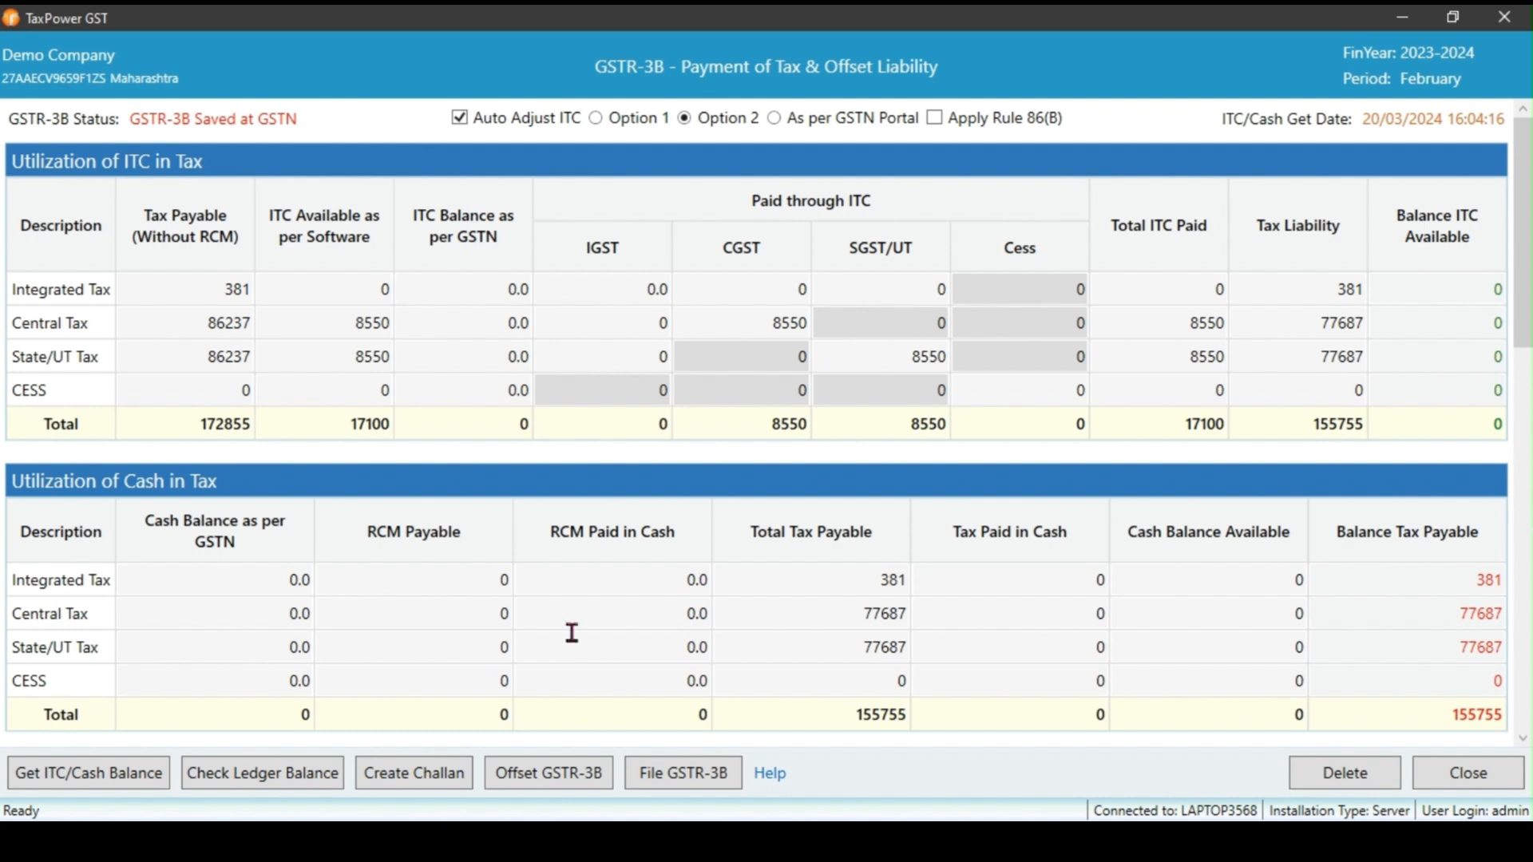
left_click(300, 613)
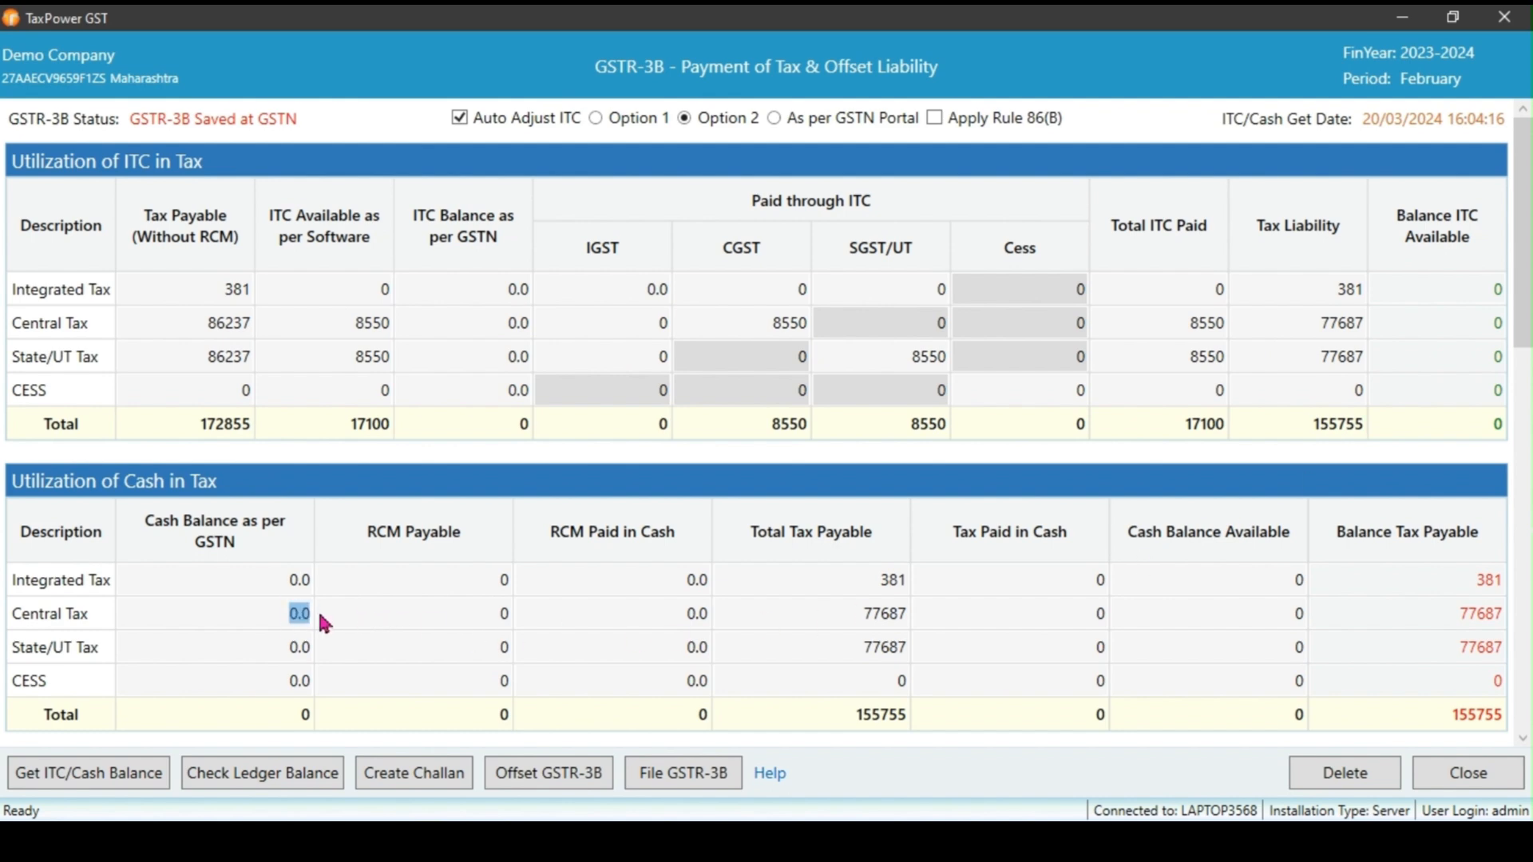
mouse_move(506, 613)
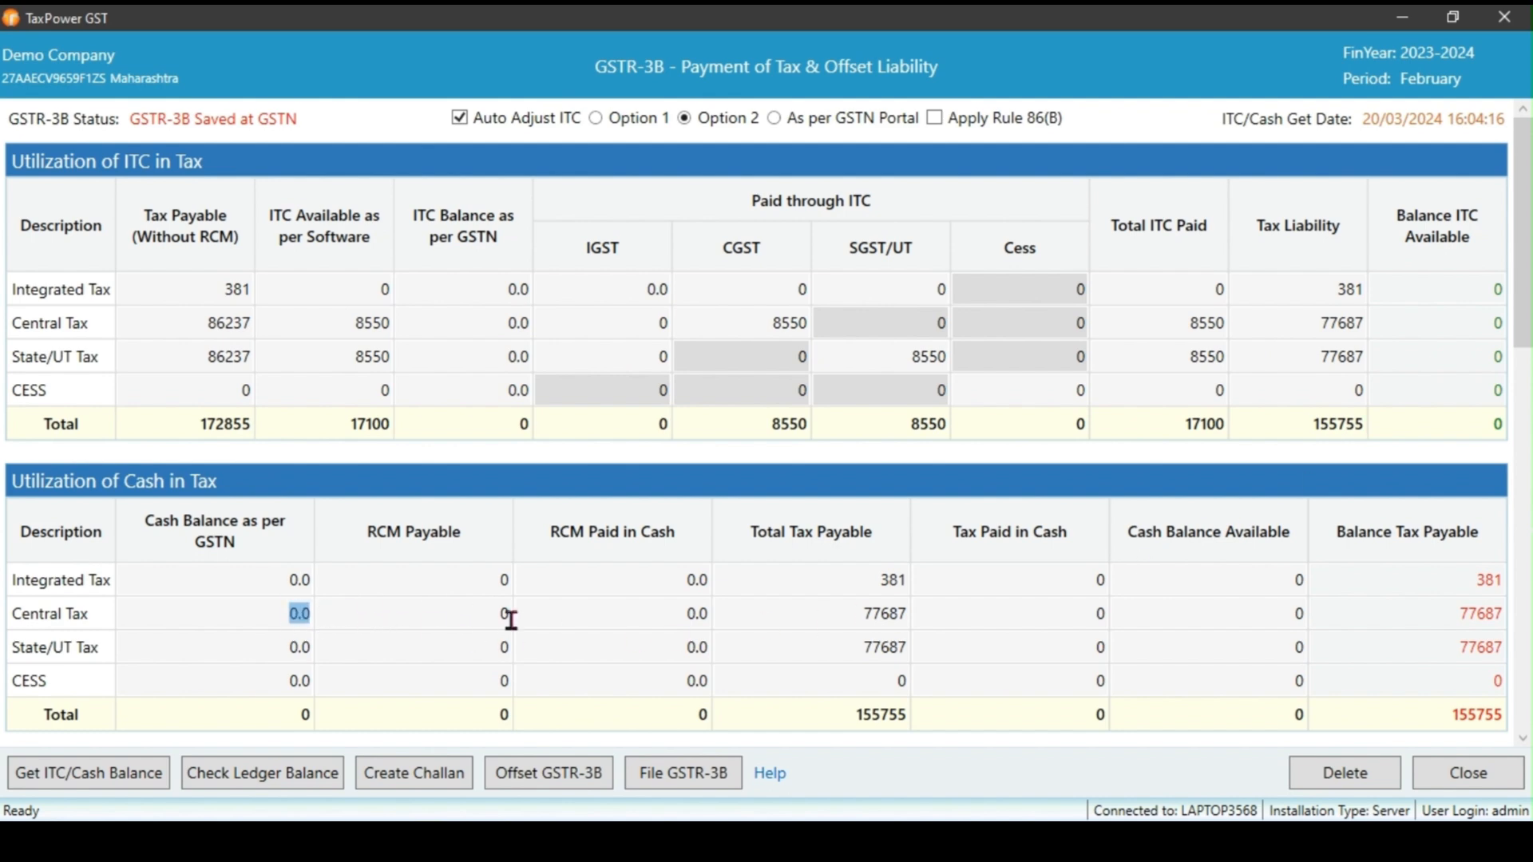
mouse_move(1092, 609)
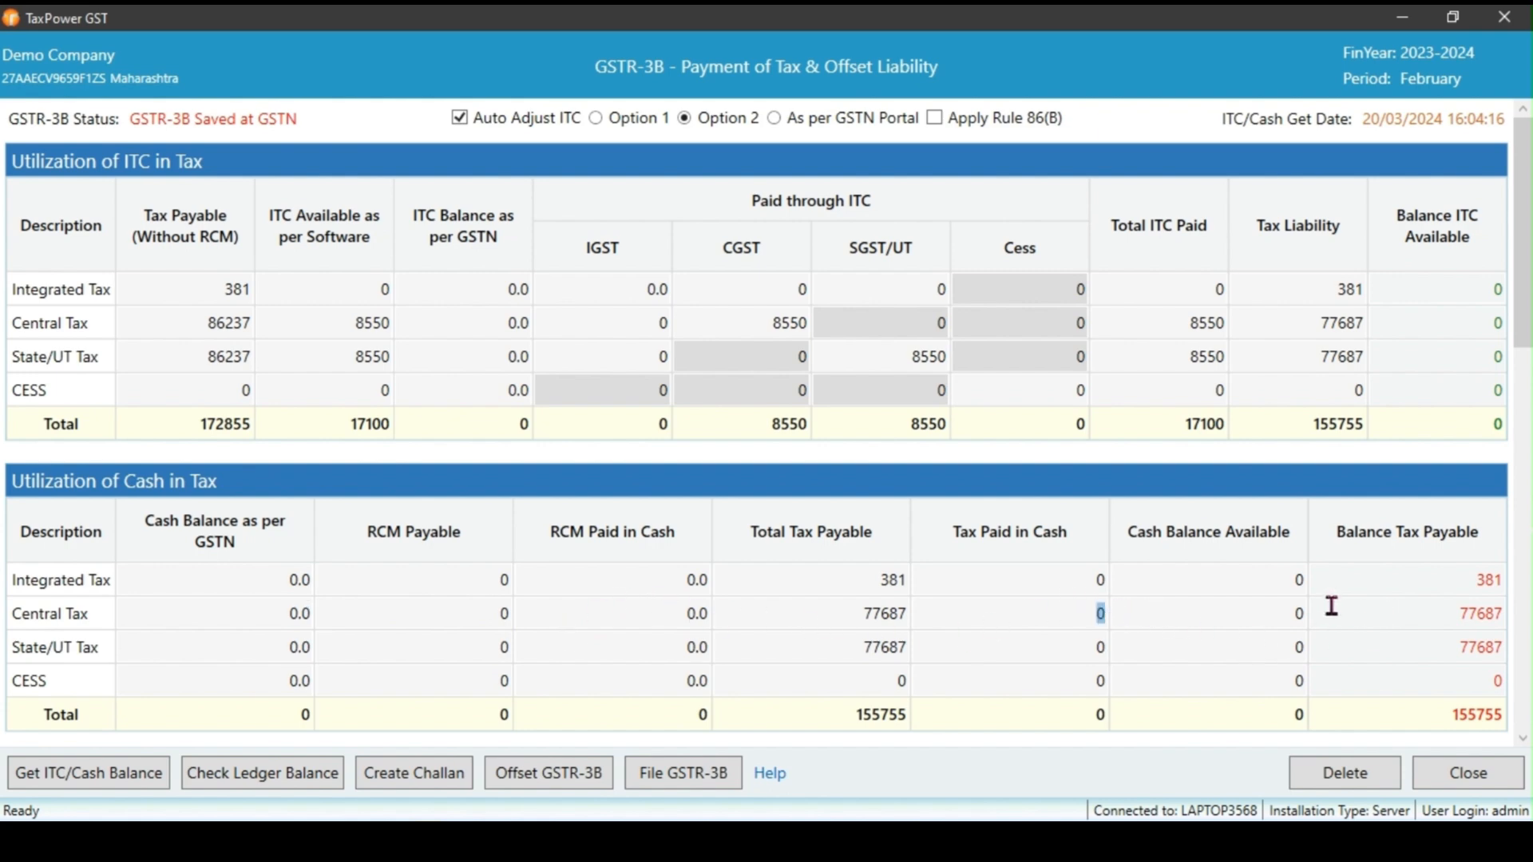
scroll("down", 3)
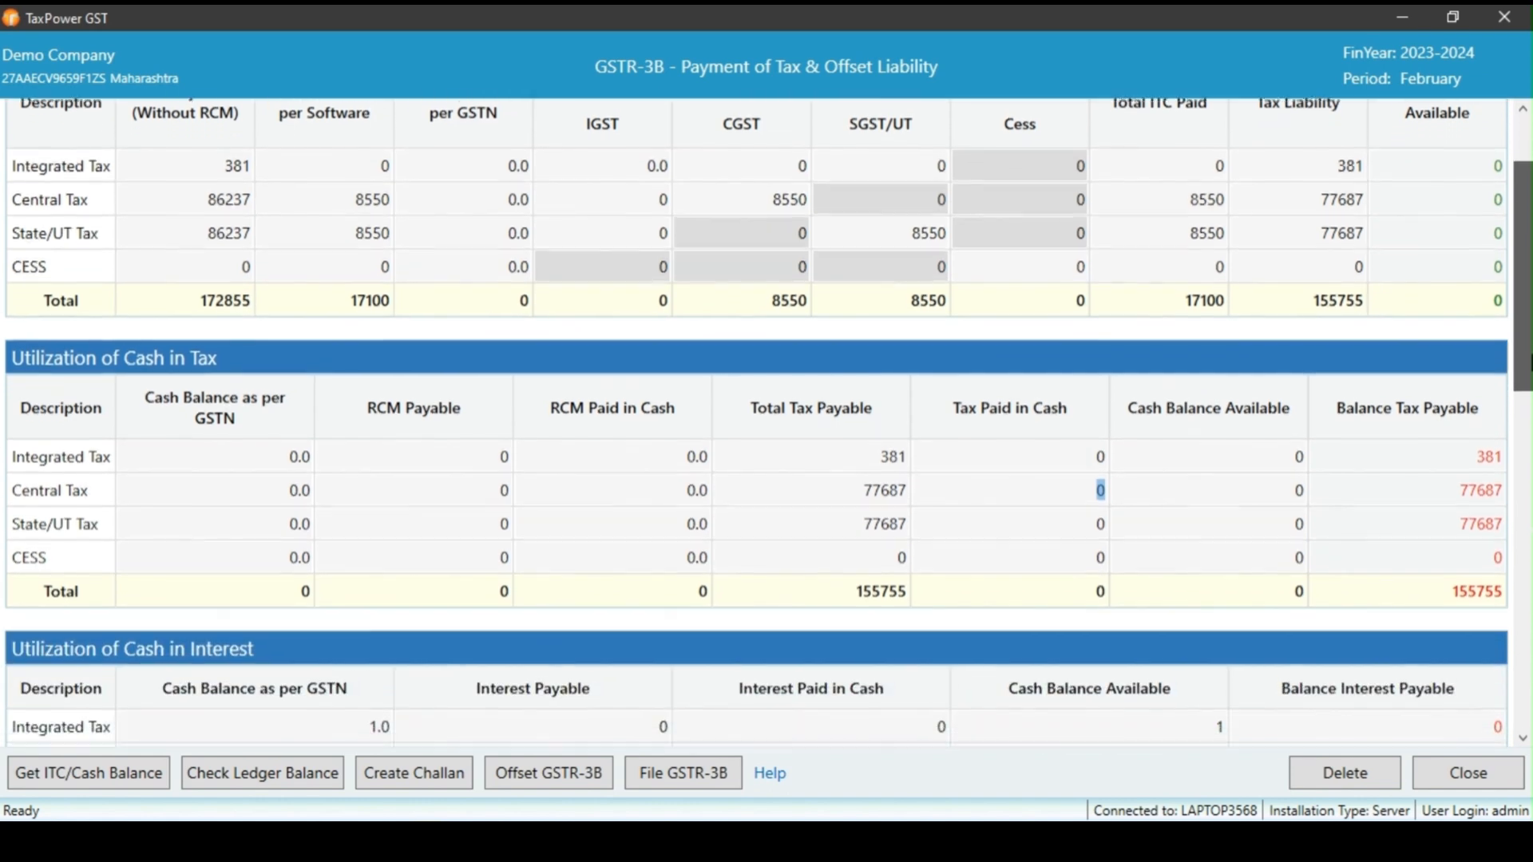
scroll("down", 3)
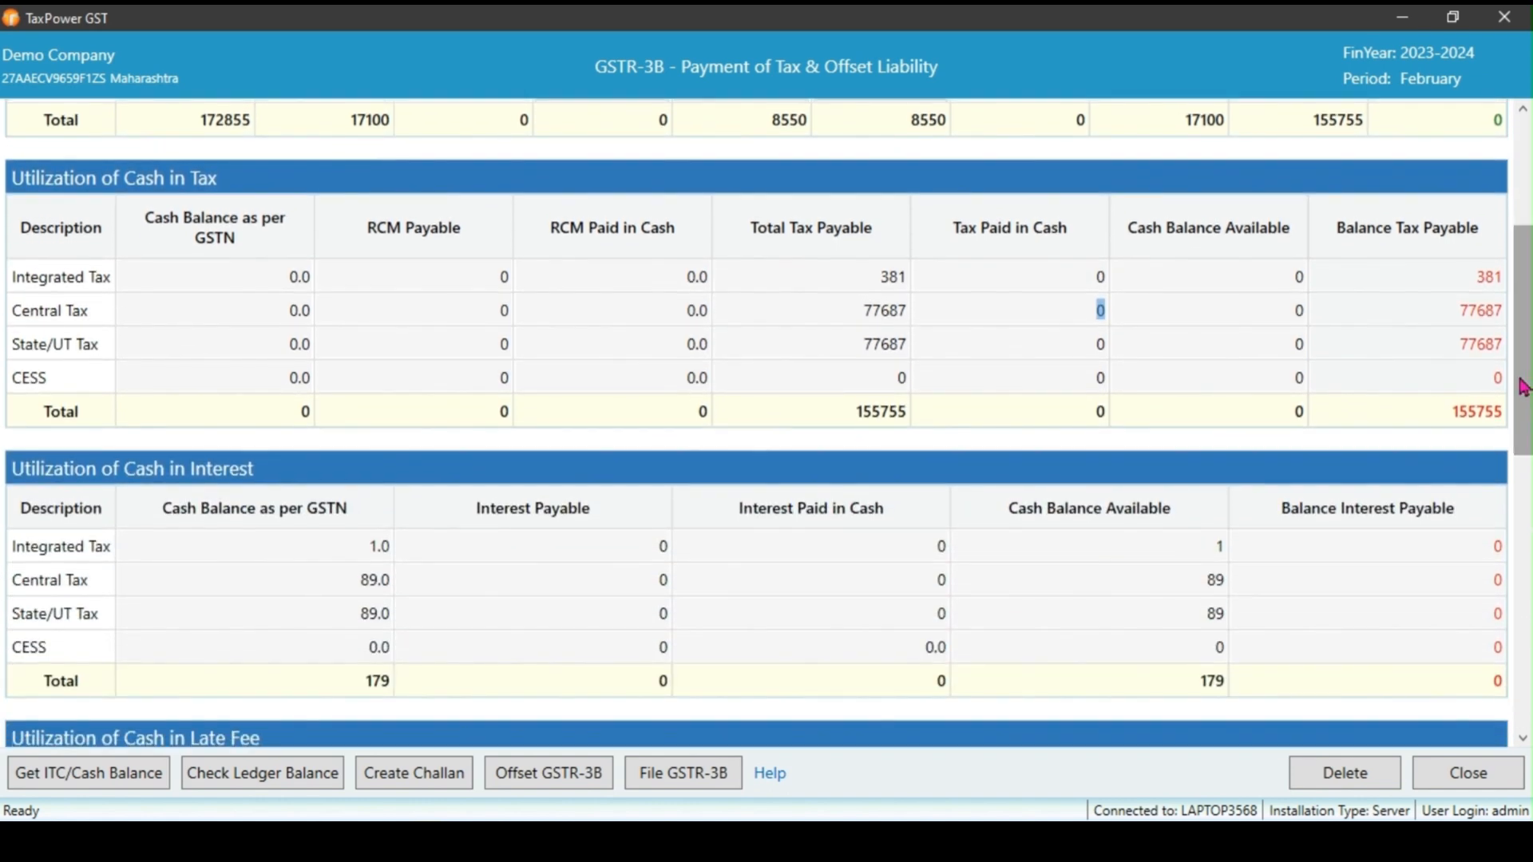
double_click(1475, 412)
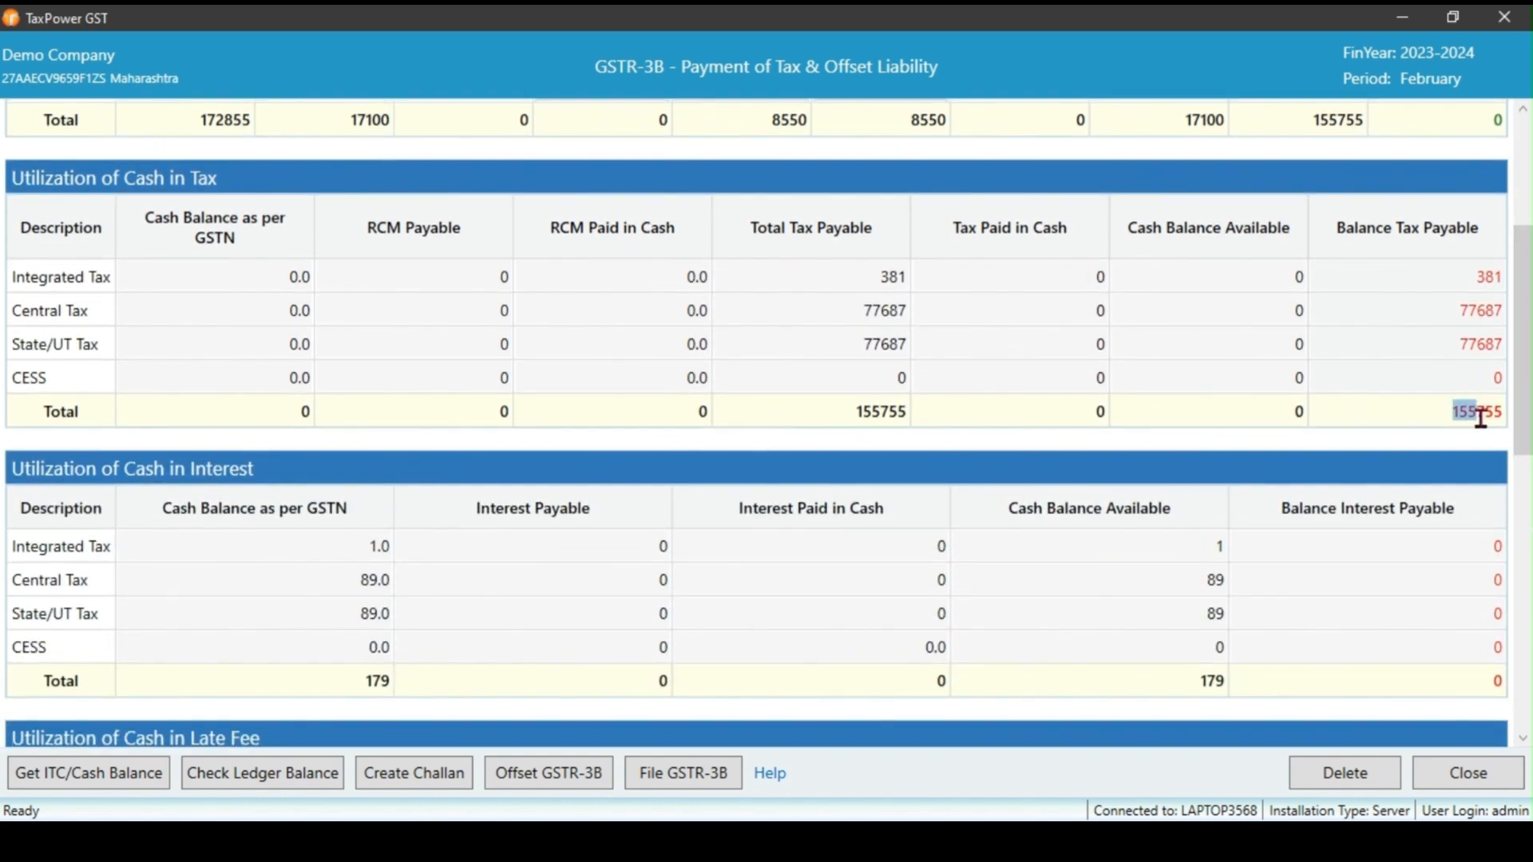
scroll("down", 3)
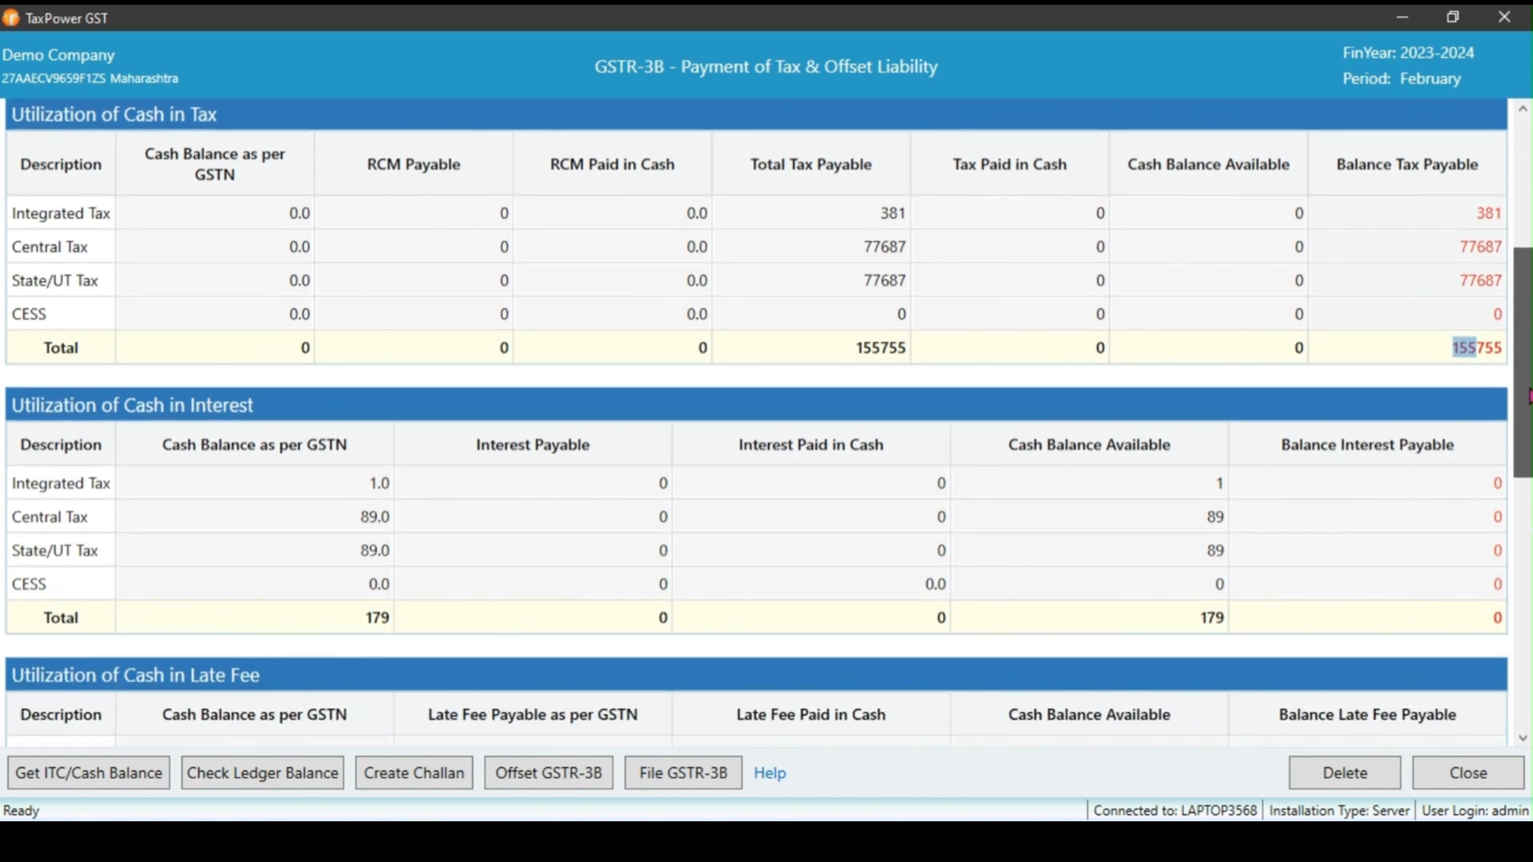
scroll("down", 3)
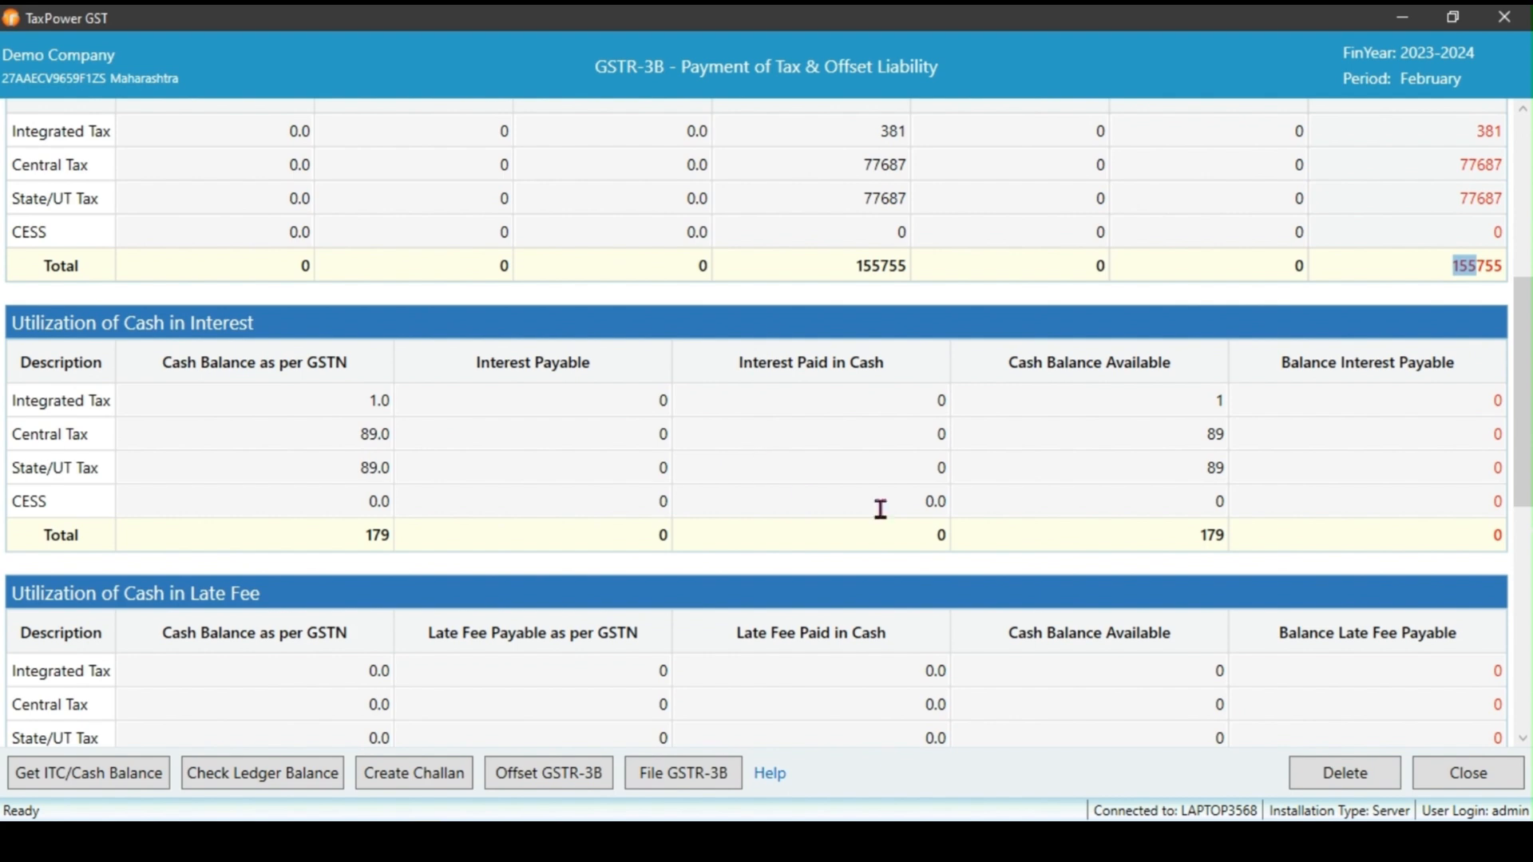
scroll("down", 3)
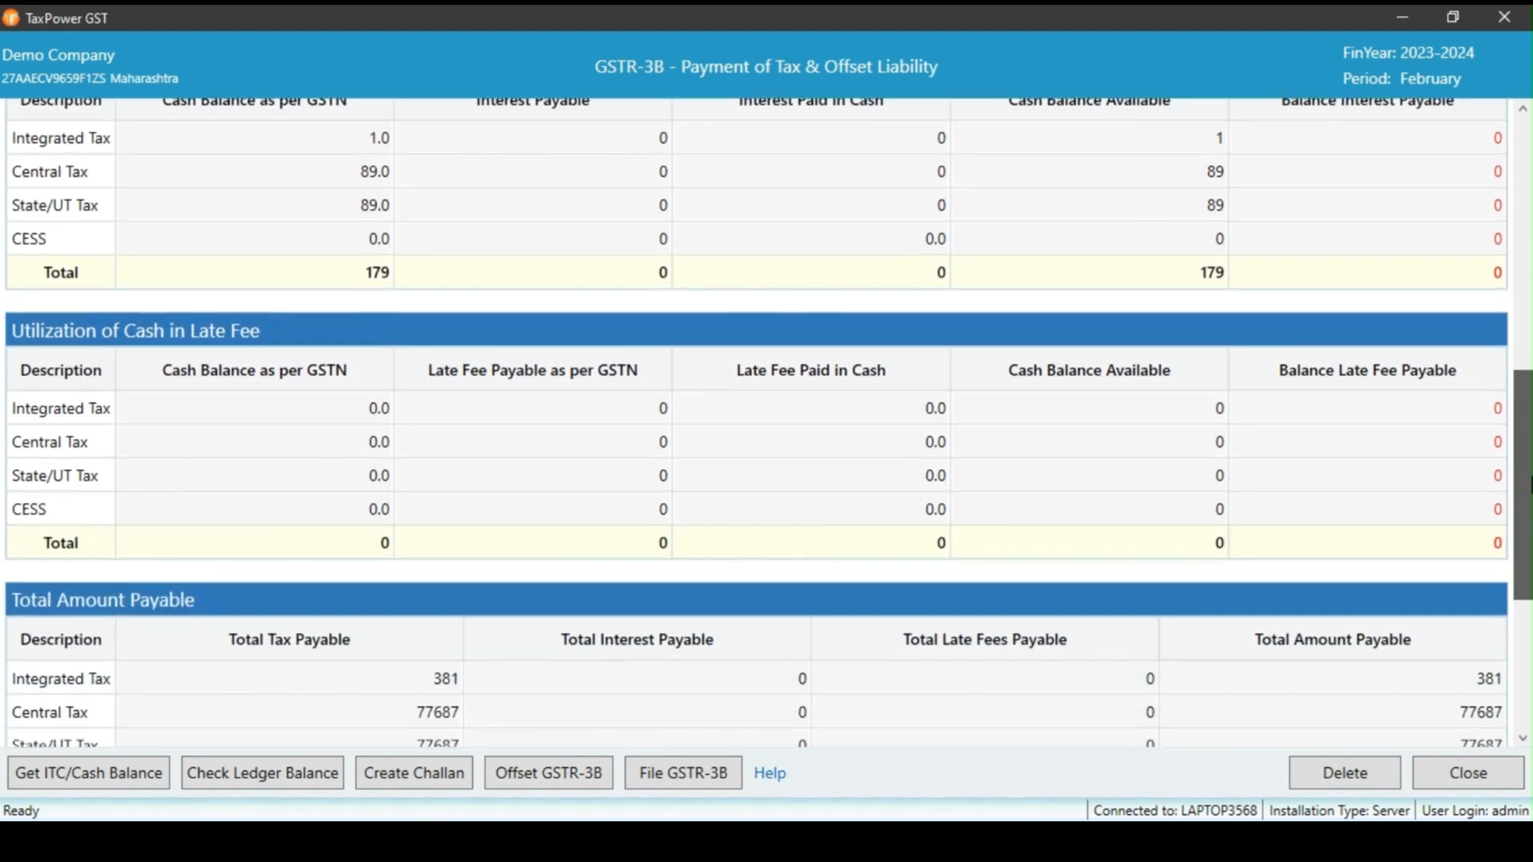
scroll("down", 3)
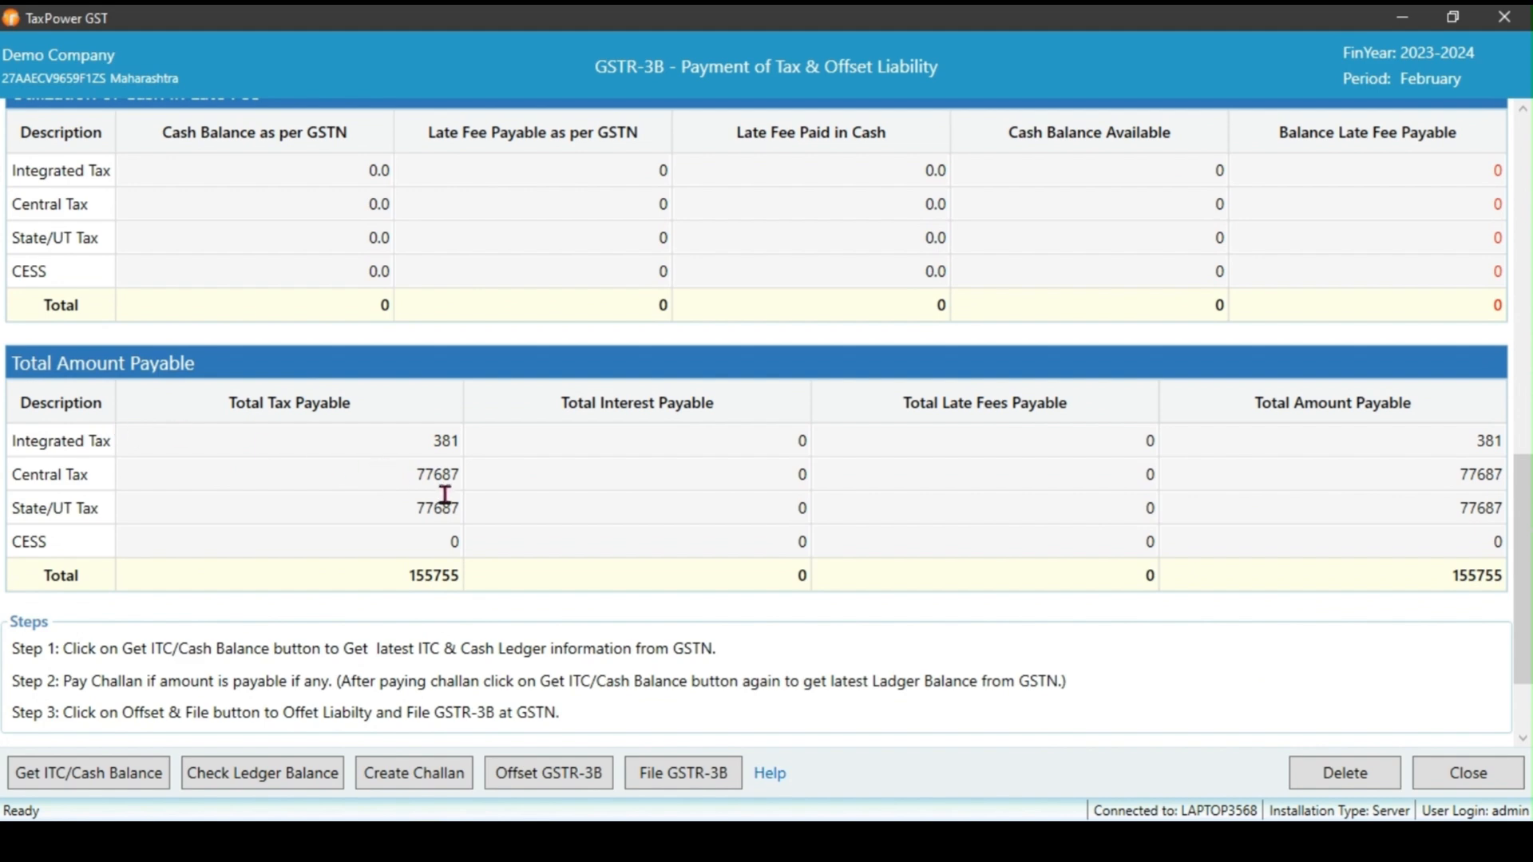
mouse_move(1029, 479)
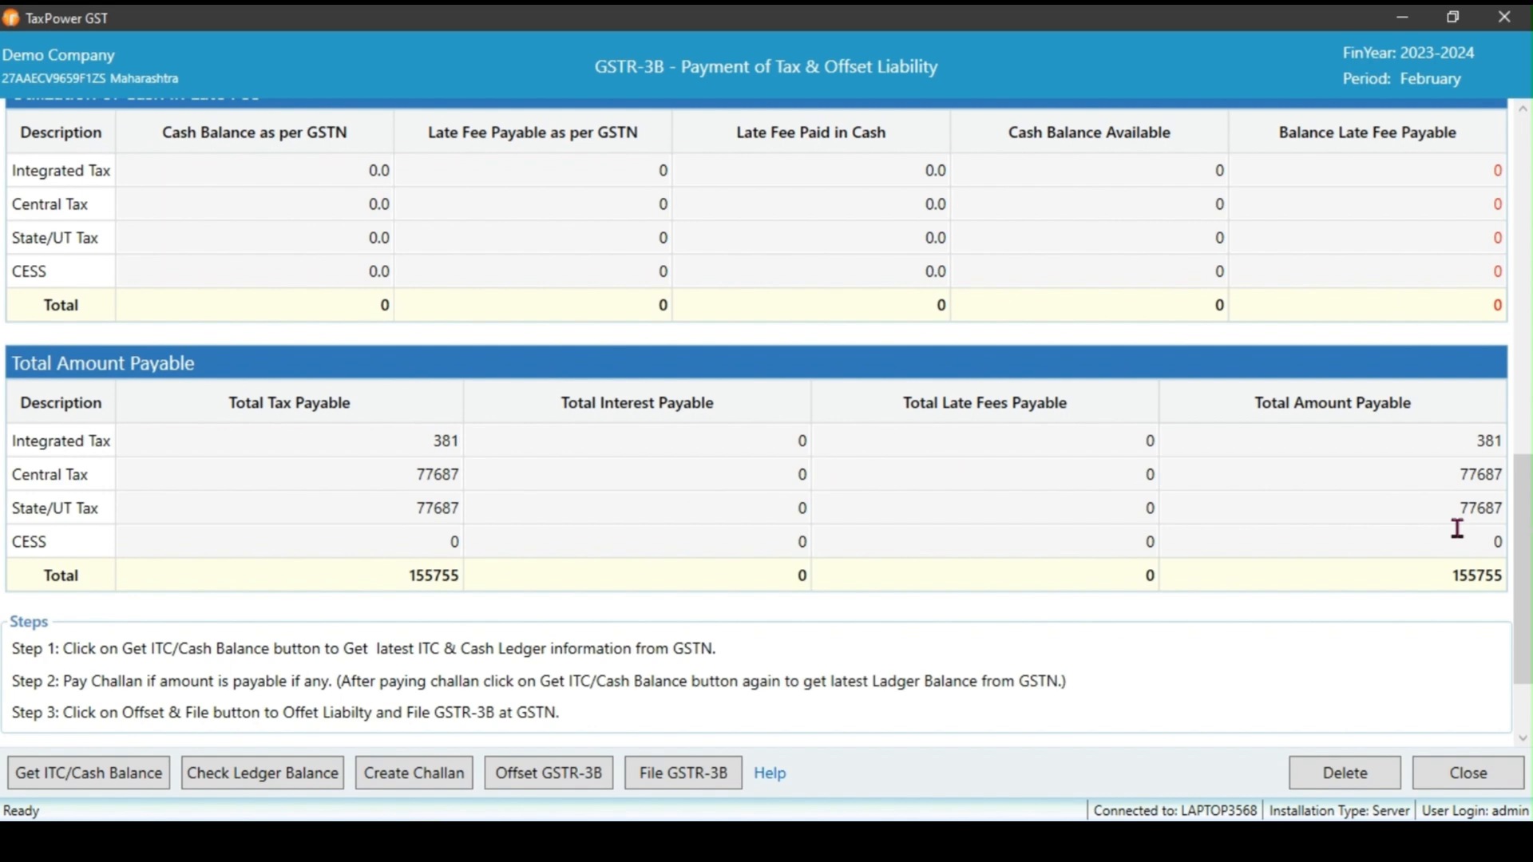
mouse_move(1479, 576)
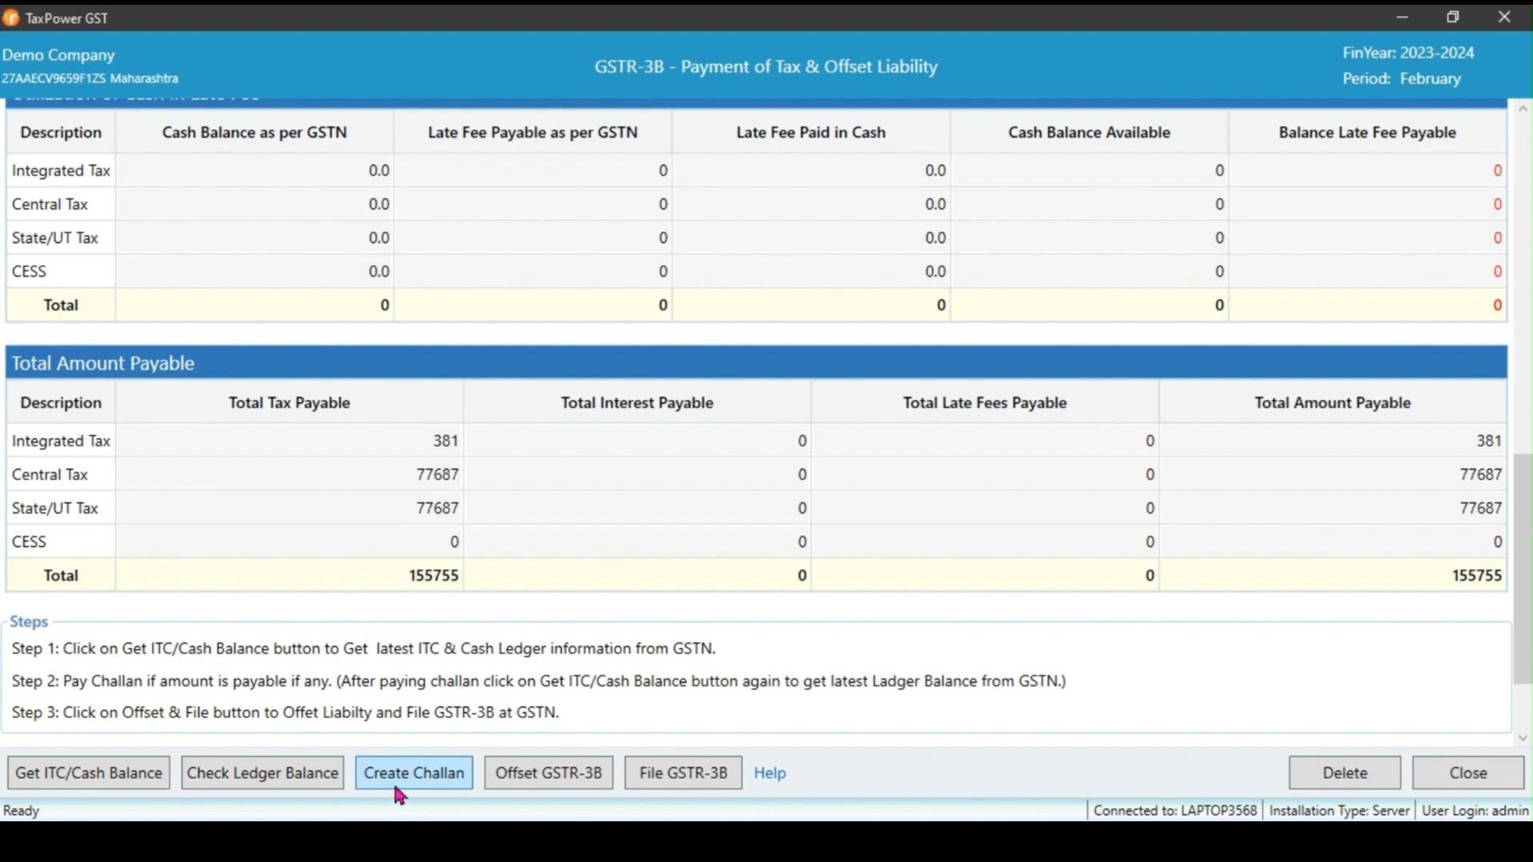
mouse_move(414, 772)
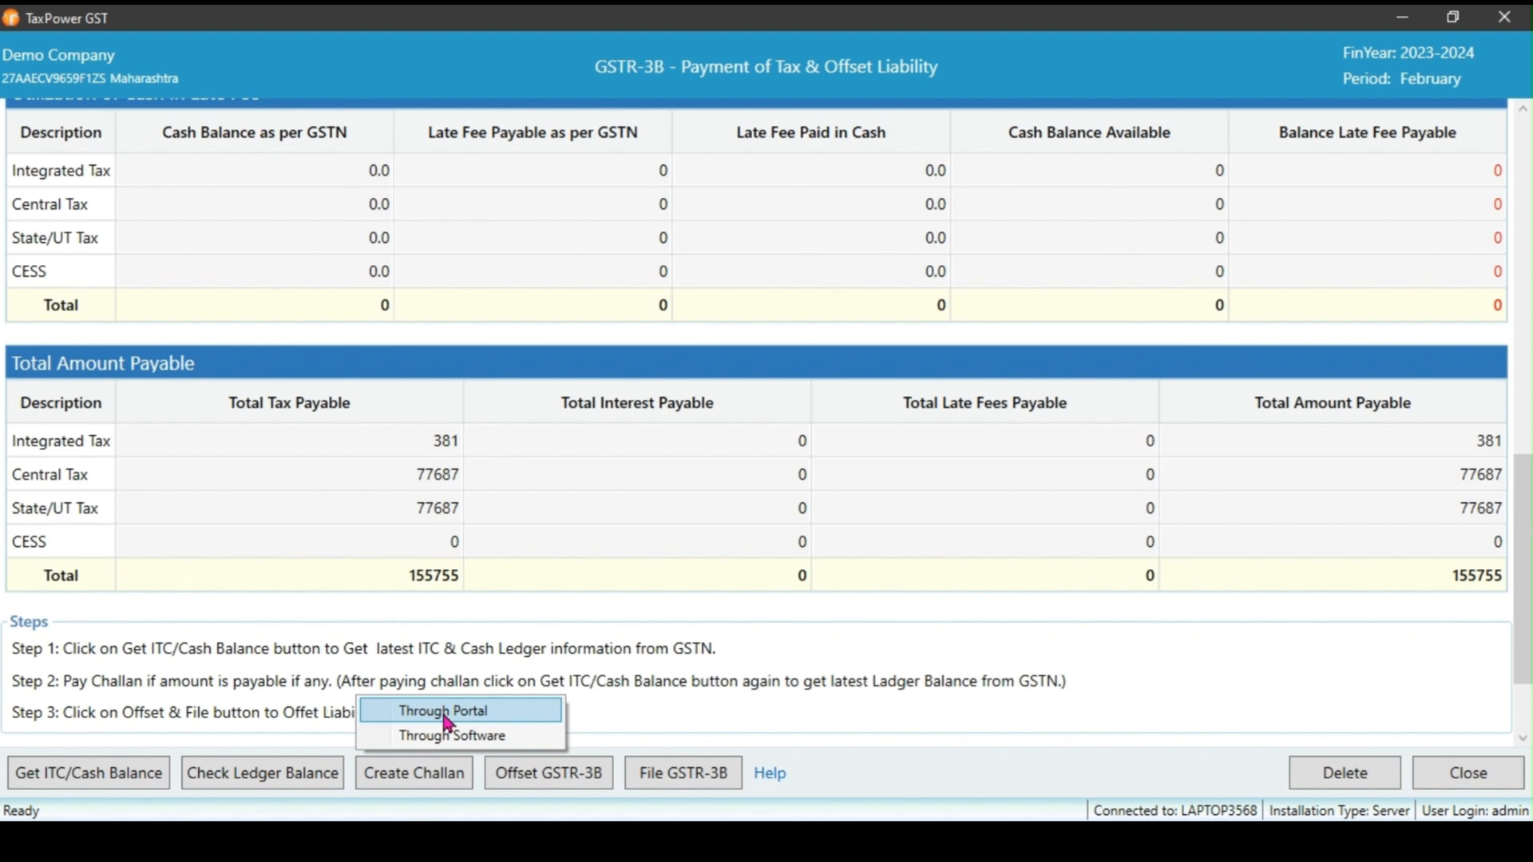
mouse_move(451, 735)
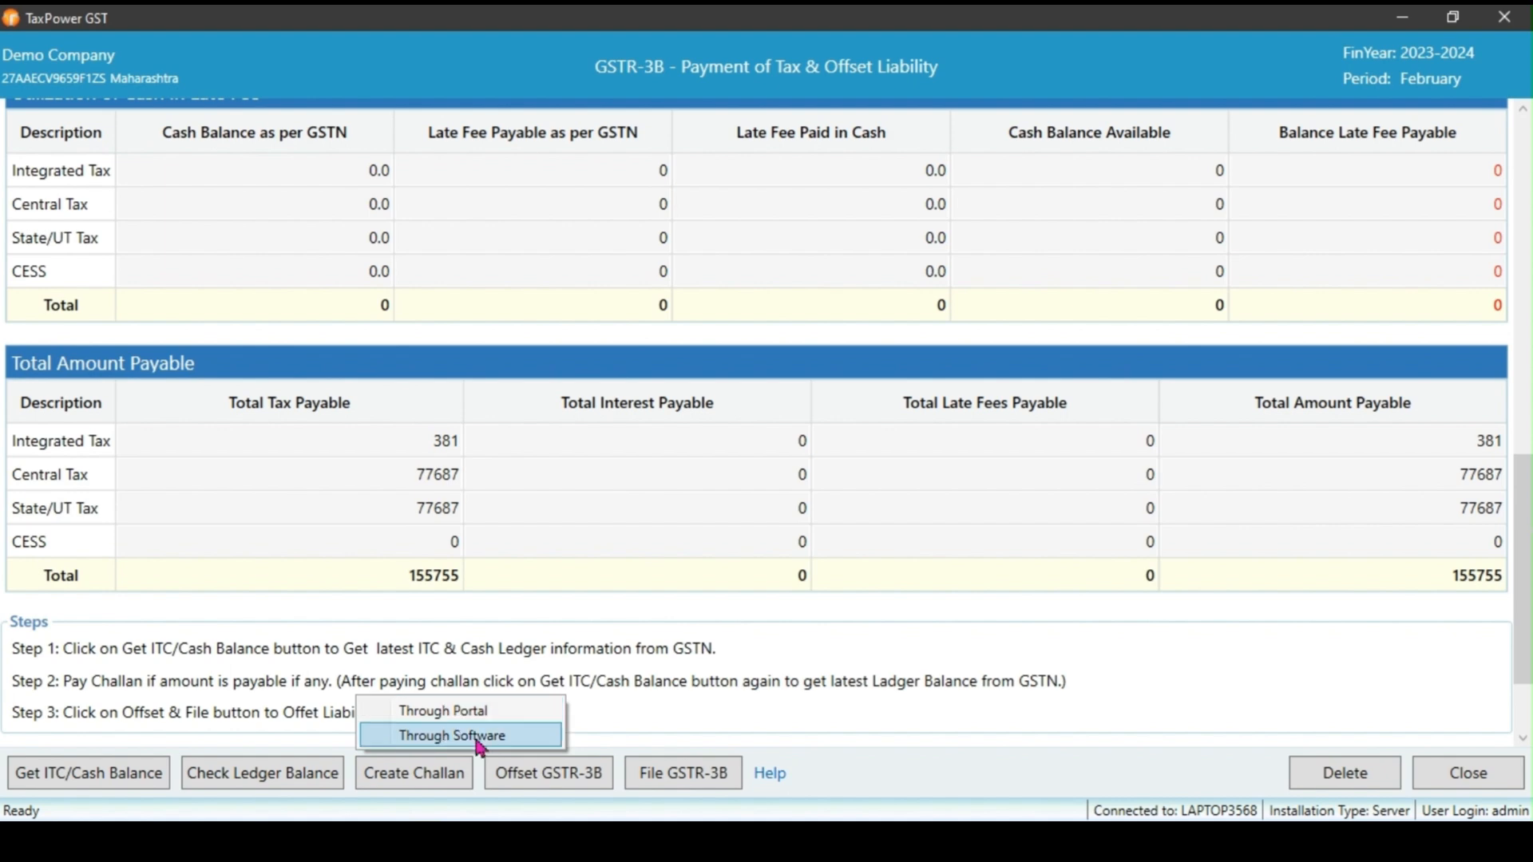
Create the February GST Challan for 1,55,755.00 through the software itself
left_click(453, 735)
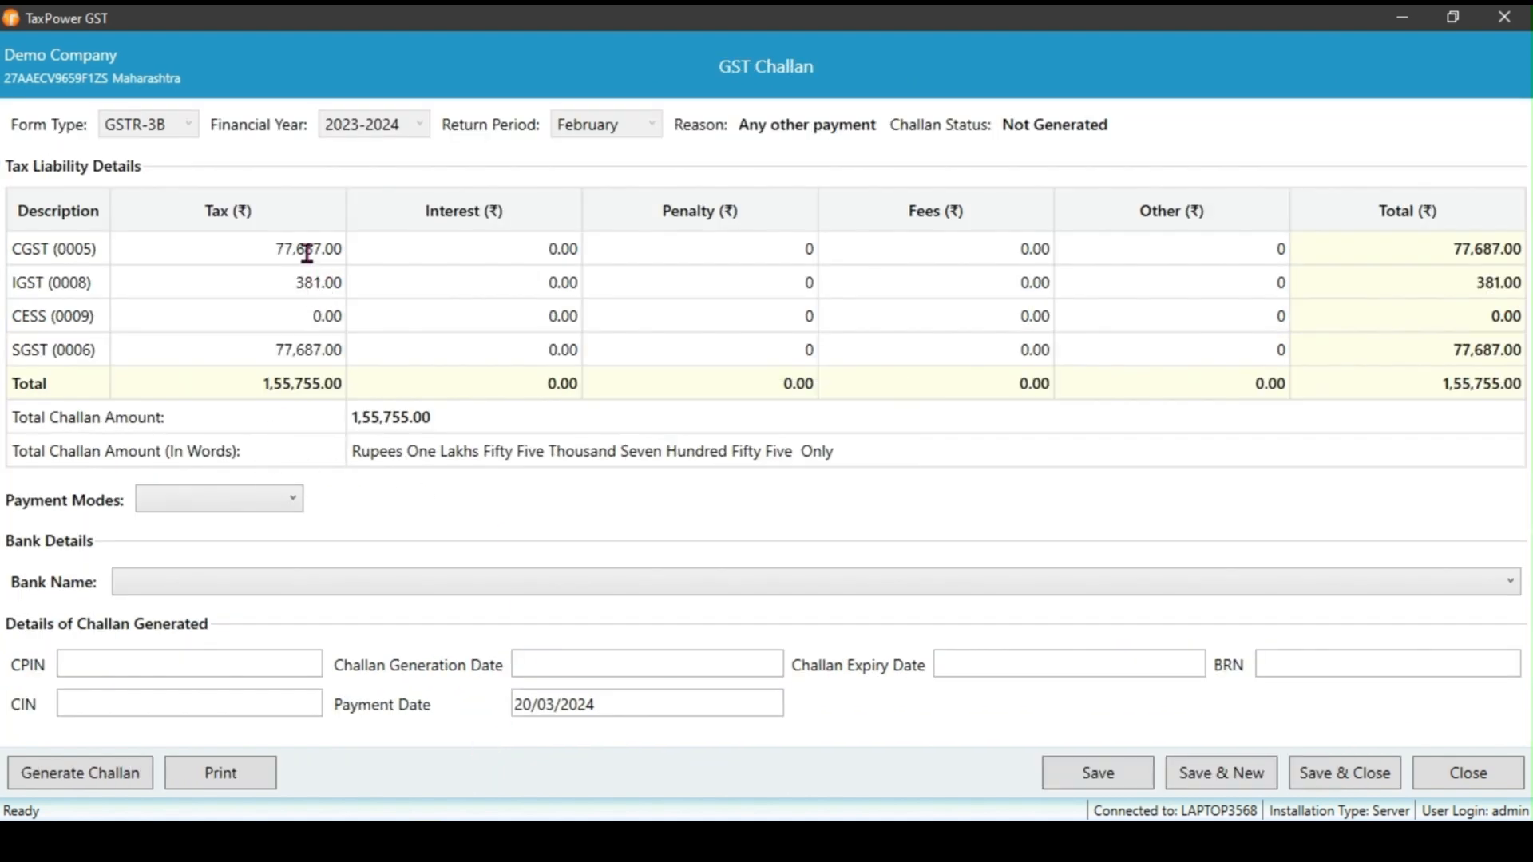
mouse_move(318, 282)
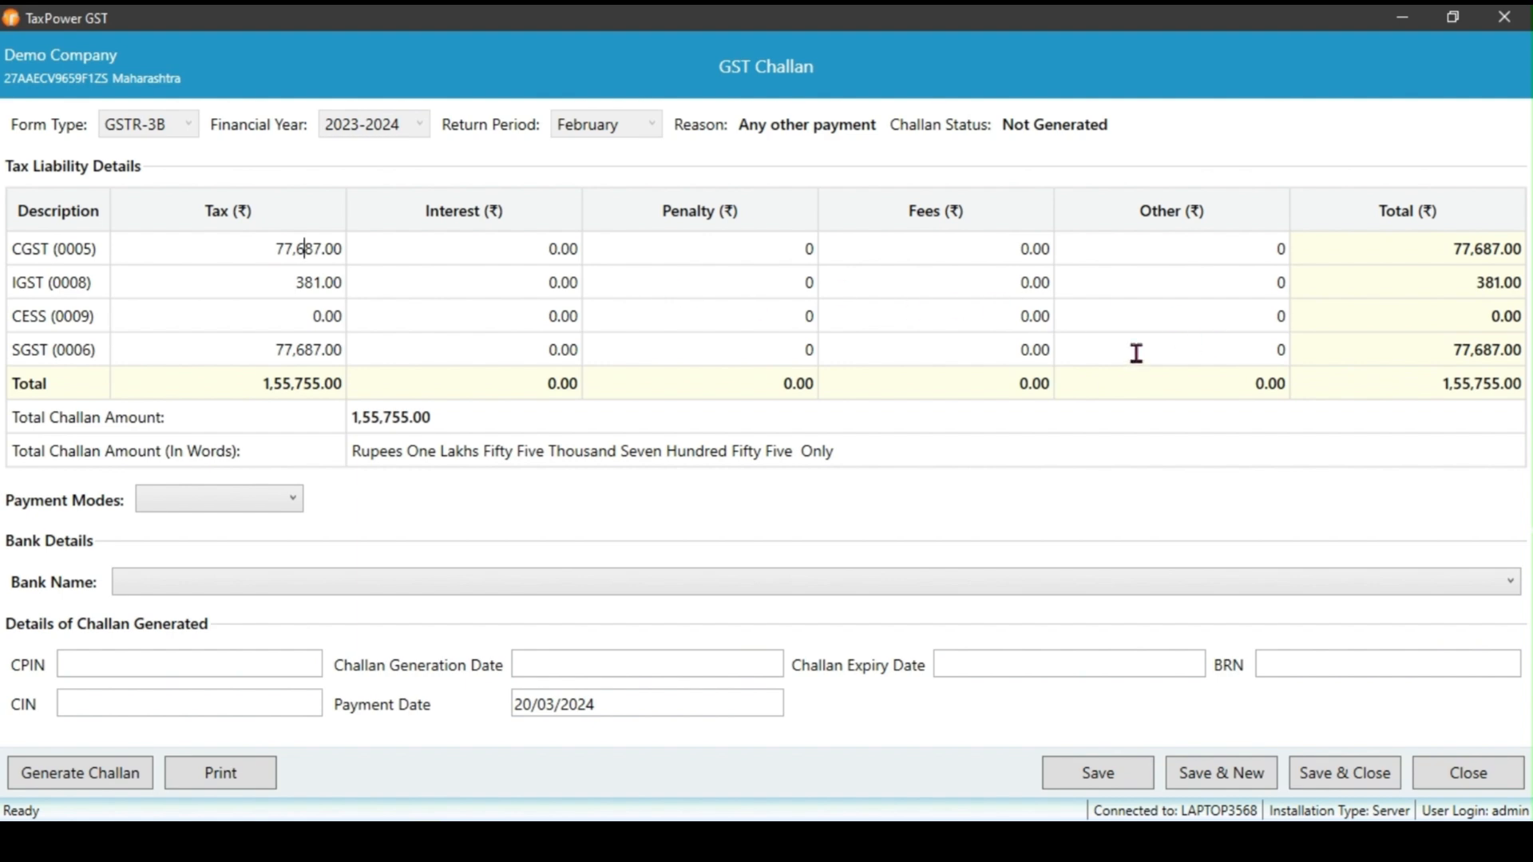
mouse_move(450, 562)
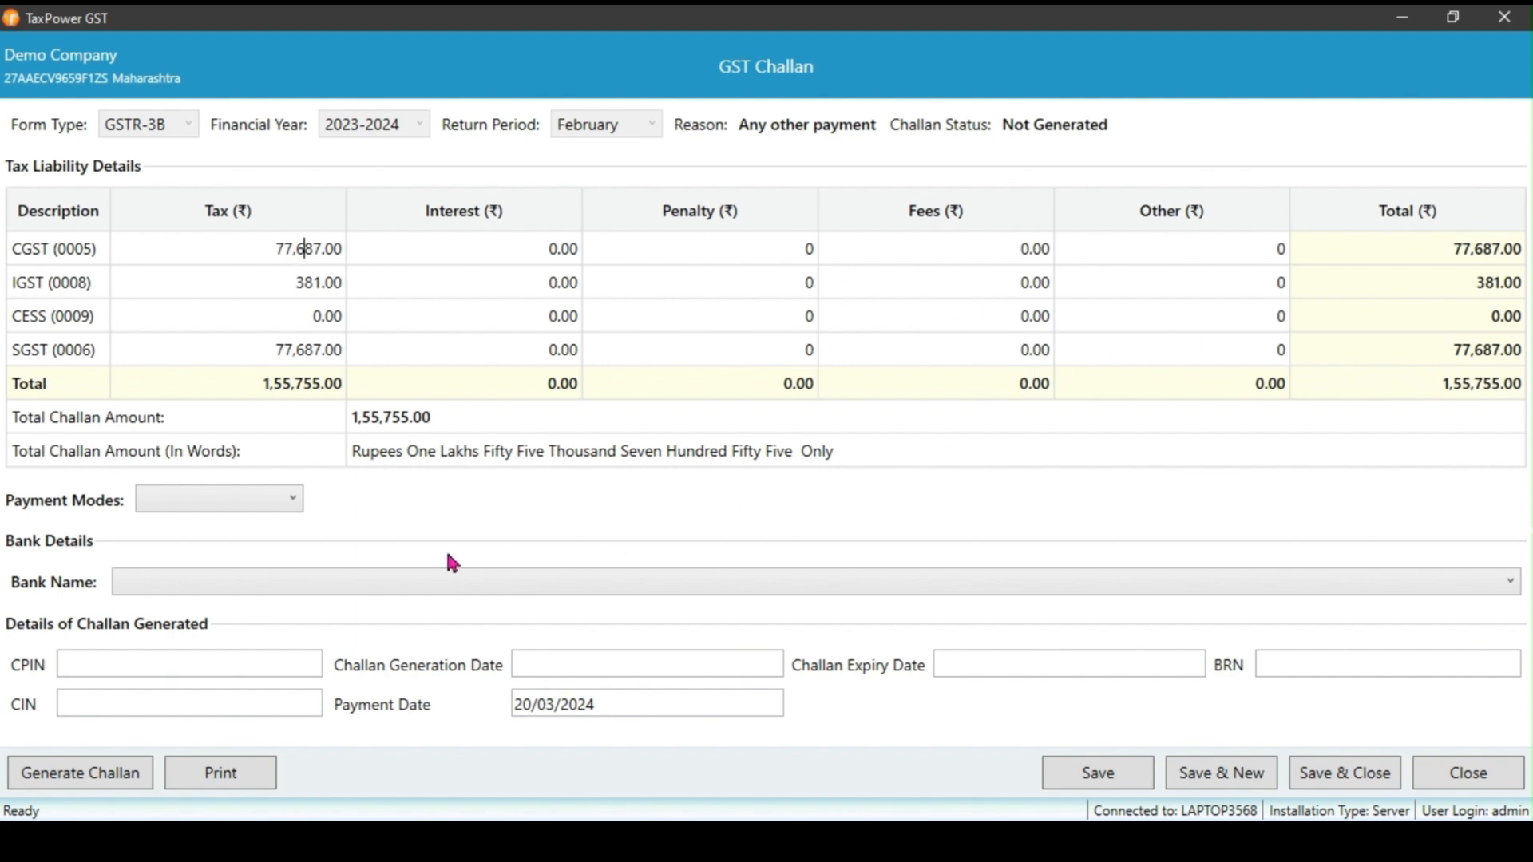
Set the challan payment mode to E-Payment via HDFC BANK and save the challan record
left_click(218, 499)
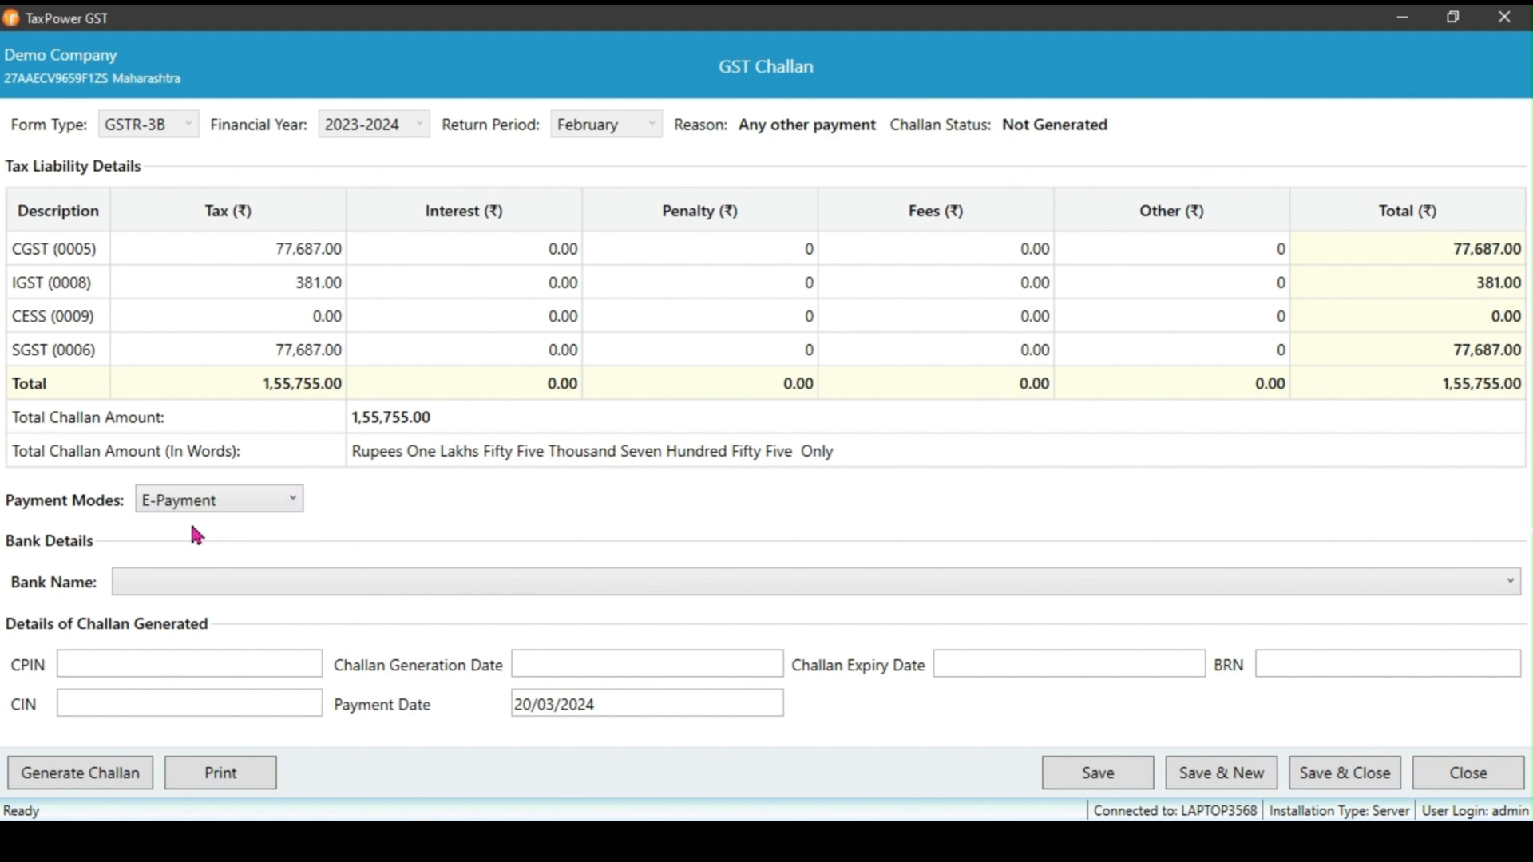
left_click(1505, 582)
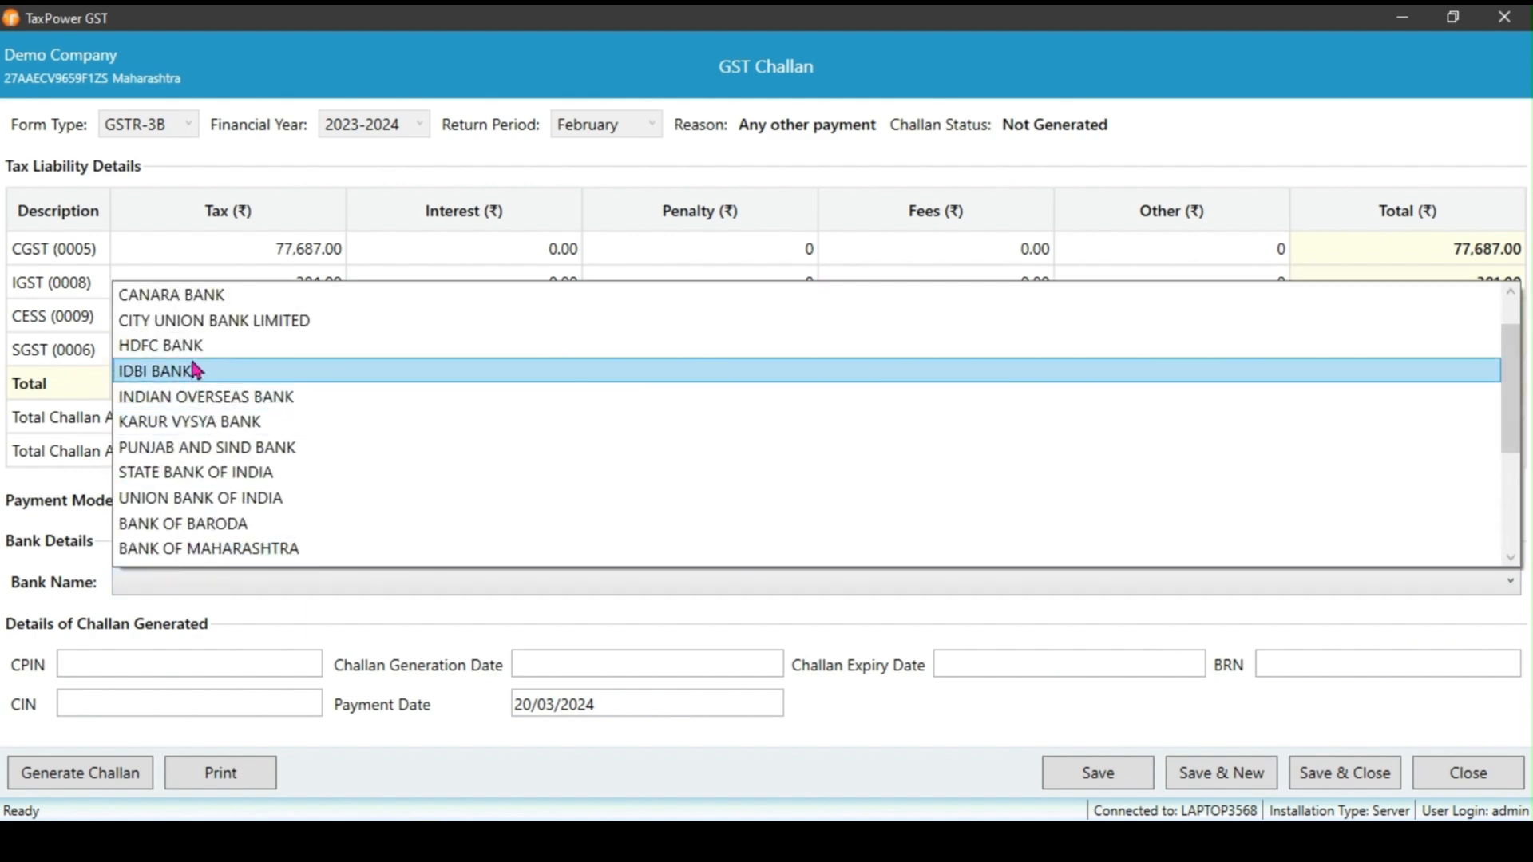
left_click(159, 344)
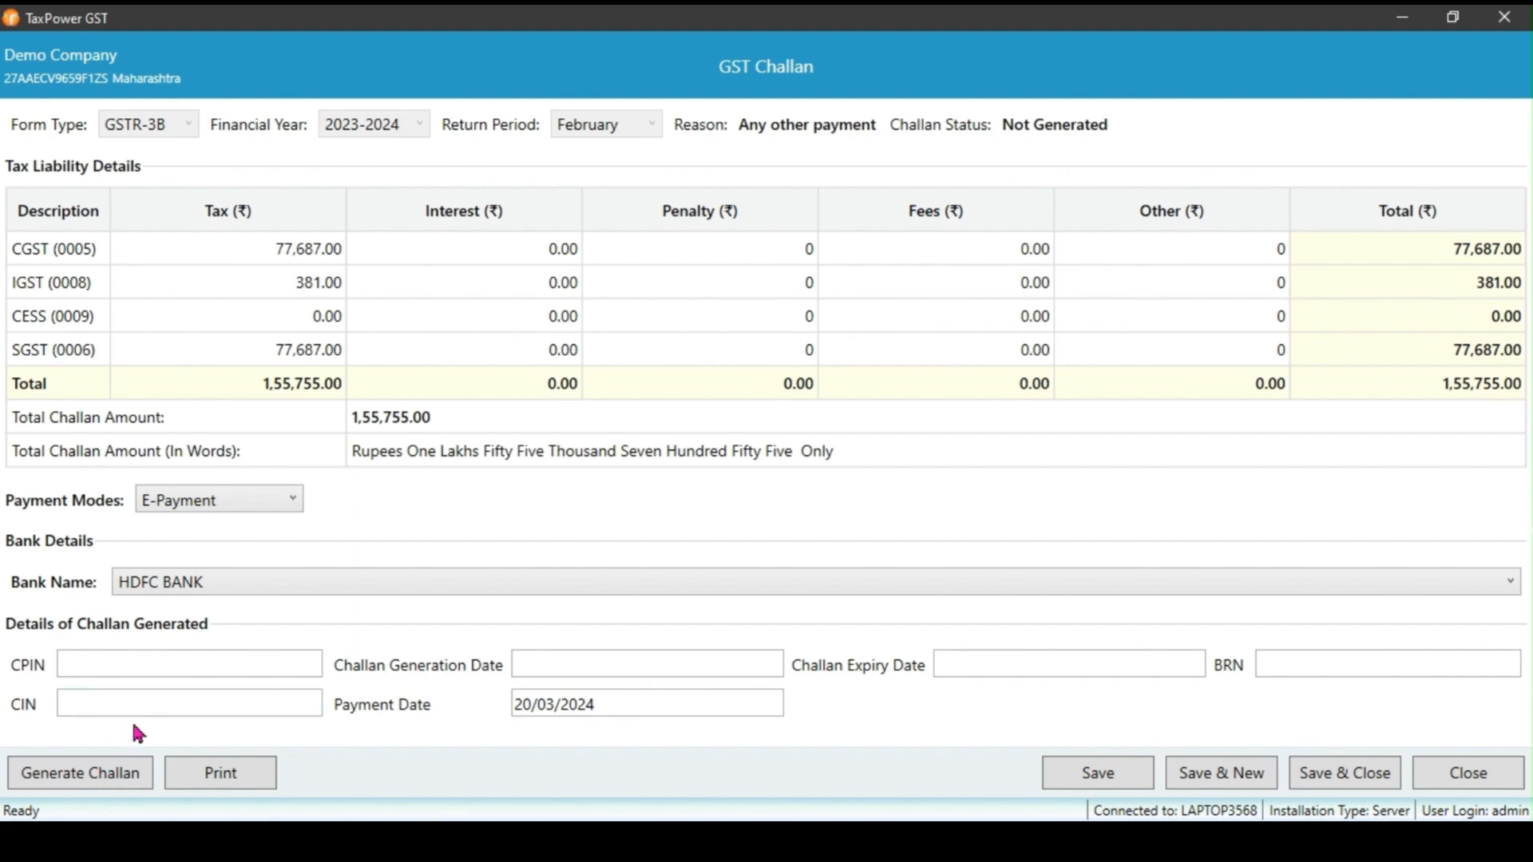
left_click(188, 663)
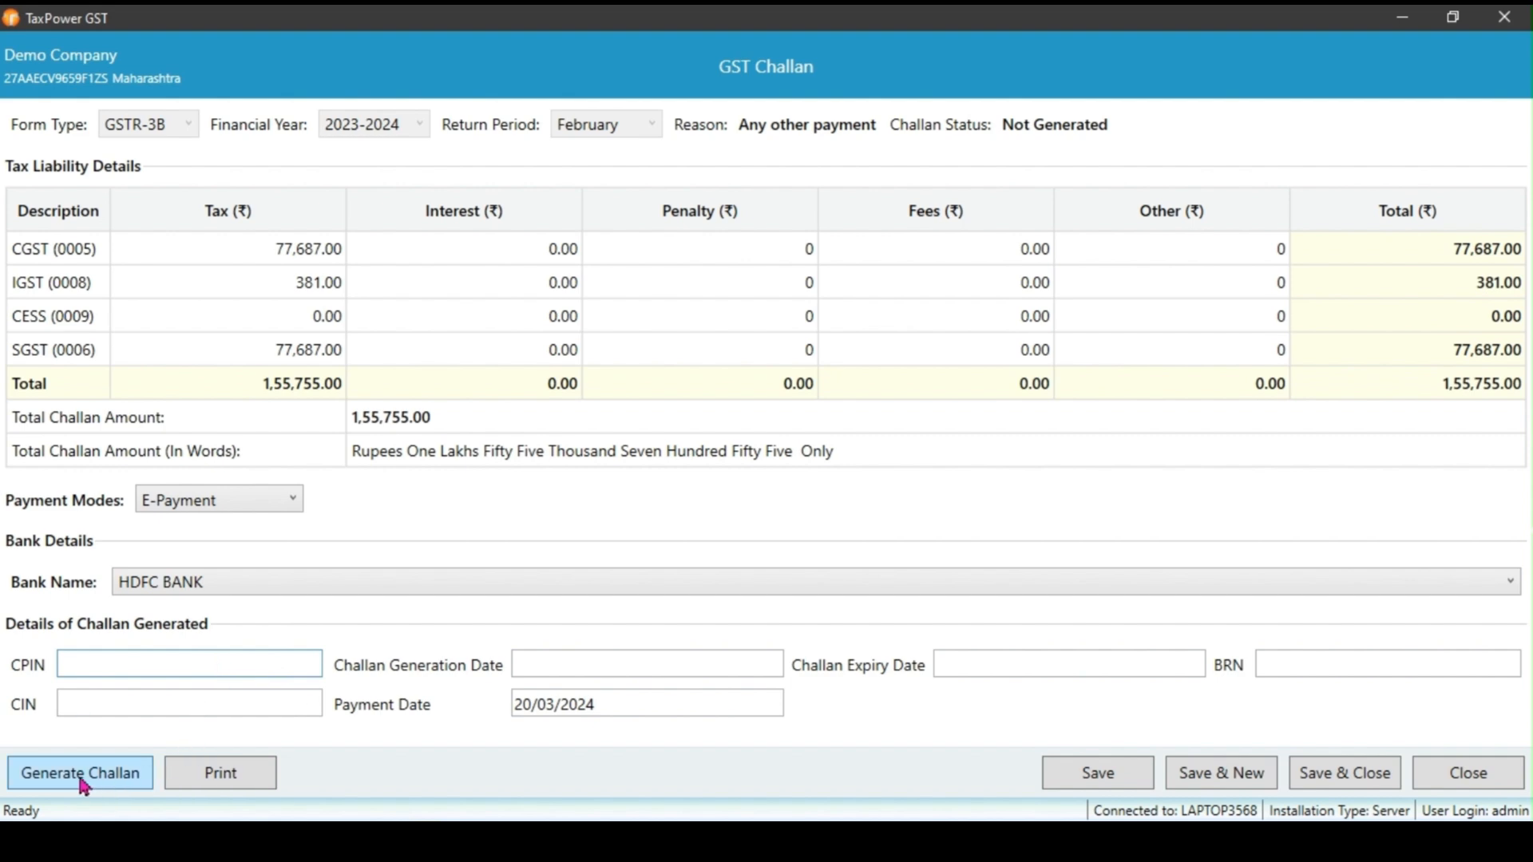
mouse_move(327, 759)
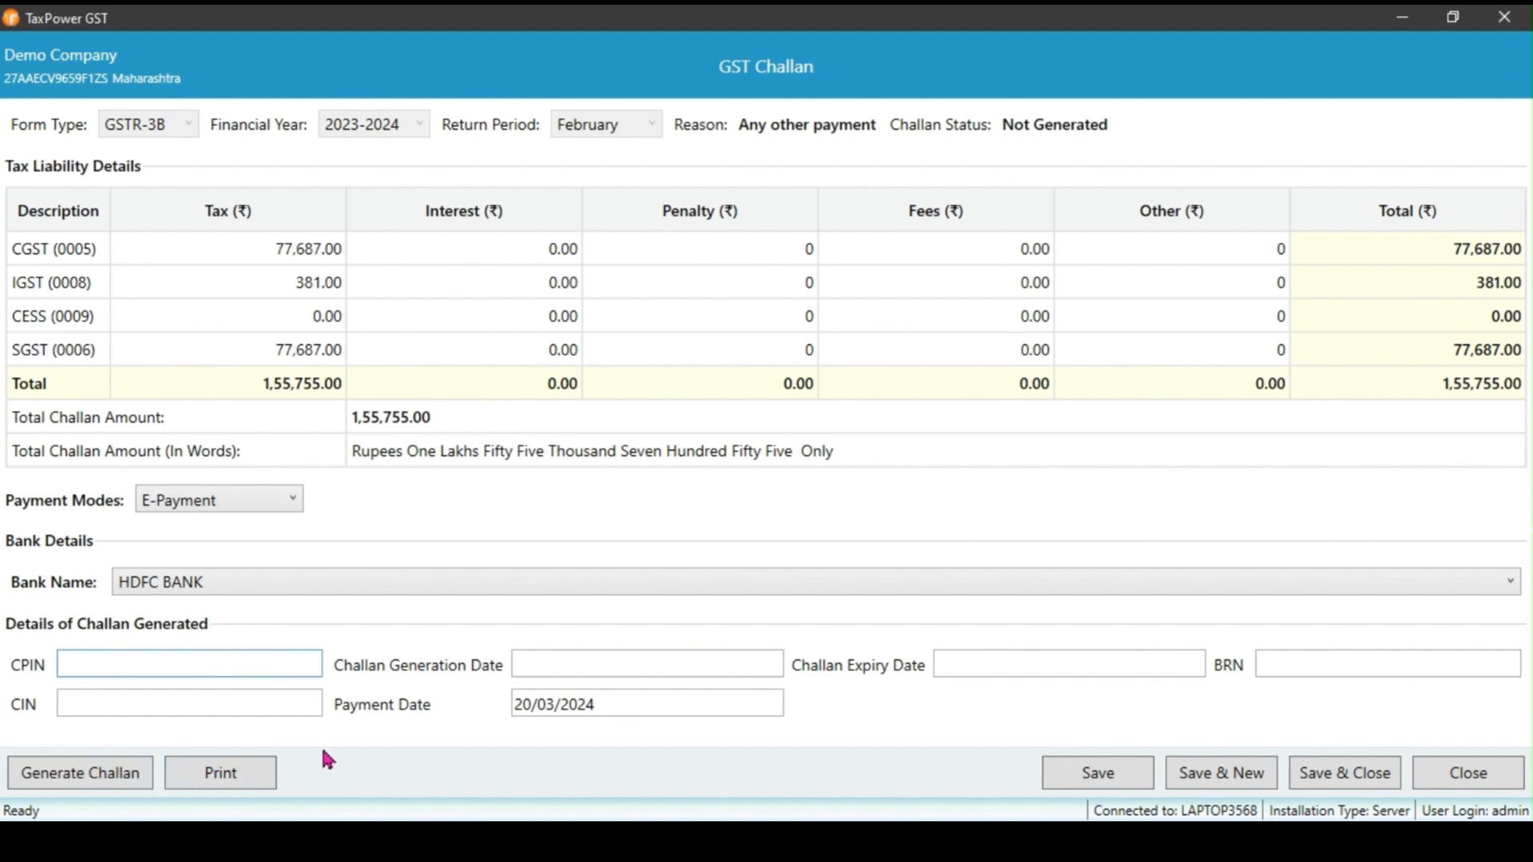
mouse_move(315, 783)
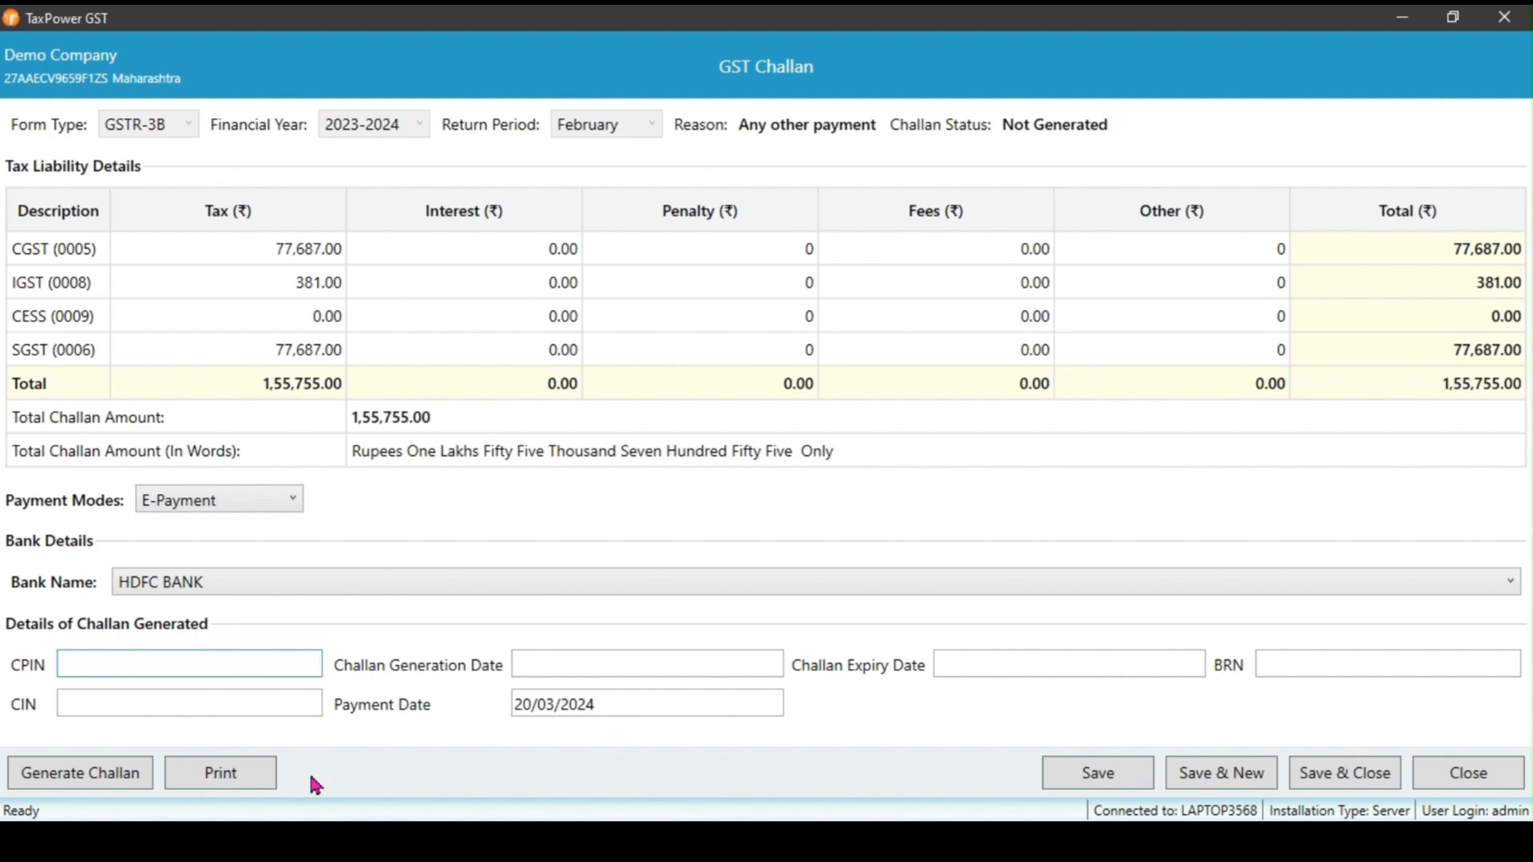
mouse_move(349, 774)
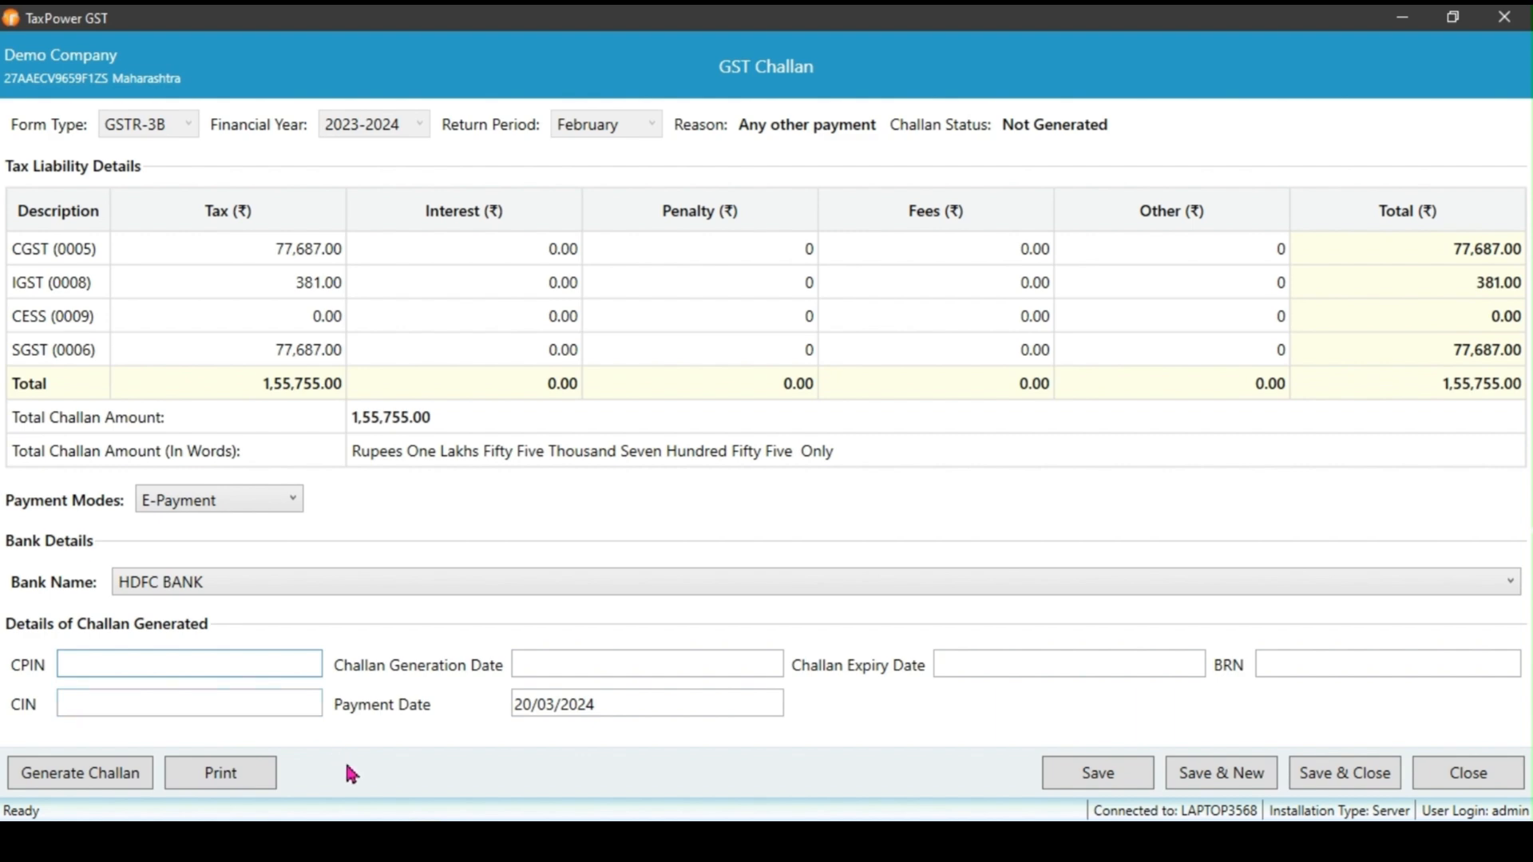
mouse_move(361, 766)
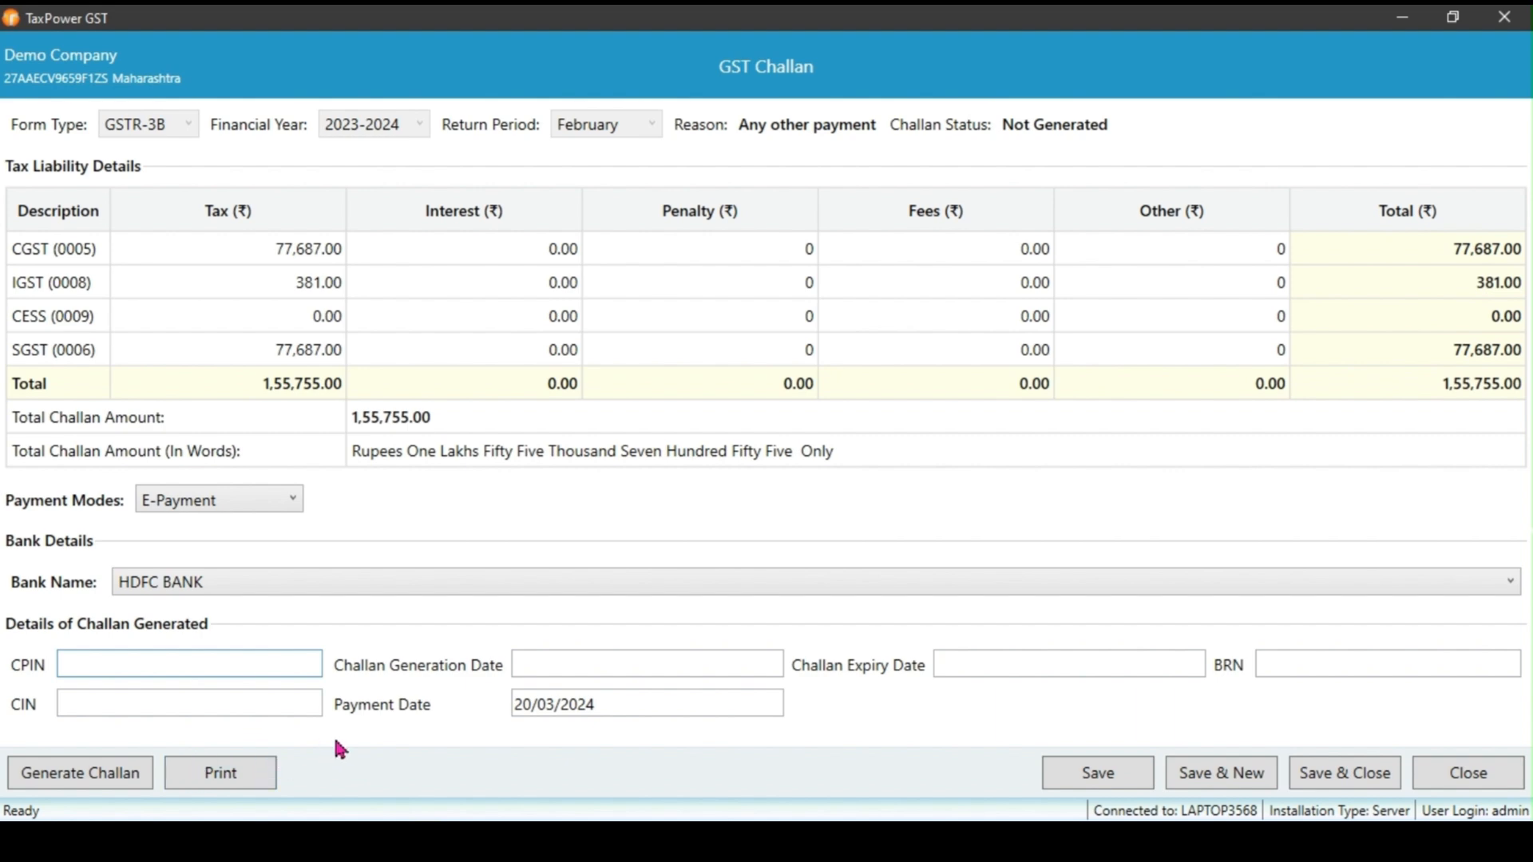
left_click(1096, 772)
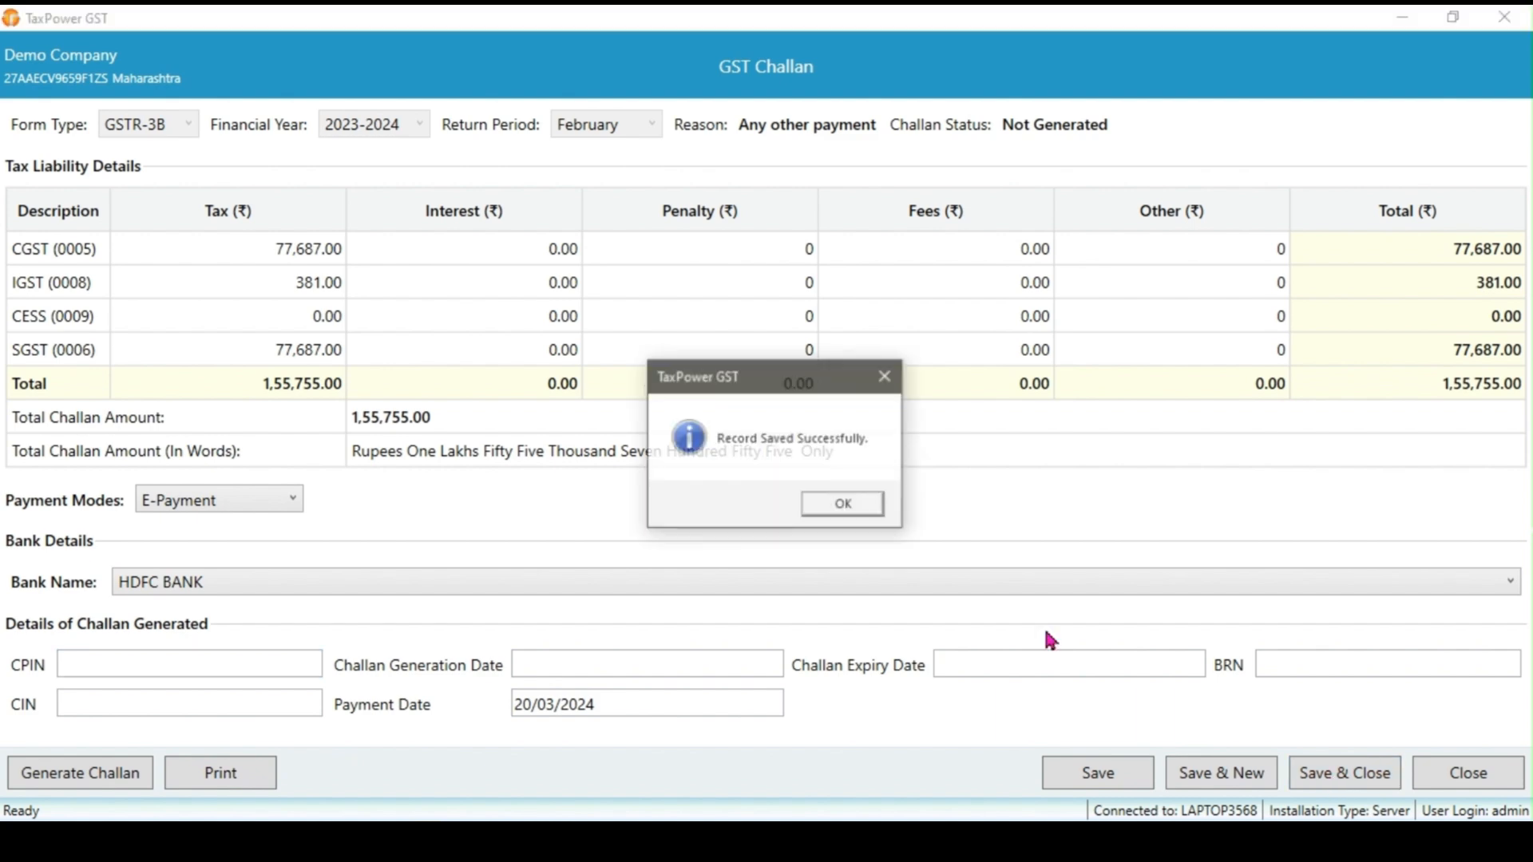
Fetch the GSTN ITC/cash balance so 1,55,755 covers the tax and Total Amount Payable reads zero
left_click(839, 502)
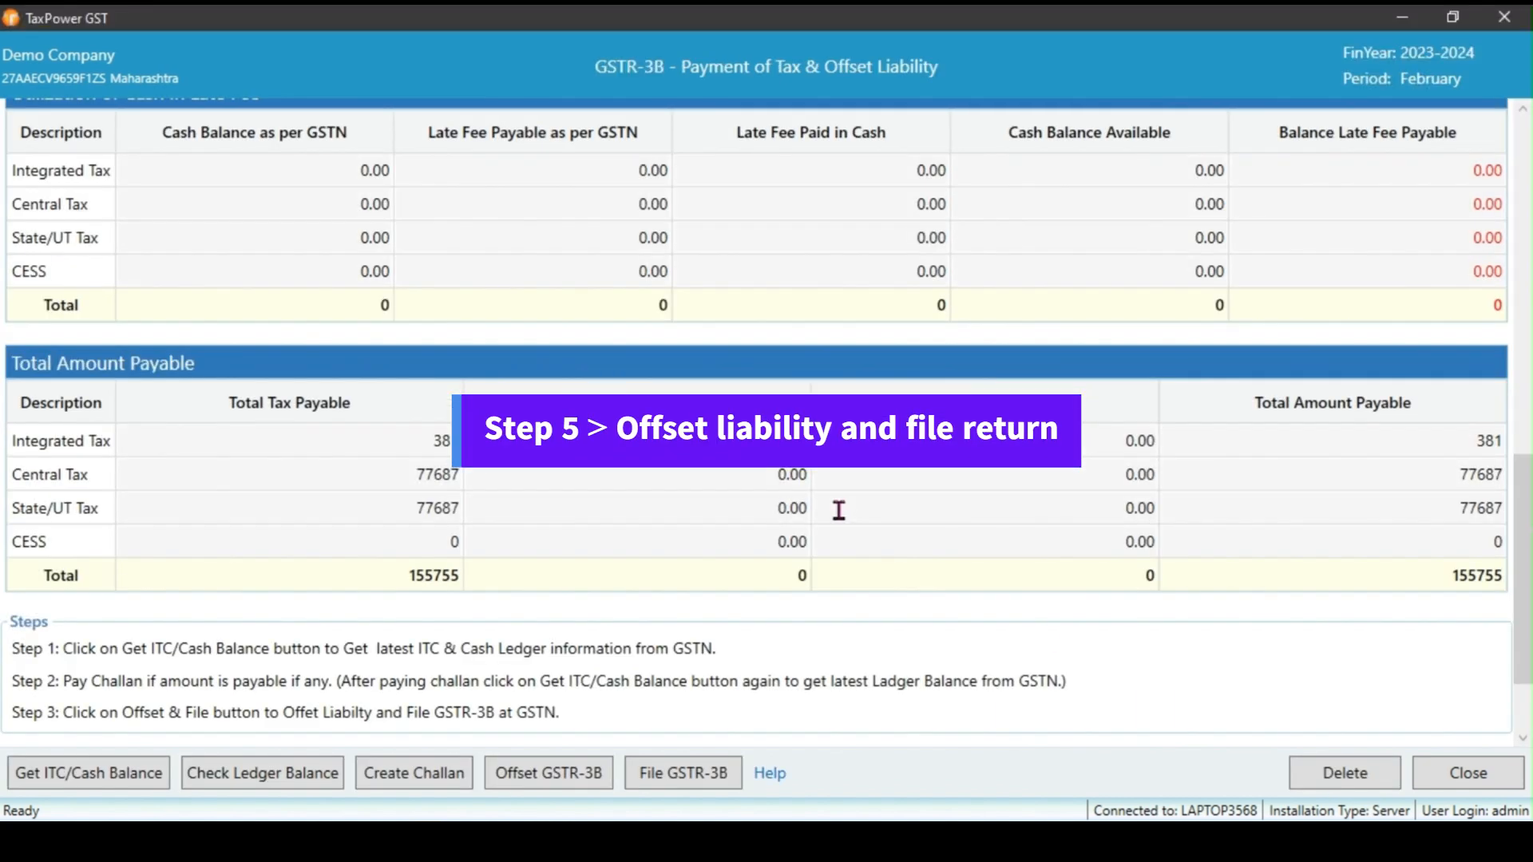
mouse_move(567, 698)
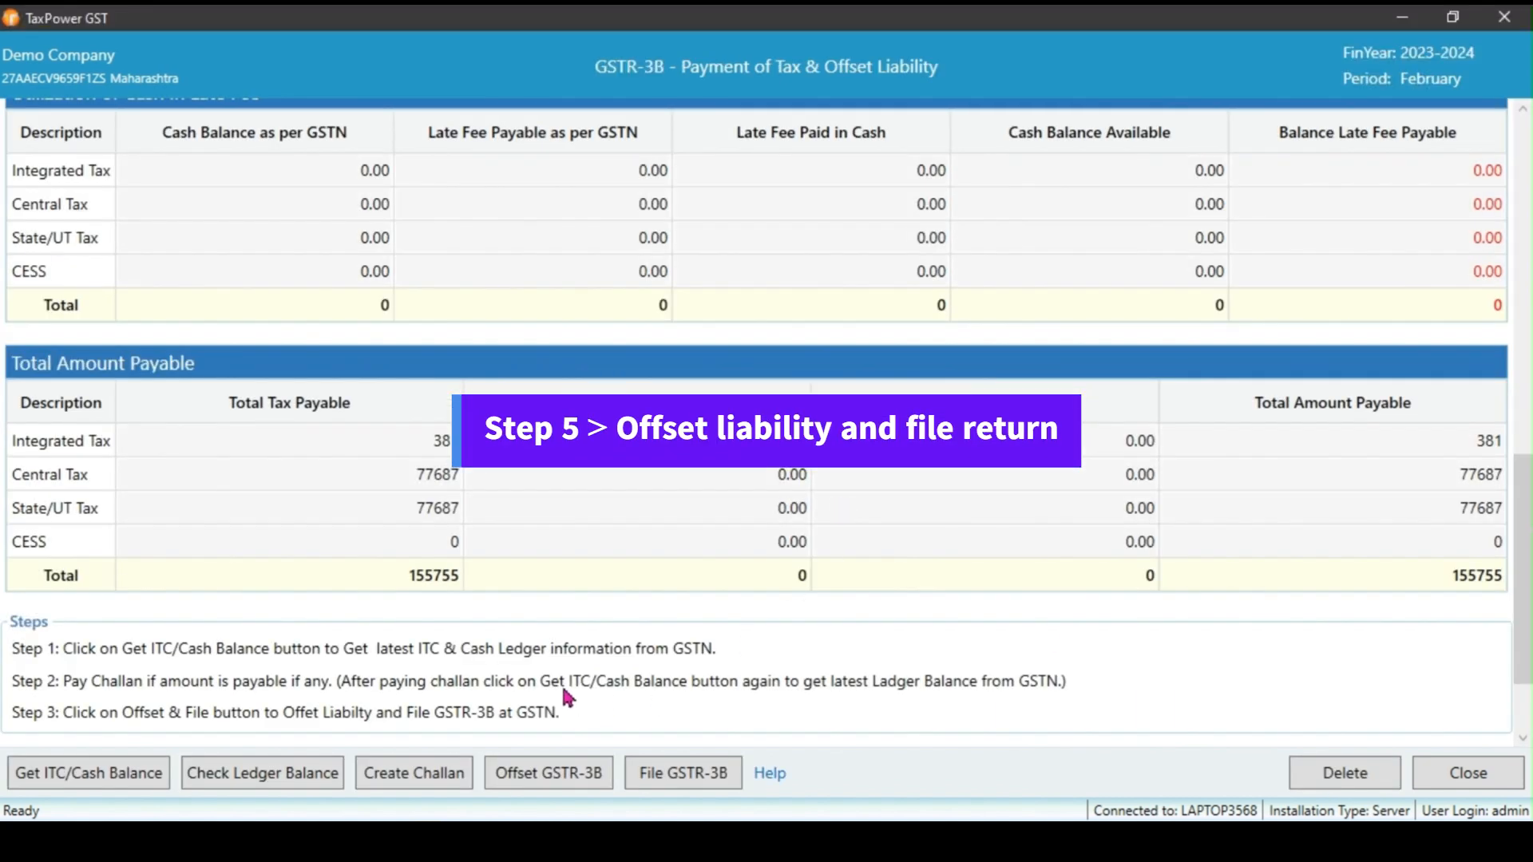
scroll("down", 3)
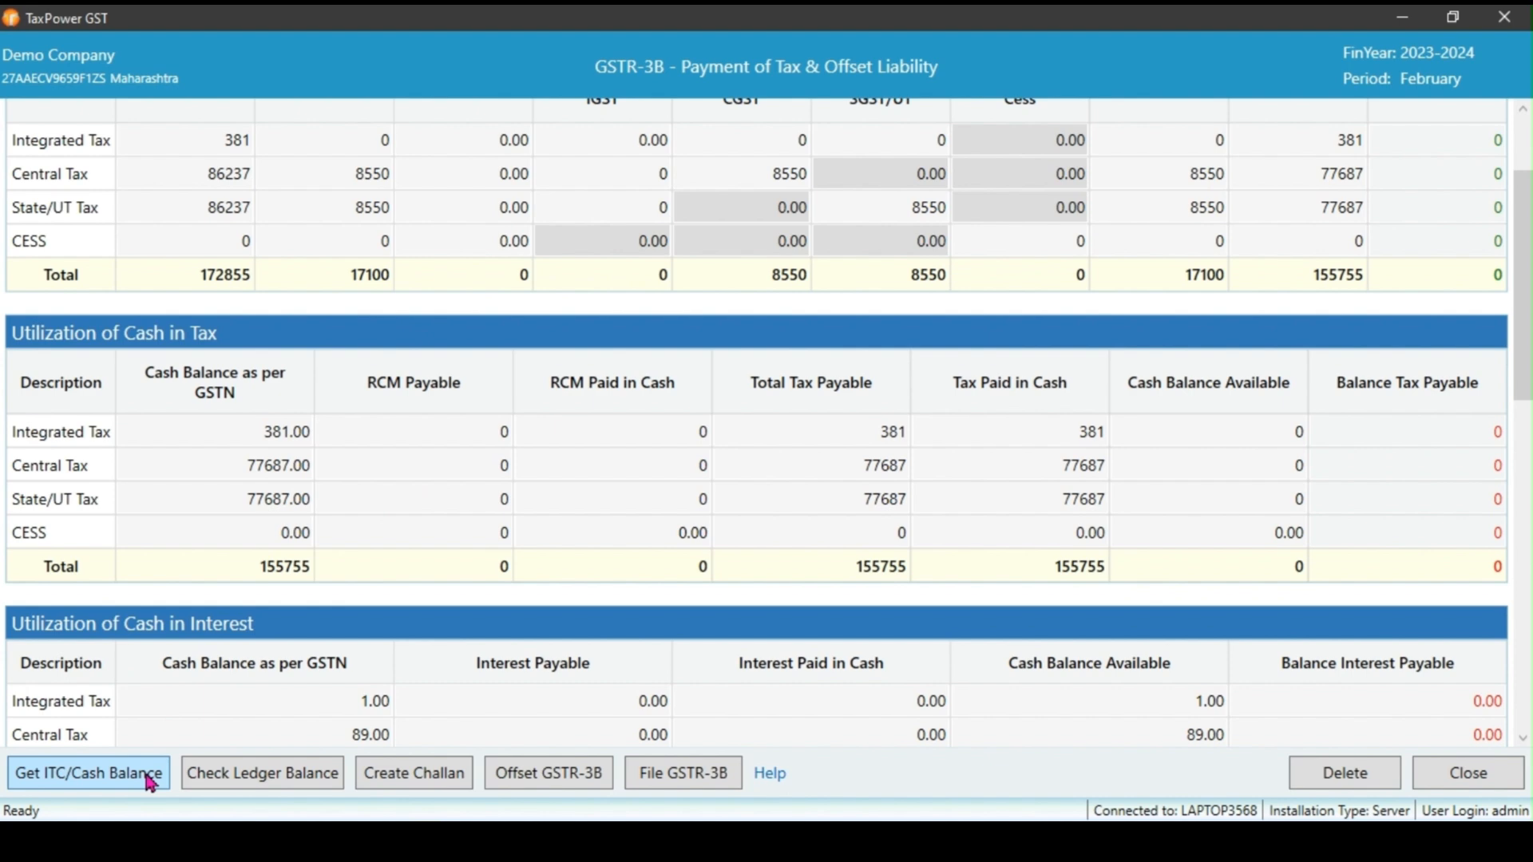
left_click(87, 774)
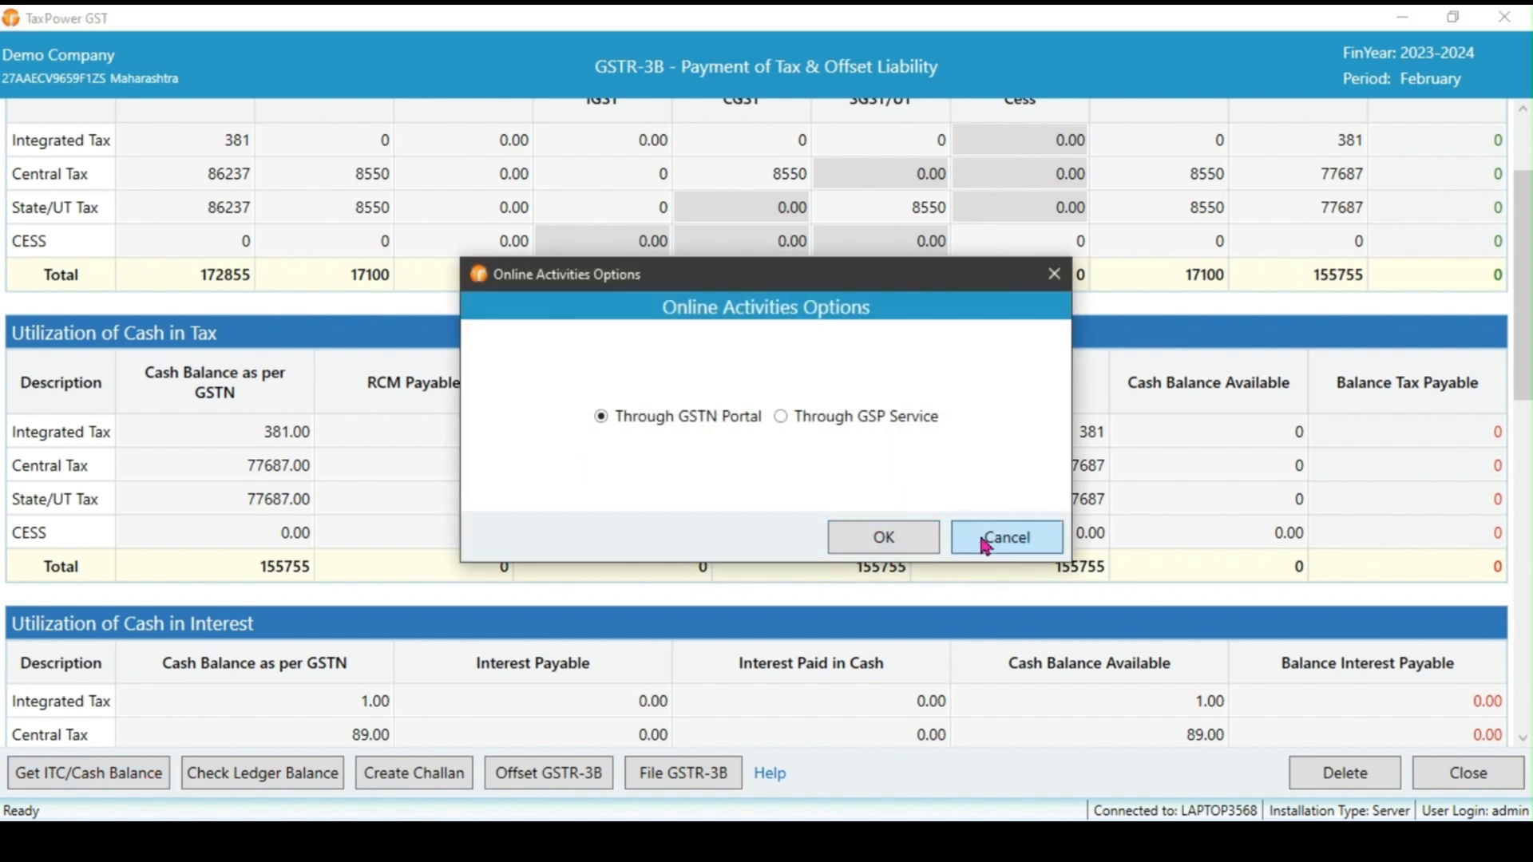
left_click(1005, 537)
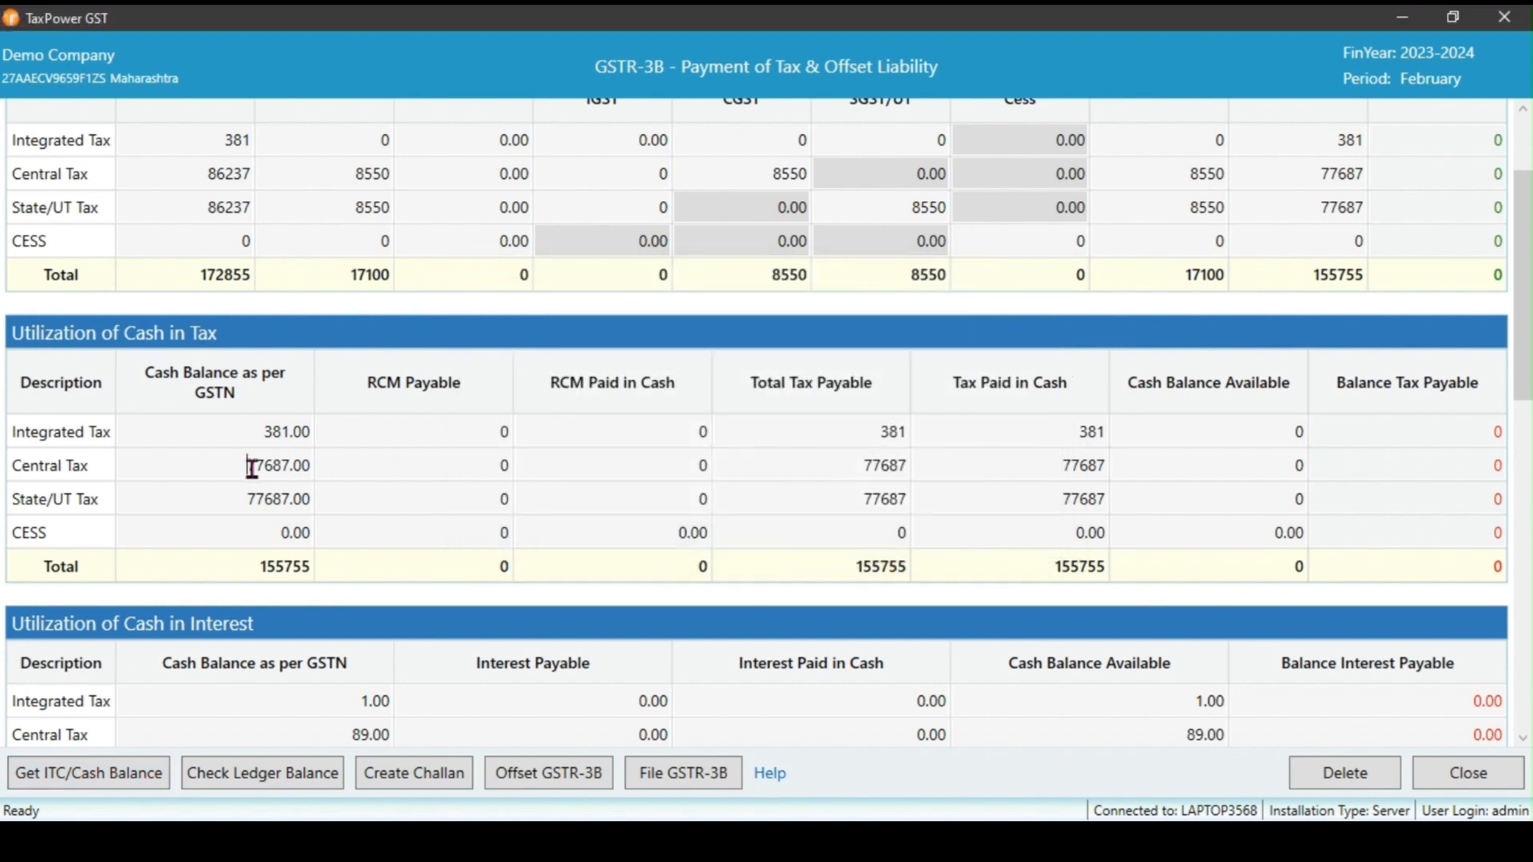
double_click(277, 465)
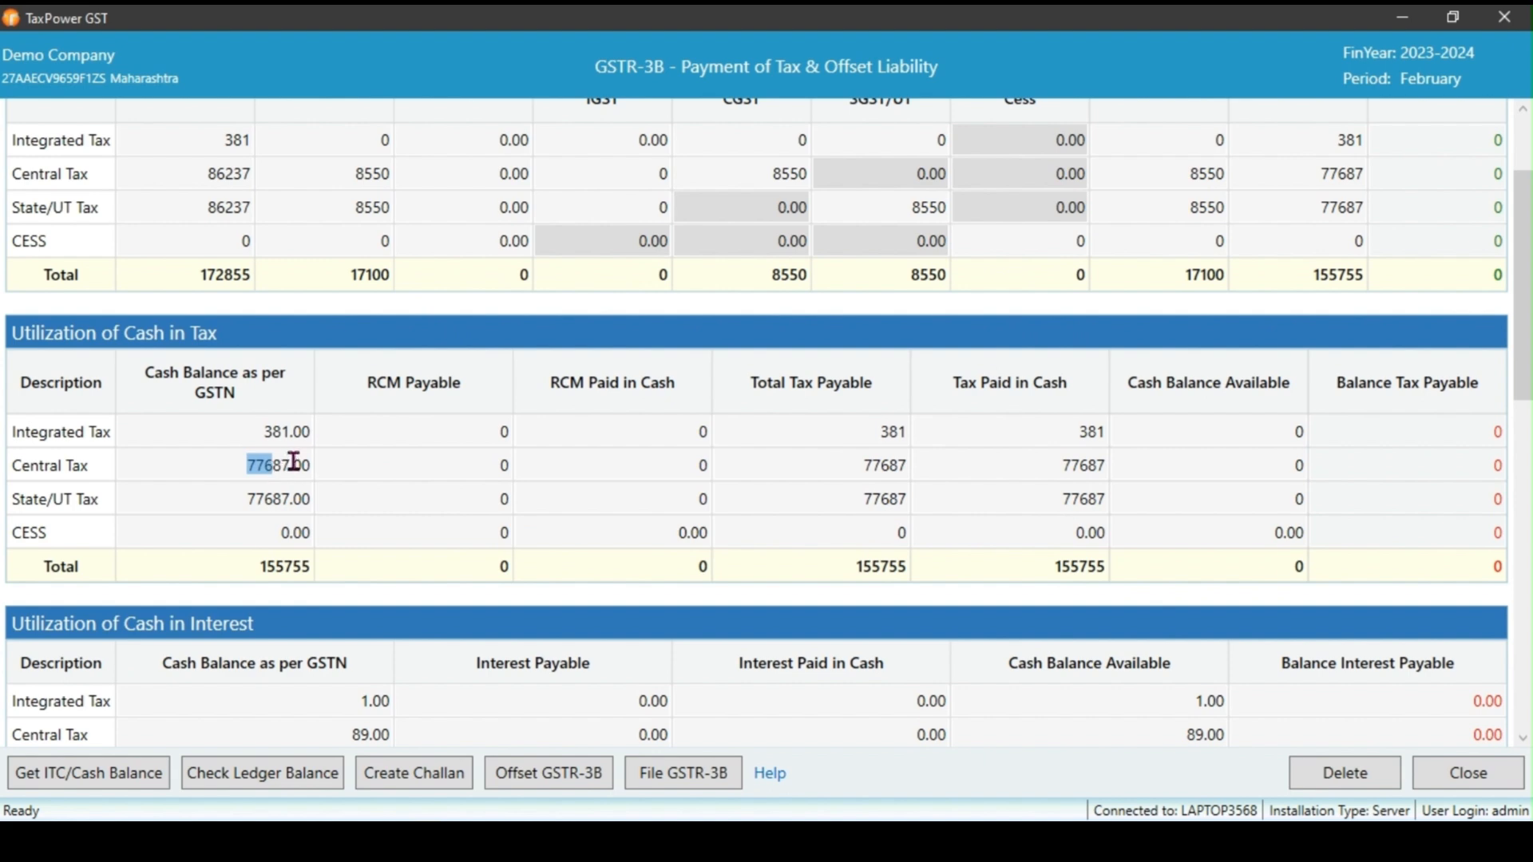
mouse_move(1075, 438)
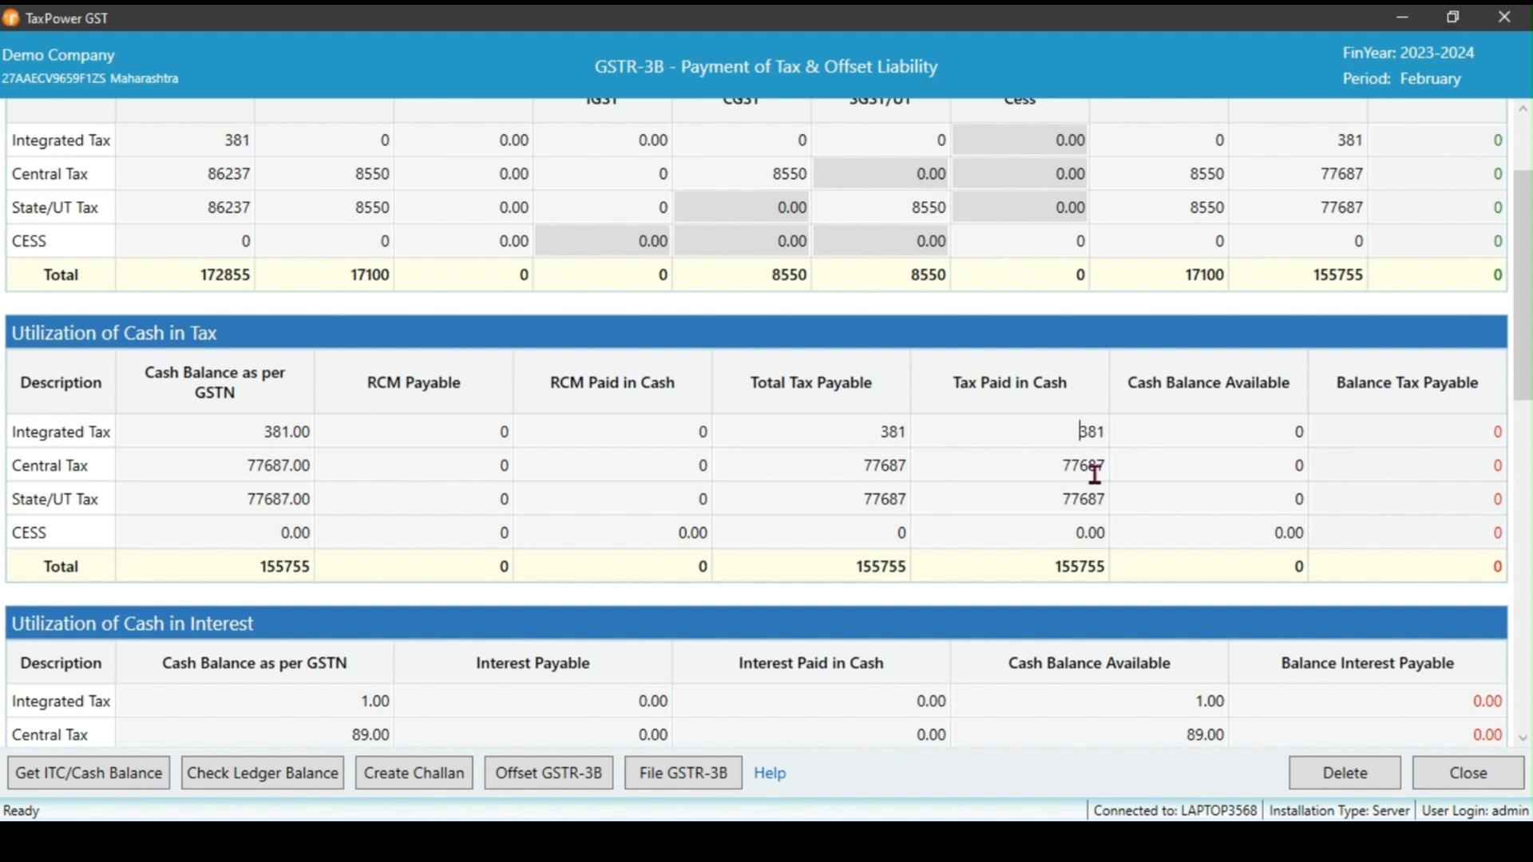
scroll("down", 3)
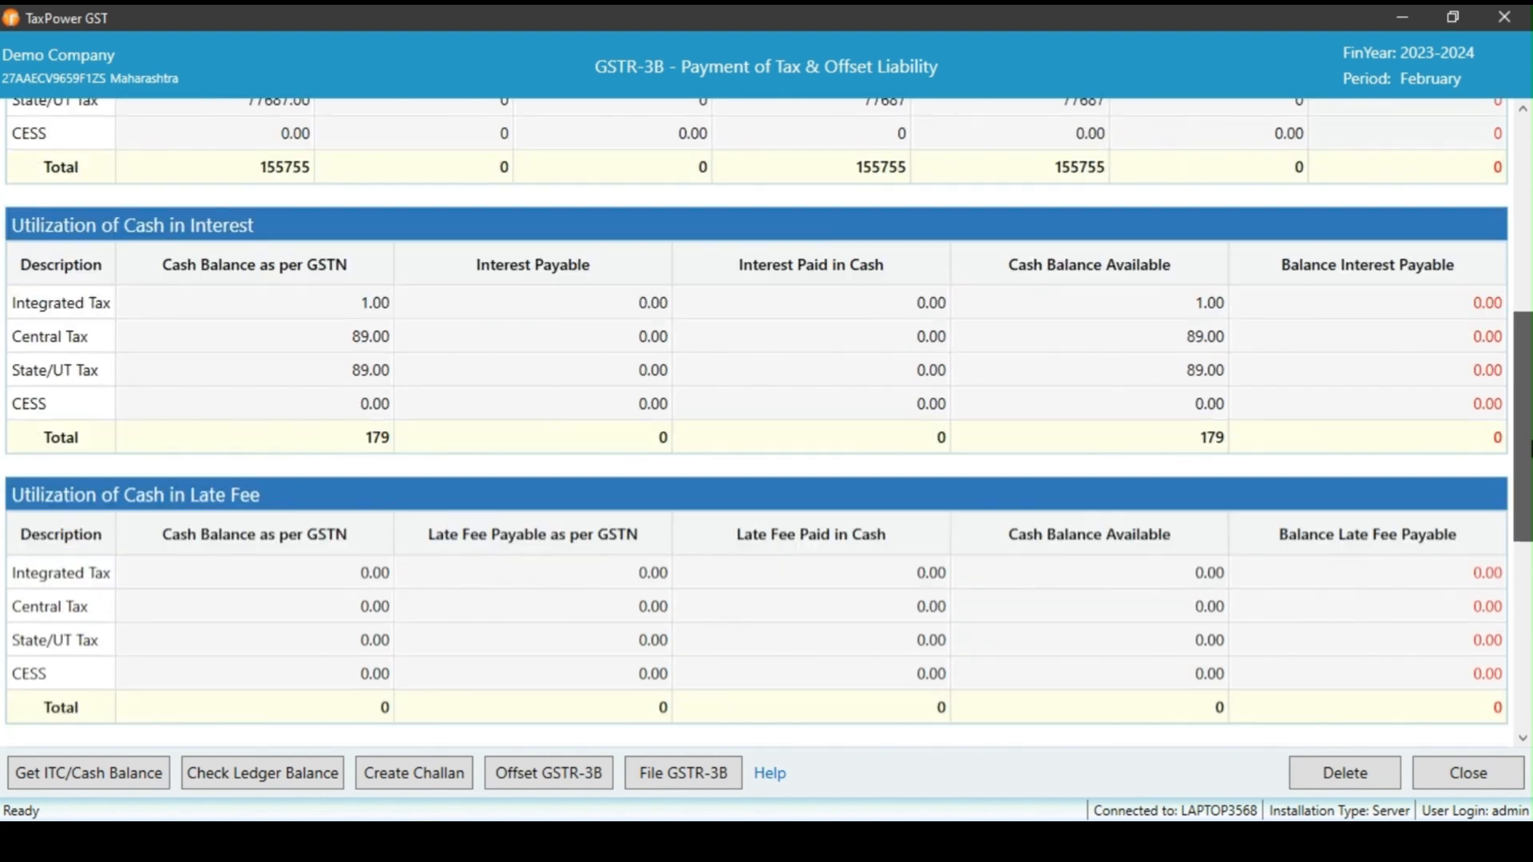
scroll("down", 3)
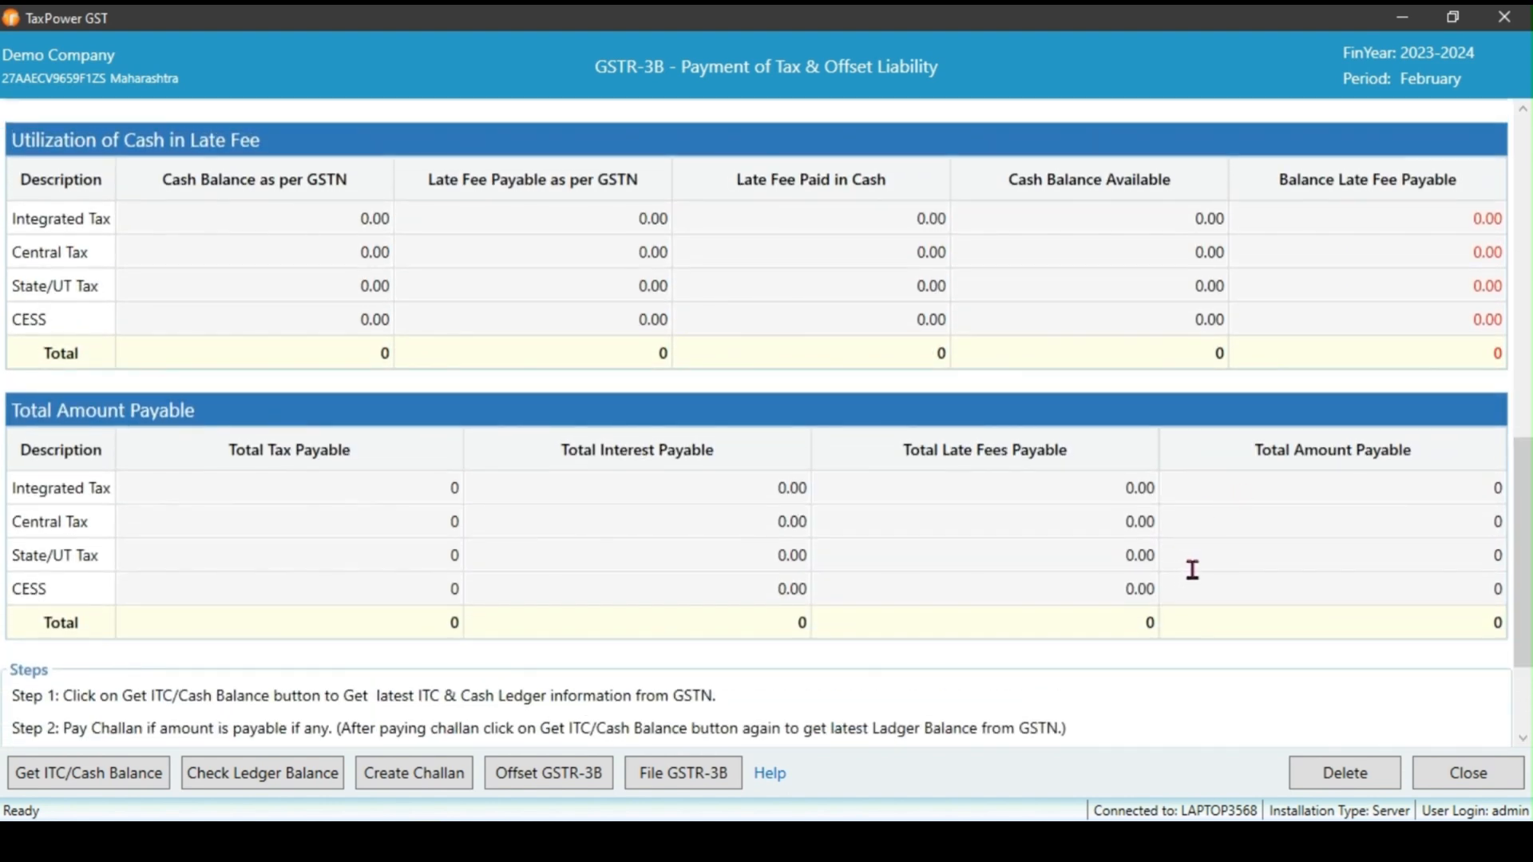
mouse_move(1388, 584)
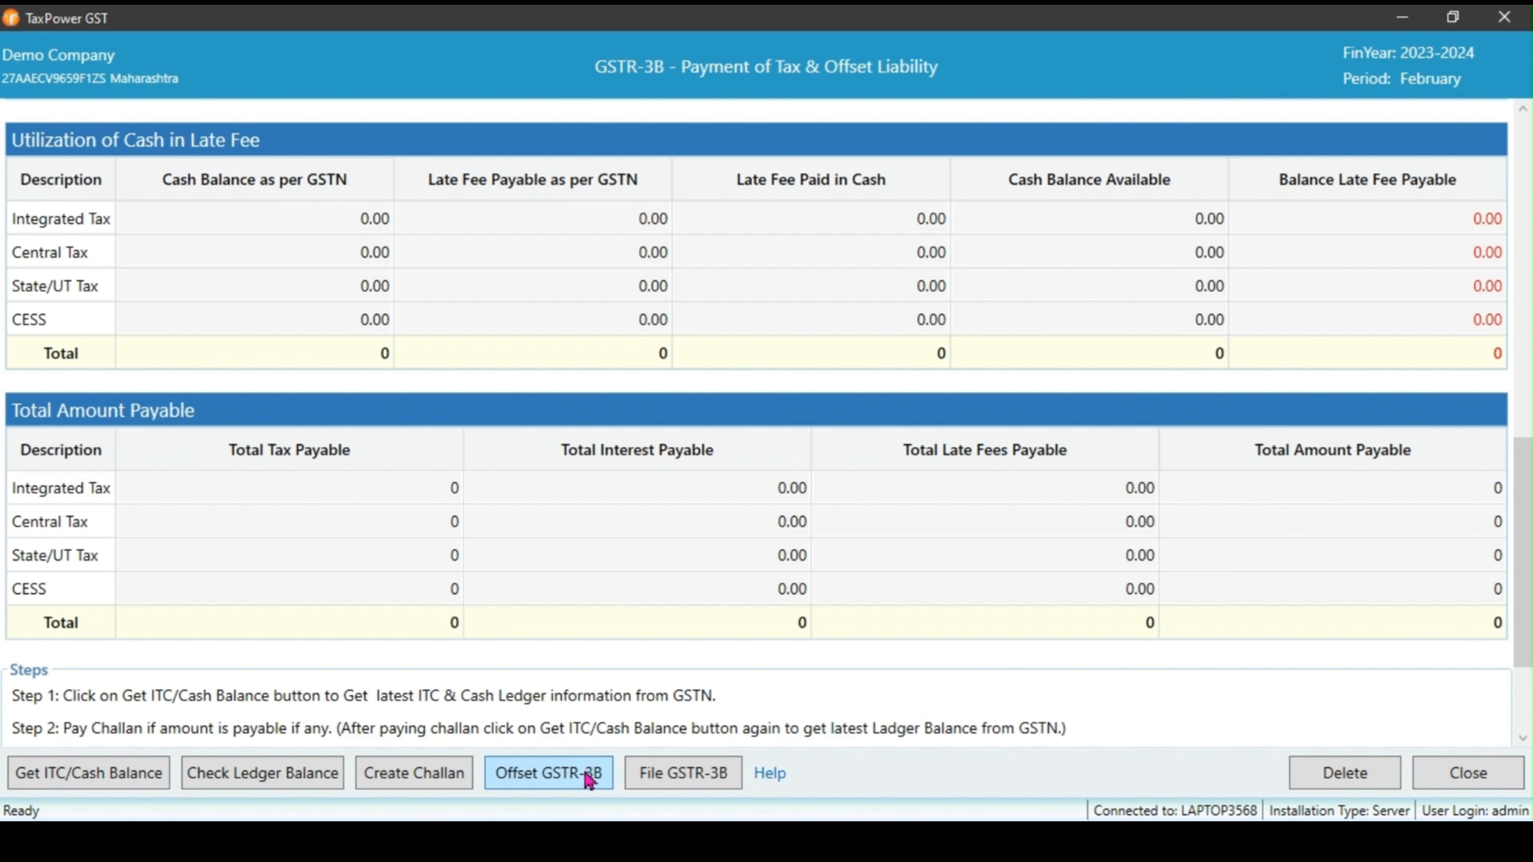
left_click(548, 772)
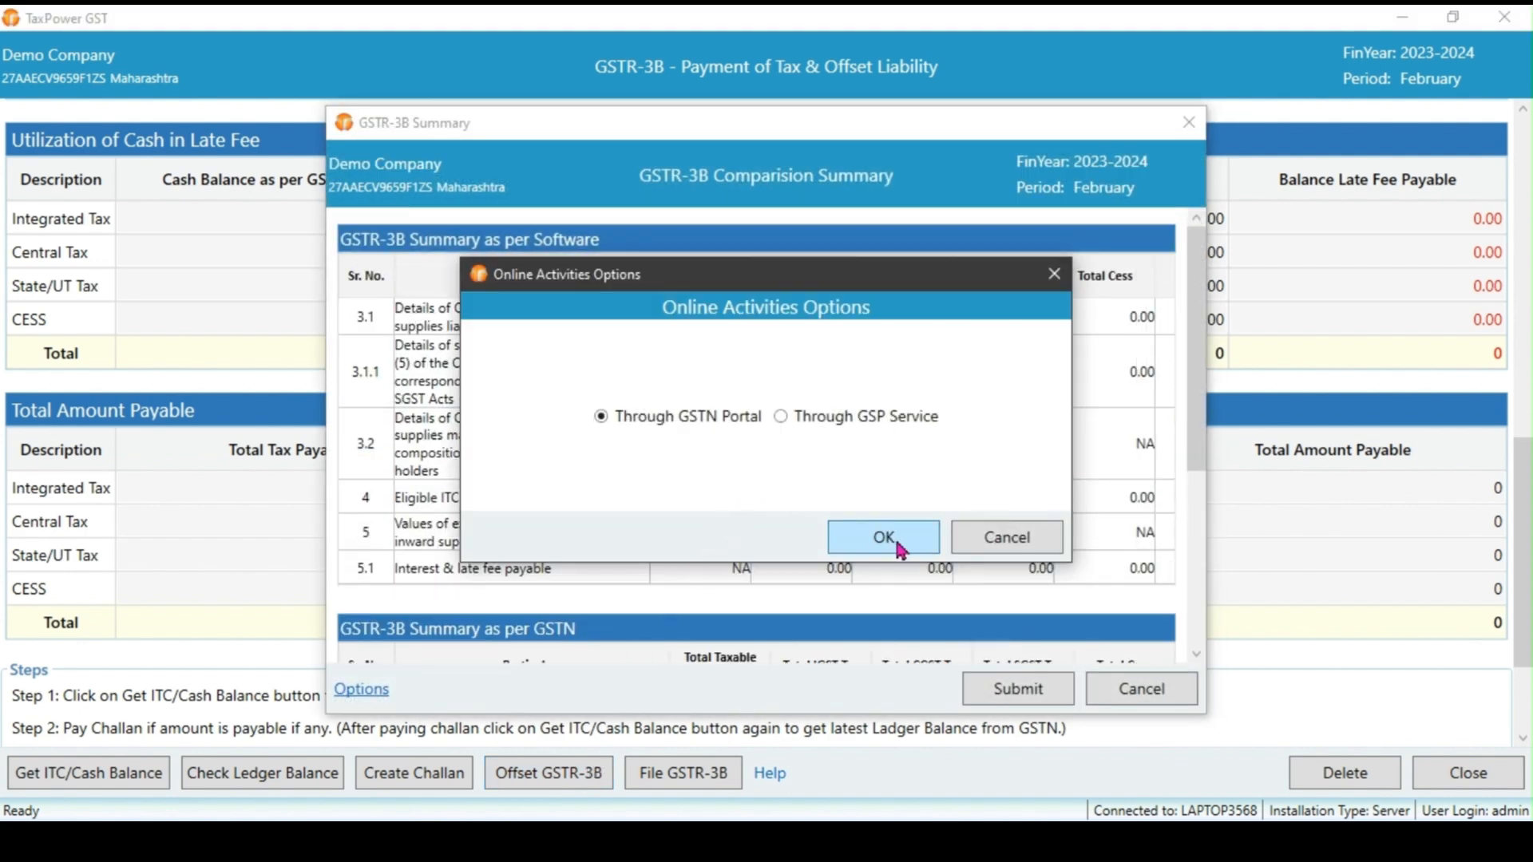
left_click(882, 536)
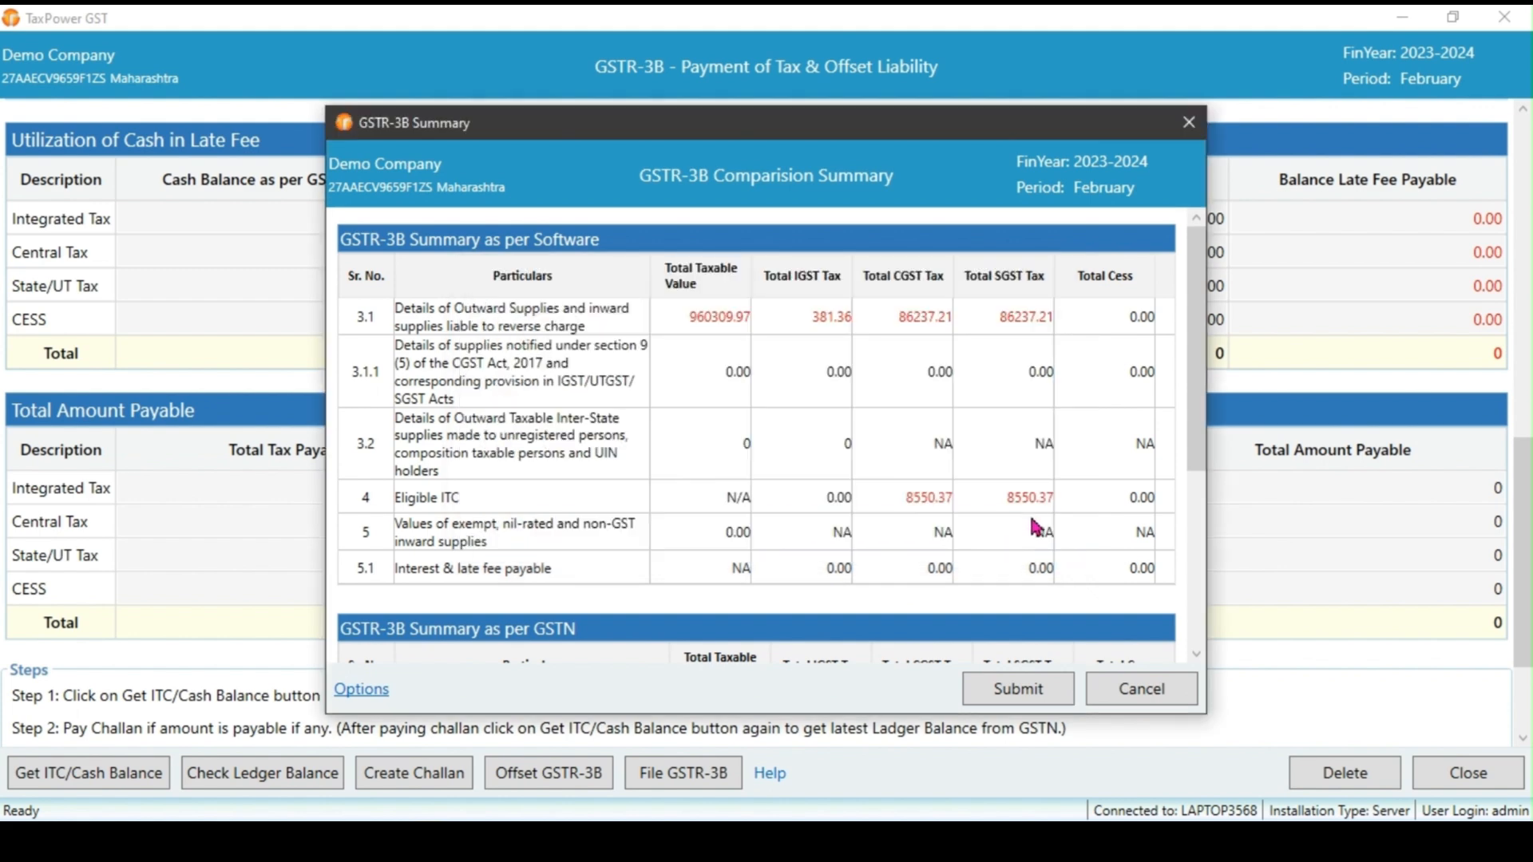
mouse_move(993, 480)
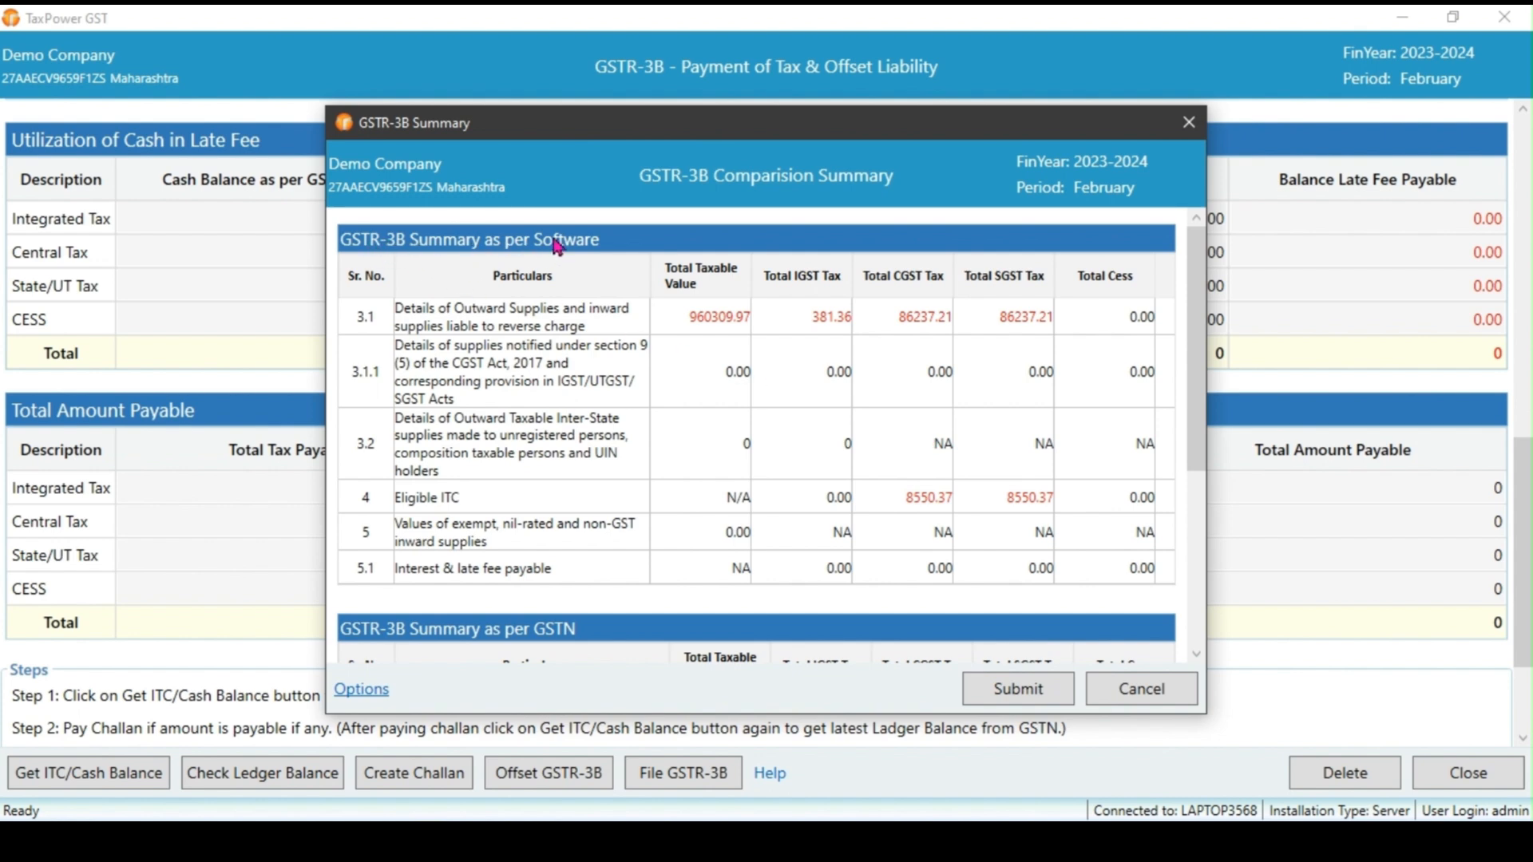
mouse_move(743, 411)
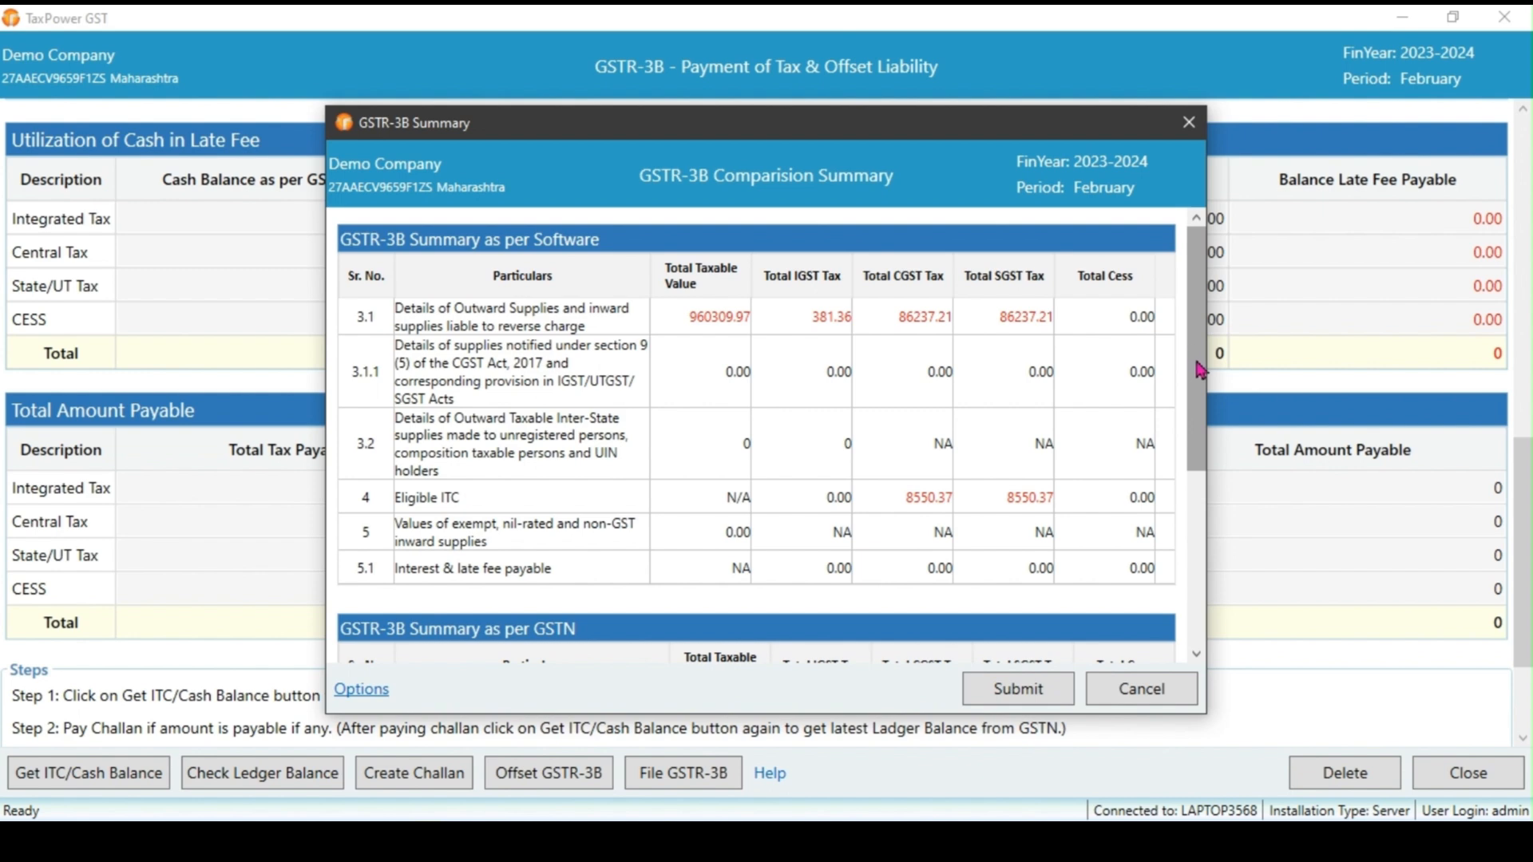
scroll("down", 3)
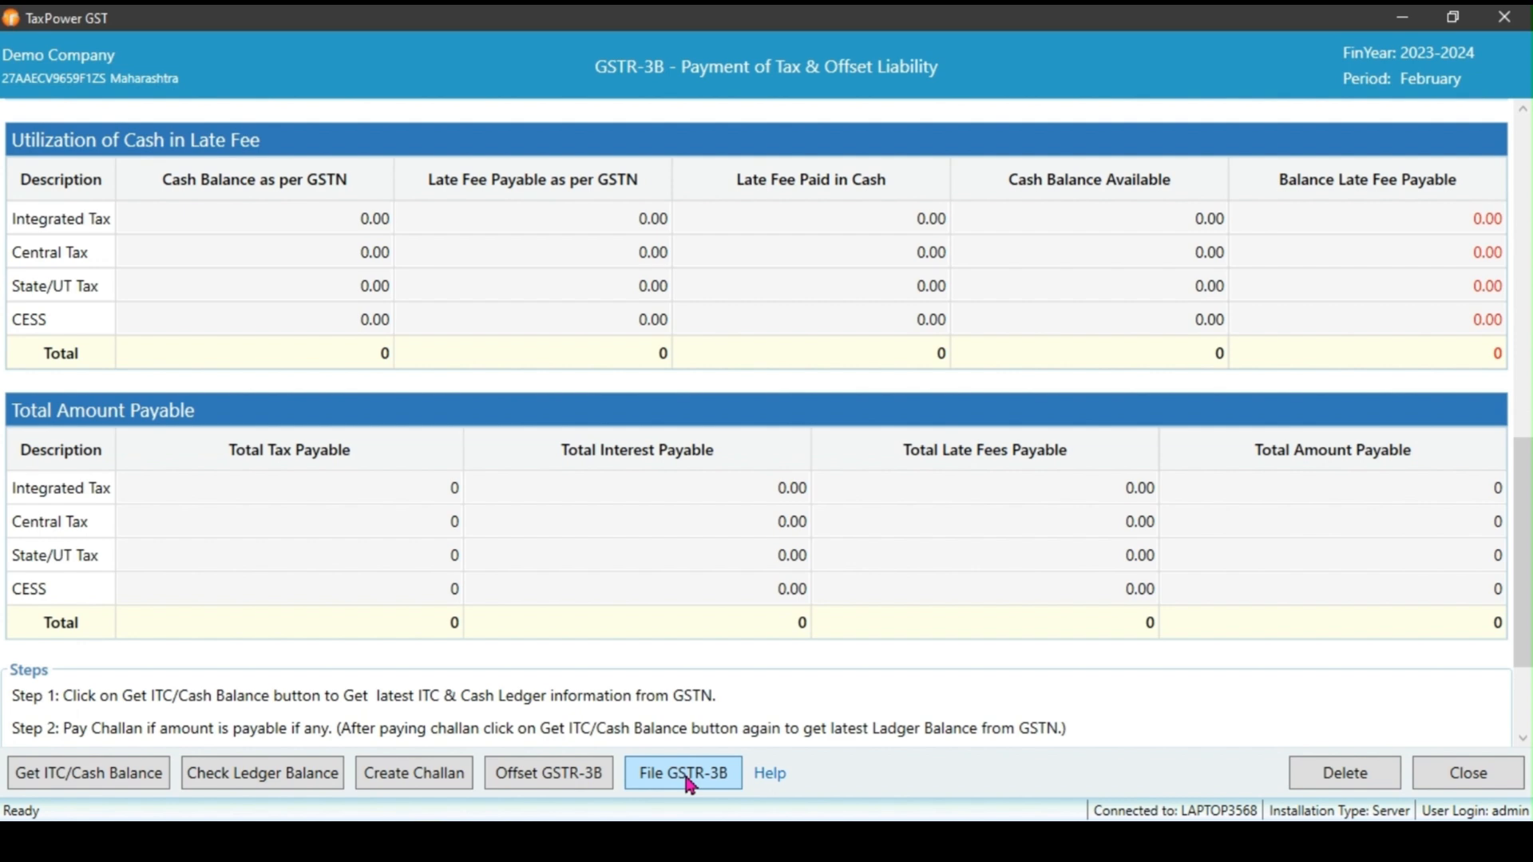
Return to the GSTR-3B e-filing steps, status showing GSTR-3B Saved at GSTN
left_click(683, 772)
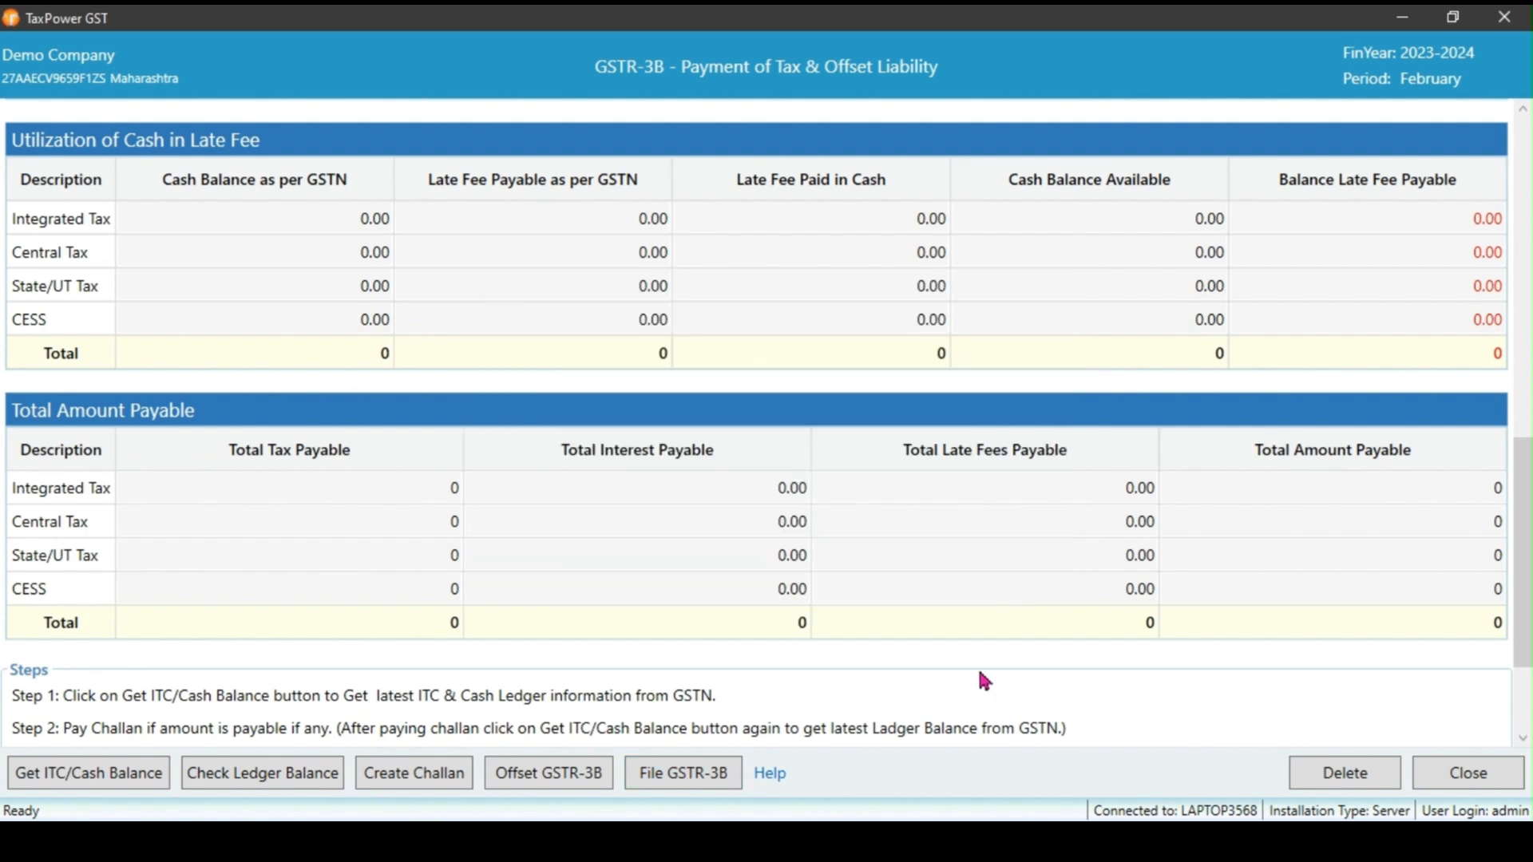
left_click(682, 772)
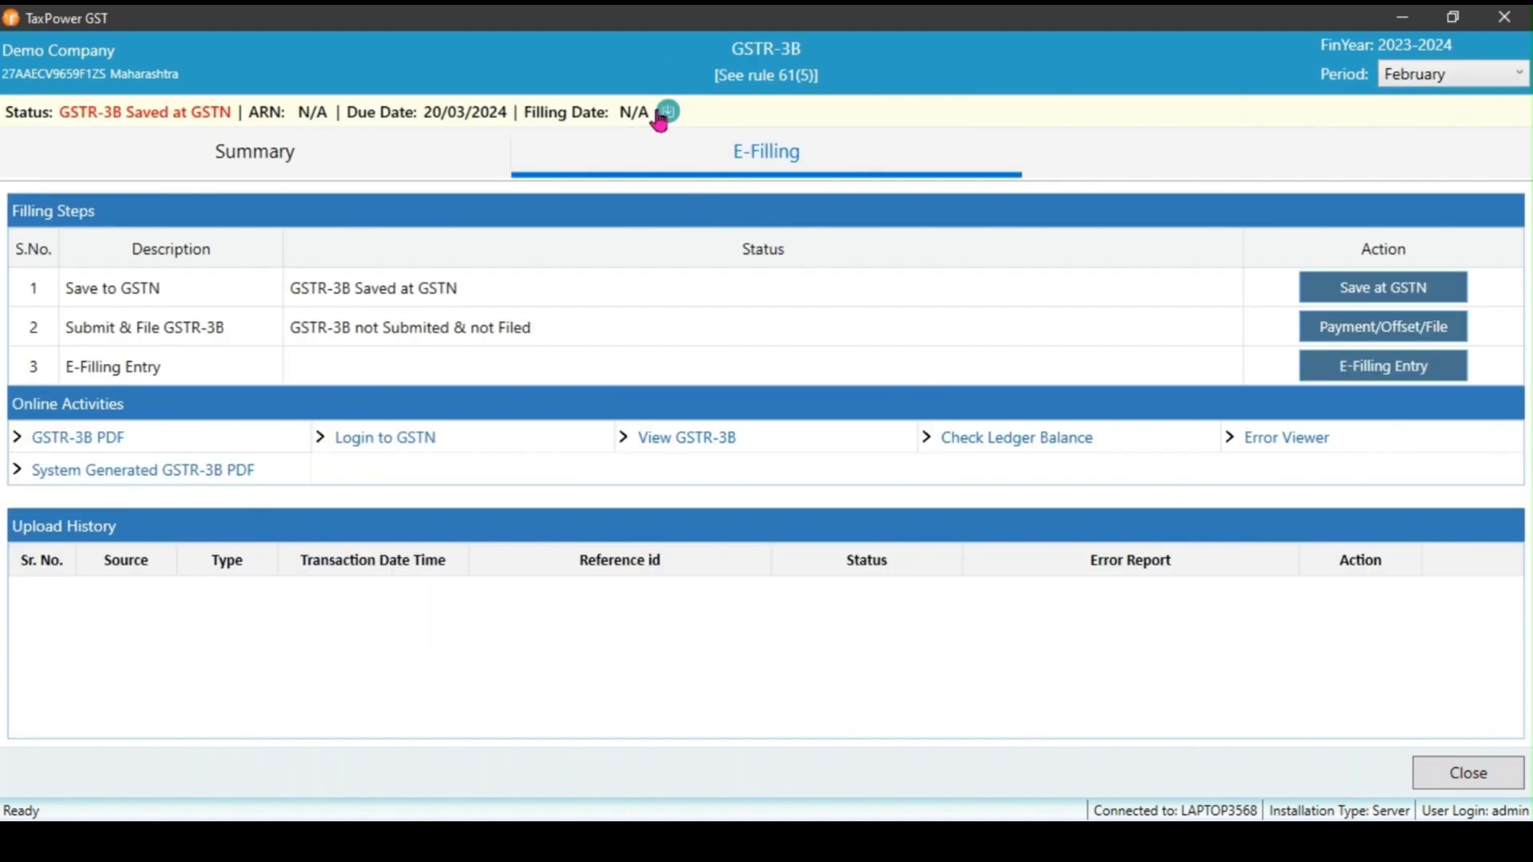
Refresh the filing status and show the summary with eligible ITC 8,550.37 central and state
left_click(666, 111)
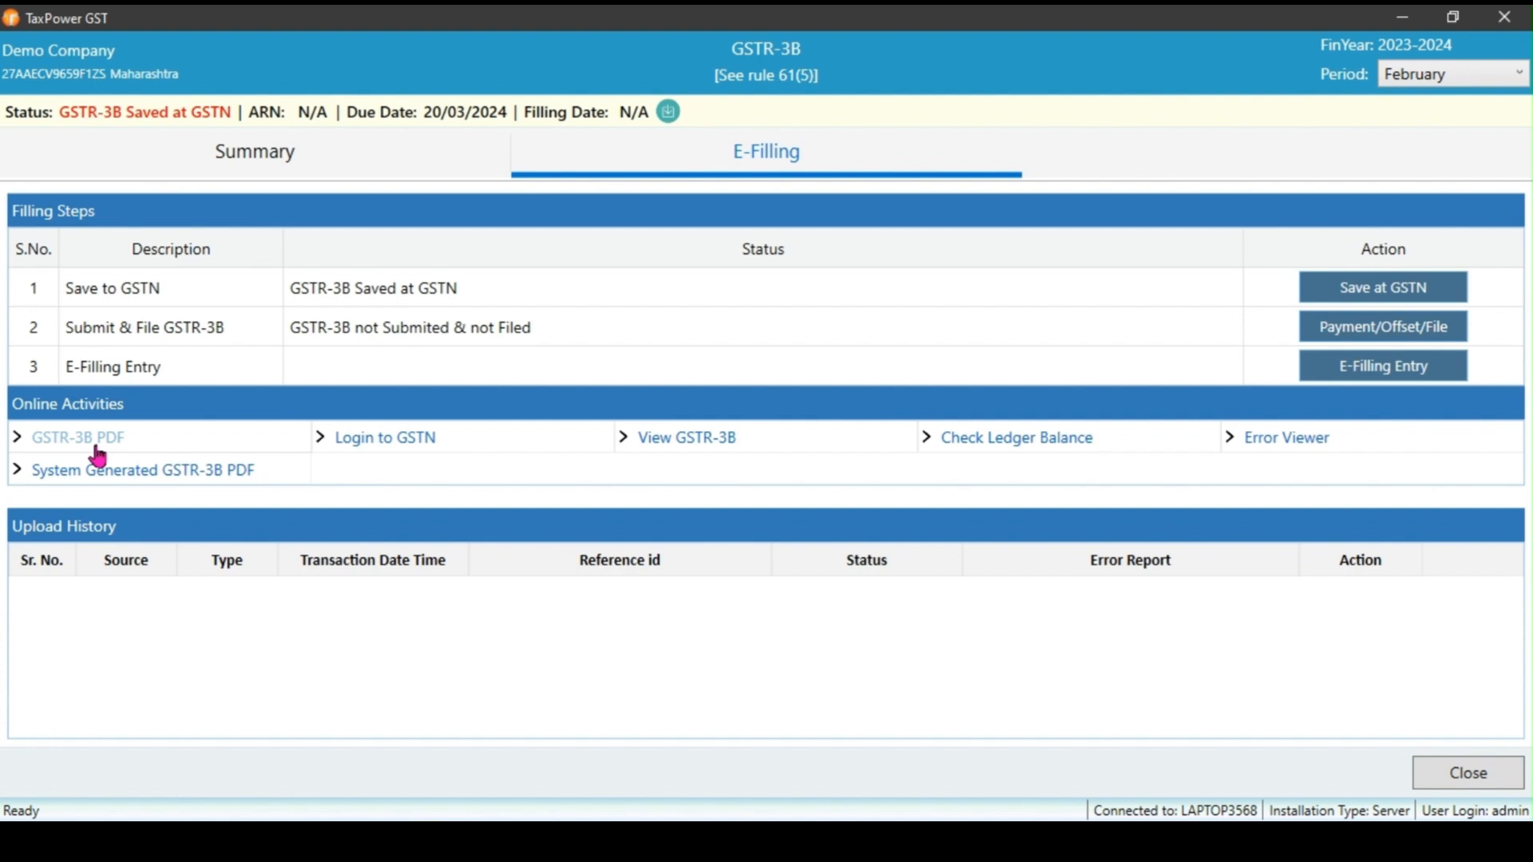
mouse_move(177, 330)
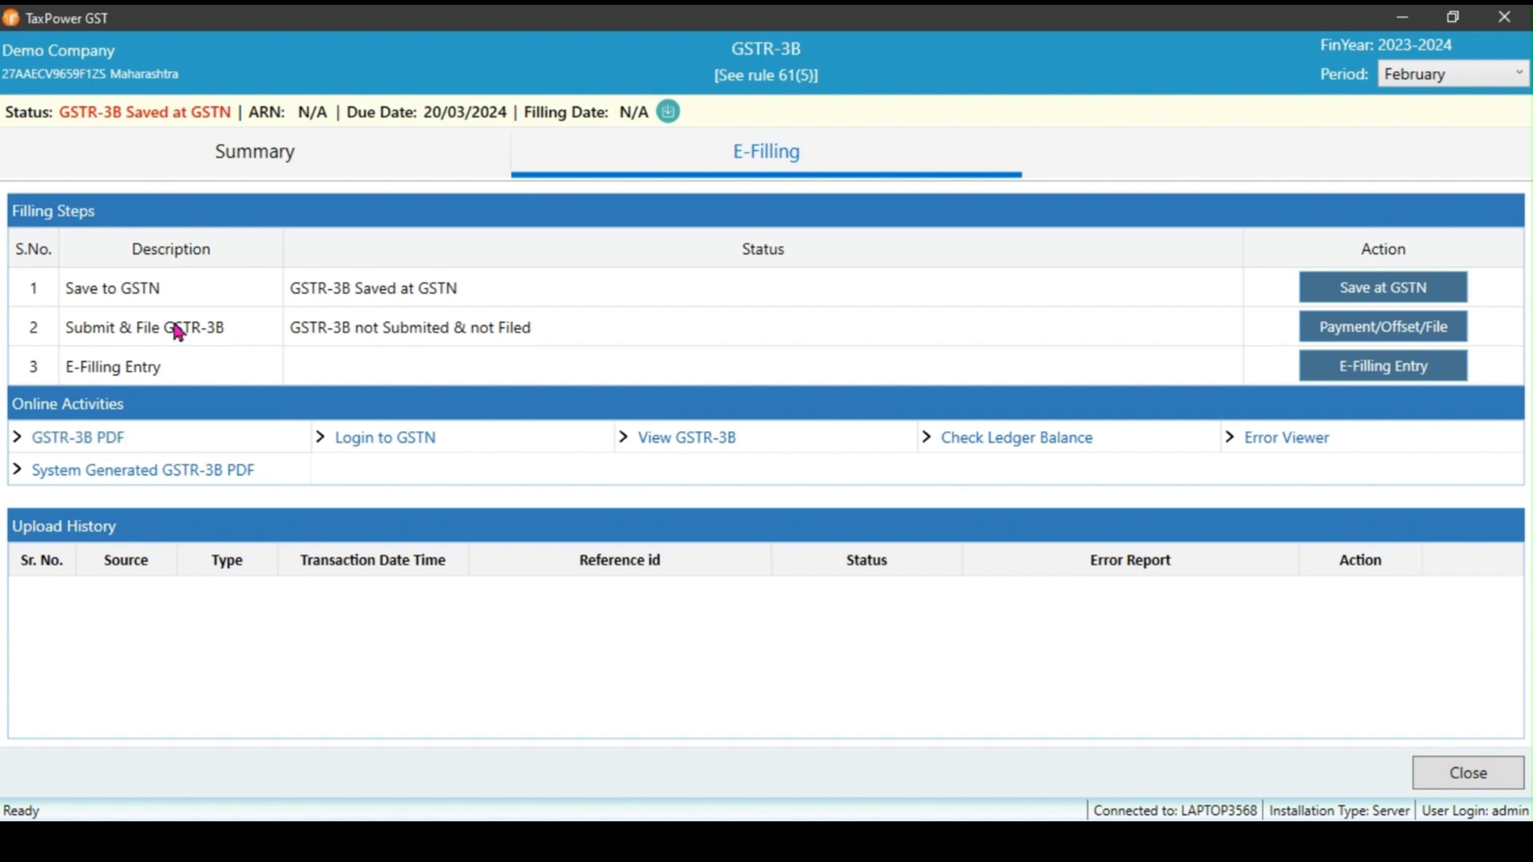
mouse_move(254, 152)
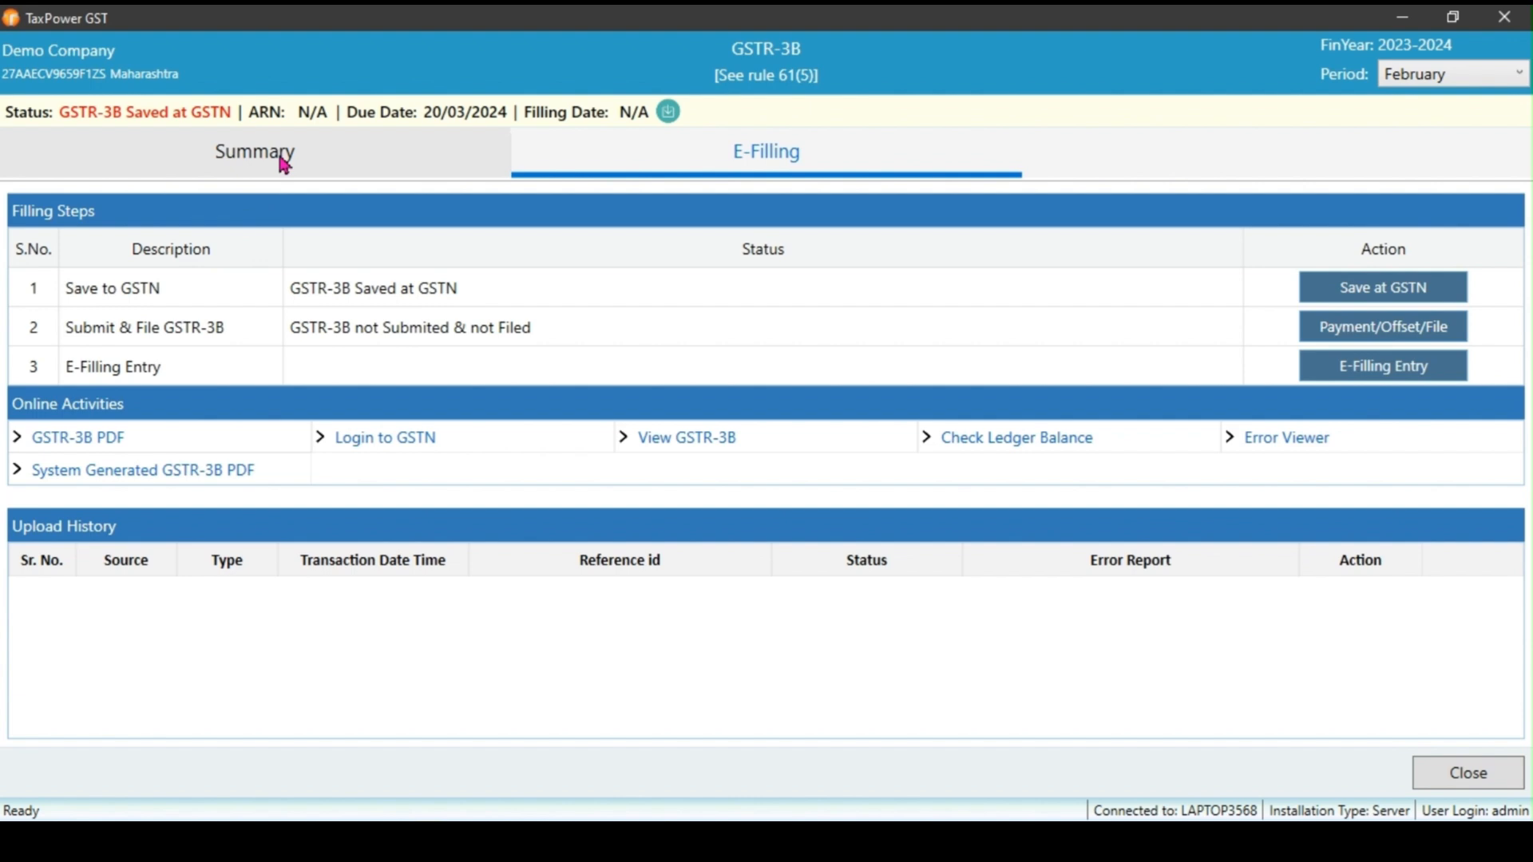
left_click(254, 152)
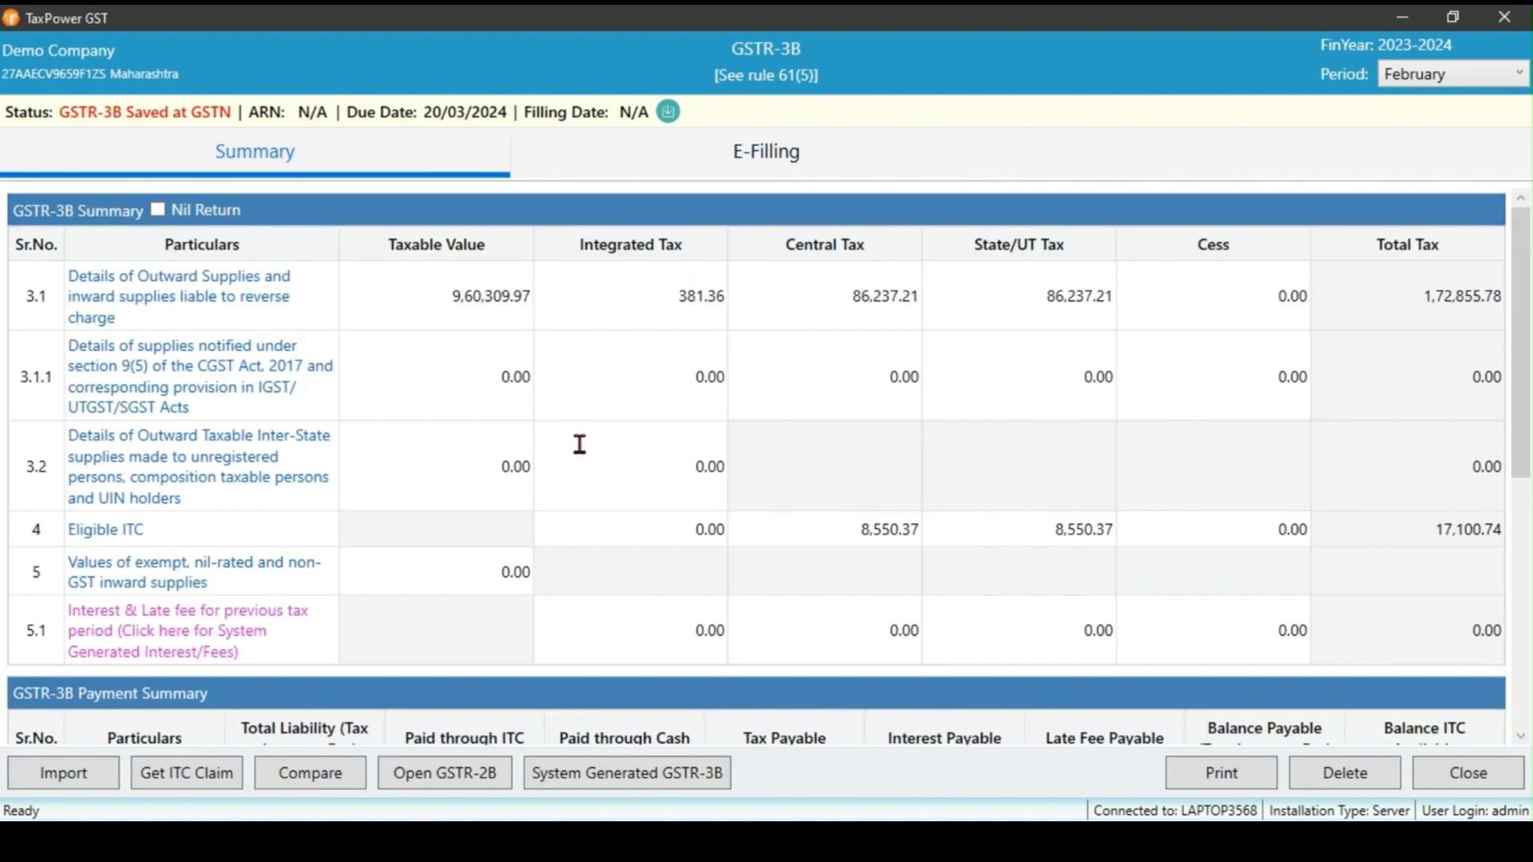